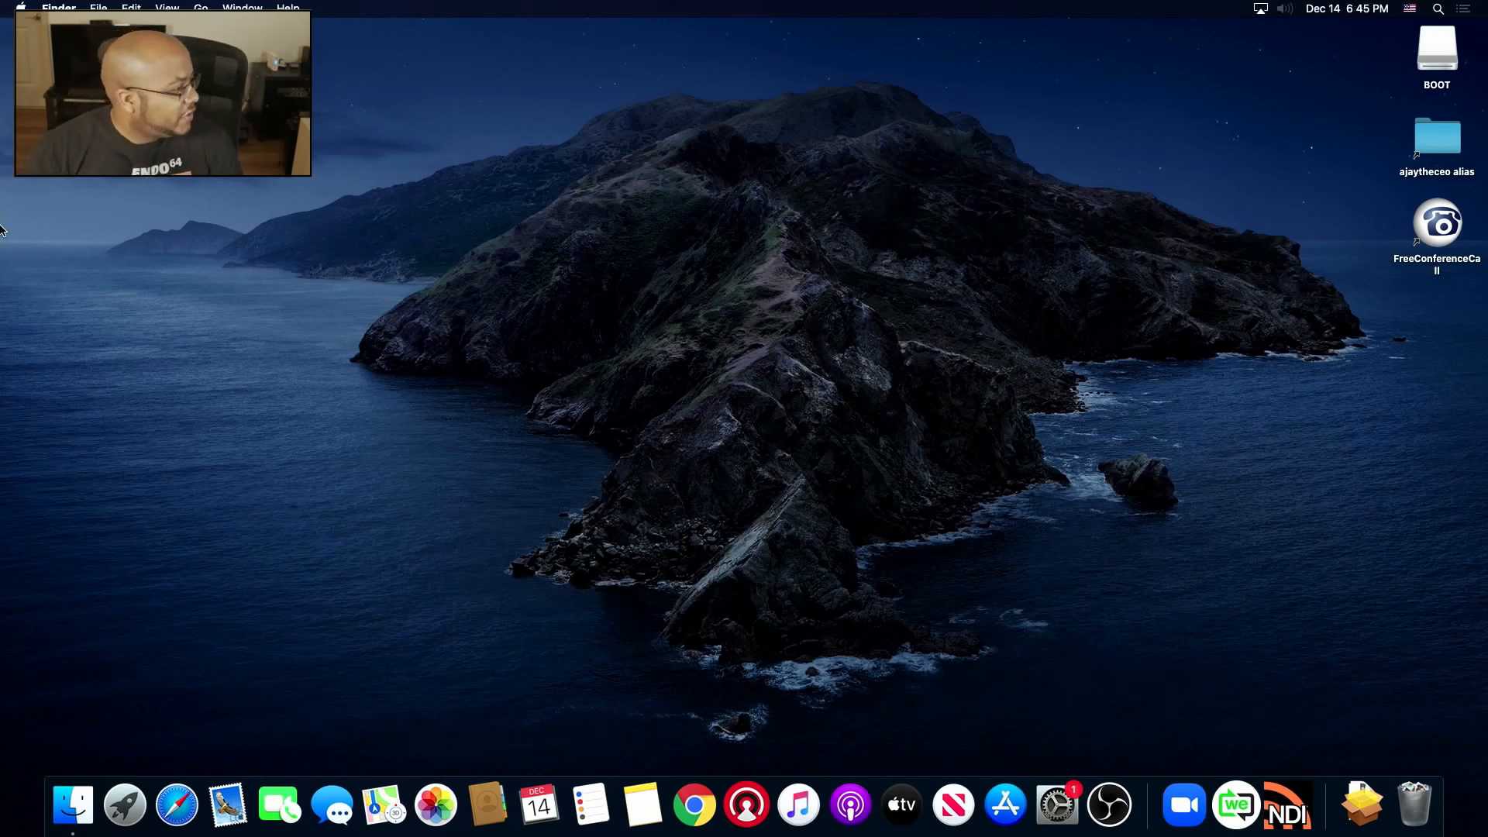
mouse_move(1042, 754)
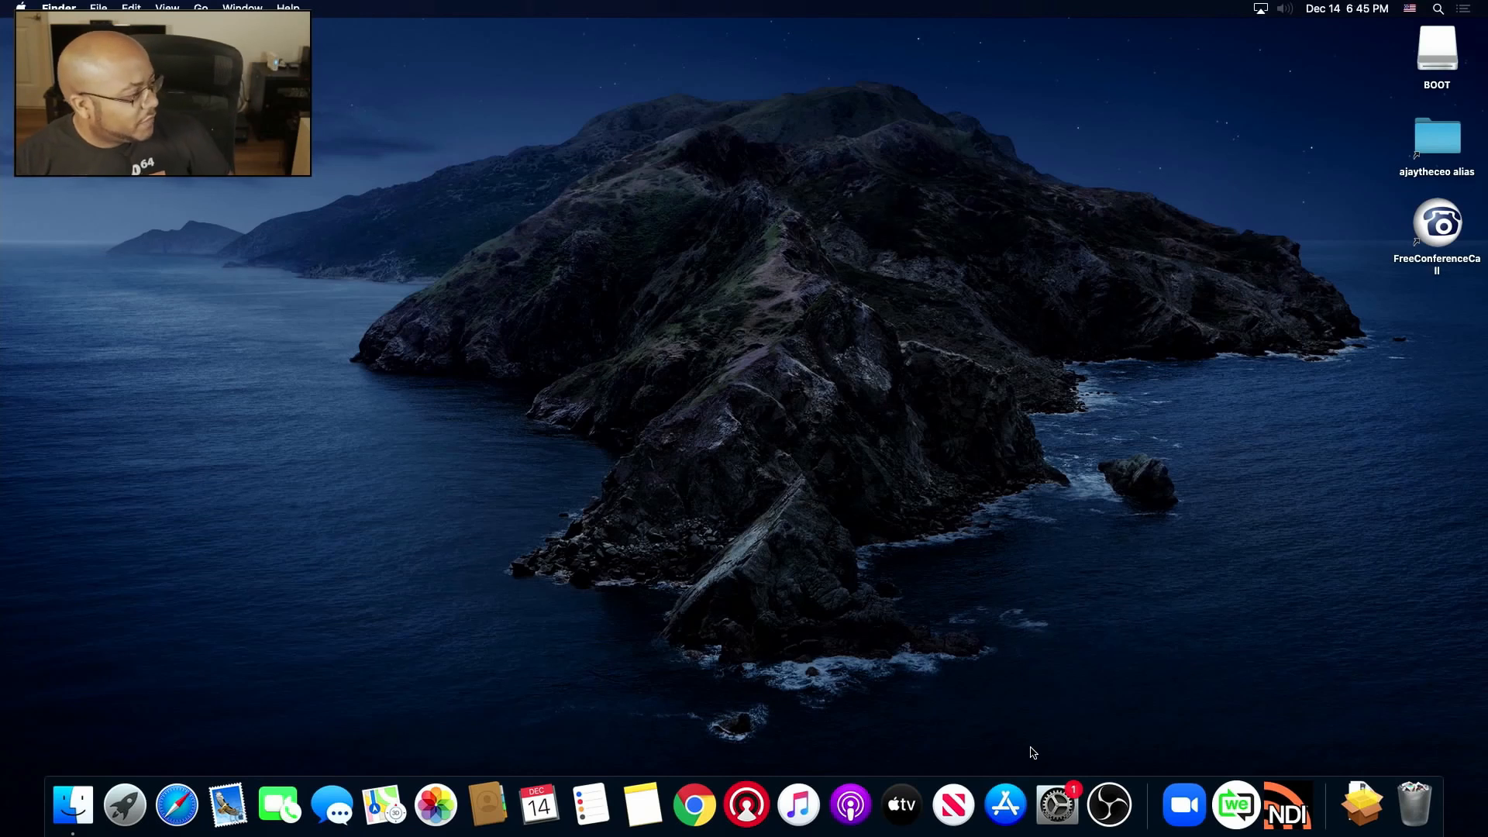
mouse_move(1108, 808)
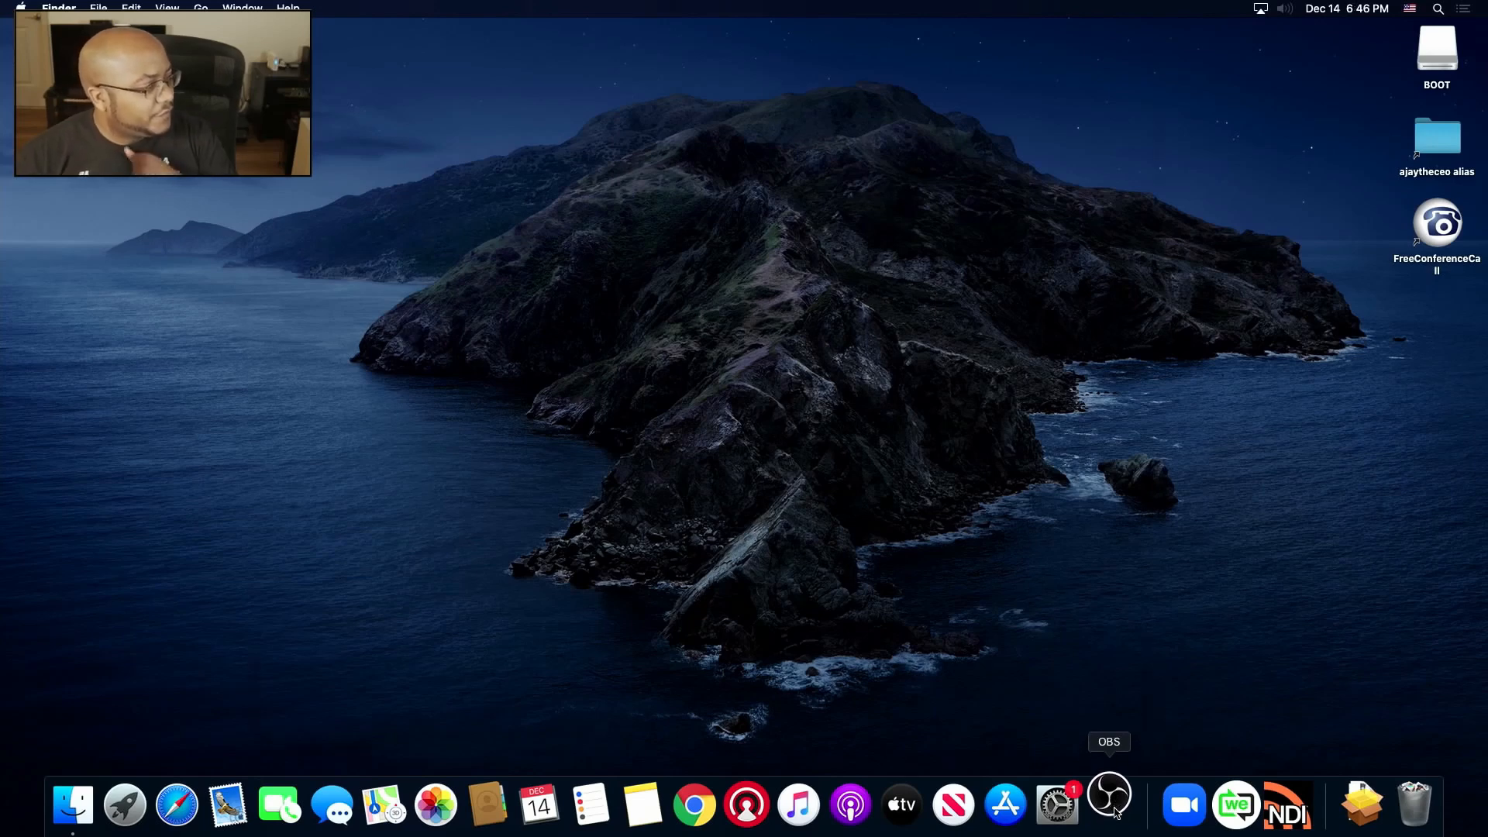
- Launch OBS Studio with the Media Ministry Welcome scene and open the Help menu
left_click(1108, 804)
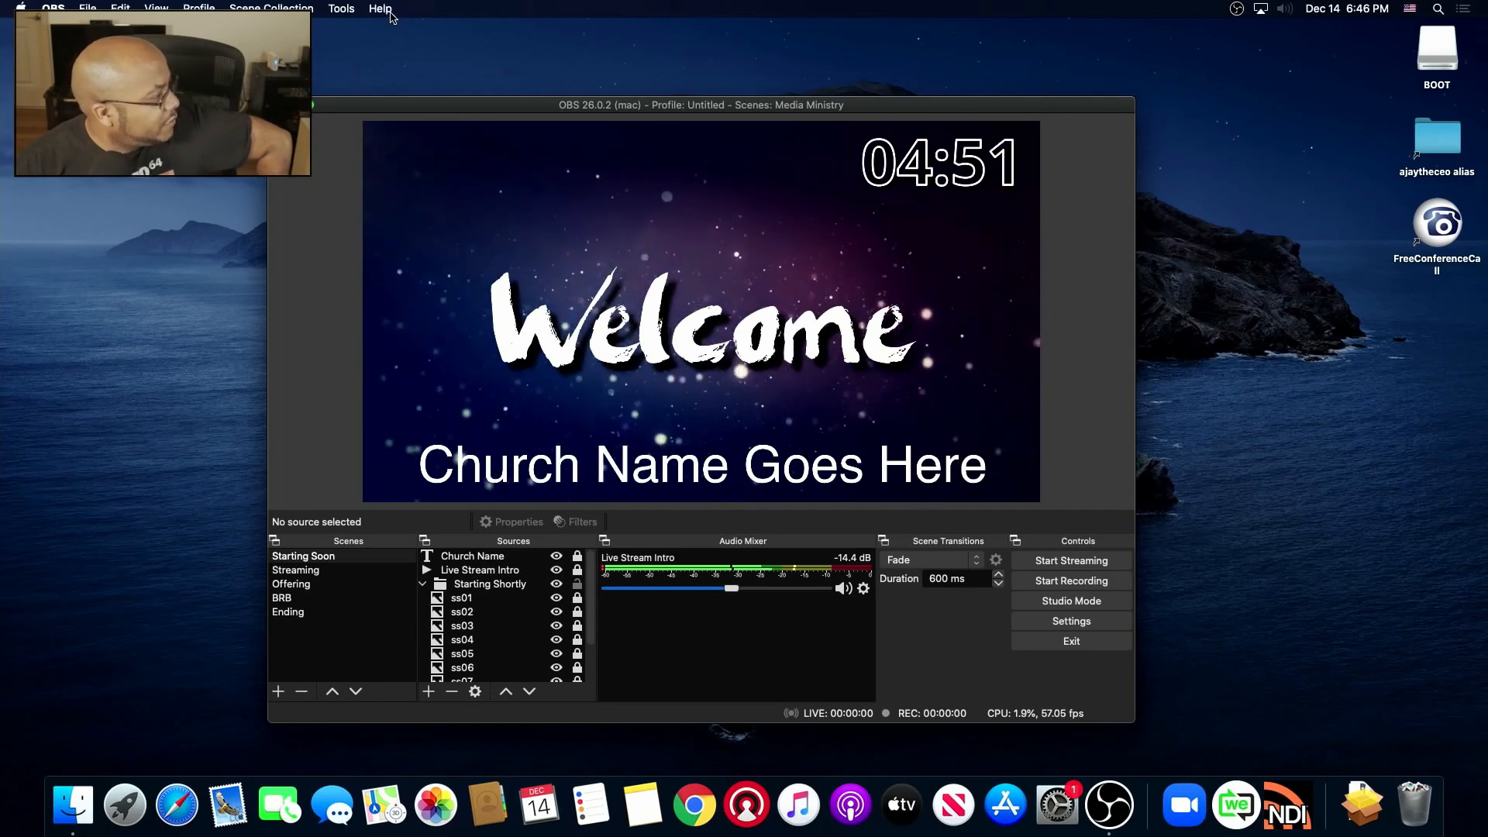
left_click(379, 9)
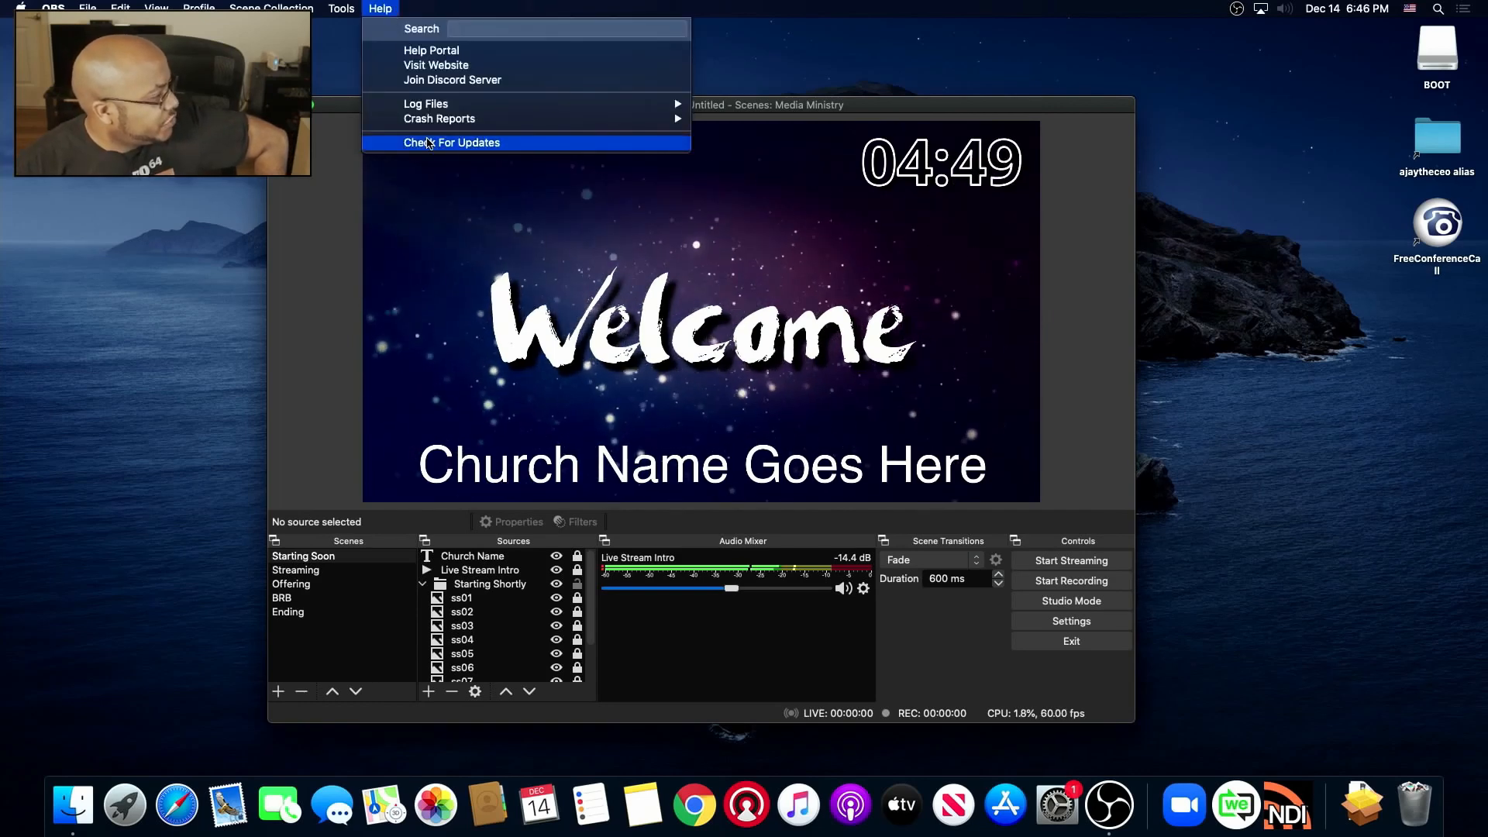
- Check for updates and read the OBS 26.1.0 release notes down to Bug Fixes
left_click(452, 143)
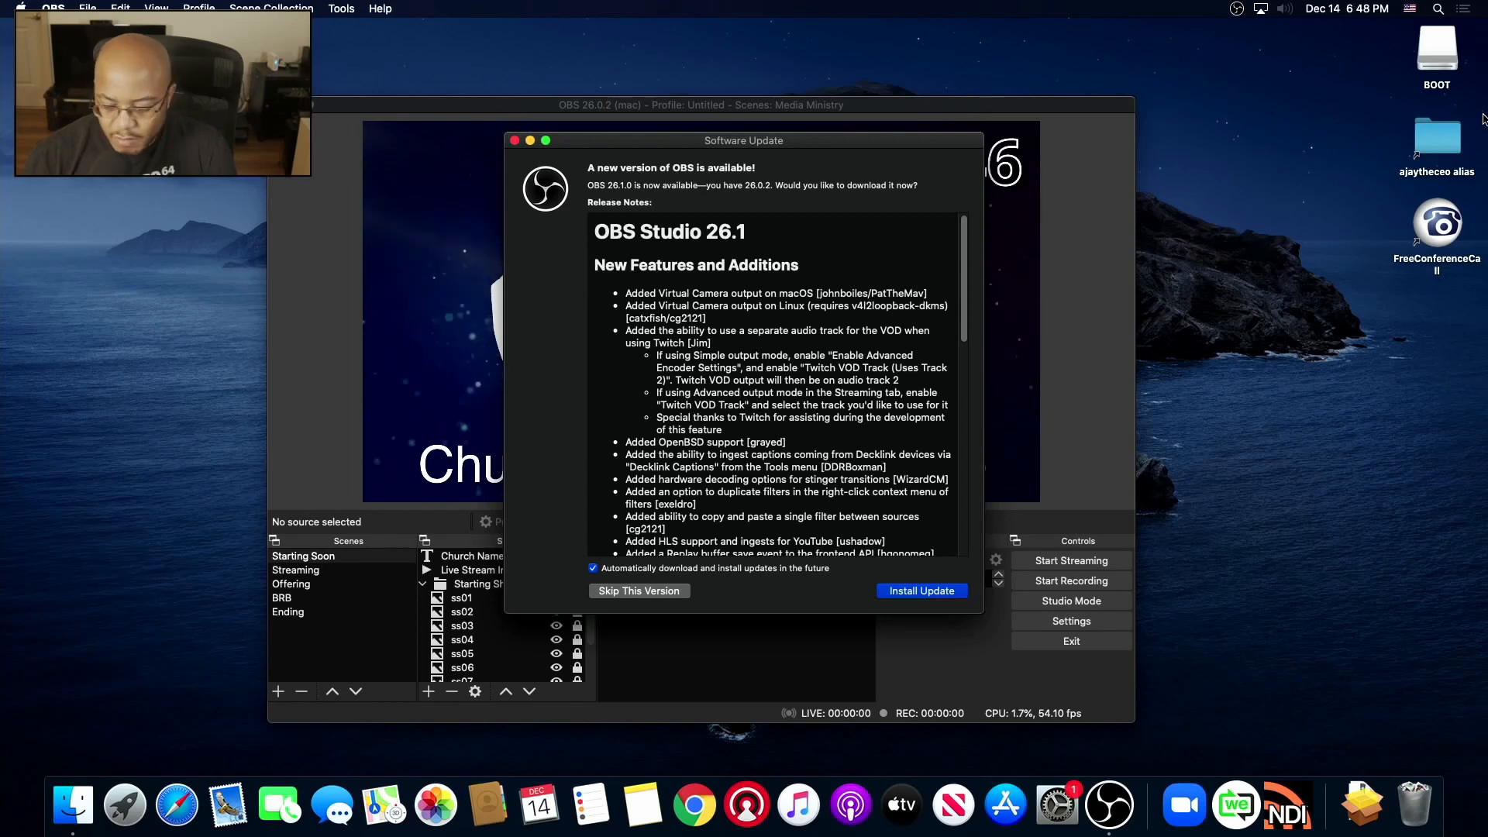
mouse_move(1433, 131)
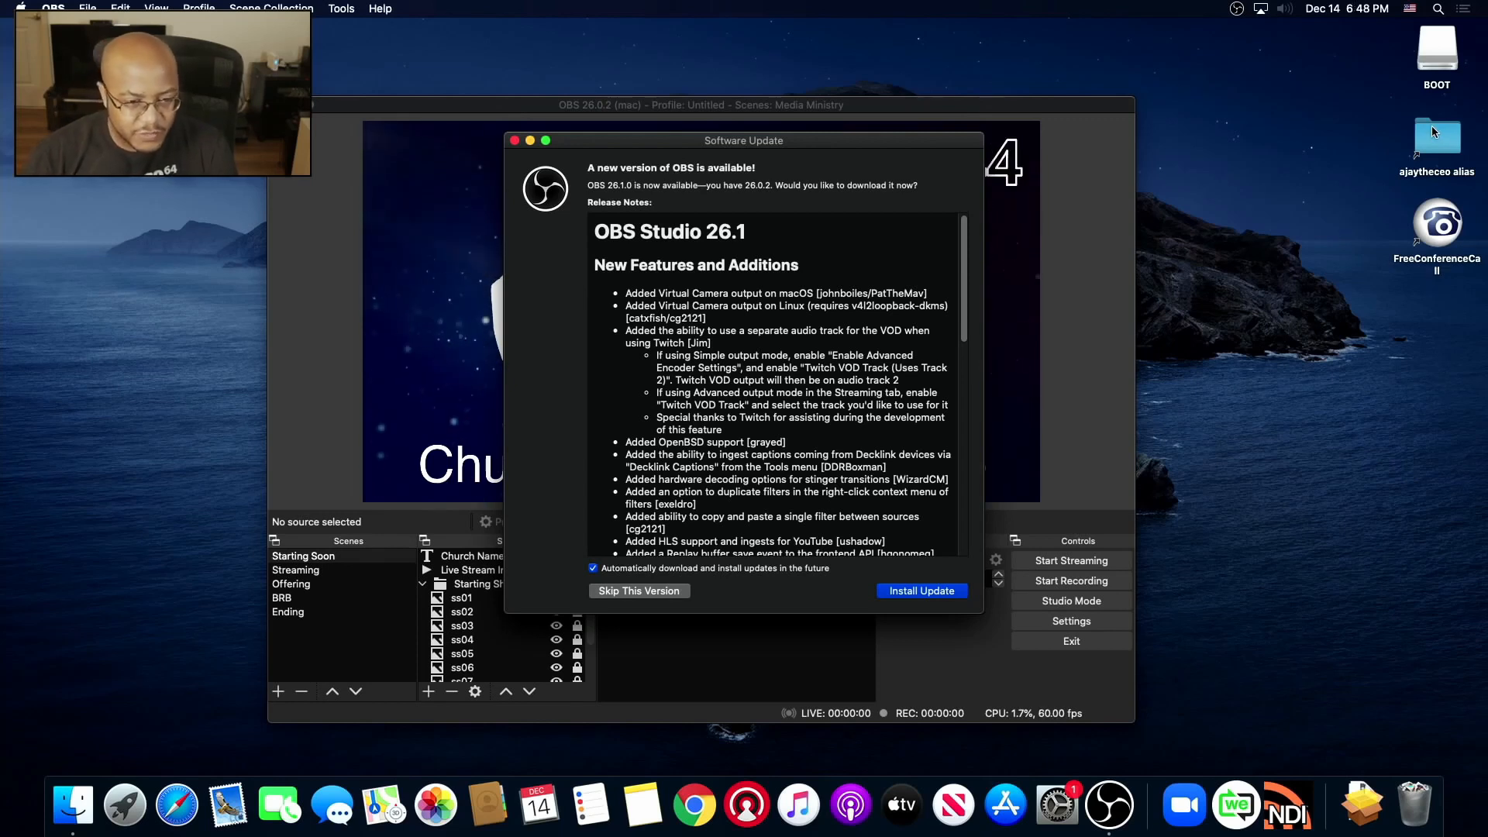
mouse_move(1475, 72)
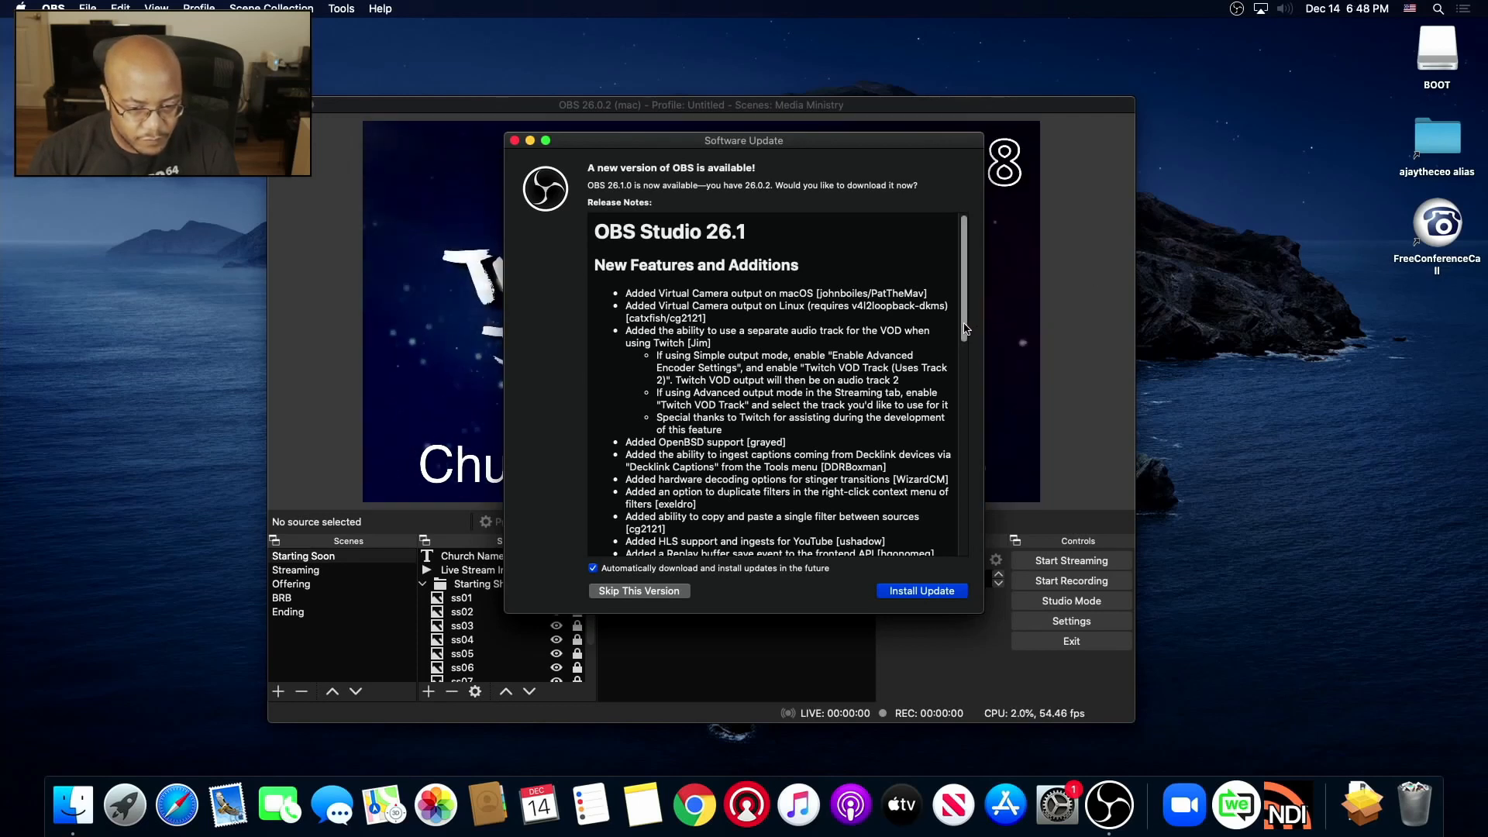
scroll("down", 3)
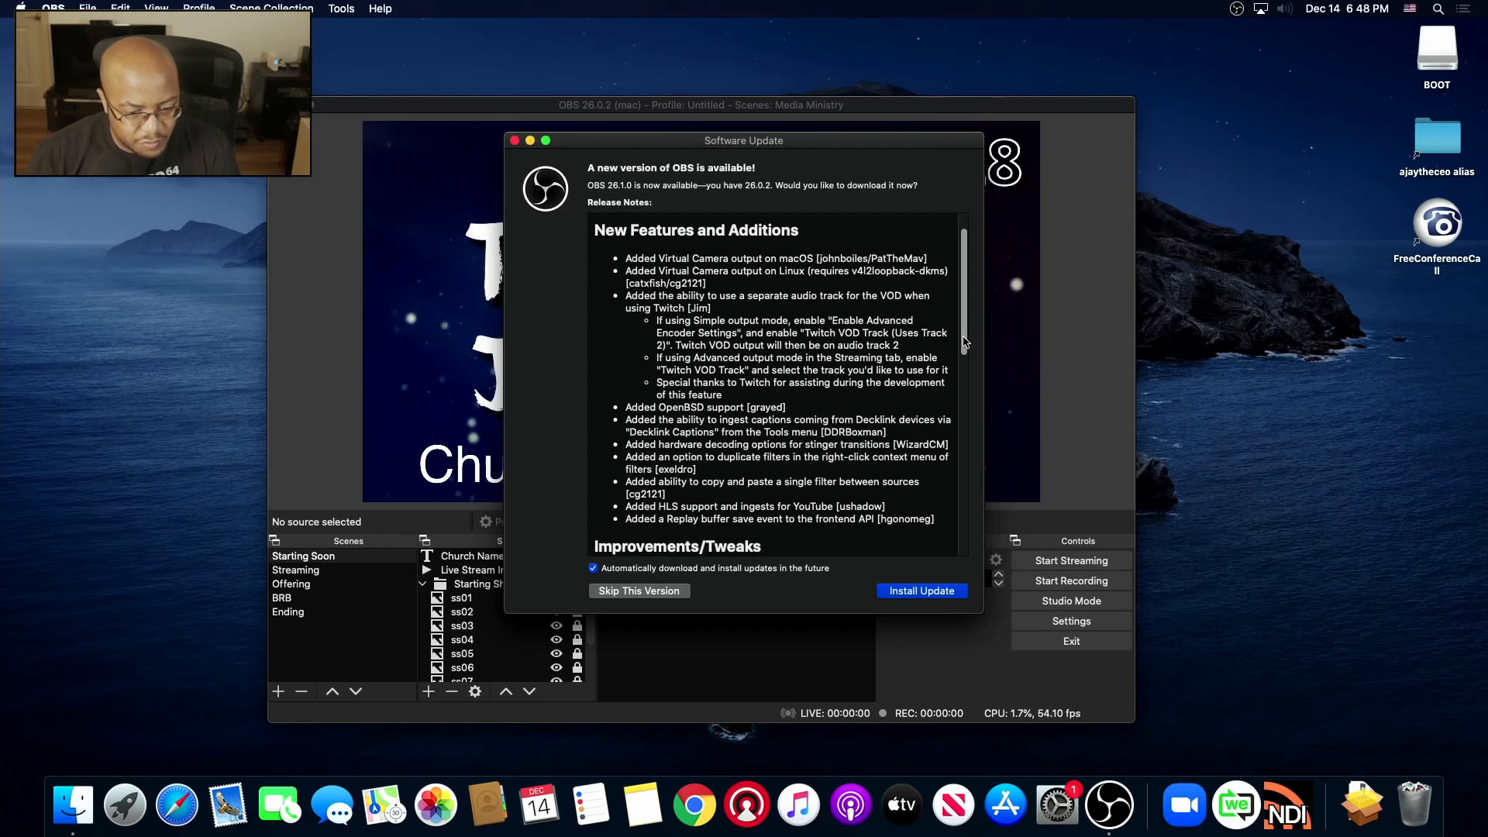
scroll("down", 3)
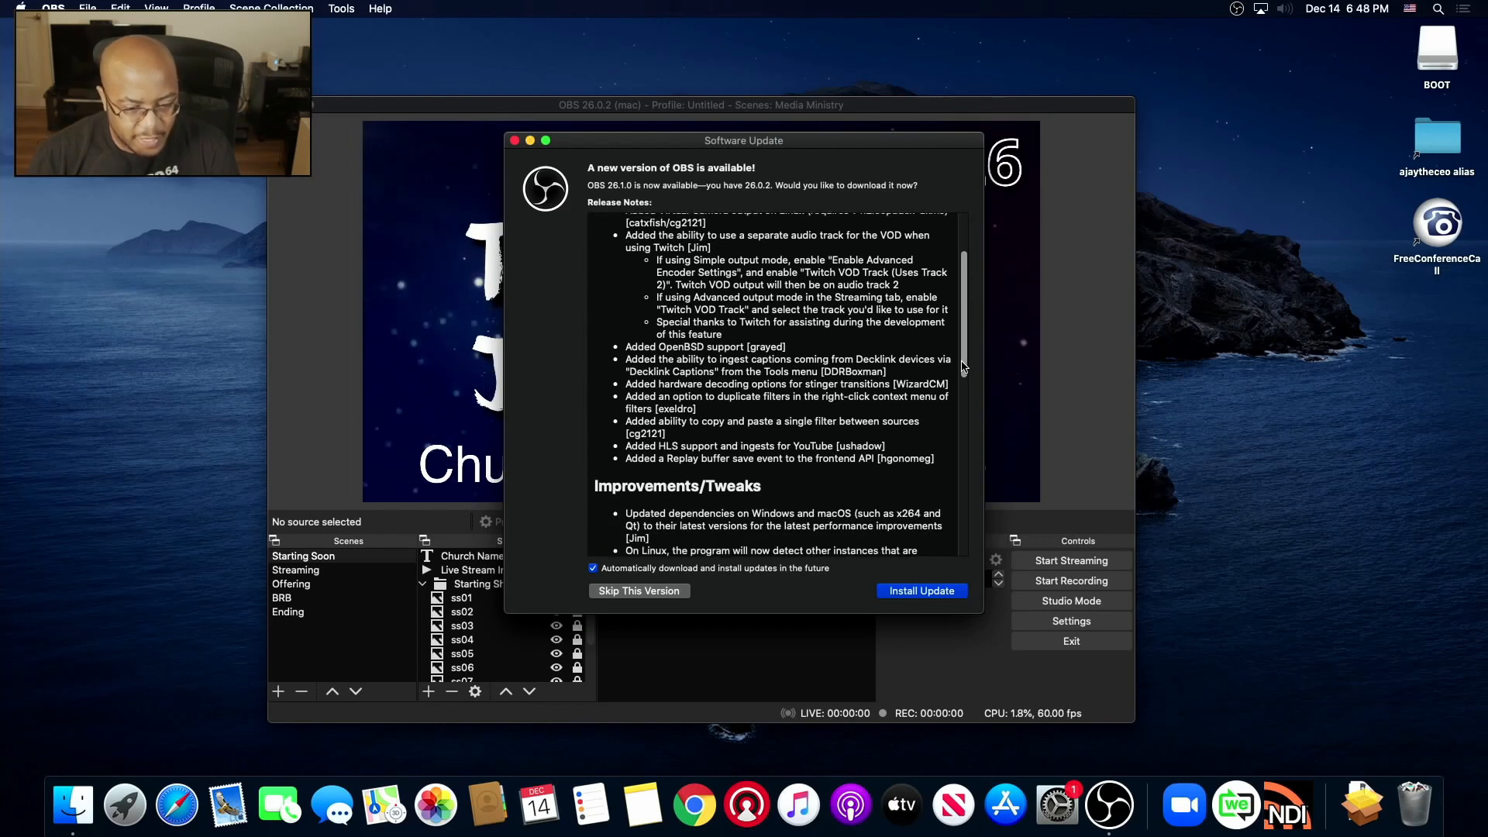
scroll("down", 3)
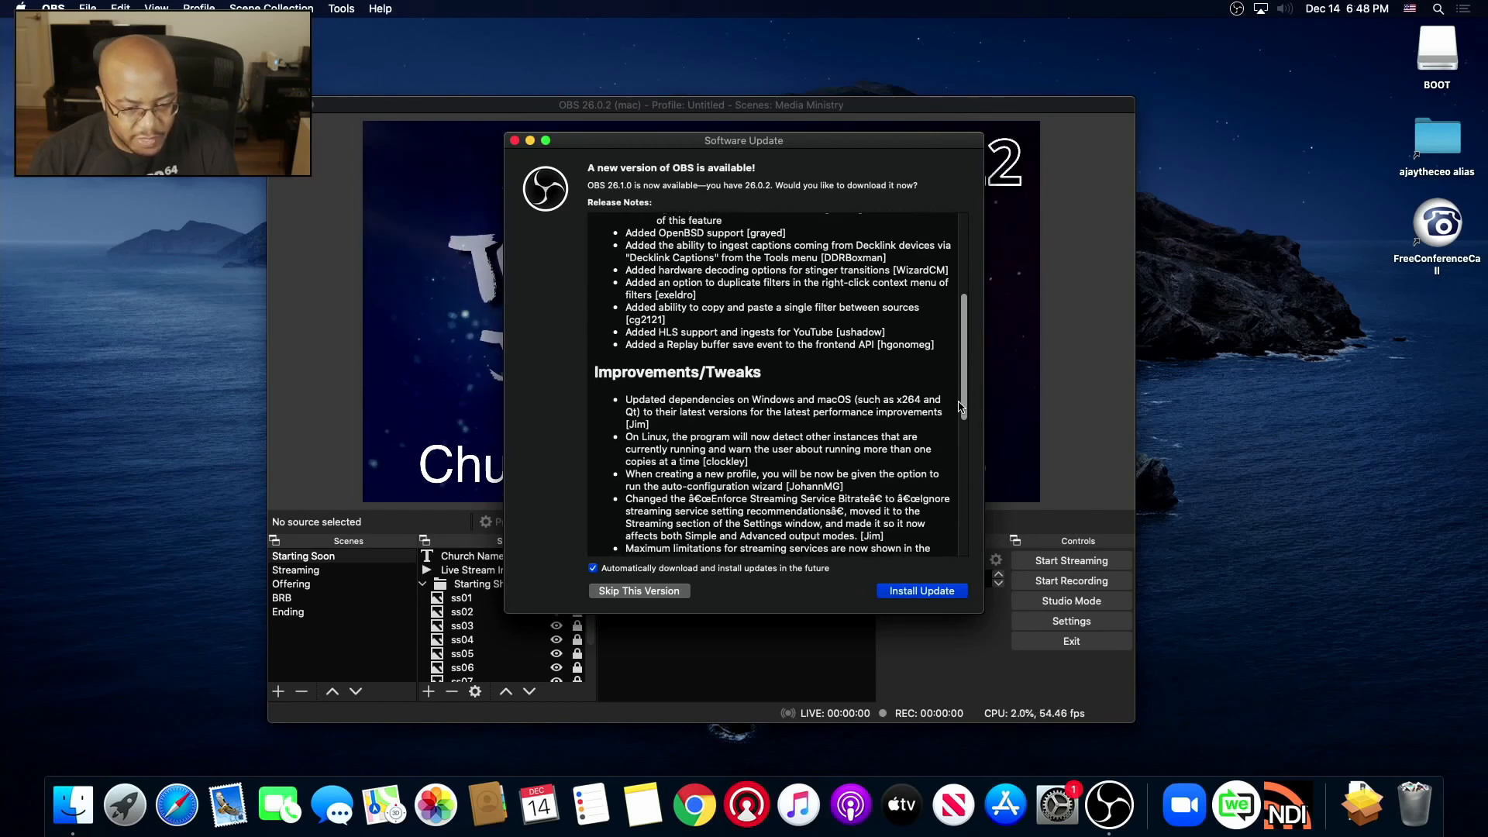
scroll("down", 3)
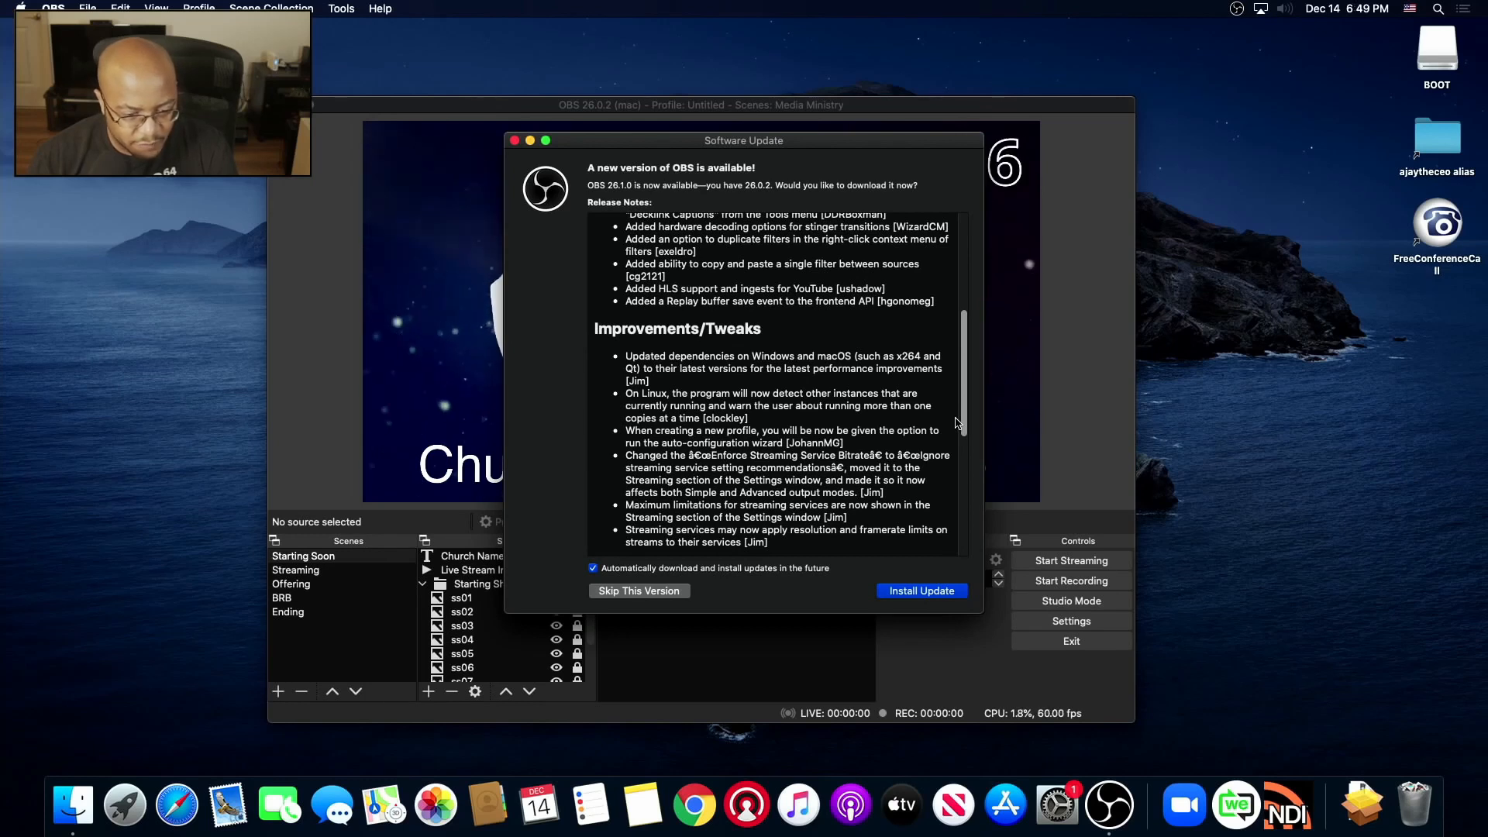
scroll("down", 3)
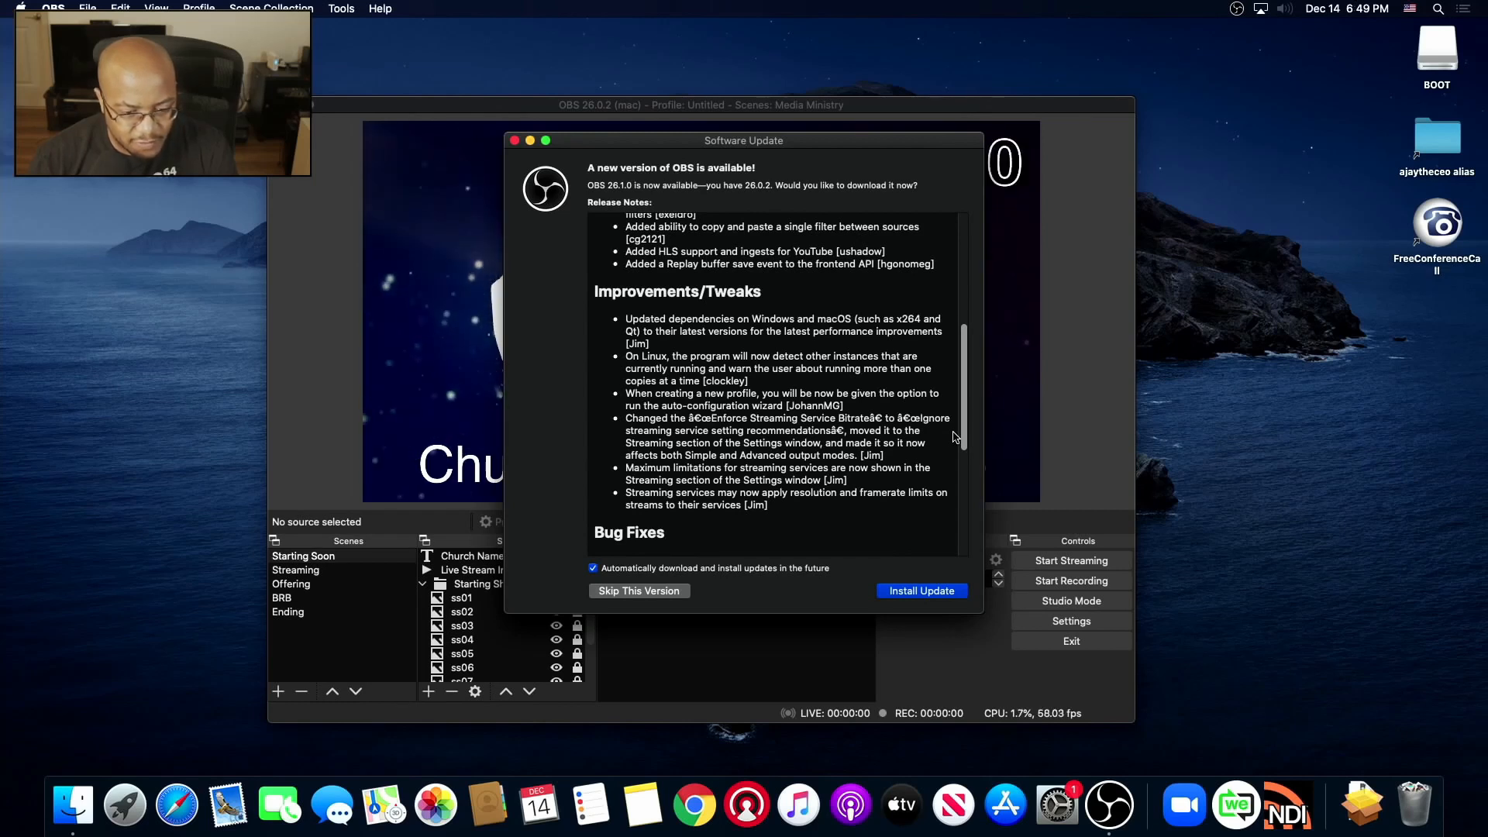
scroll("down", 3)
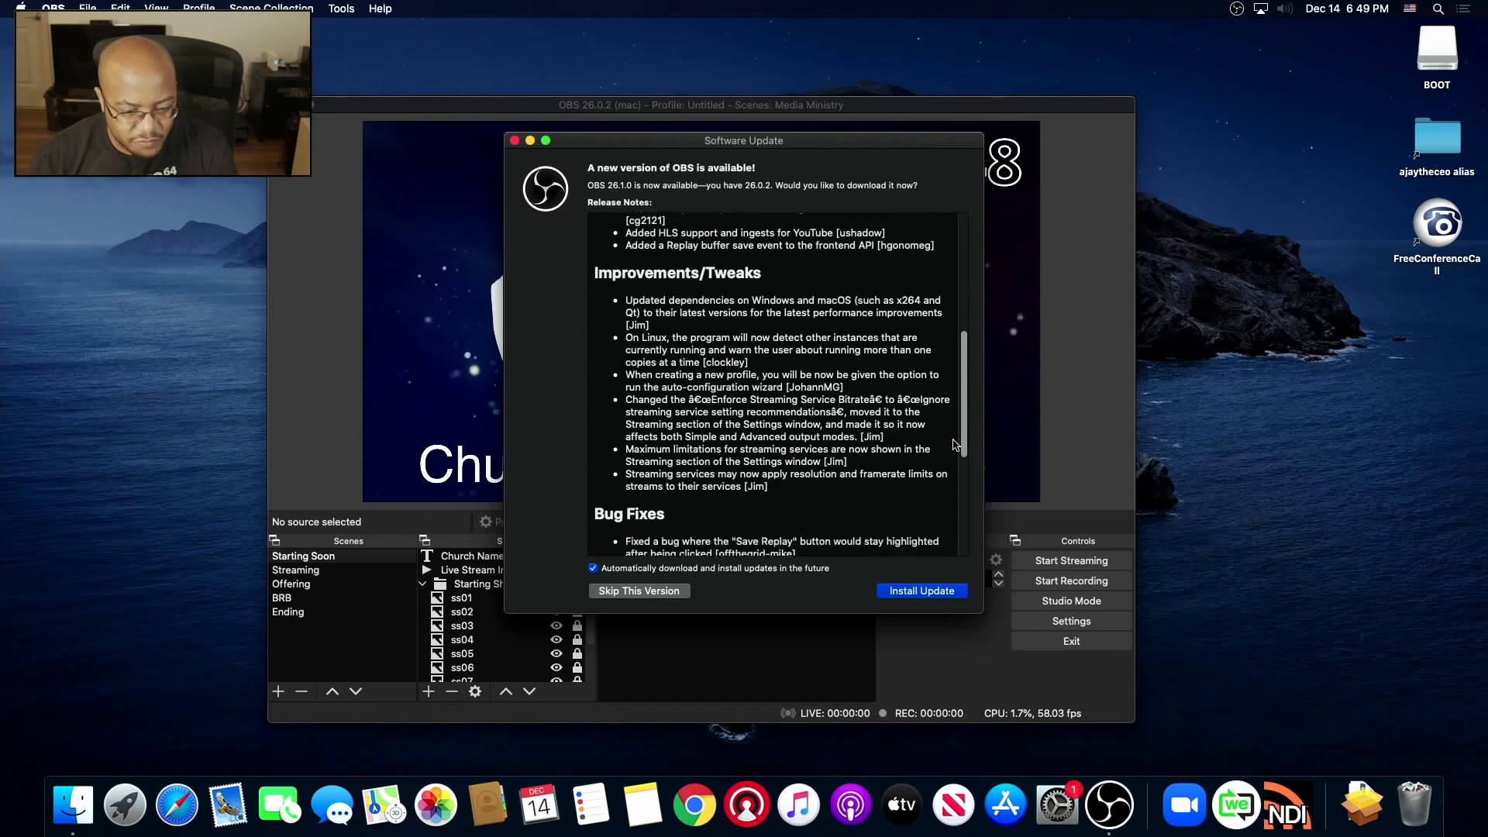
scroll("down", 3)
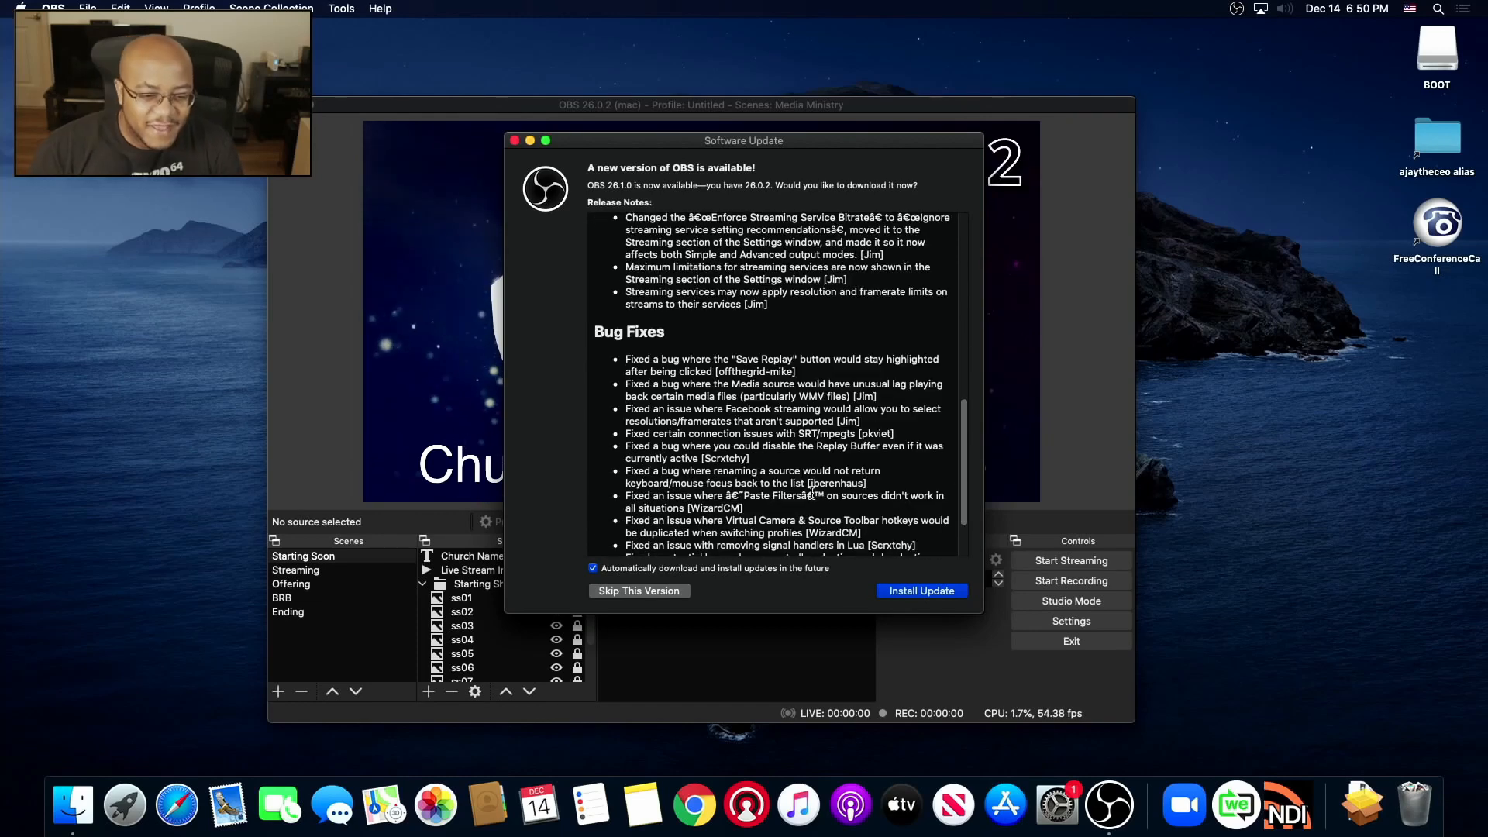
scroll("up", 3)
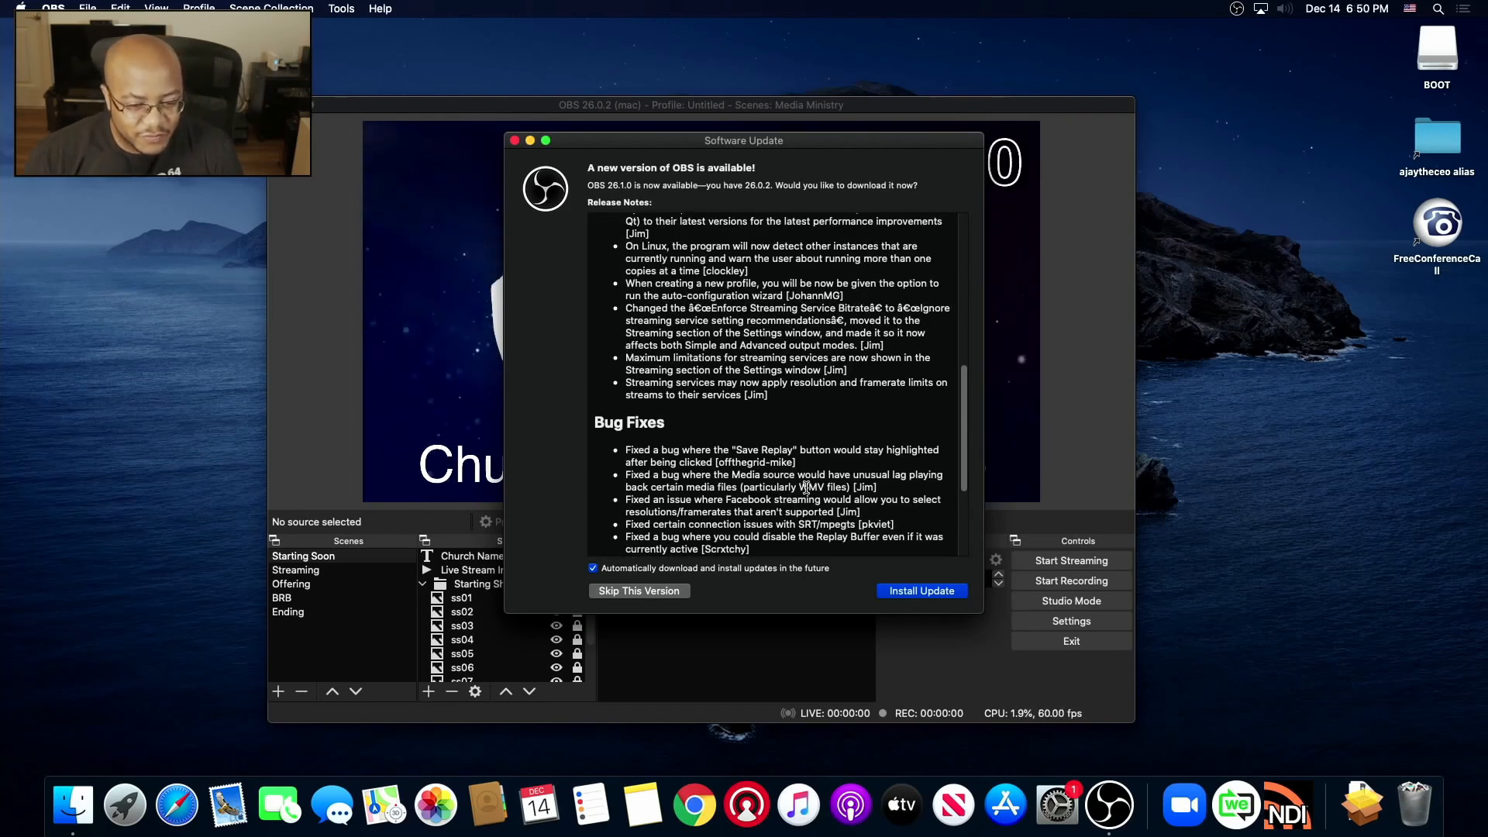
scroll("down", 3)
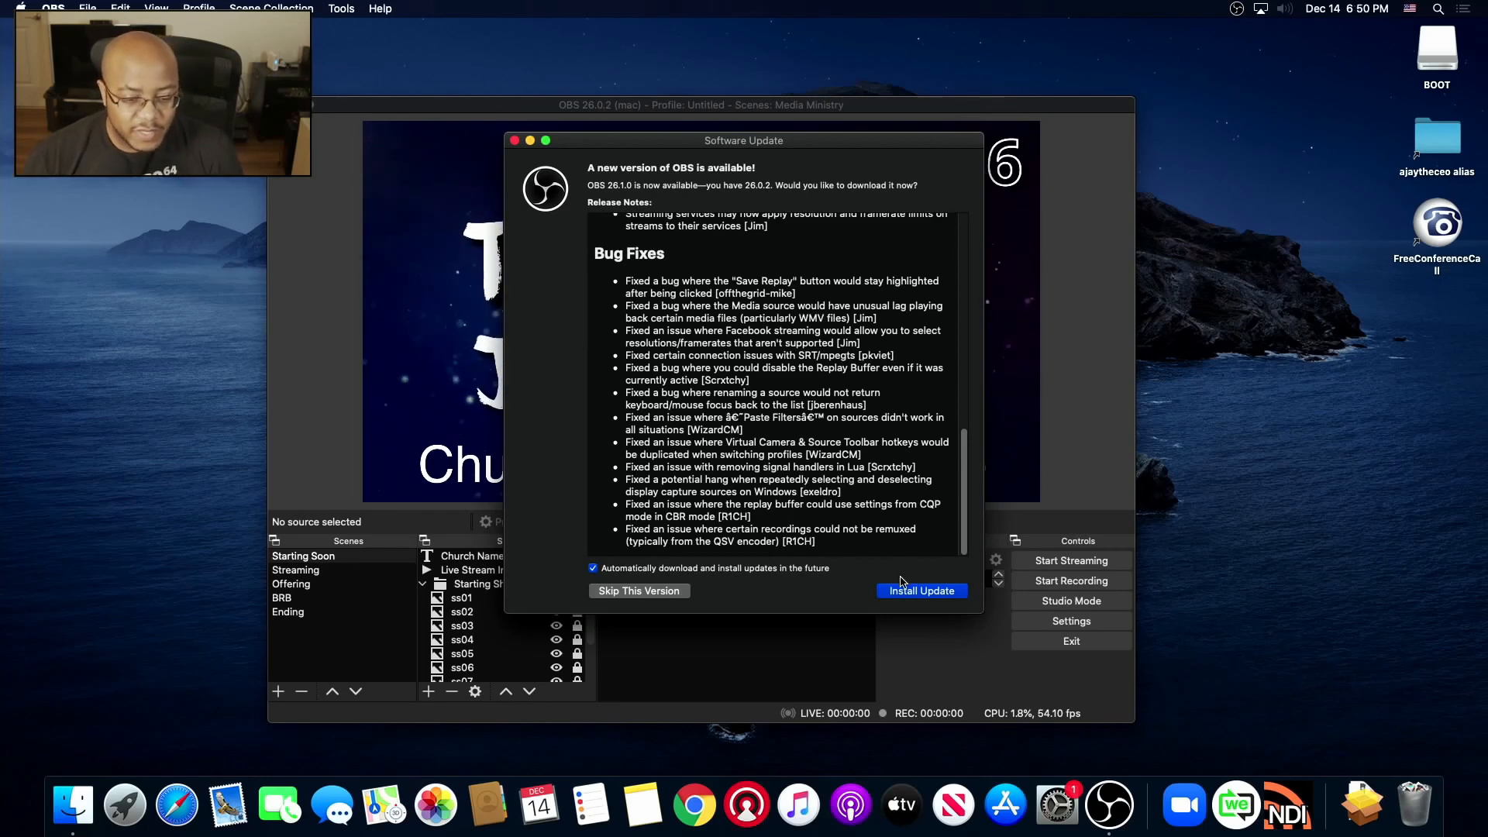
- Download the OBS 26.1 update and install it so OBS quits to relaunch
left_click(920, 590)
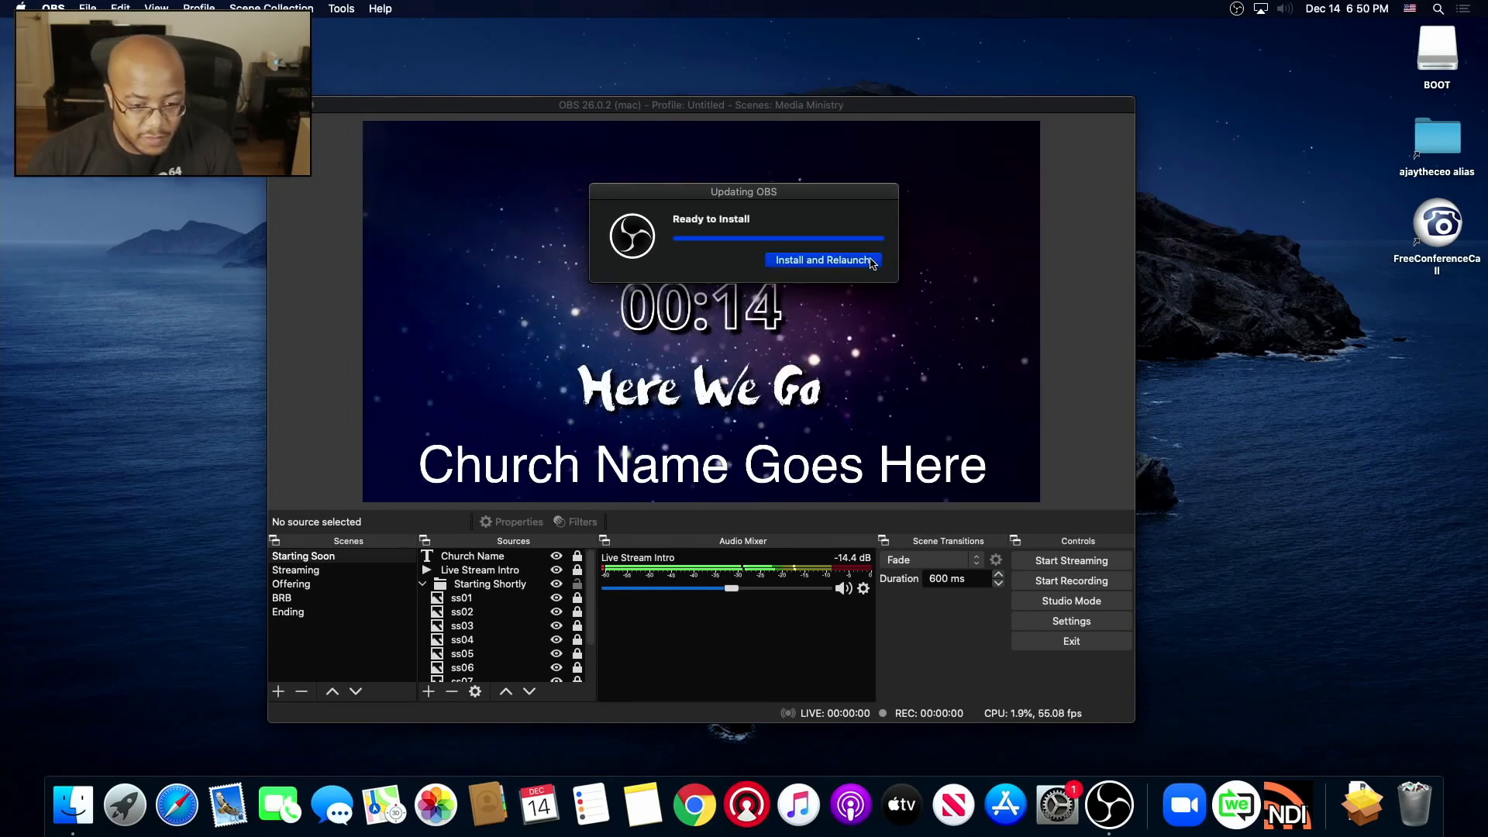
left_click(822, 259)
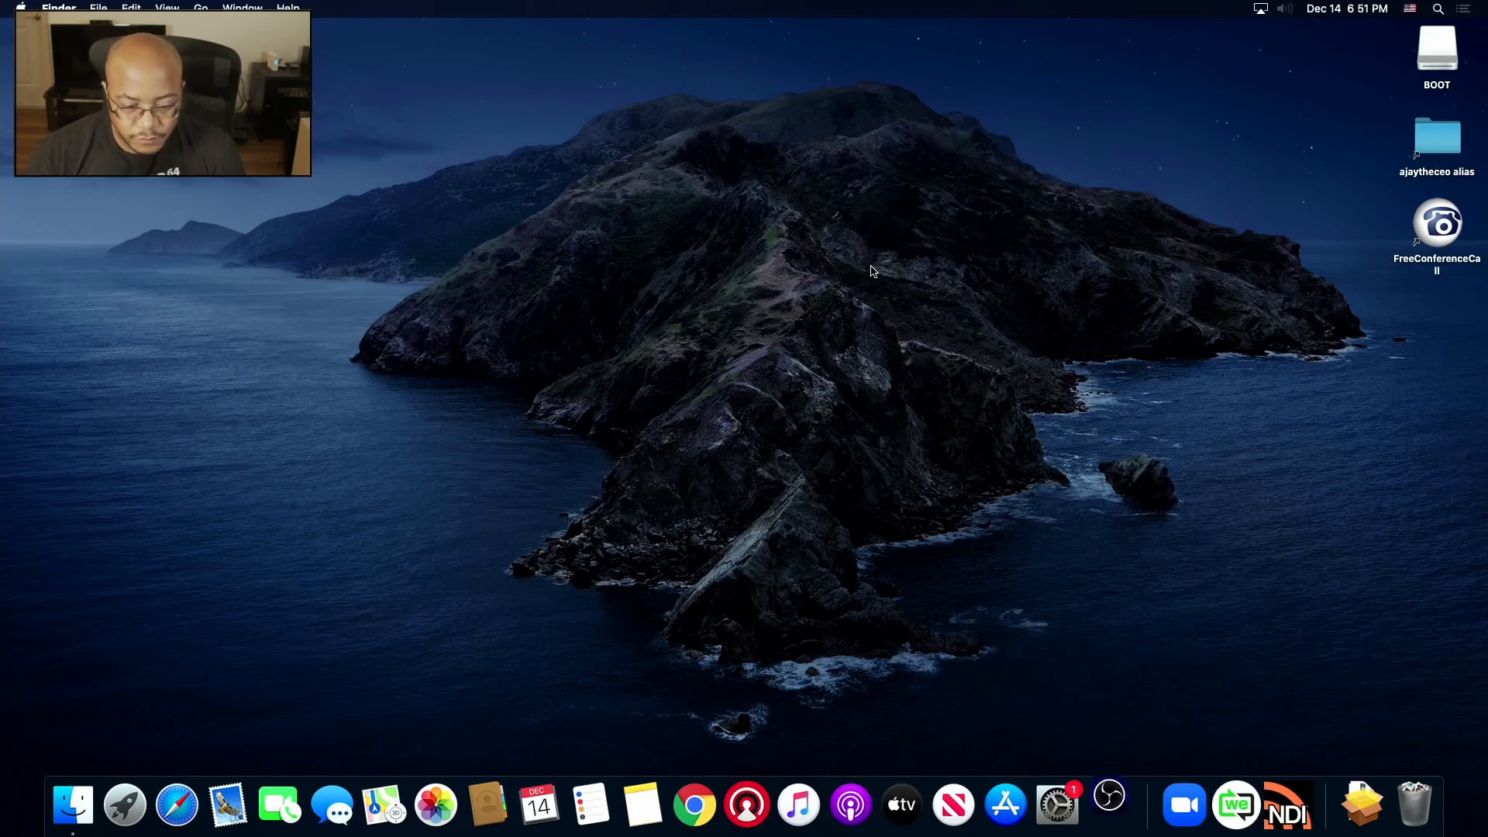
- Relaunch OBS 26.1.0 with the Welcome scene and the new virtual camera option
left_click(1107, 803)
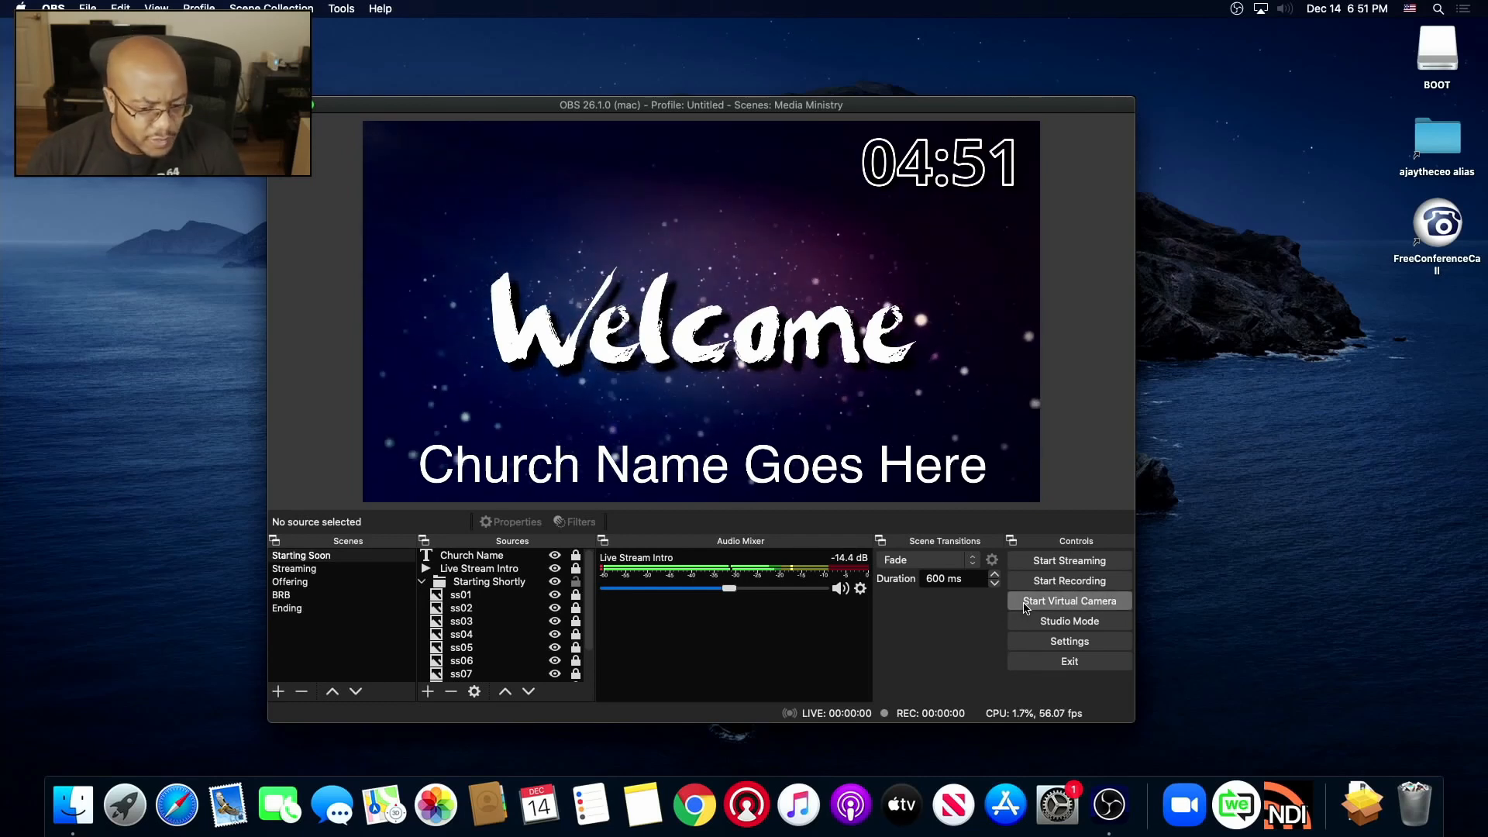
mouse_move(1069, 641)
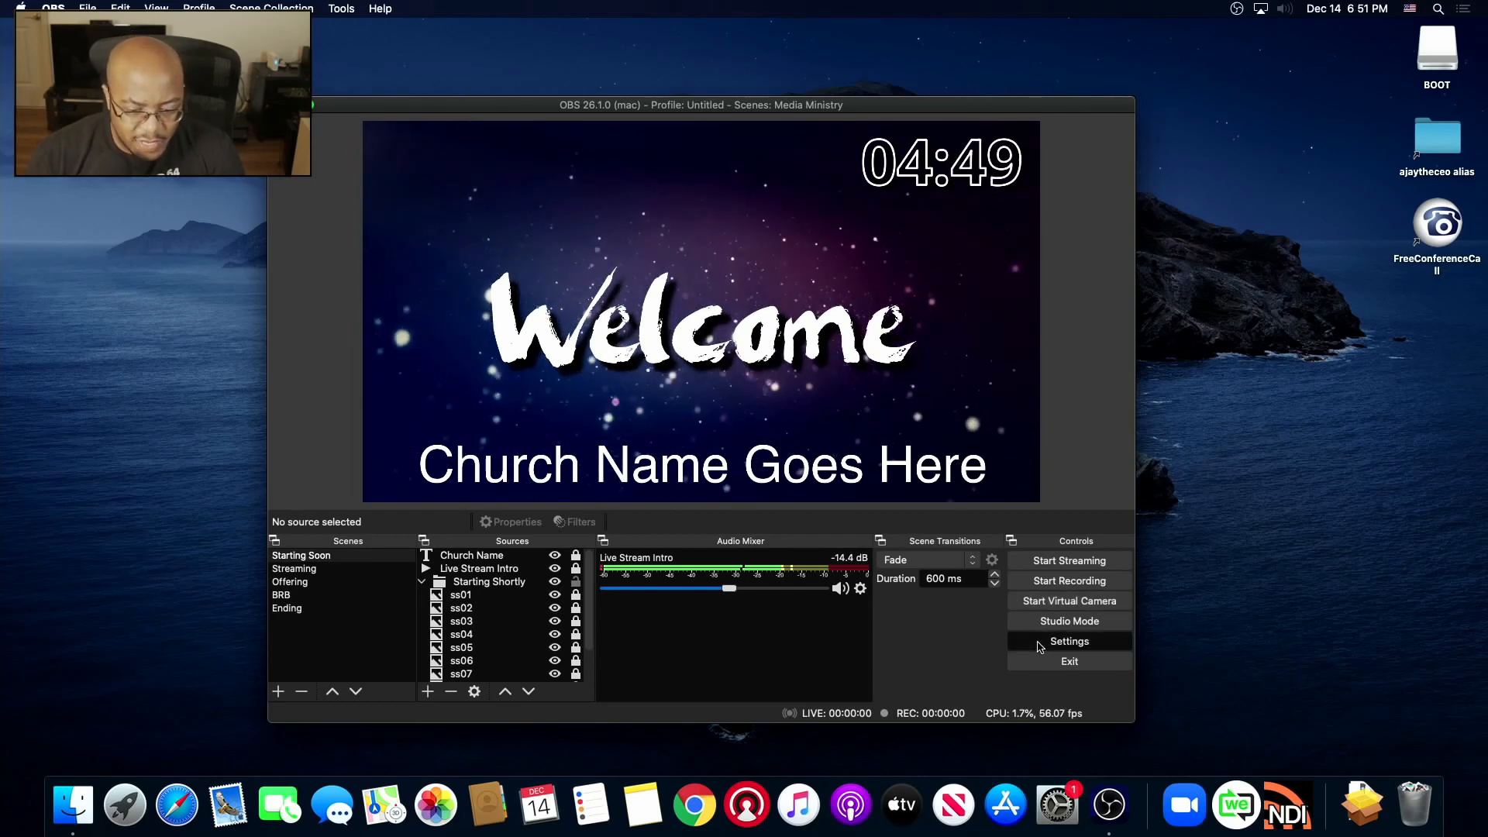
- Open Settings on the Stream page showing the Vimeo service and stream key
left_click(1068, 641)
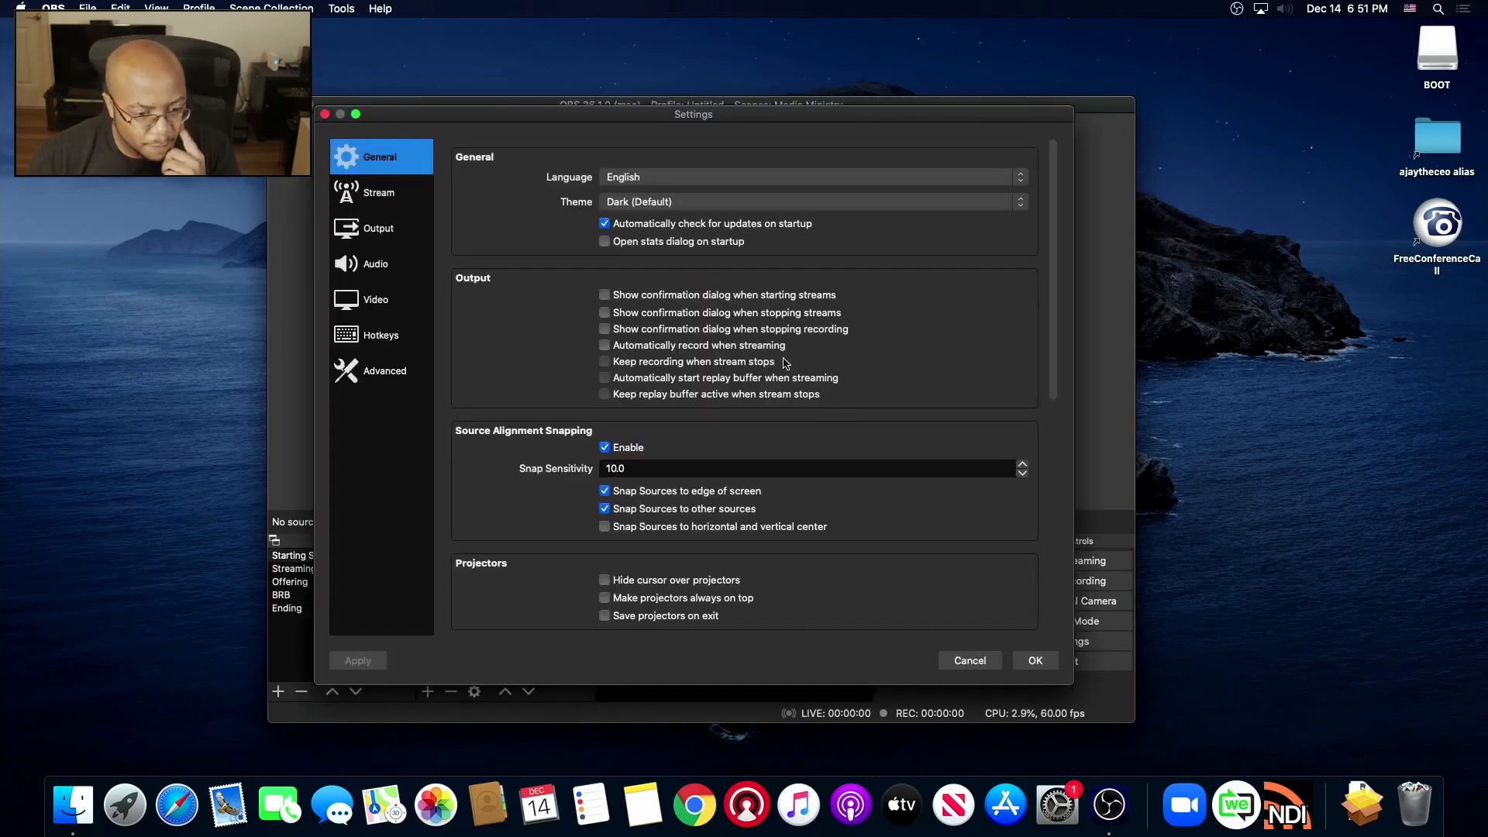
mouse_move(430, 233)
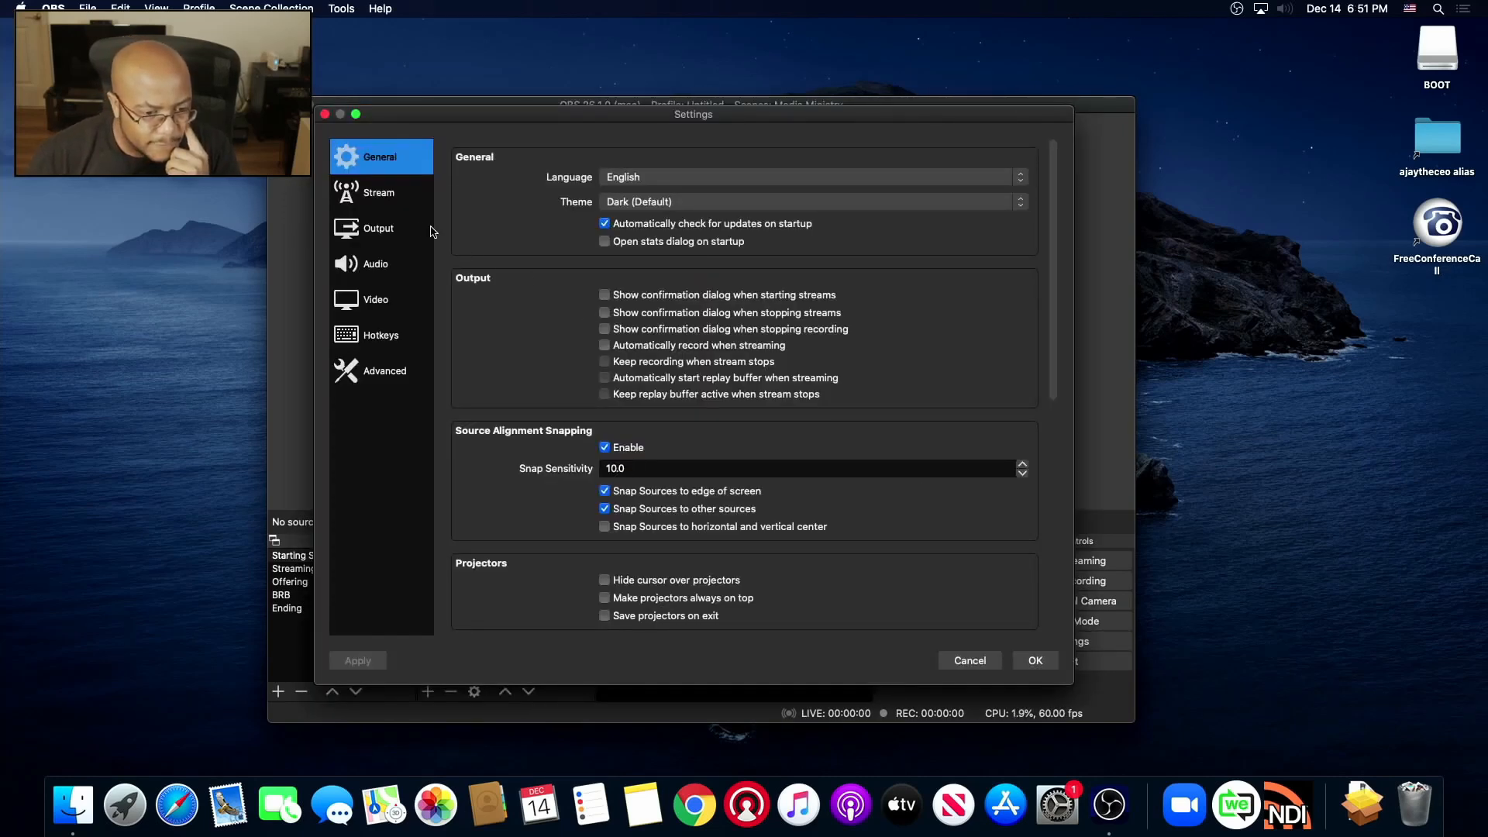
left_click(379, 193)
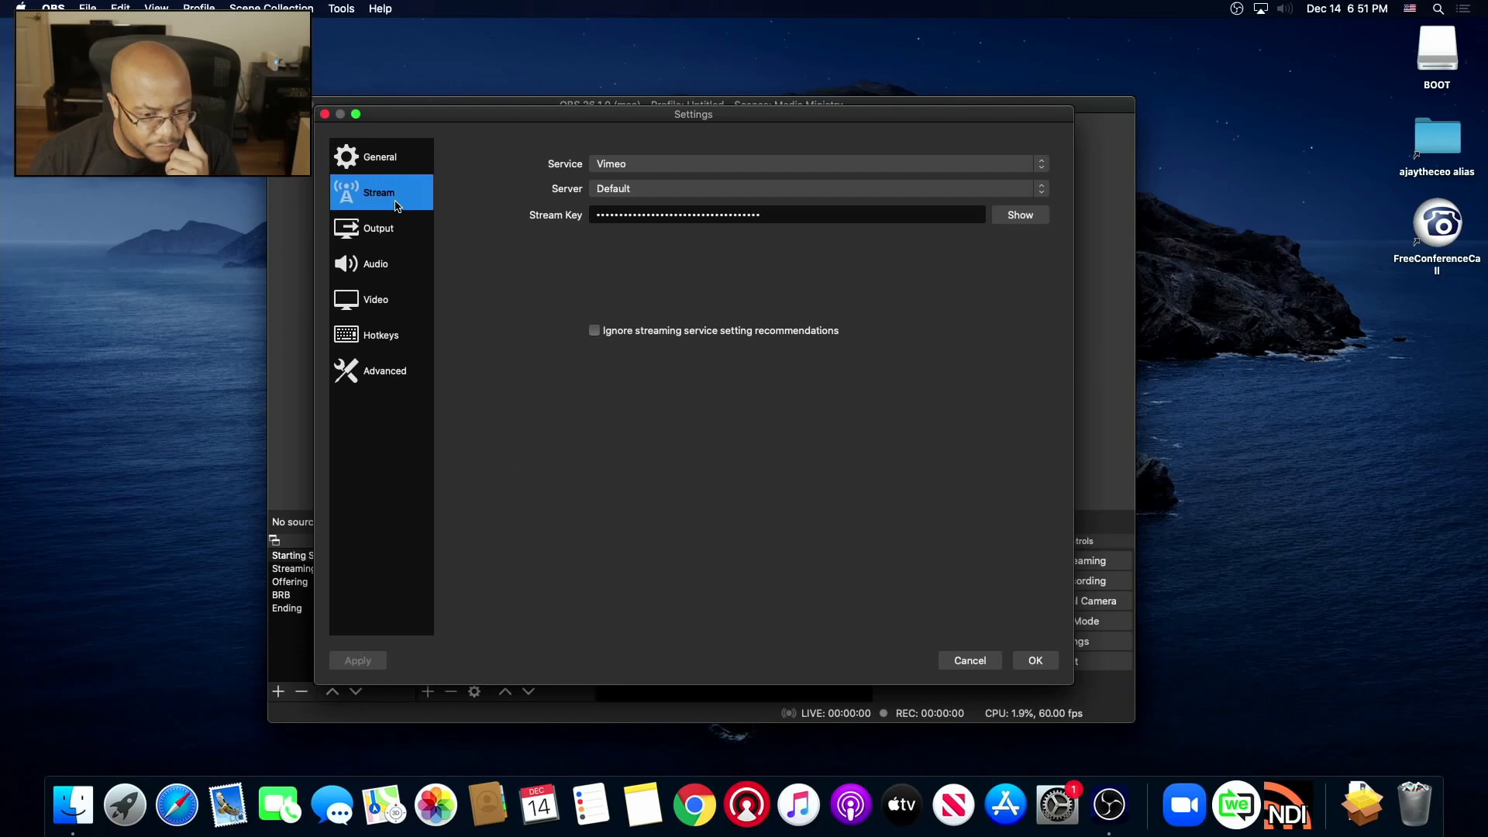
mouse_move(395, 231)
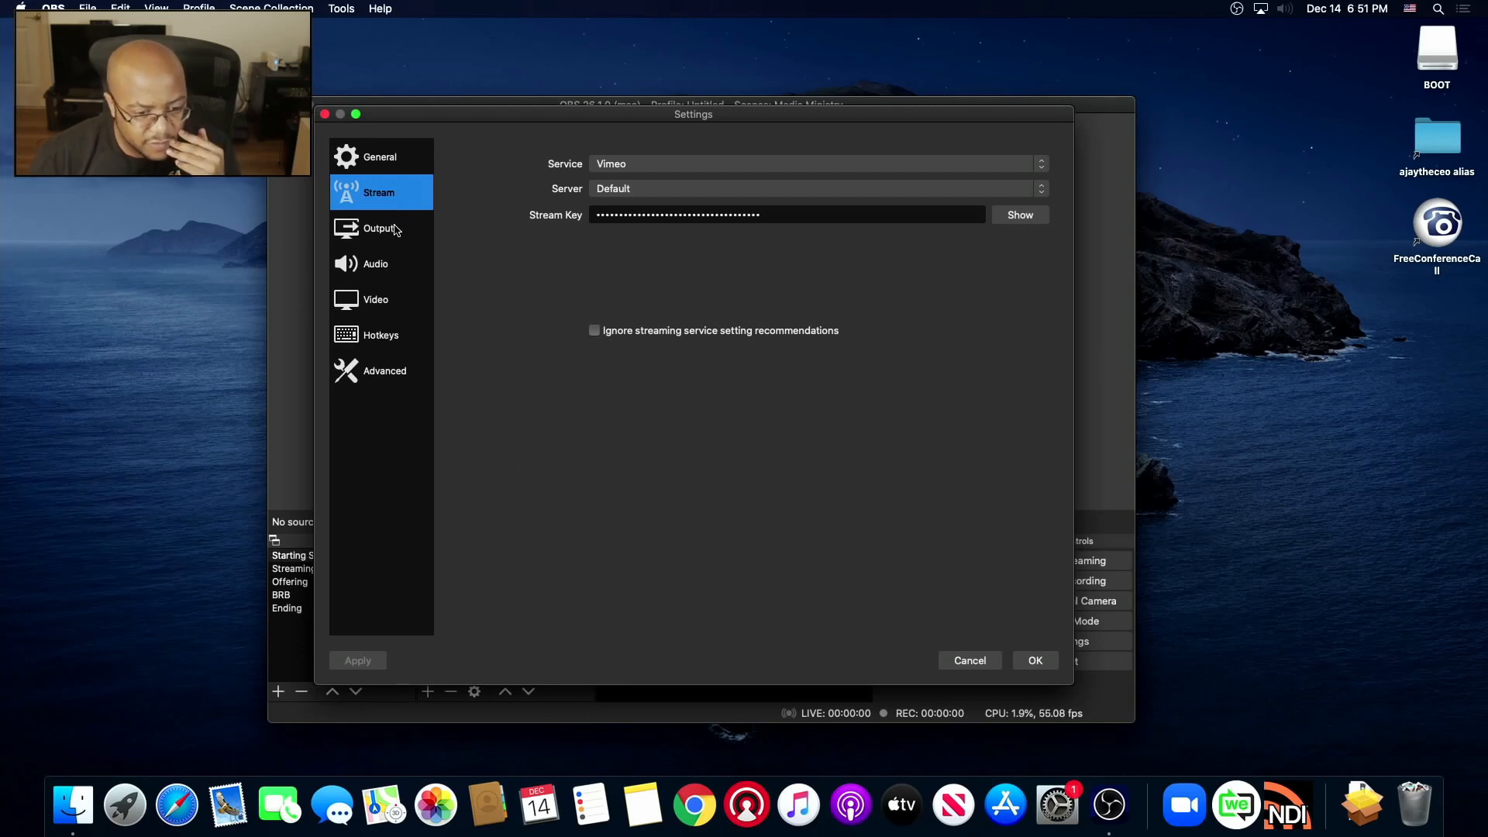
mouse_move(634, 347)
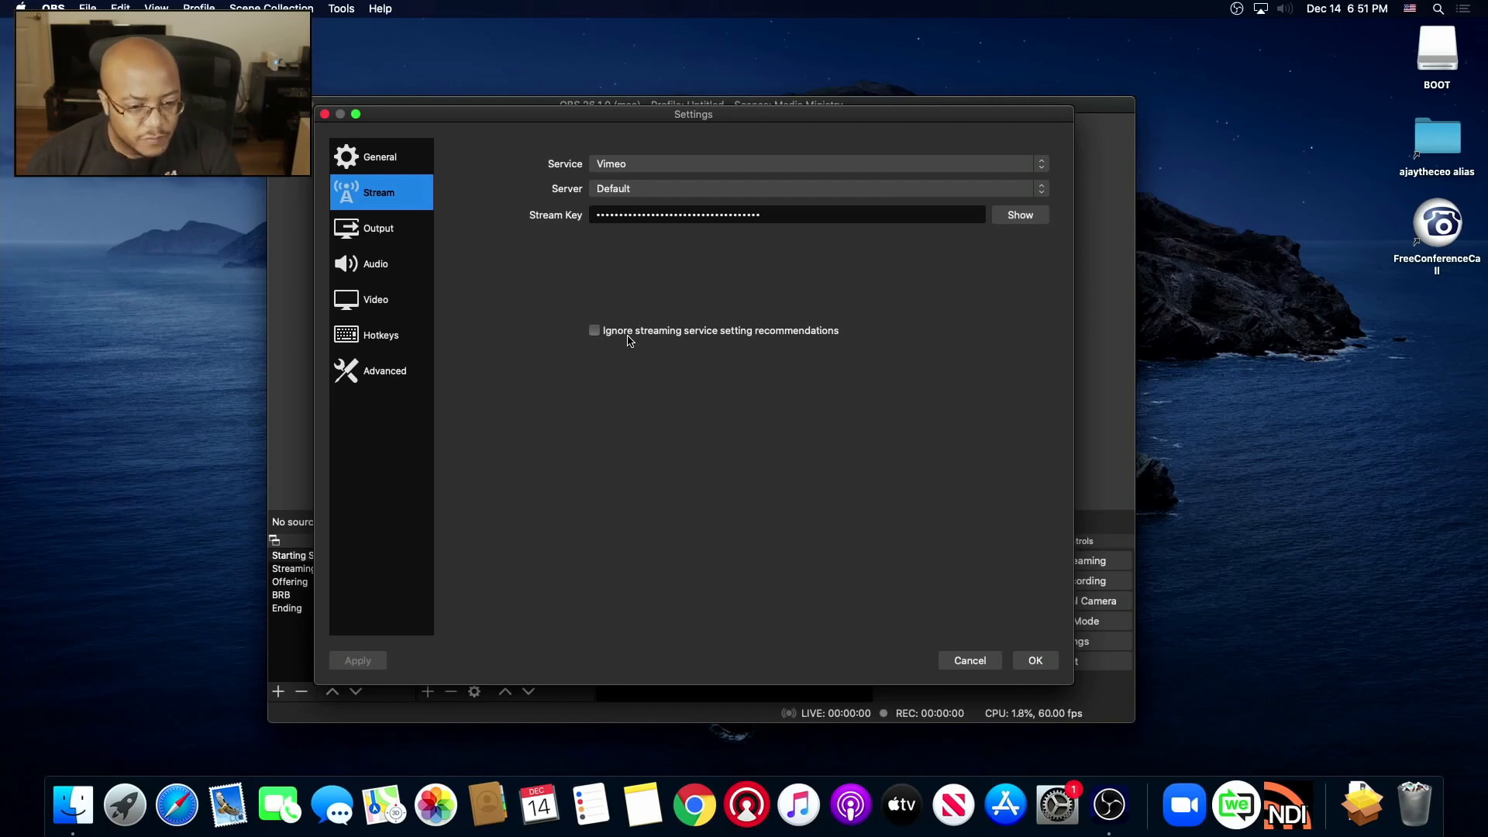
mouse_move(347, 236)
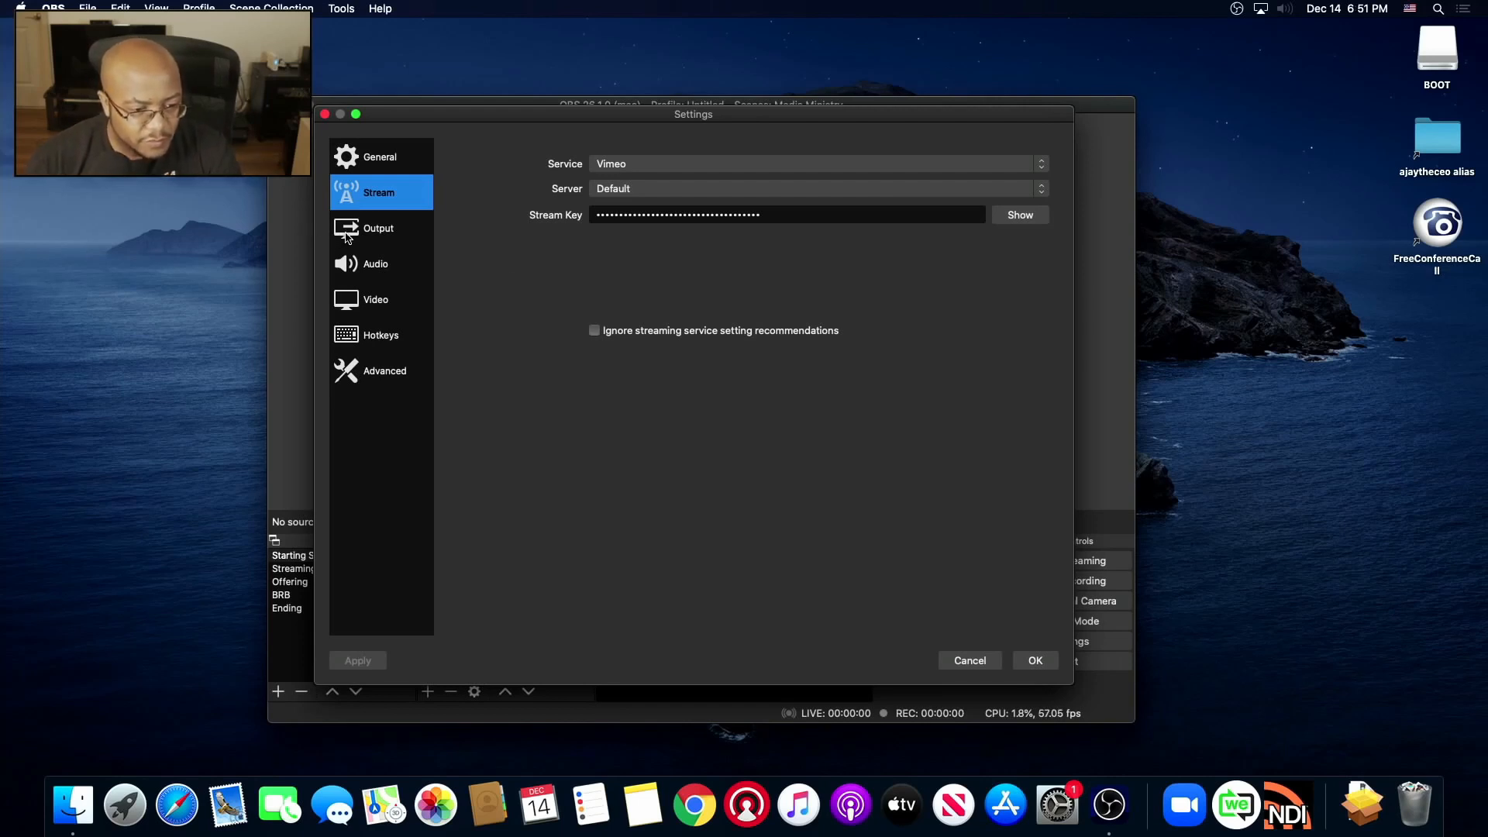
- Set the Output Mode to Advanced on the Output settings page
left_click(378, 228)
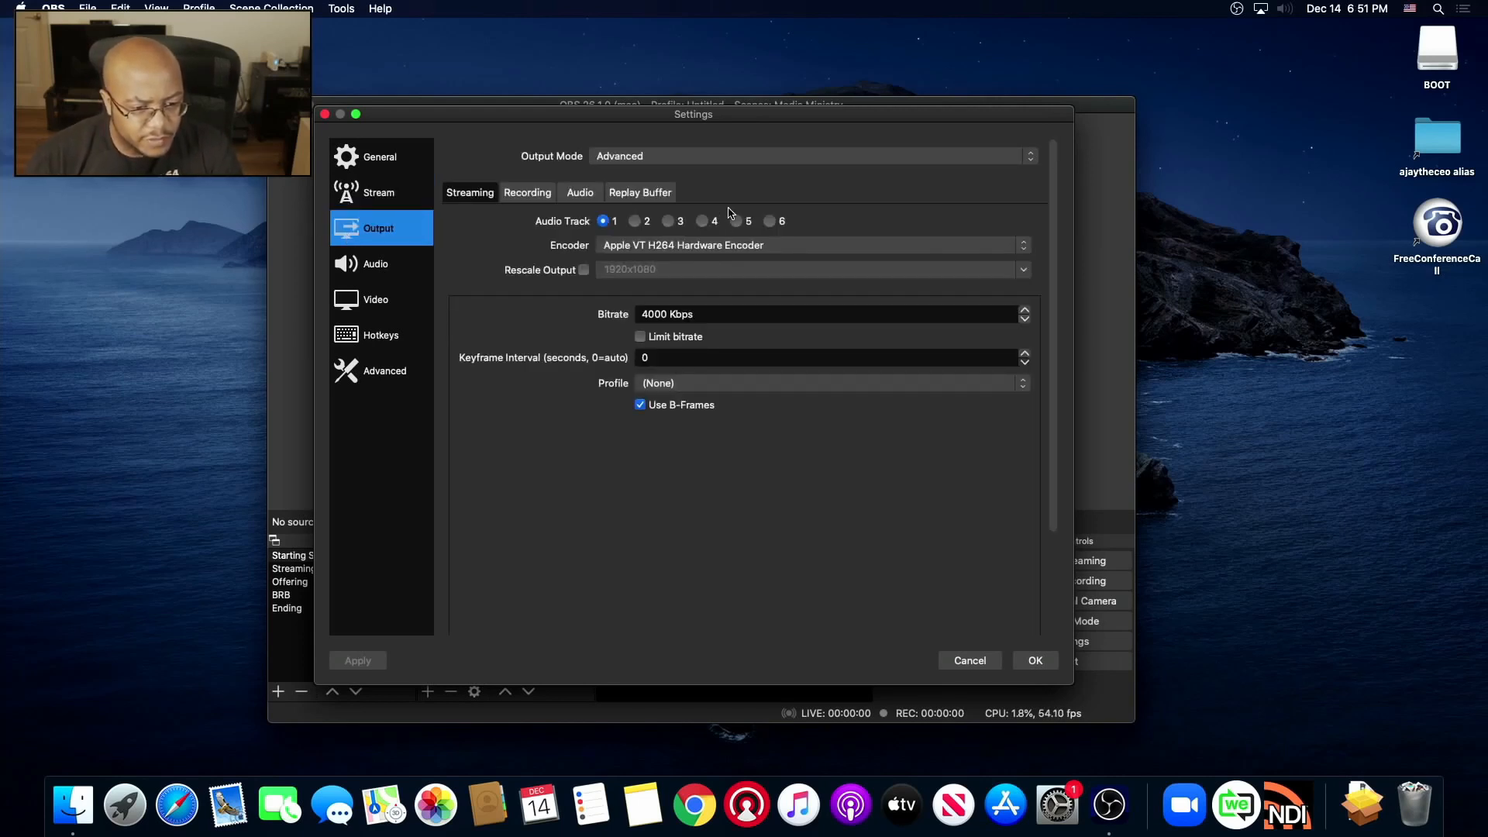
mouse_move(655, 176)
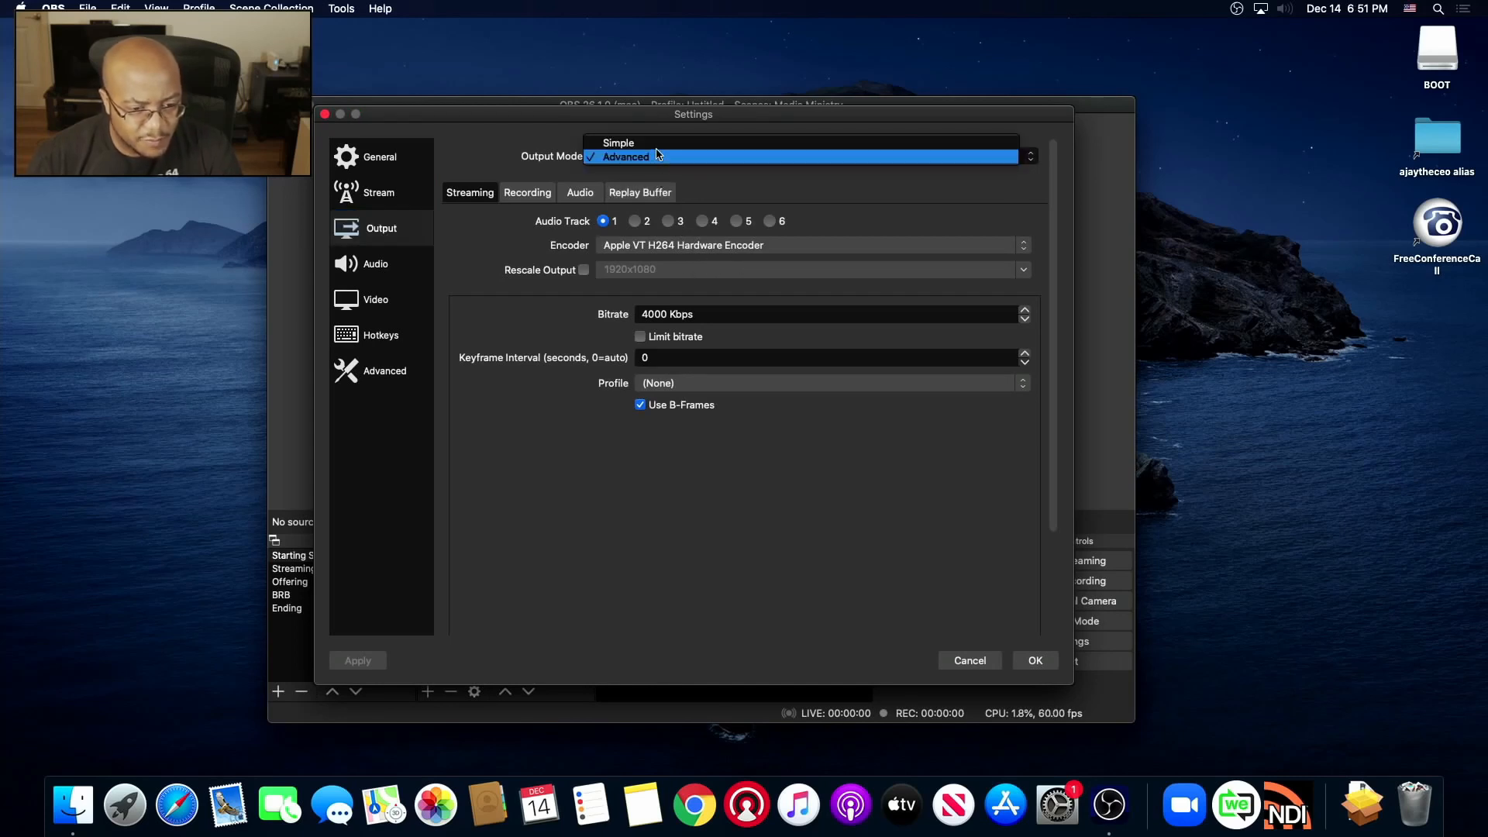
left_click(618, 143)
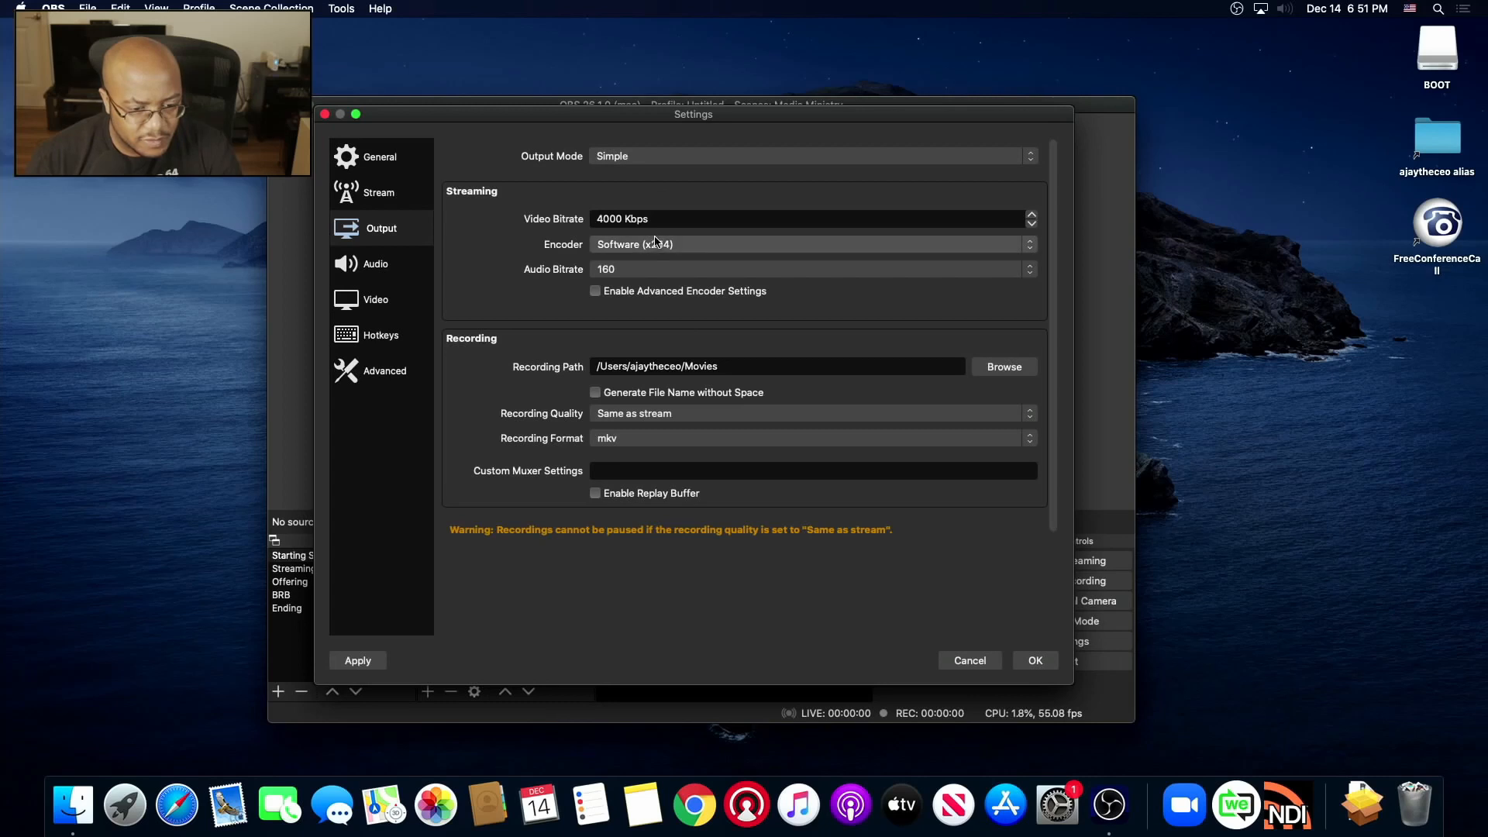
left_click(807, 245)
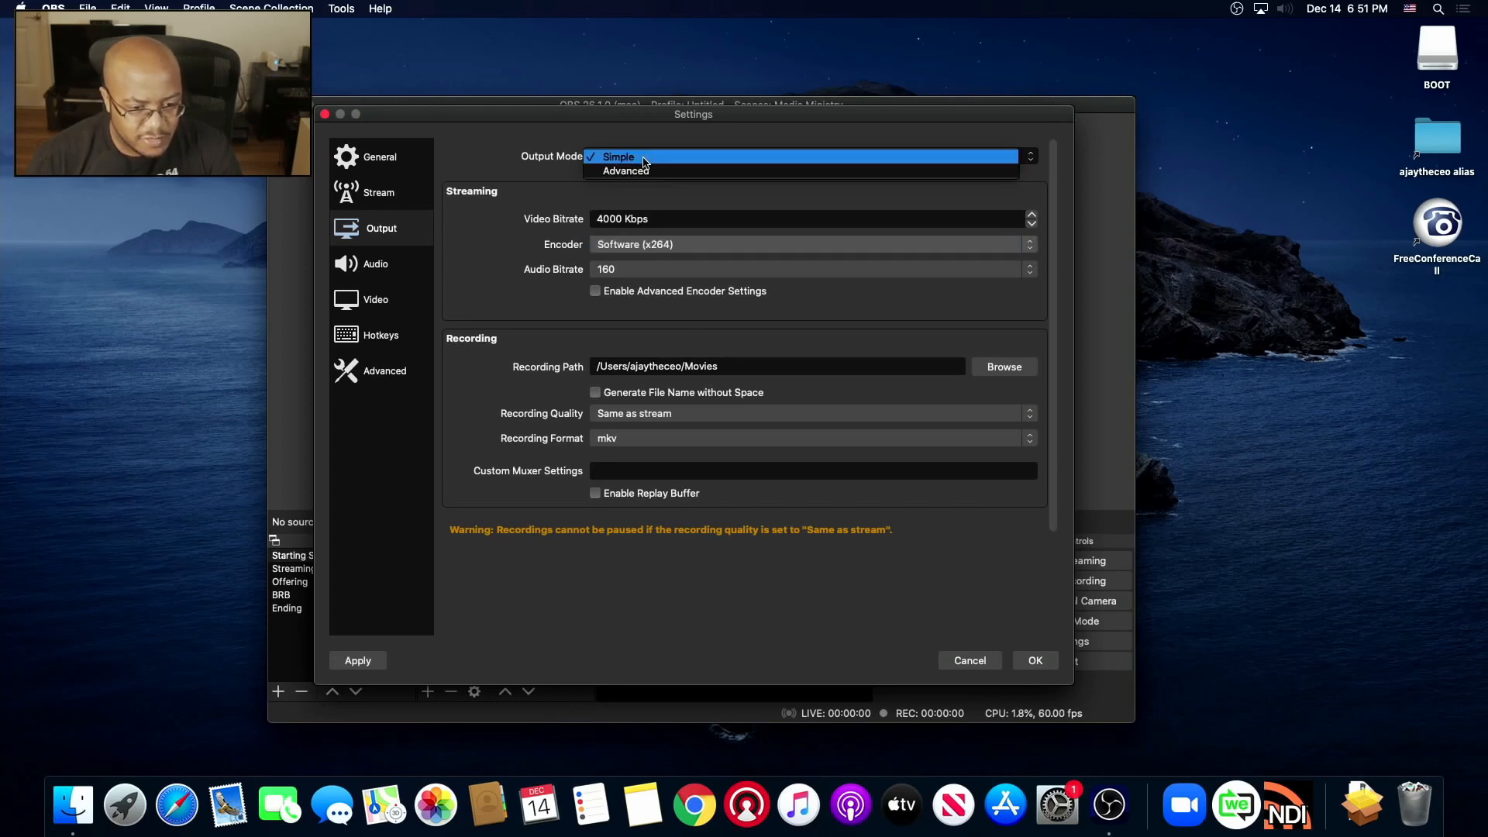
left_click(626, 171)
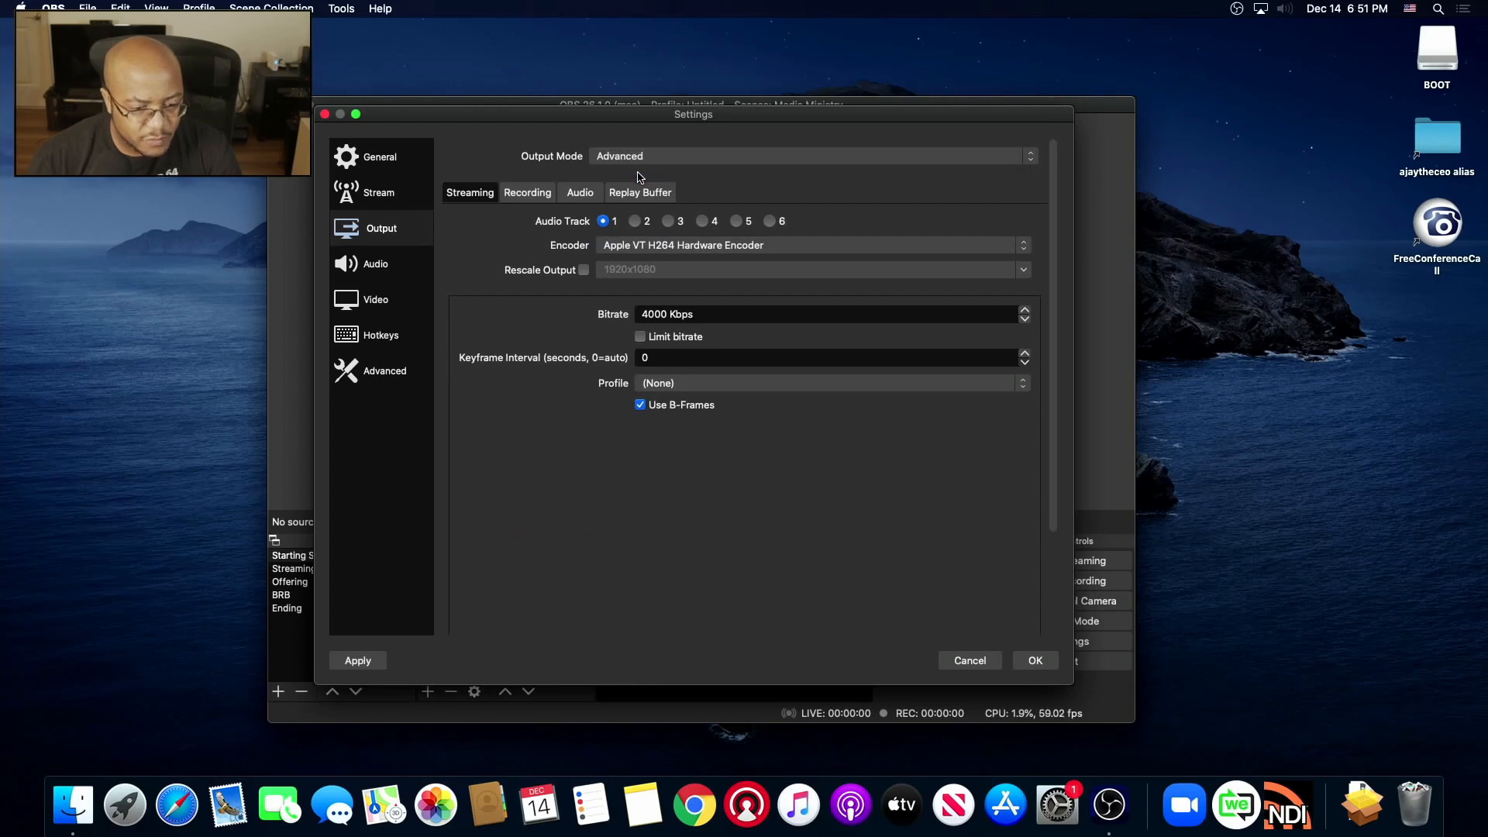
mouse_move(353, 270)
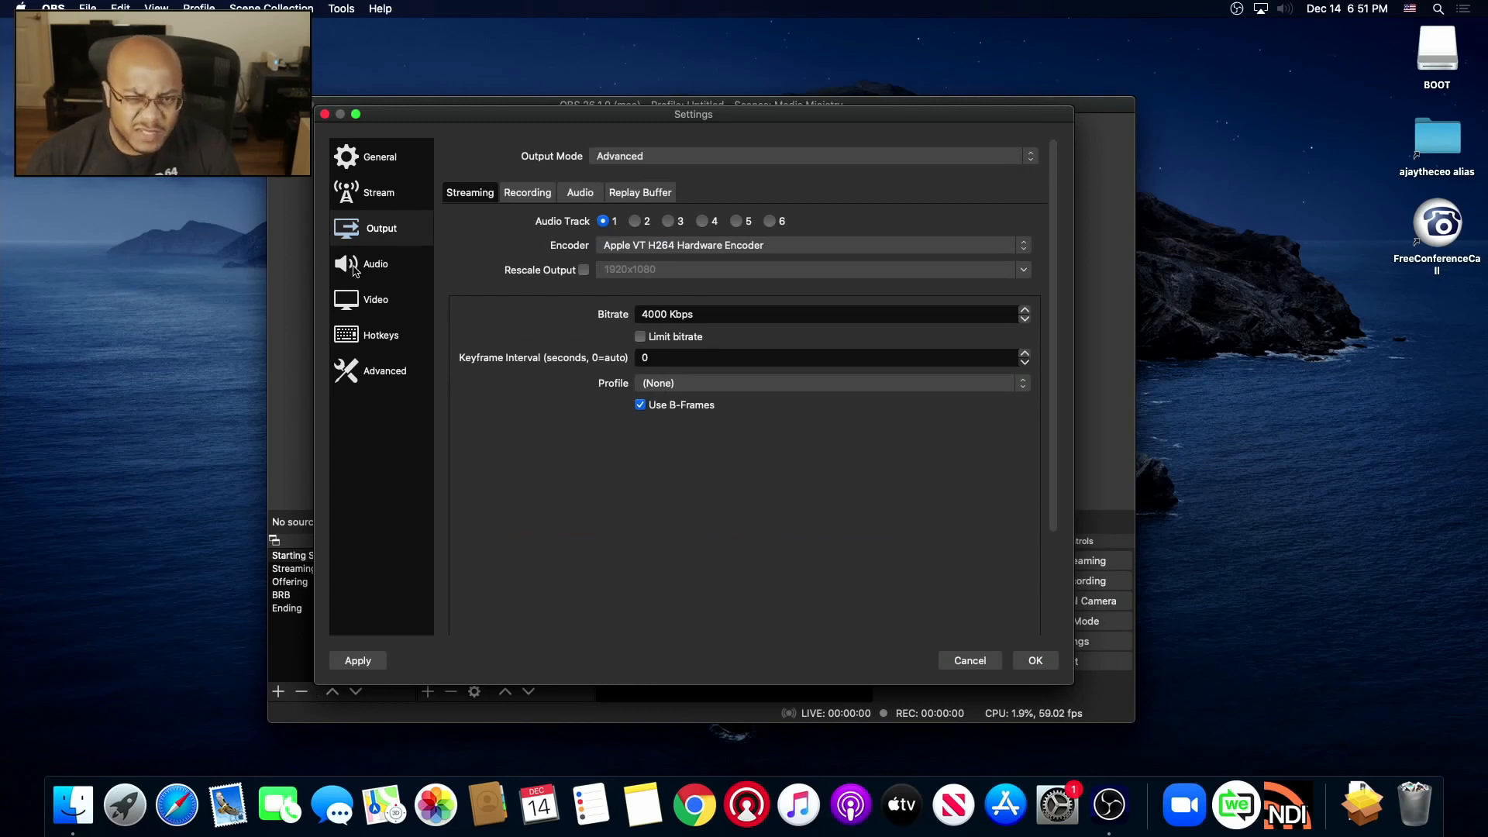
mouse_move(358, 269)
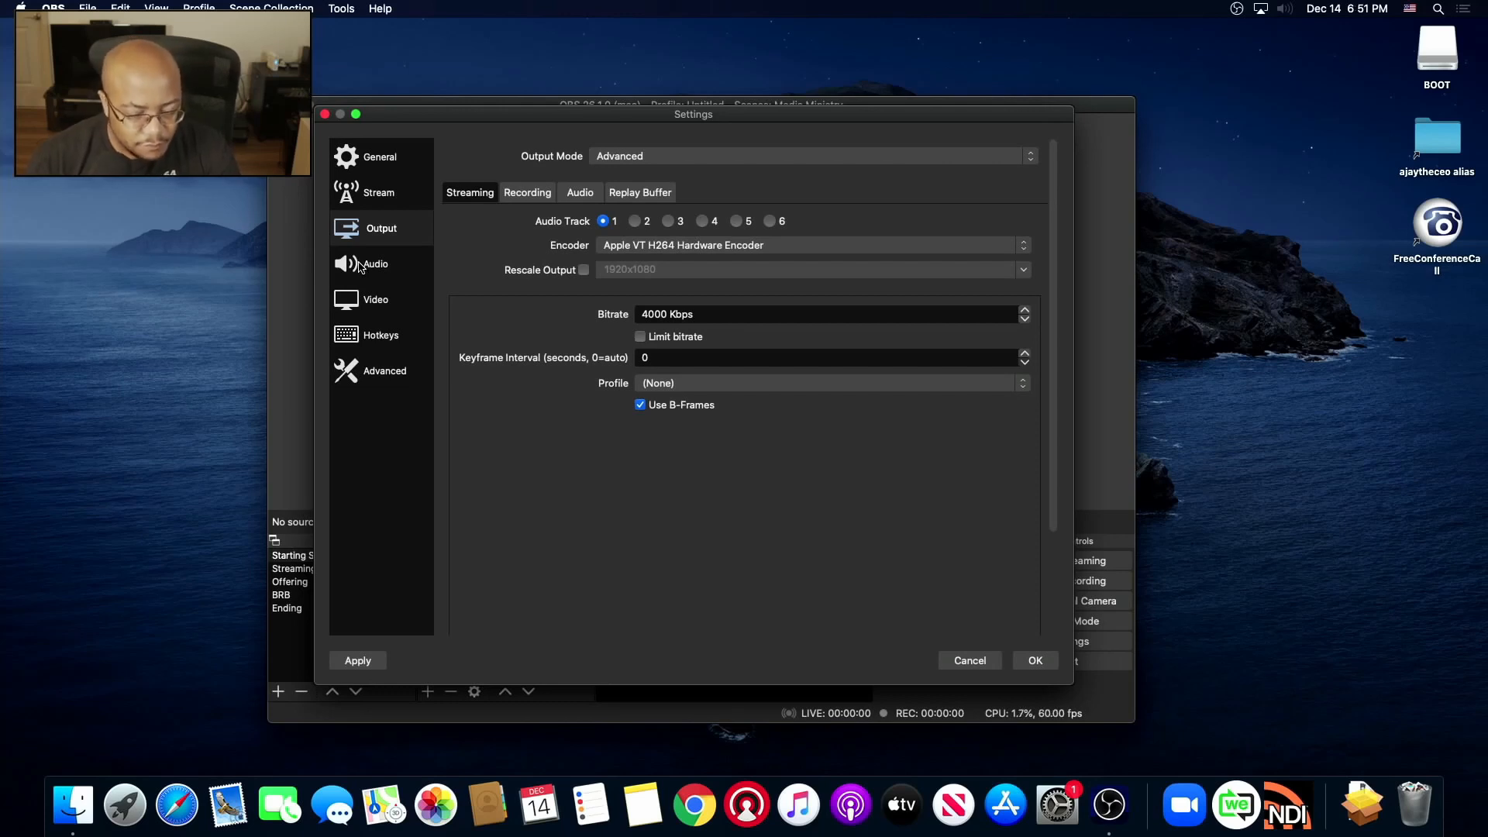
- Review the Audio, Video, Hotkeys and Advanced pages, scrolling to Network and Hotkeys
left_click(376, 263)
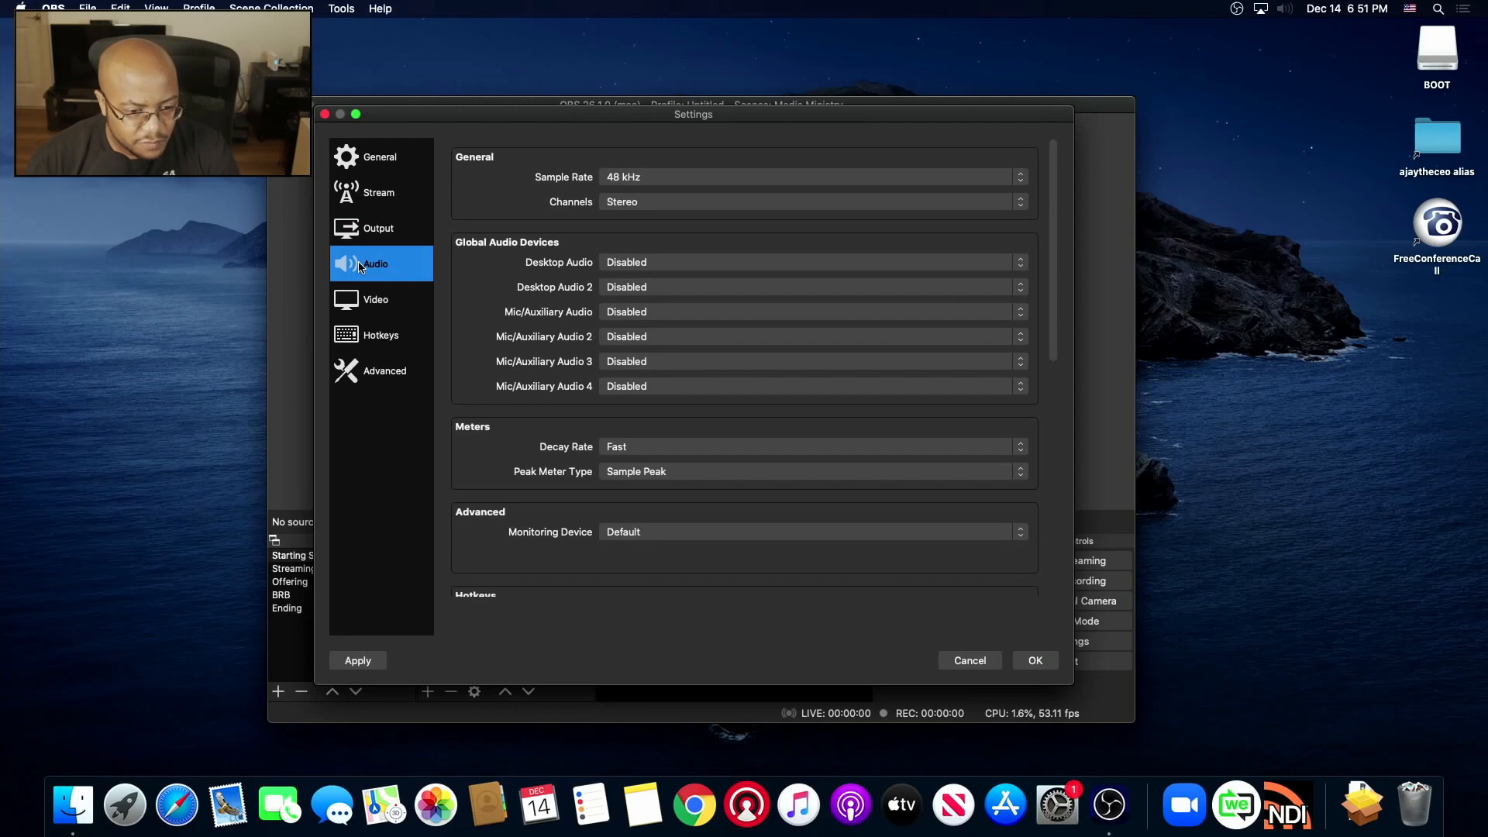
left_click(375, 299)
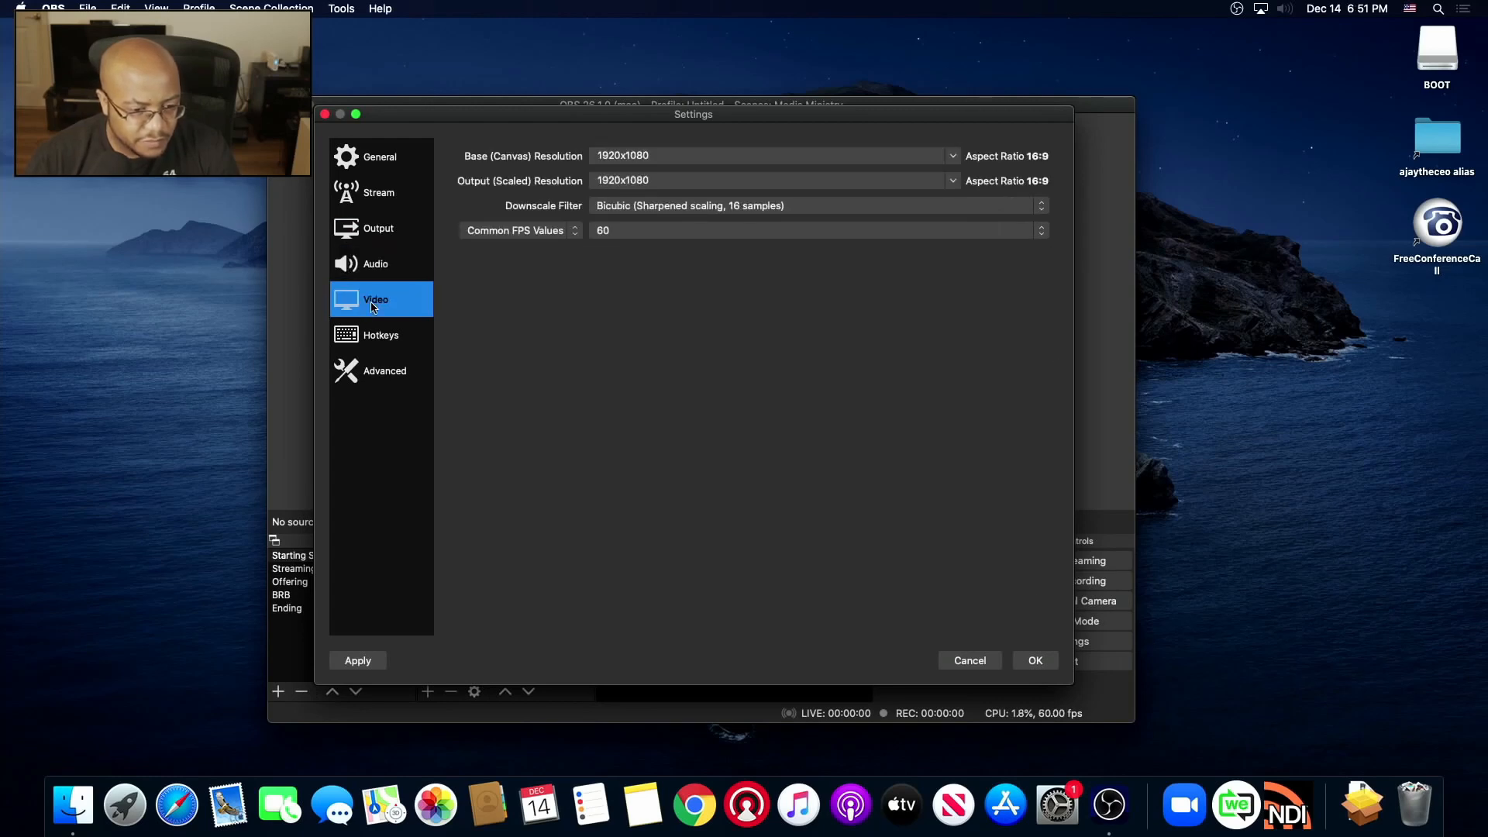
left_click(381, 334)
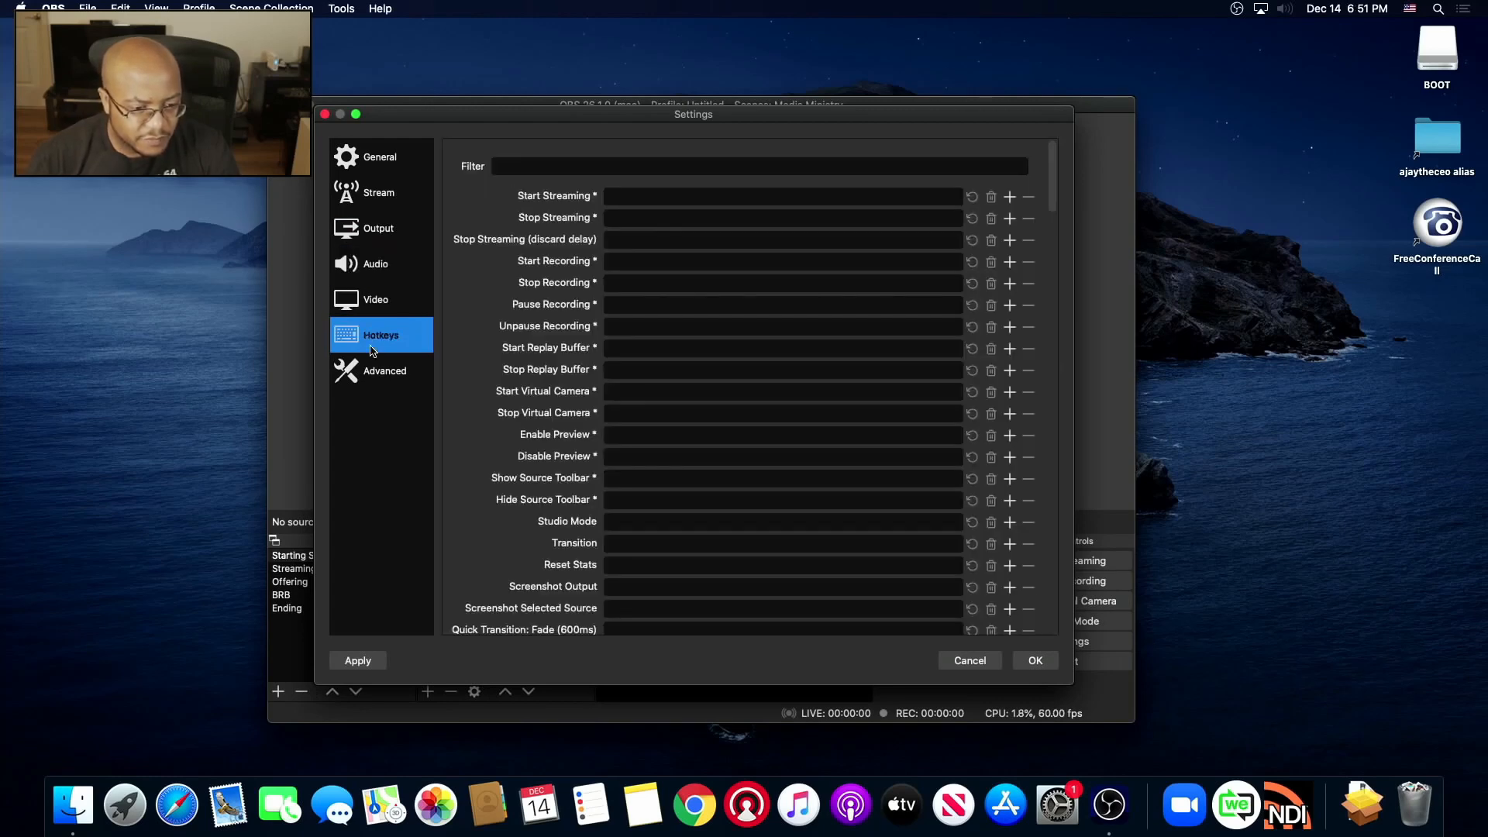
left_click(385, 371)
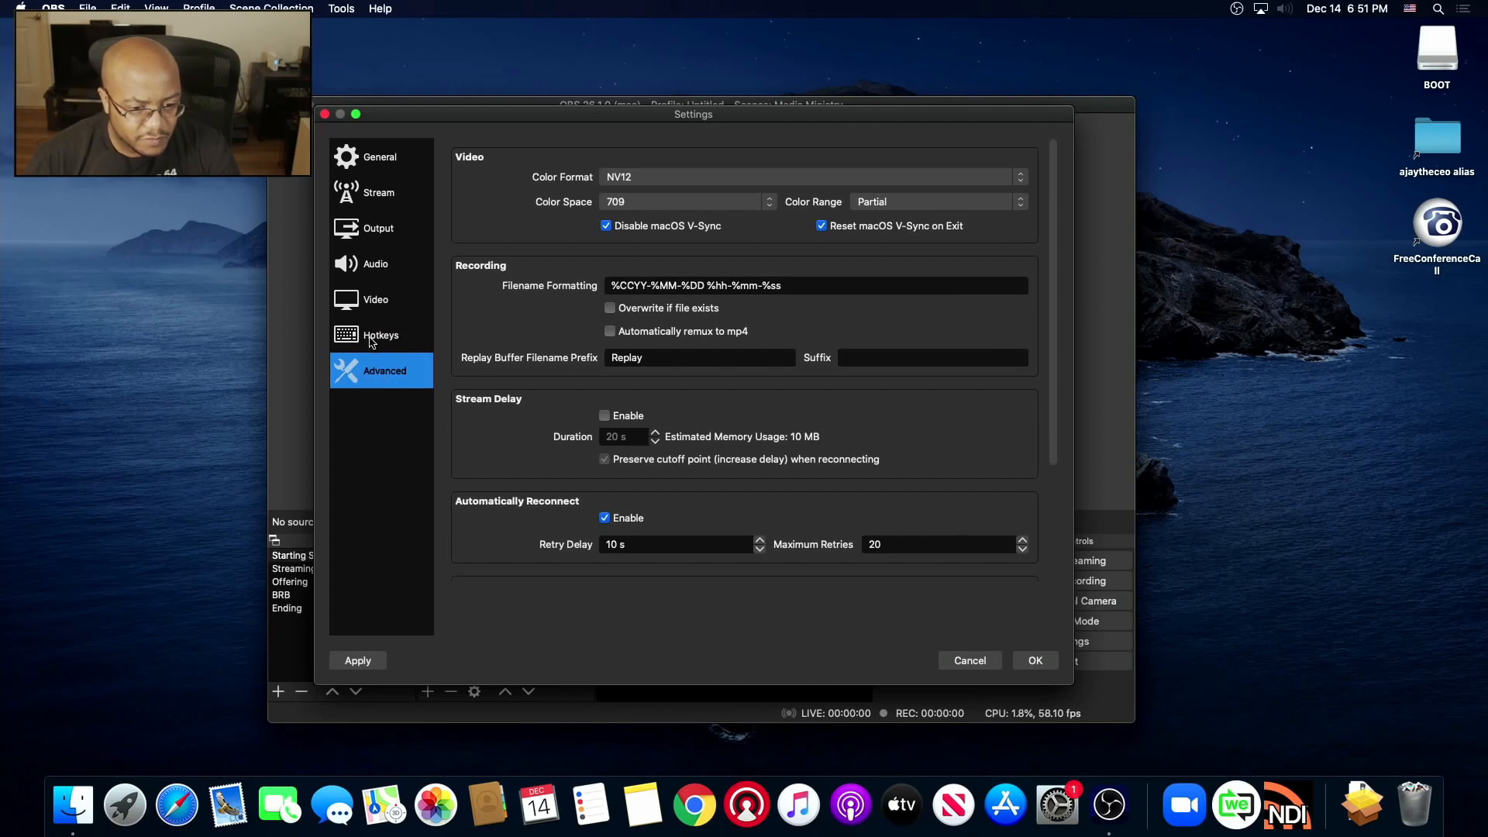
mouse_move(699, 405)
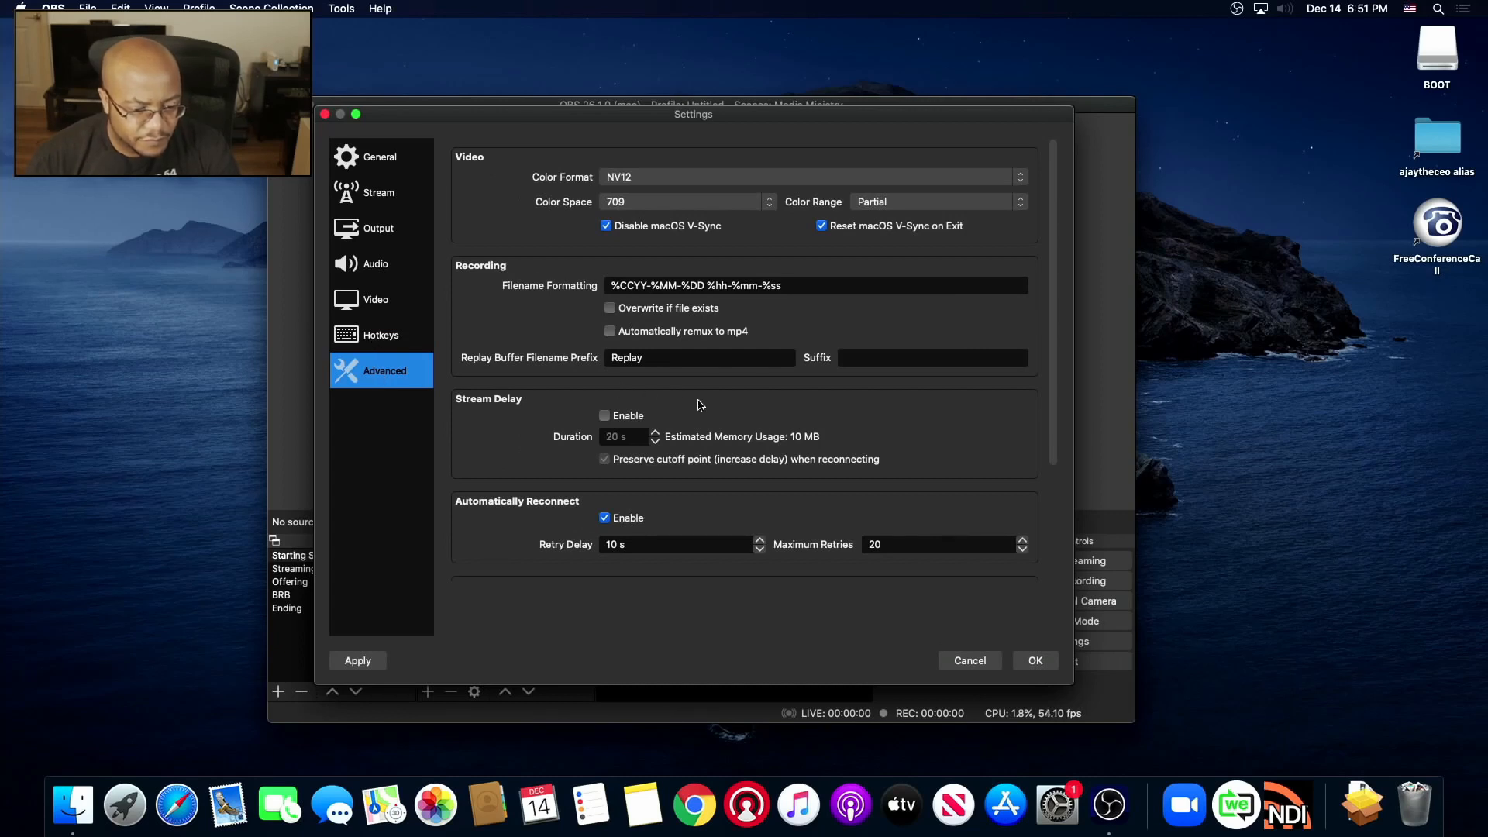
scroll("down", 3)
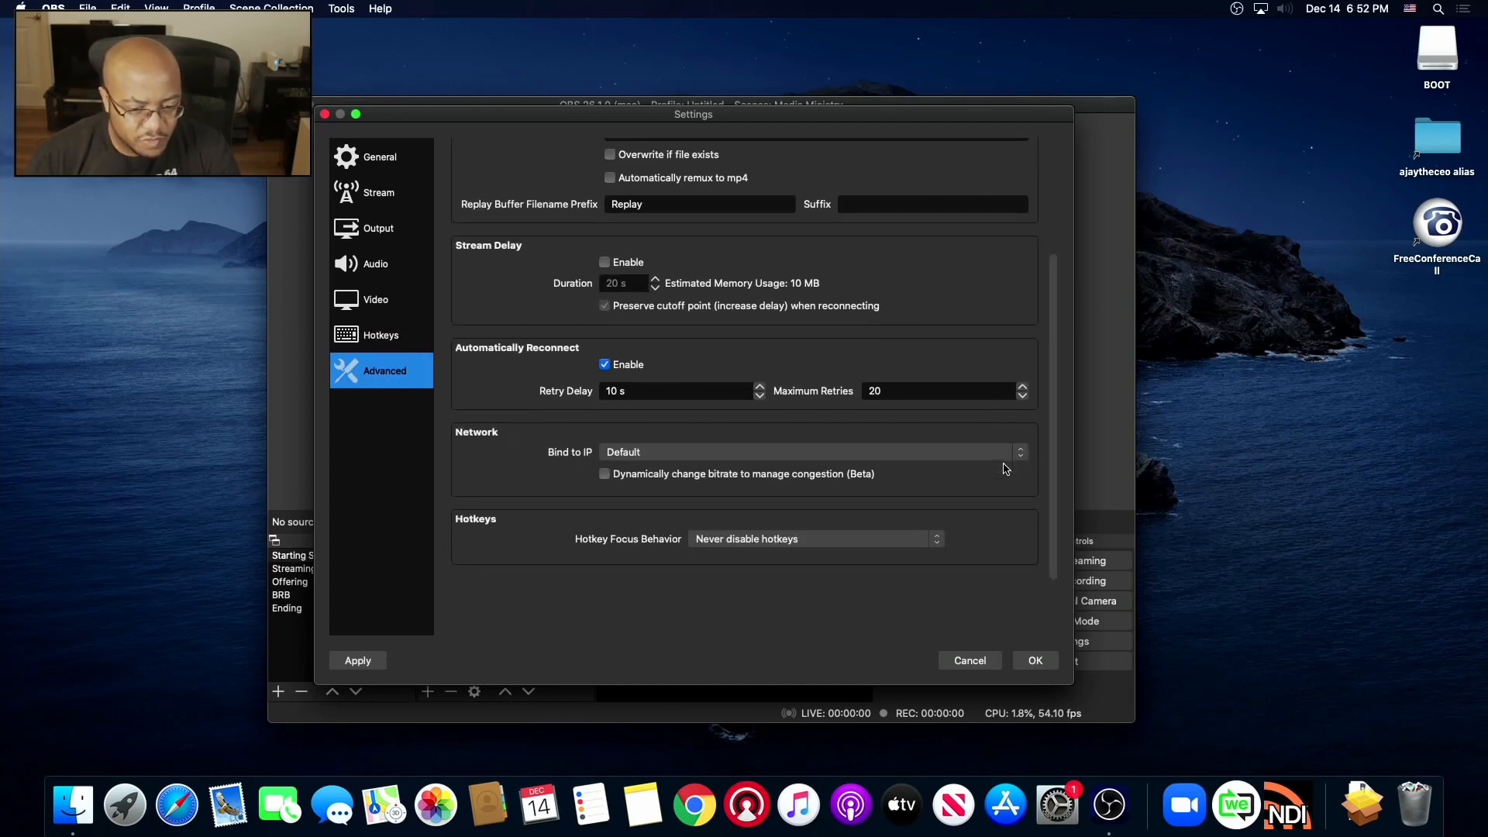
mouse_move(969, 661)
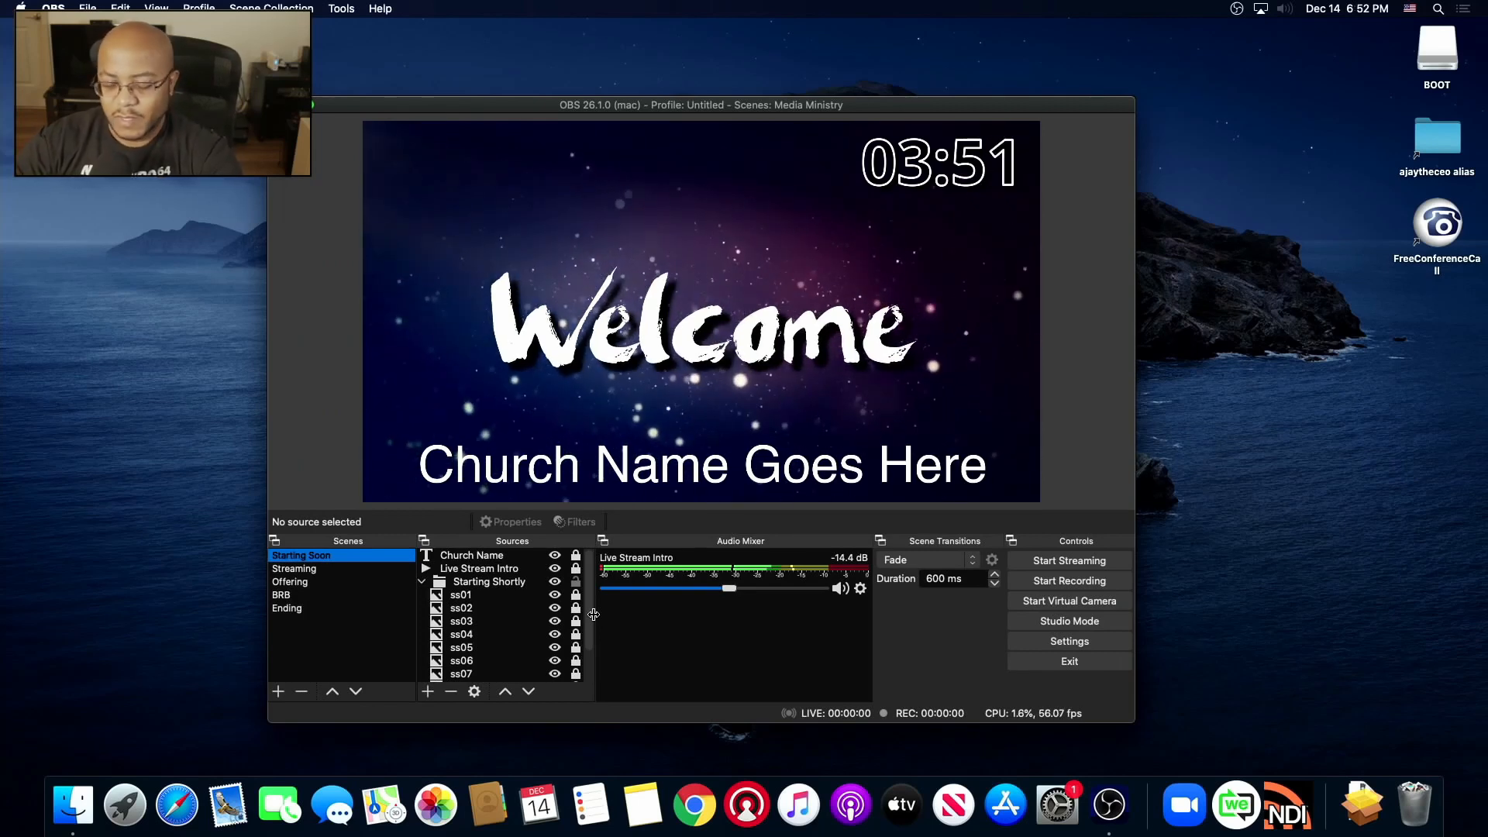
mouse_move(1183, 804)
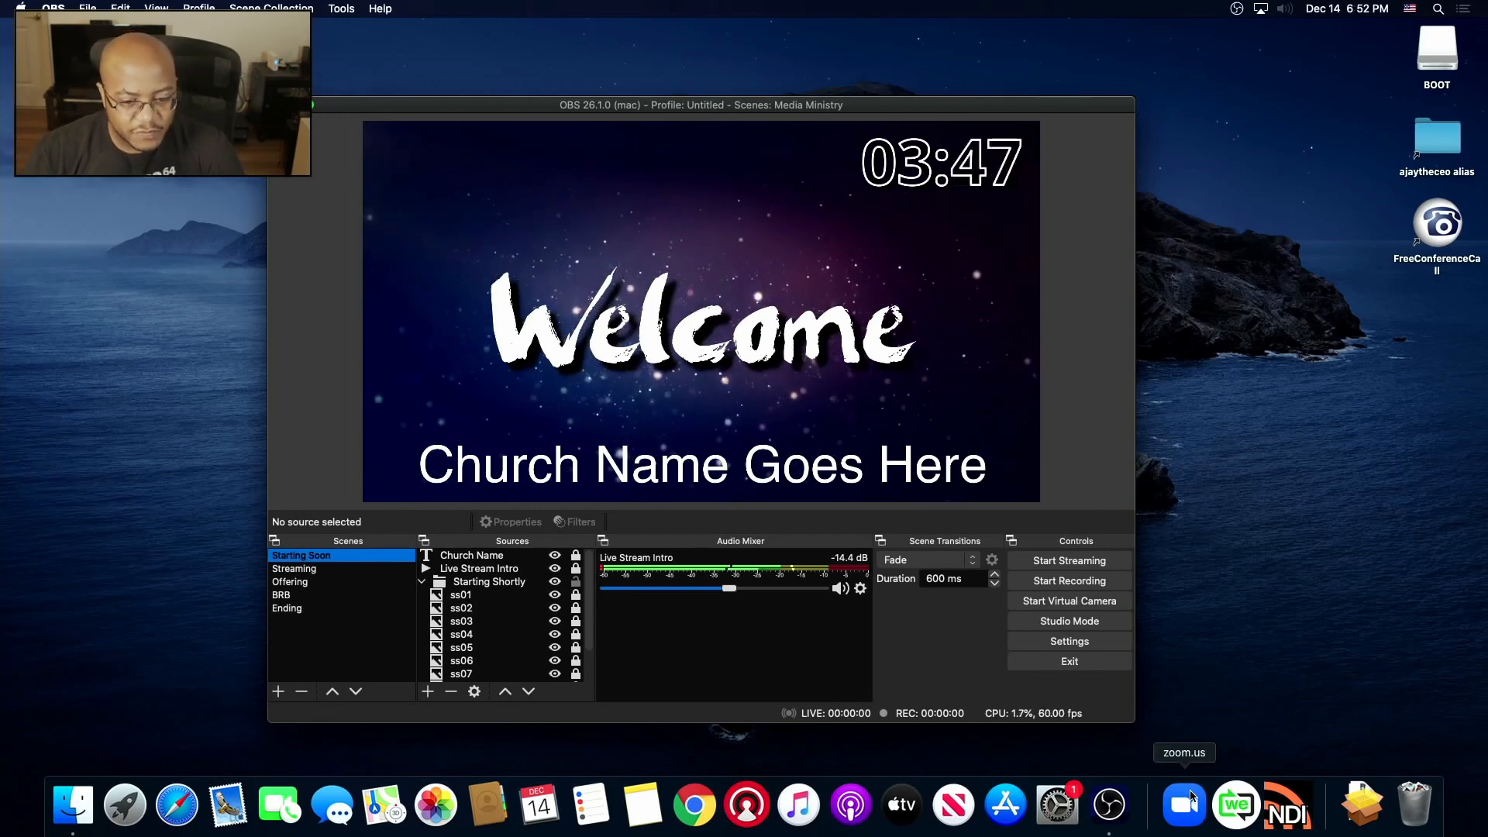
mouse_move(1069, 630)
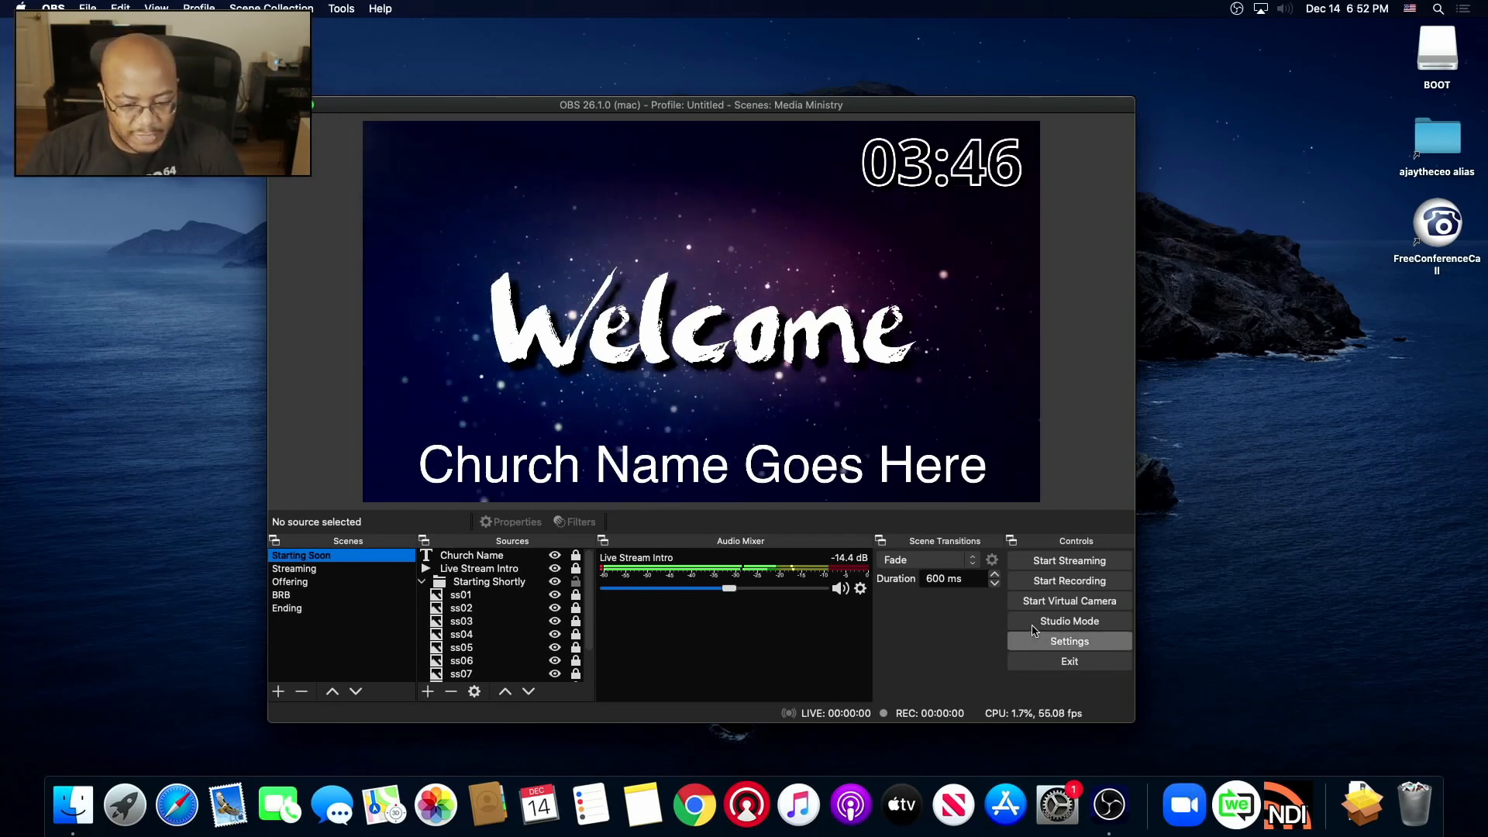
mouse_move(1069, 600)
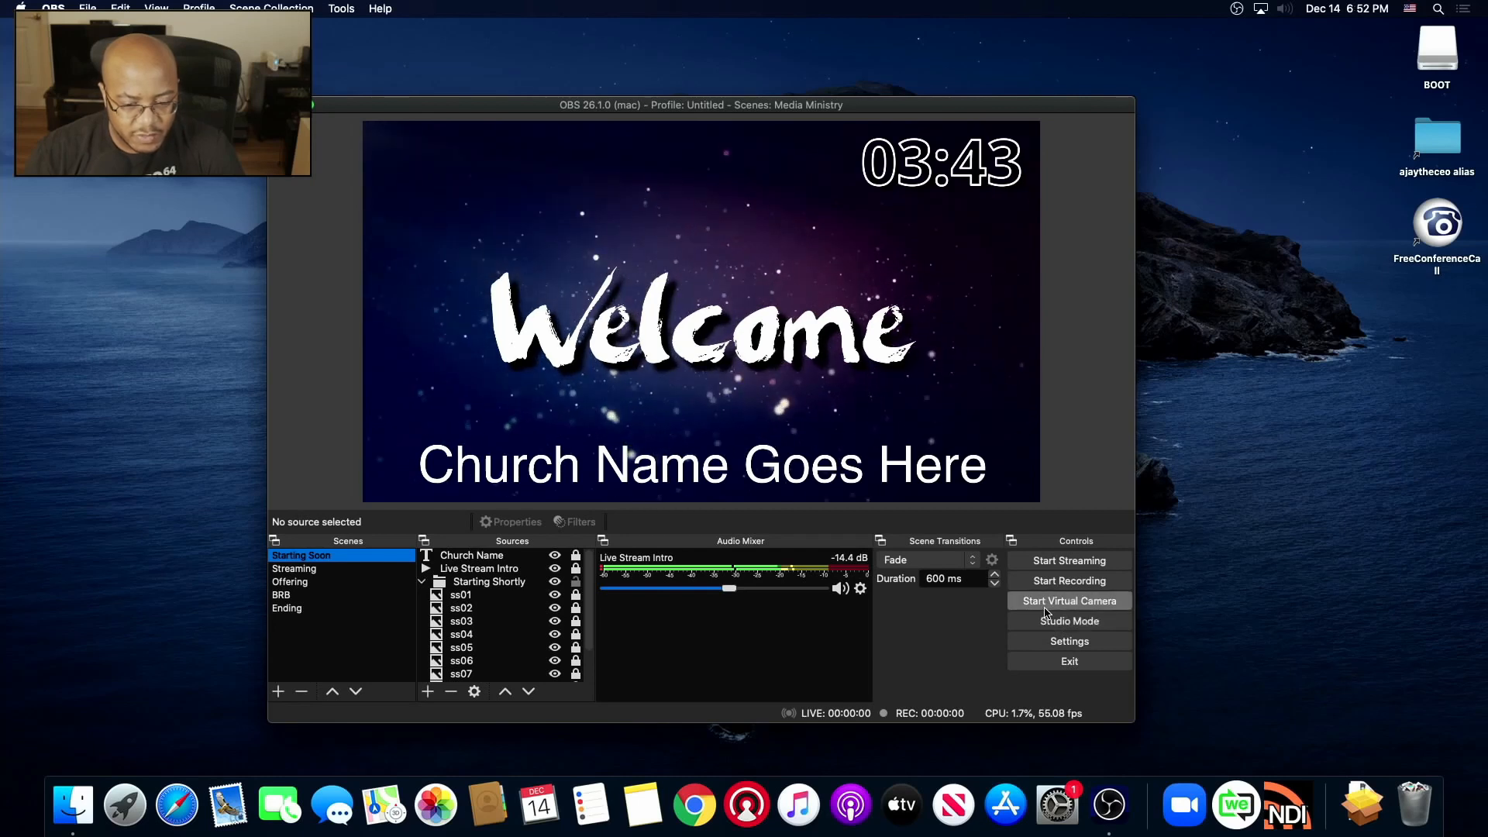
- Start the OBS virtual camera, authorising the system change with the macOS password
left_click(1068, 600)
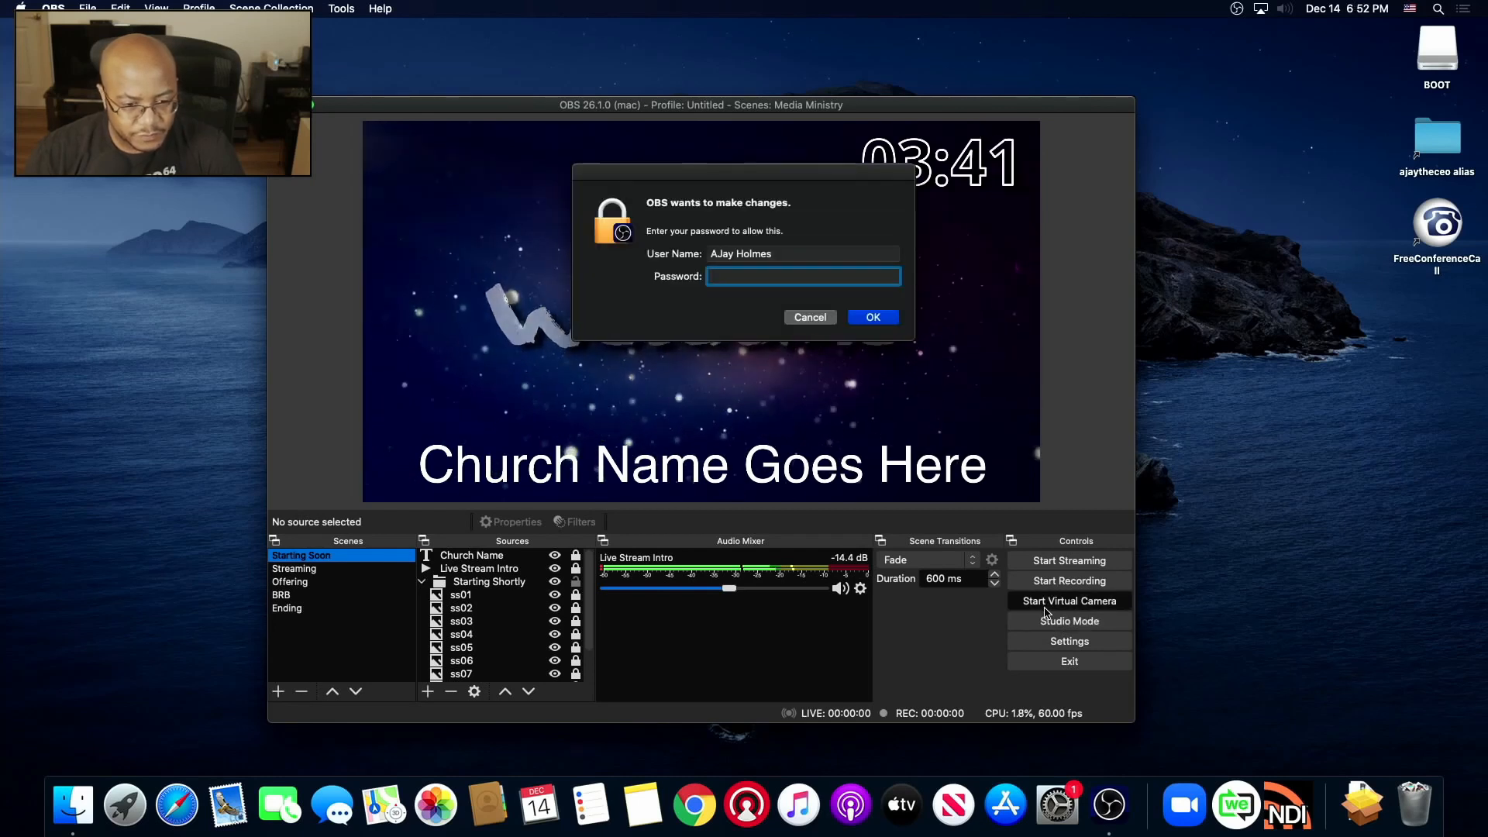
type("•")
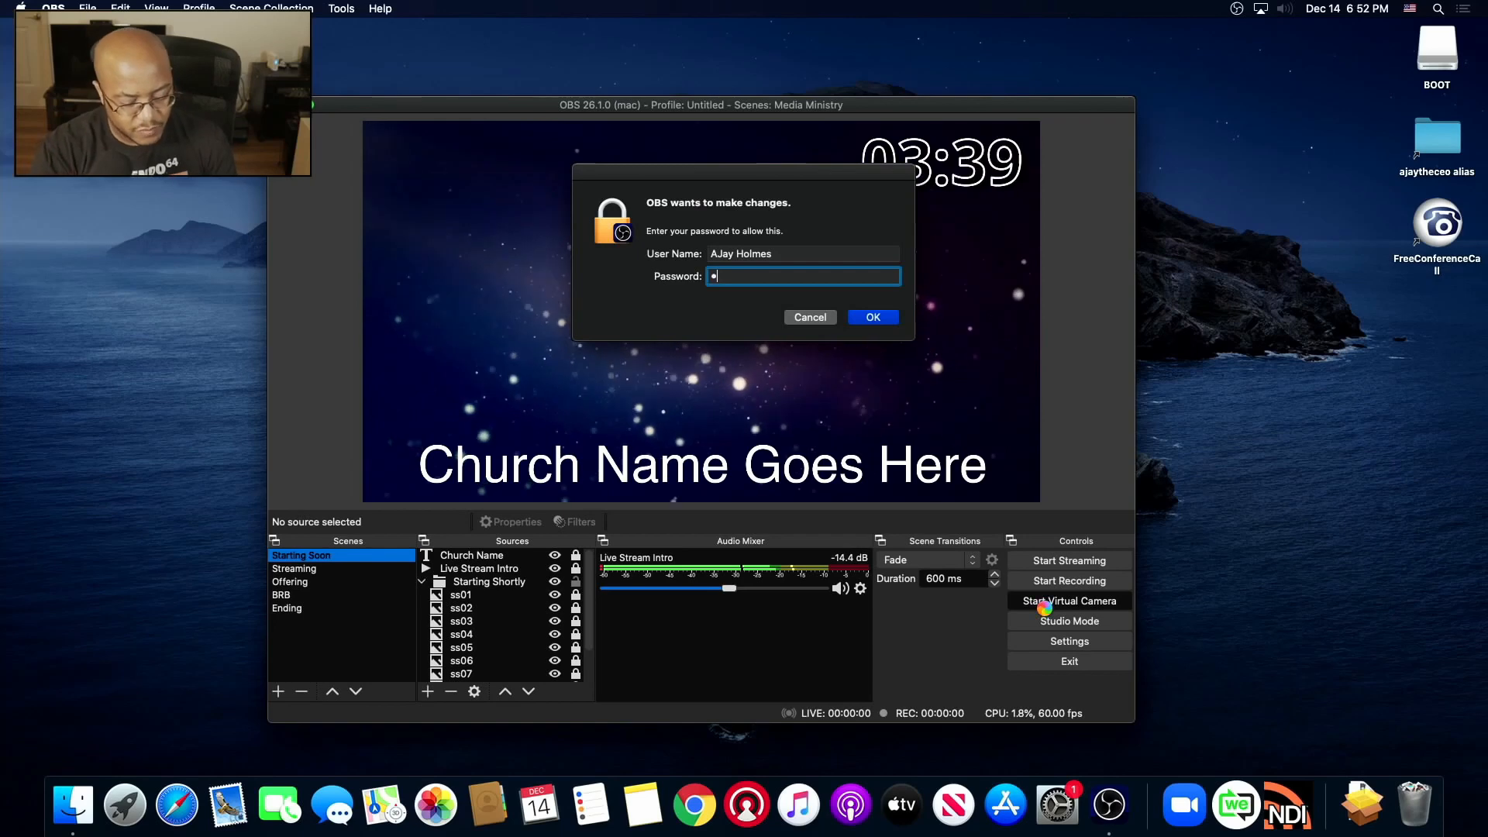
left_click(871, 317)
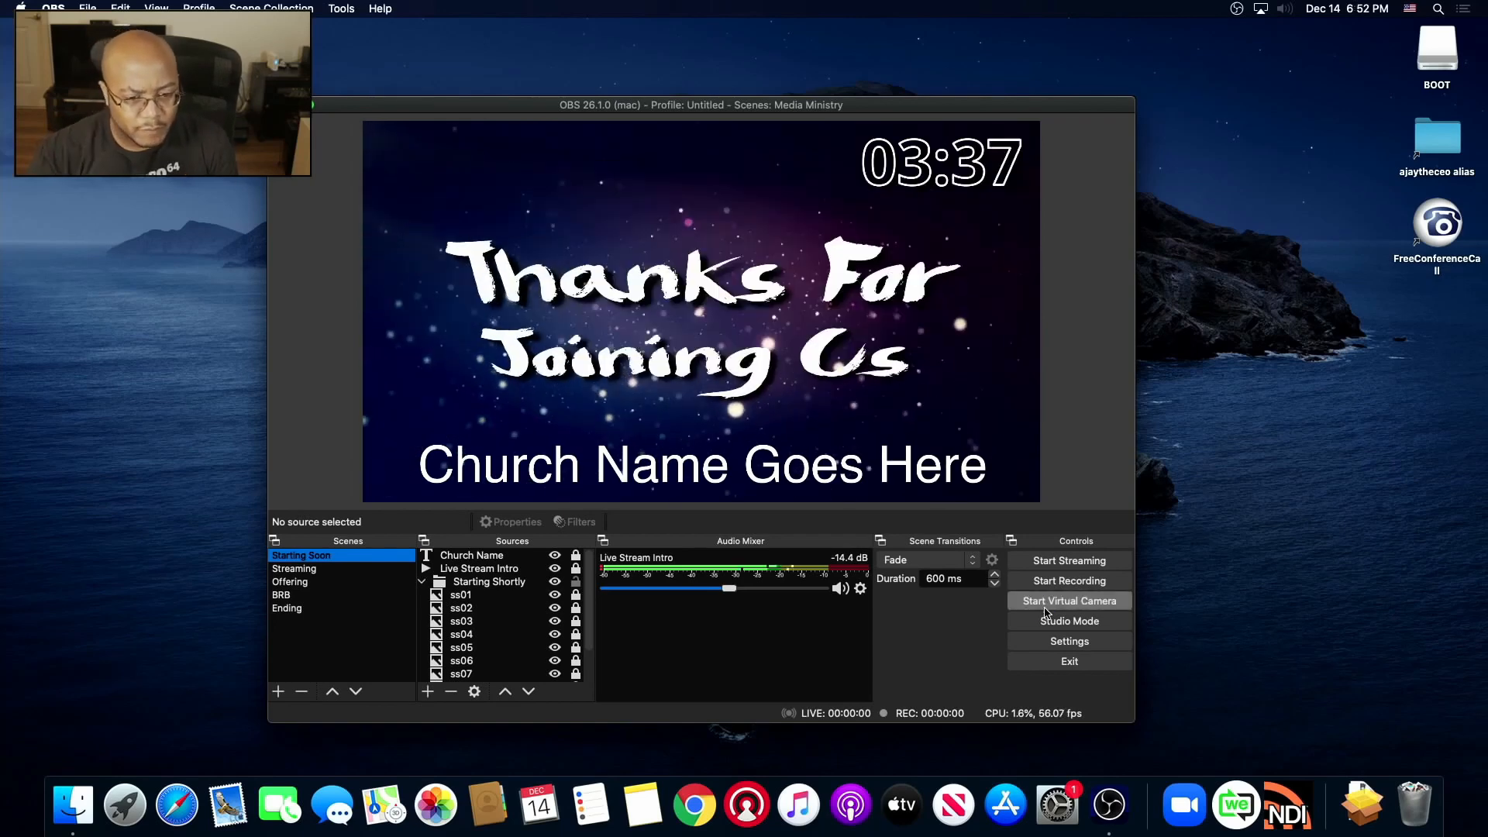
left_click(1069, 600)
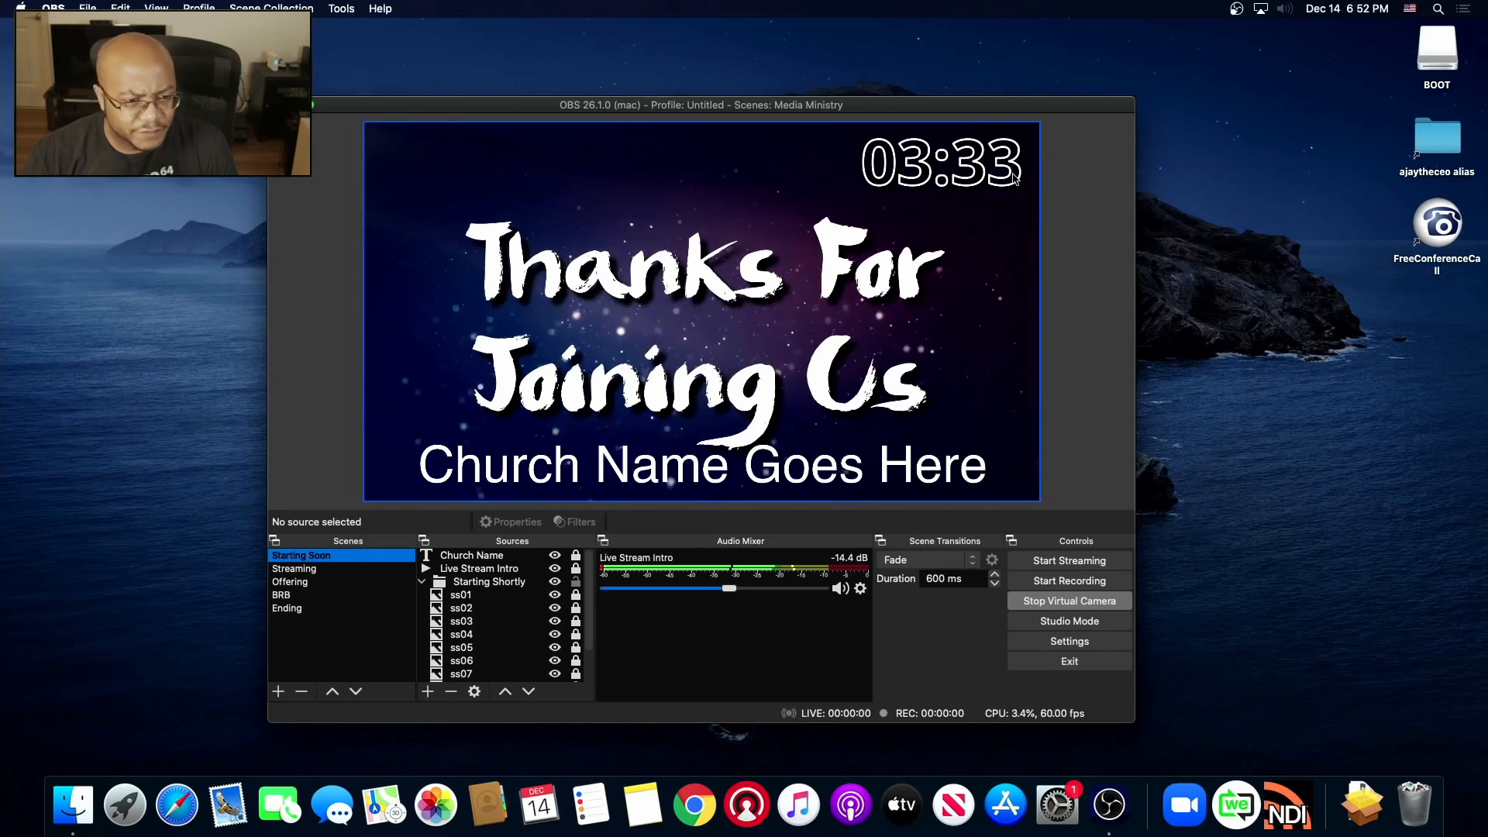
mouse_move(1246, 12)
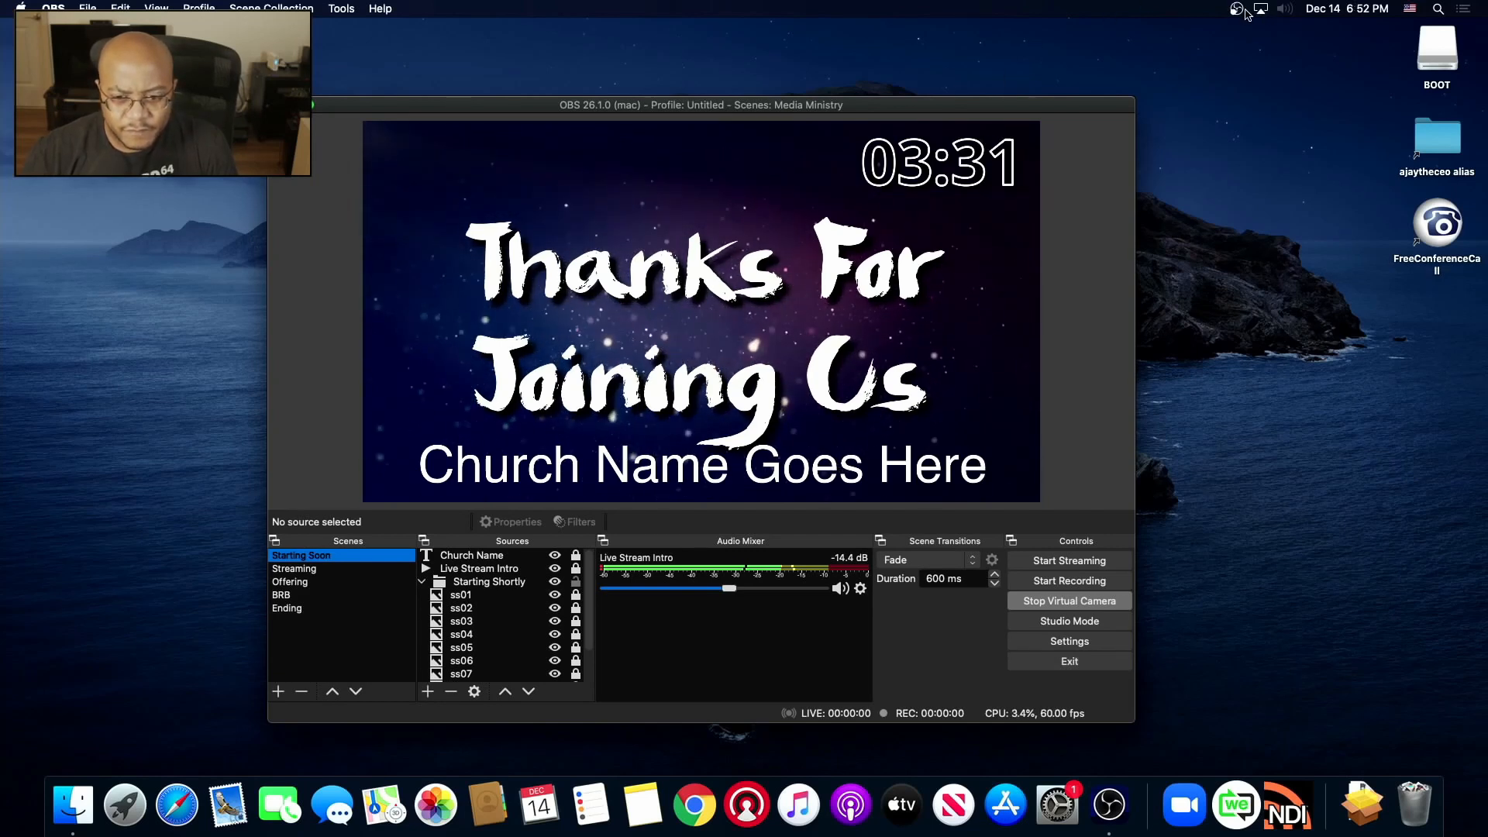
left_click(1236, 8)
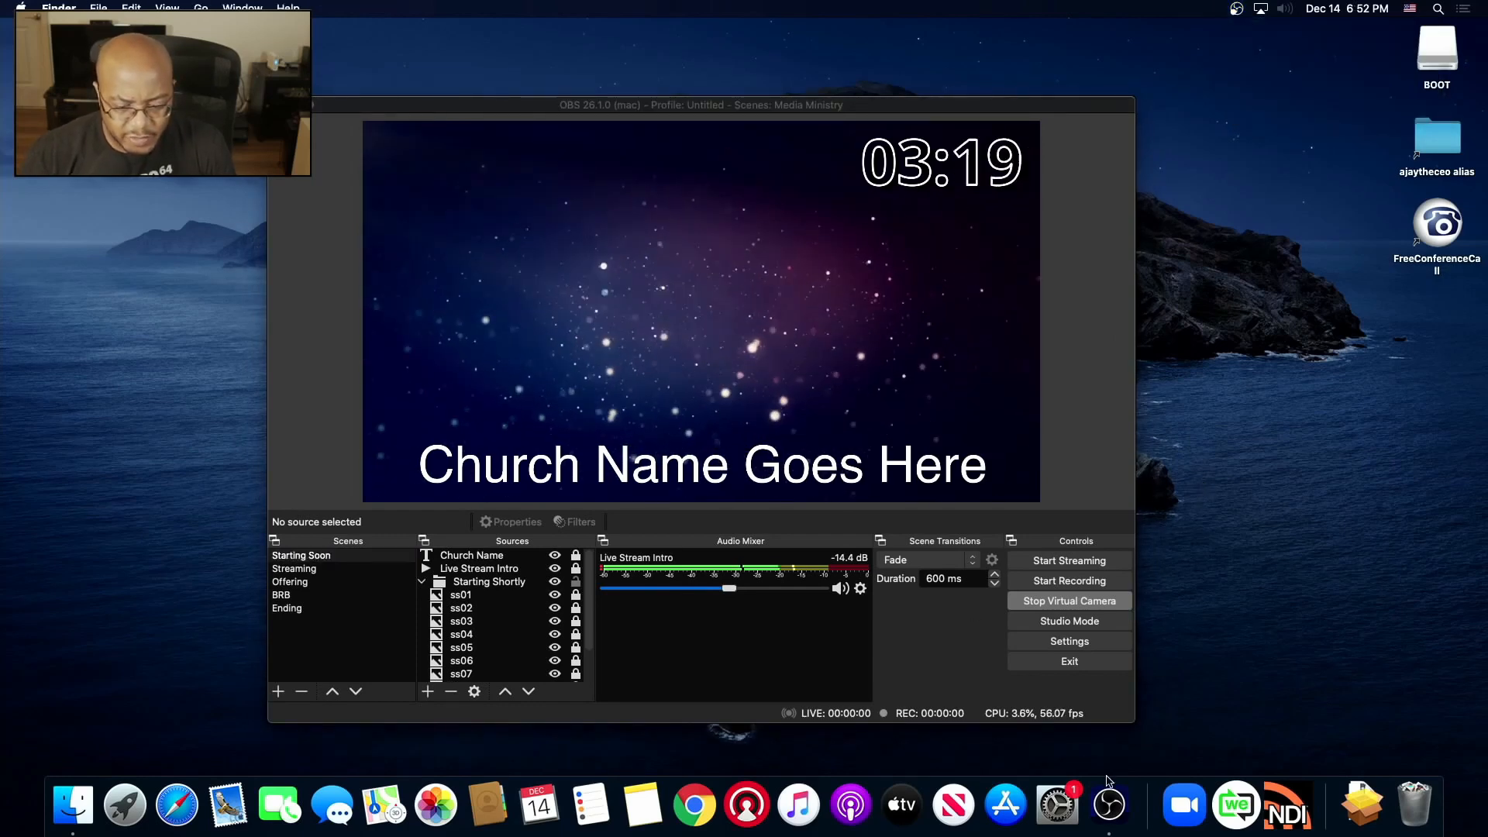
- Bring Zoom forward and view its Video settings, which show no camera, then close them
left_click(1183, 805)
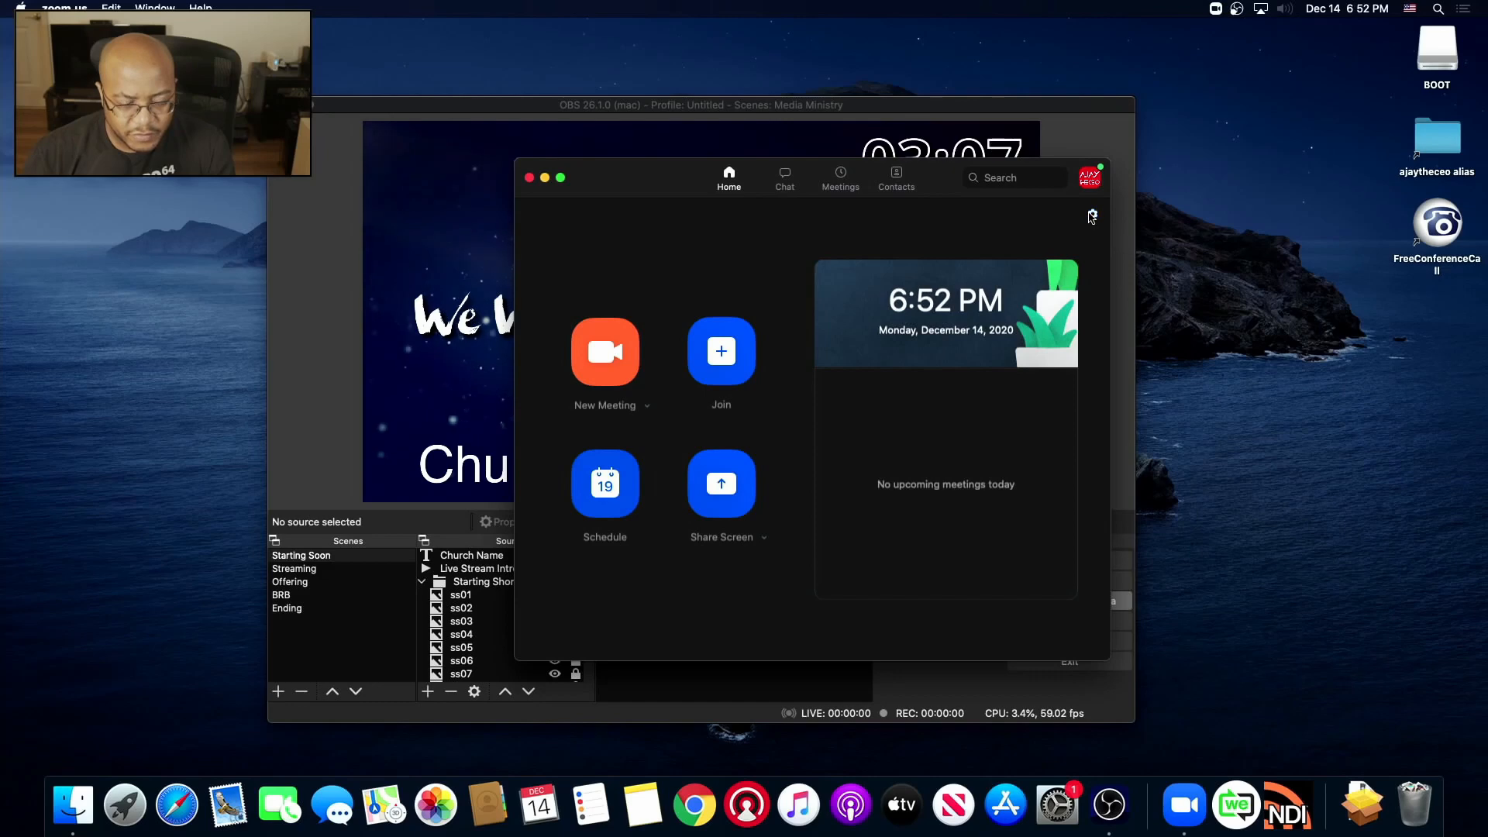
left_click(1091, 214)
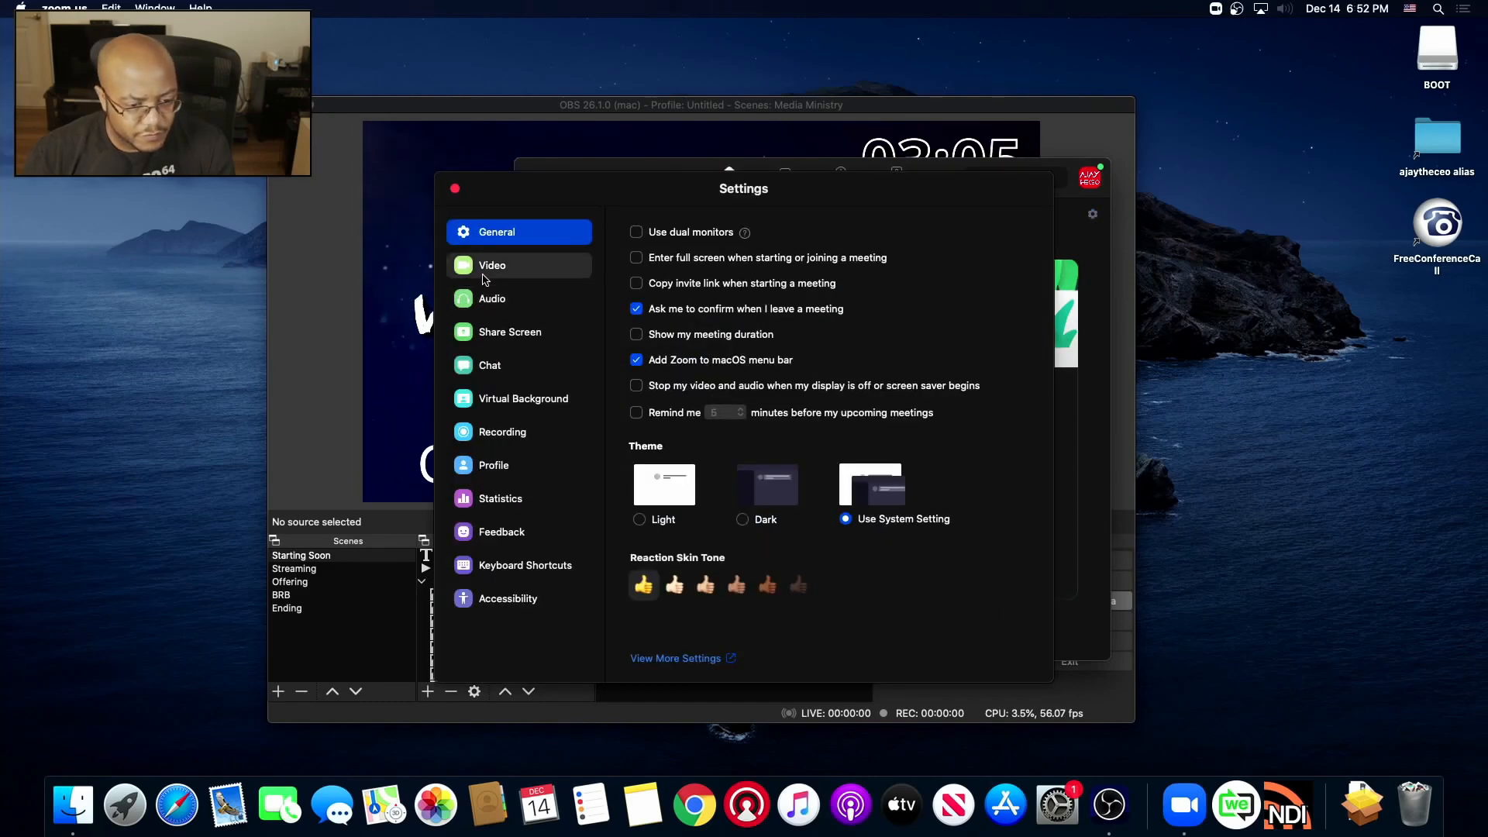
left_click(491, 265)
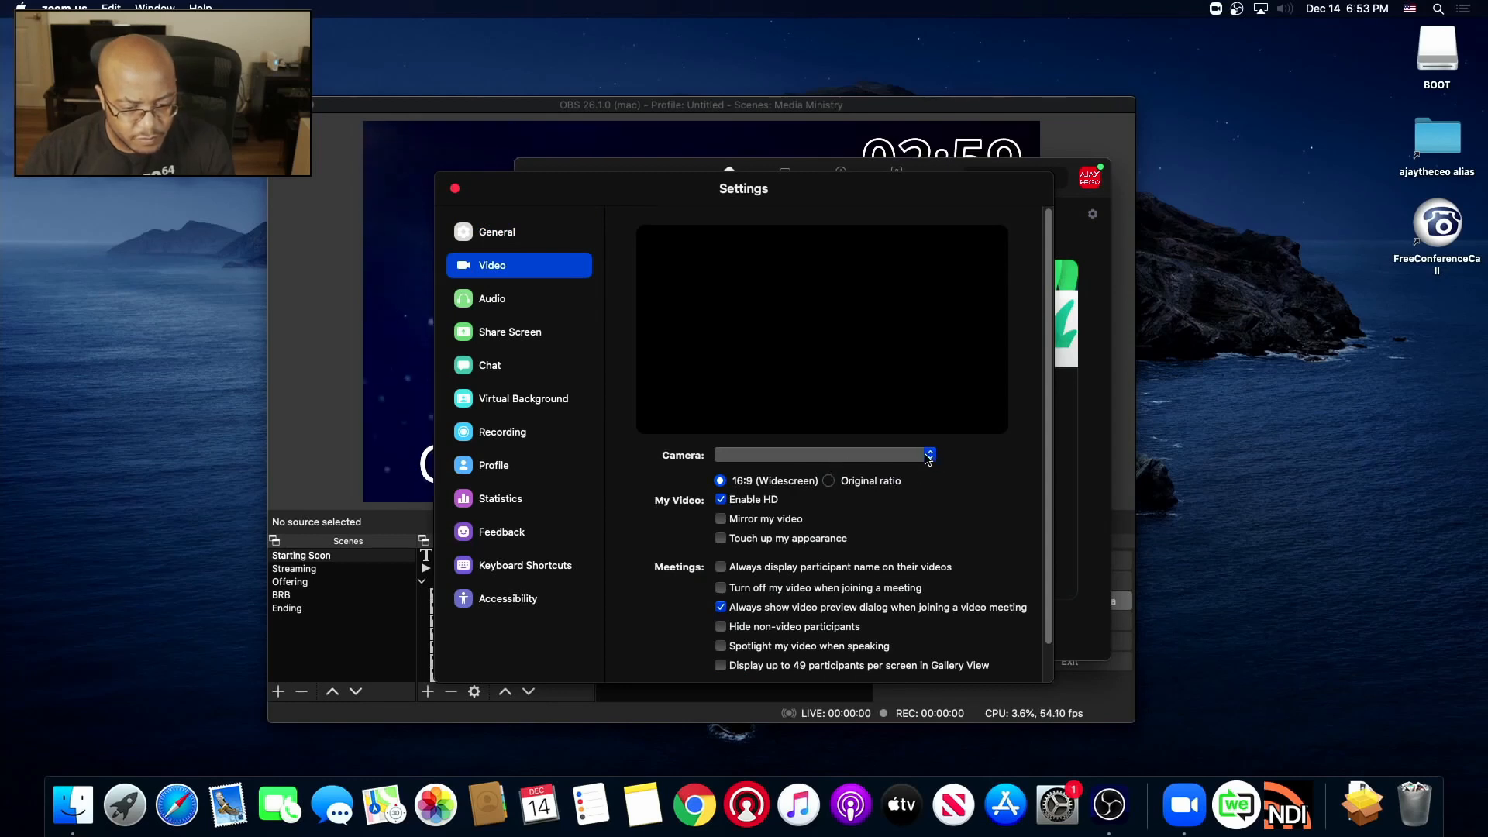
mouse_move(778, 520)
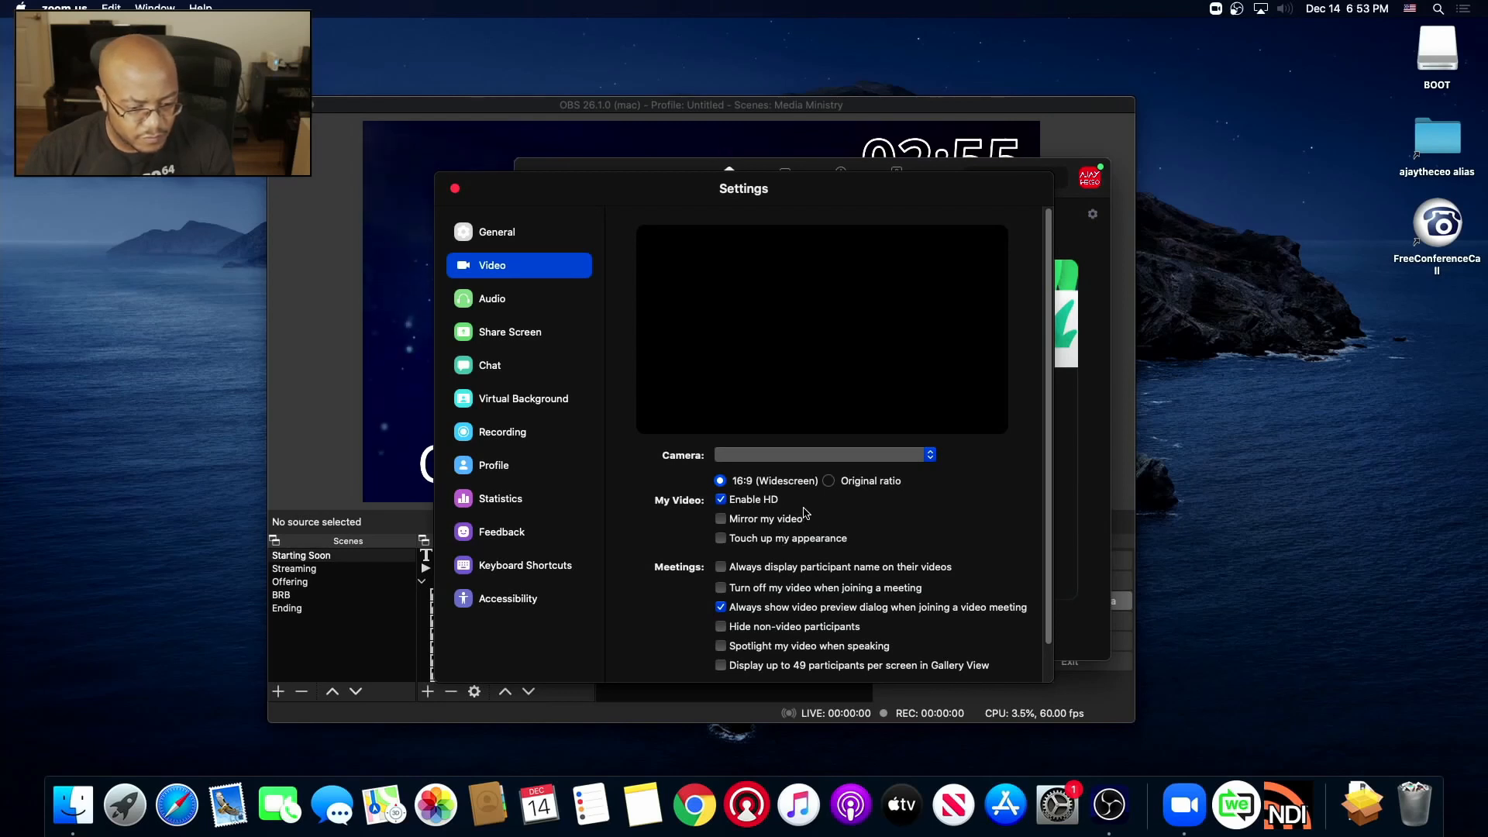
mouse_move(731, 371)
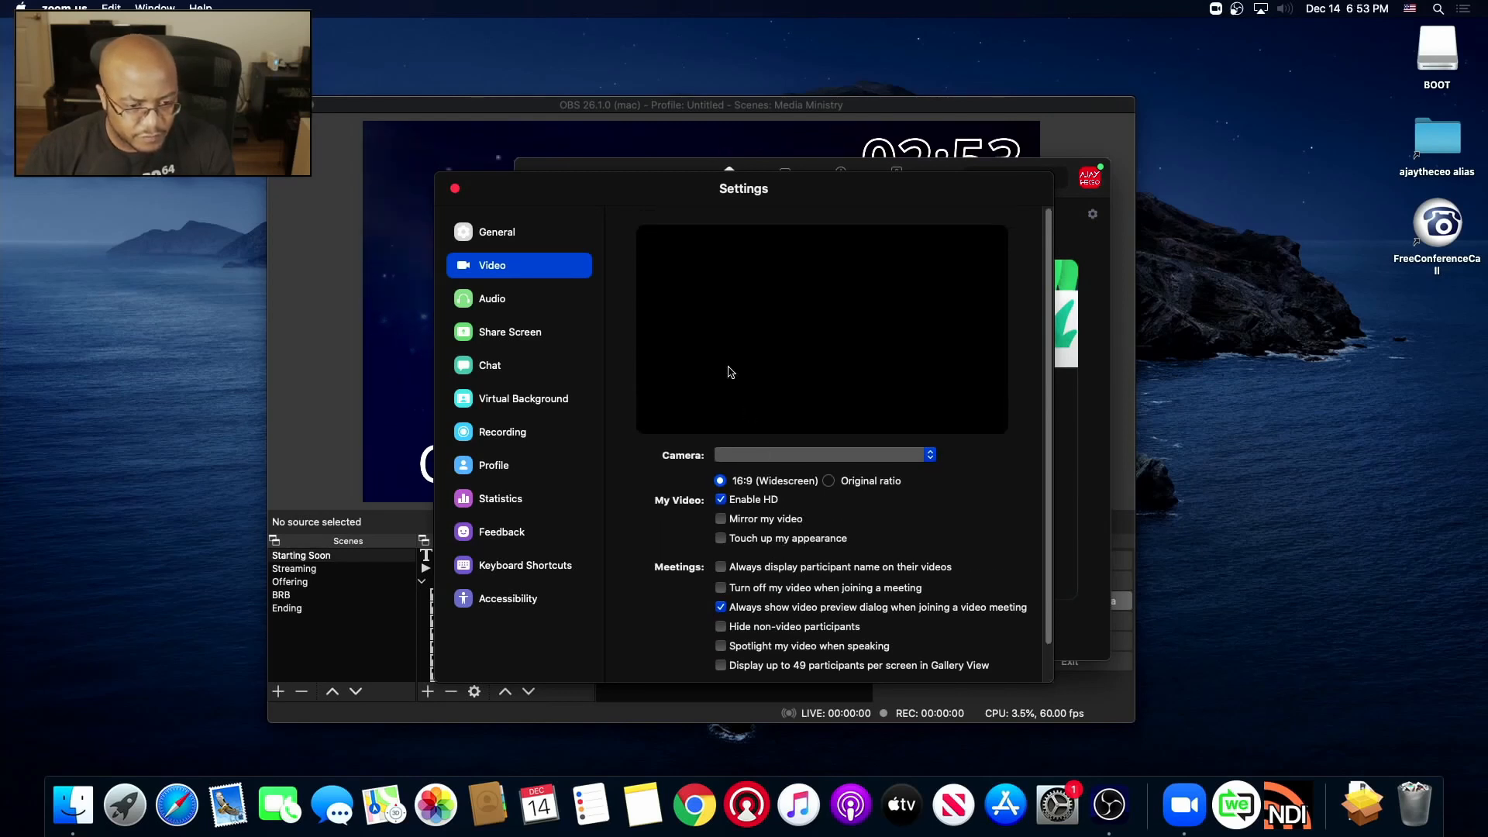
scroll("down", 3)
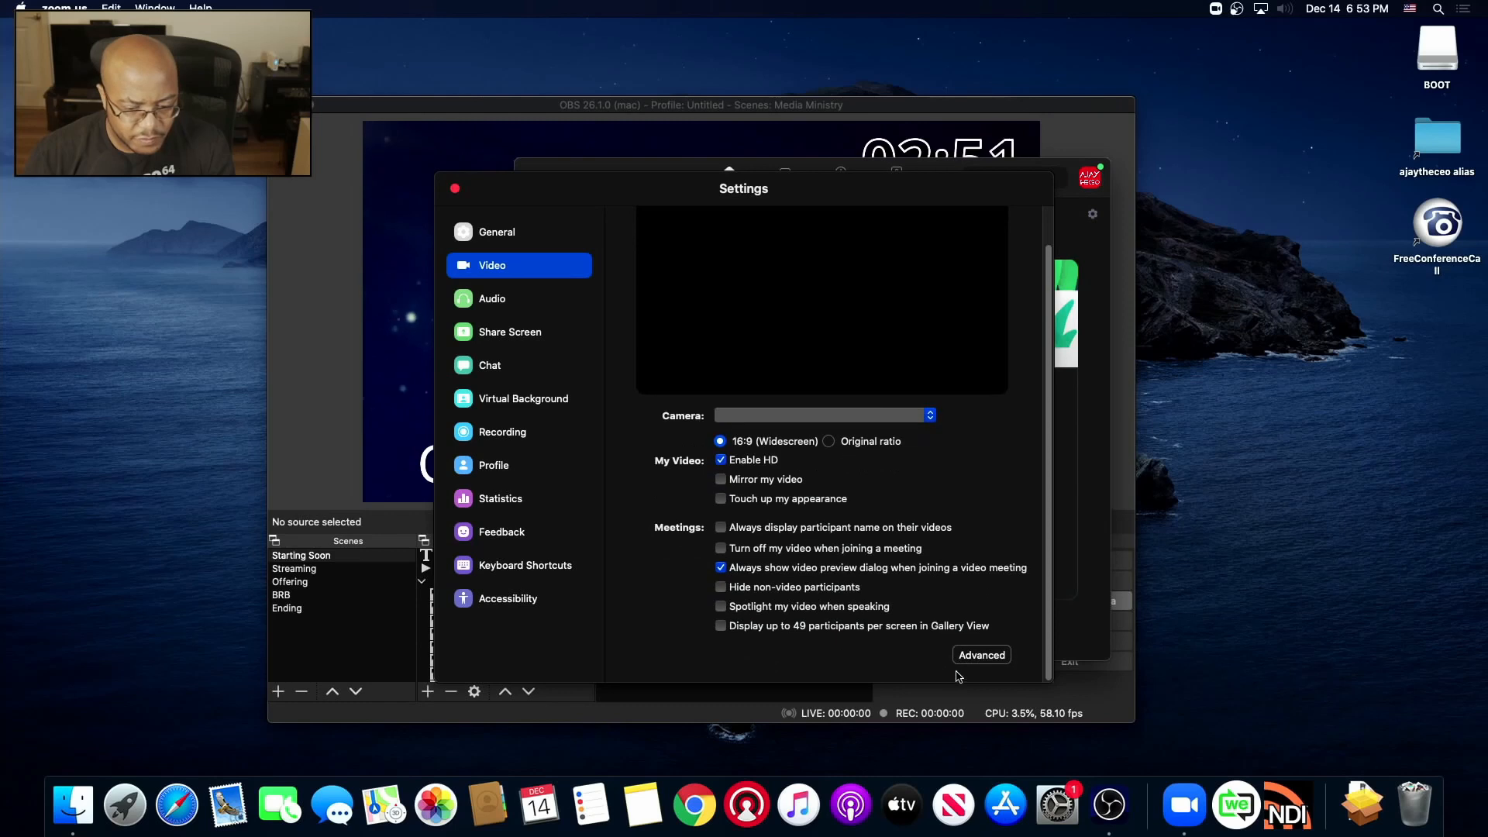
mouse_move(465, 211)
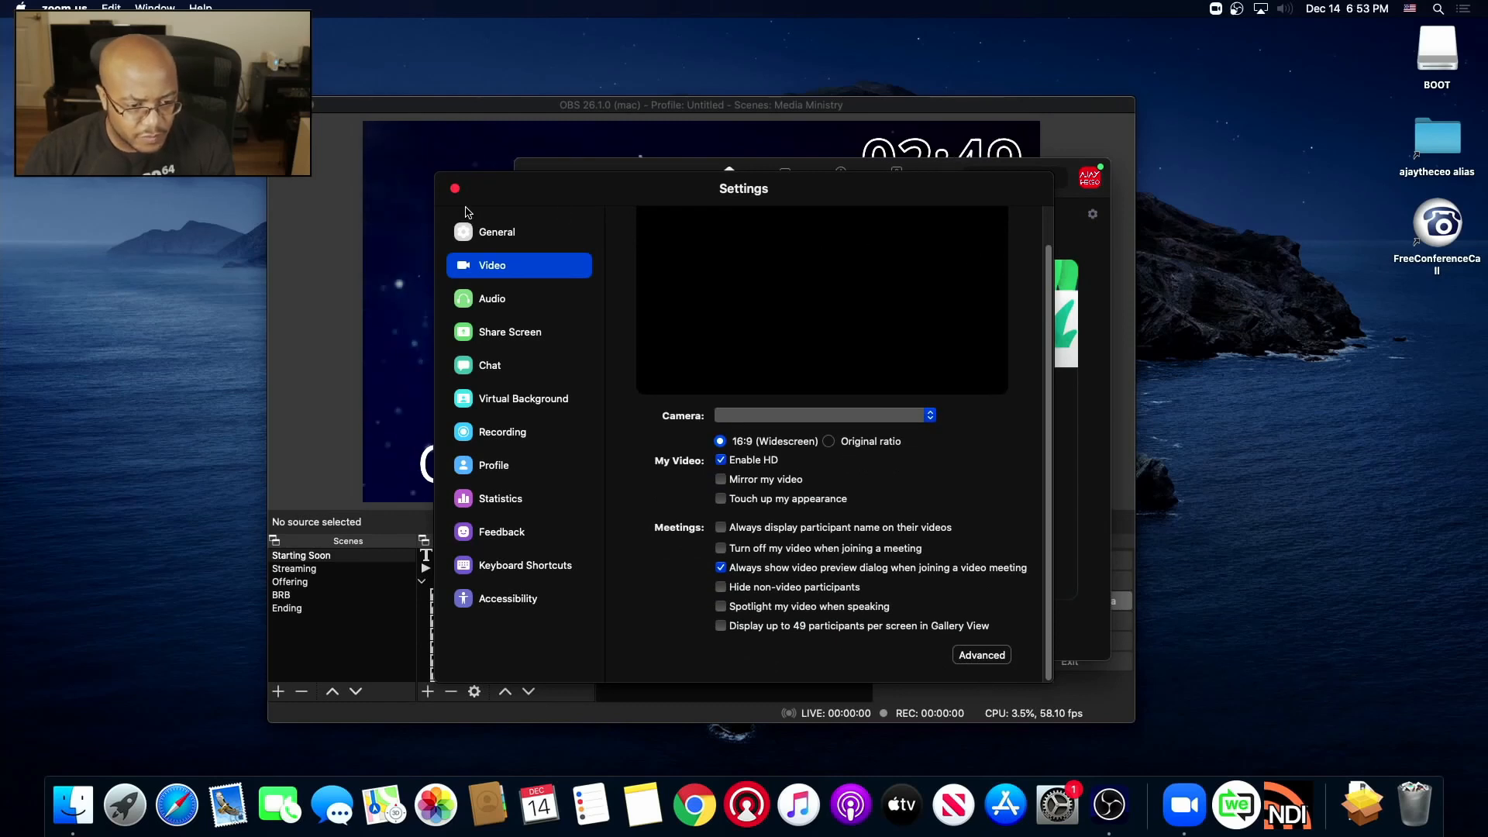
left_click(453, 187)
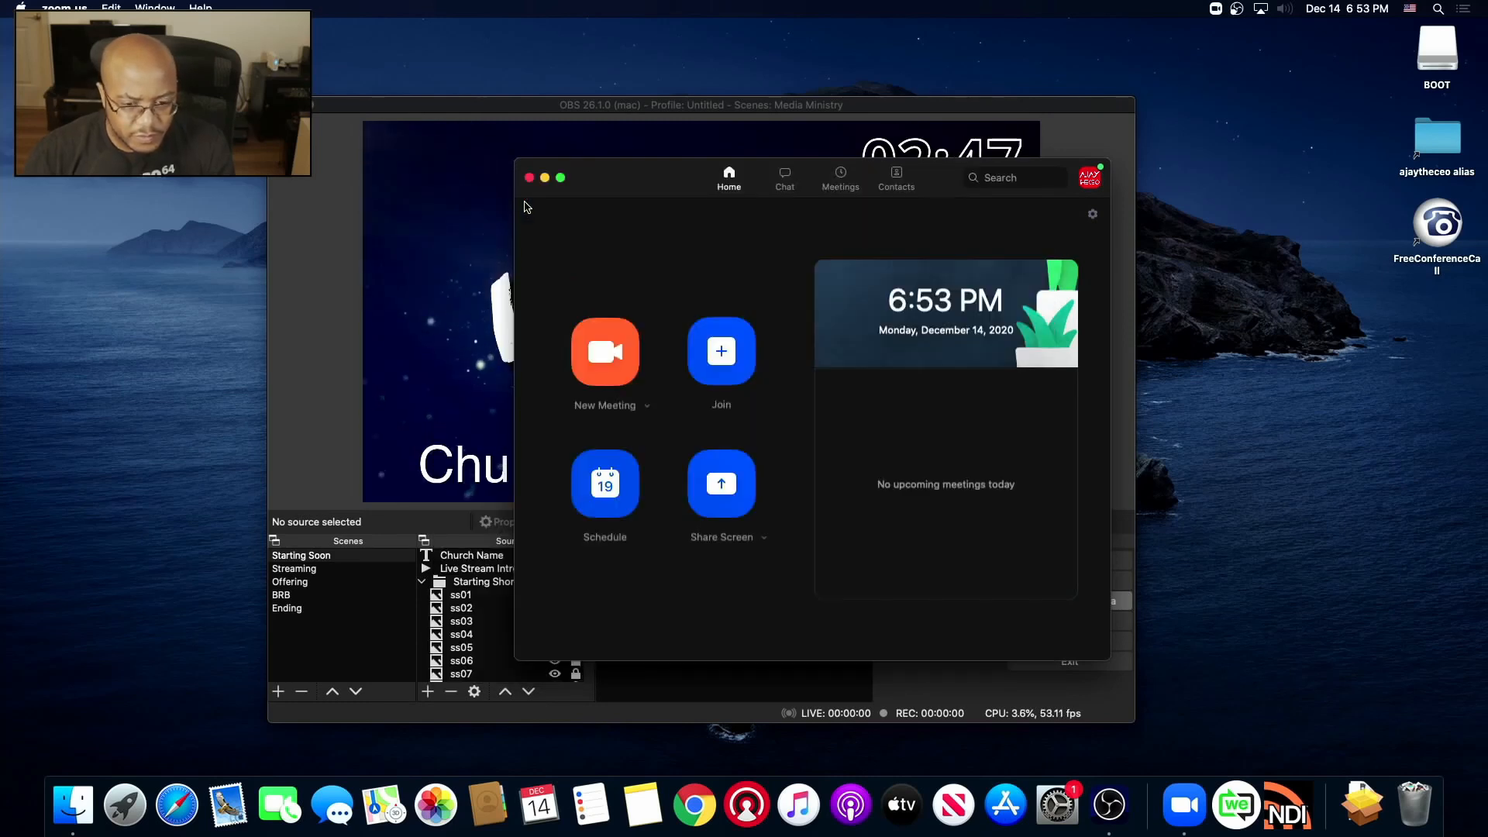
mouse_move(959, 254)
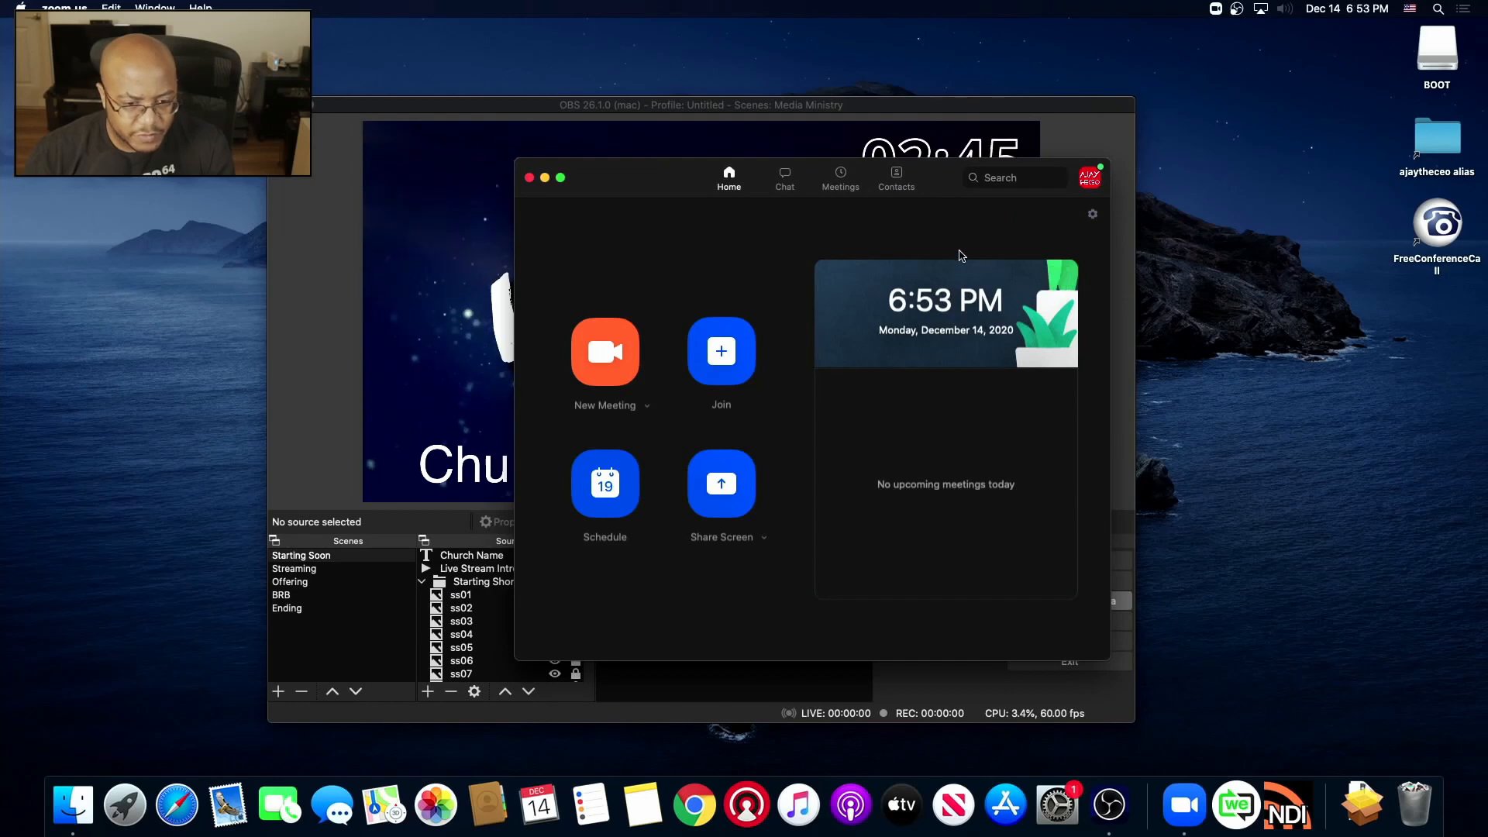
mouse_move(1094, 199)
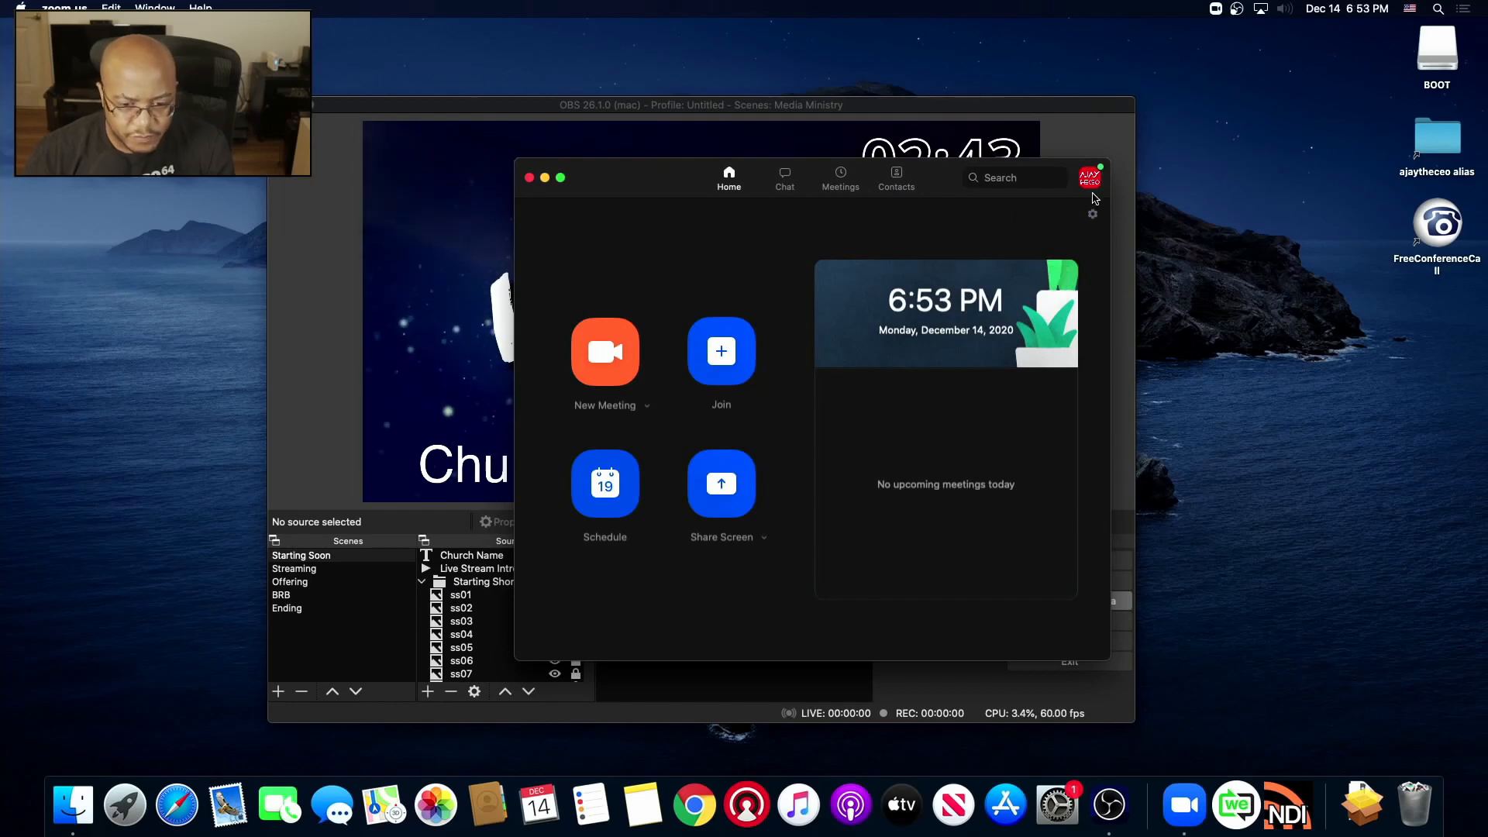
- Update Zoom to 5.4.6 through Check for Updates and authorise the installer
left_click(1089, 177)
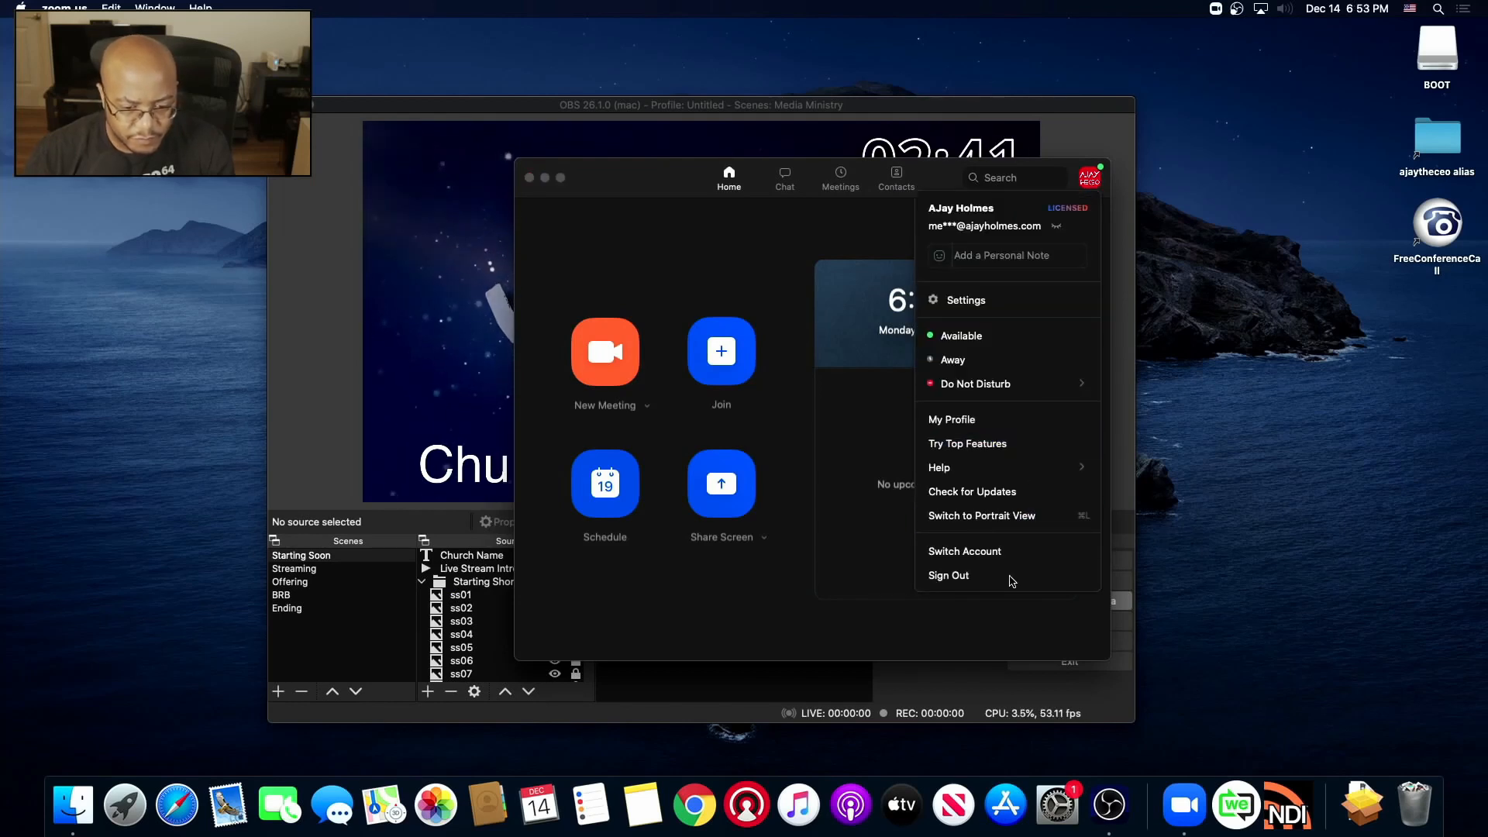
mouse_move(971, 491)
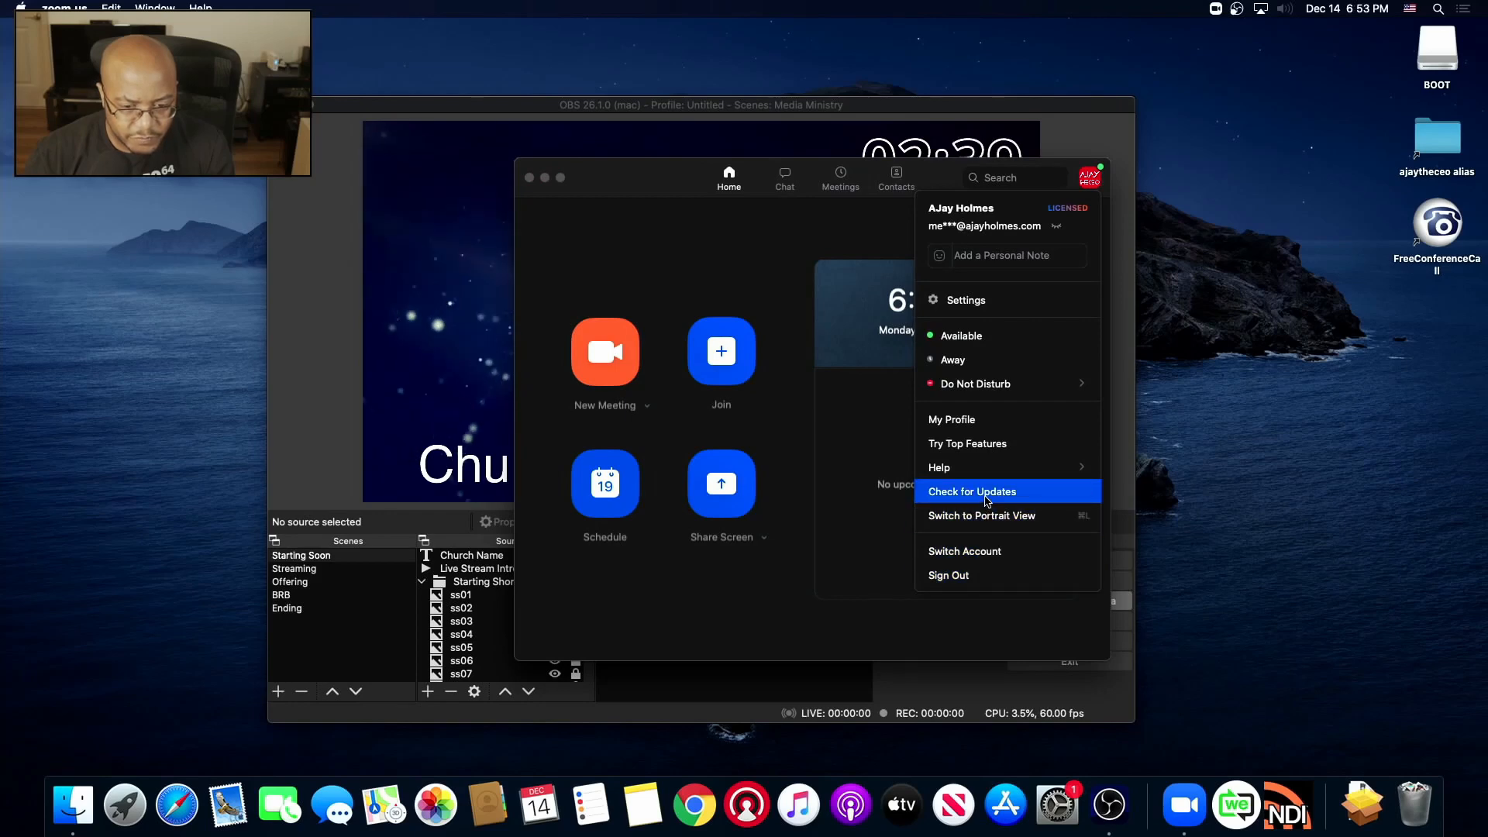
left_click(972, 491)
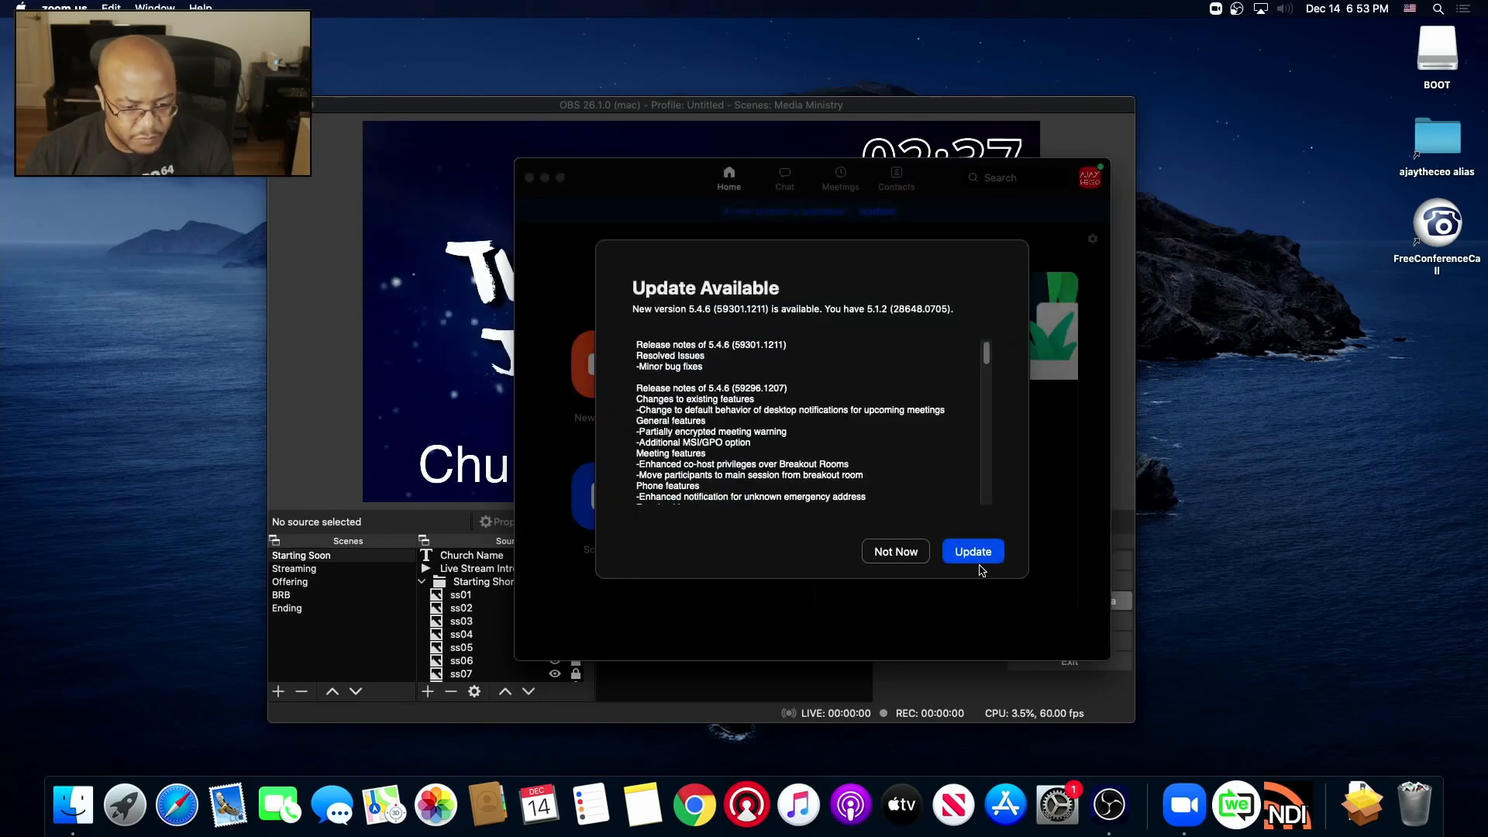
left_click(972, 551)
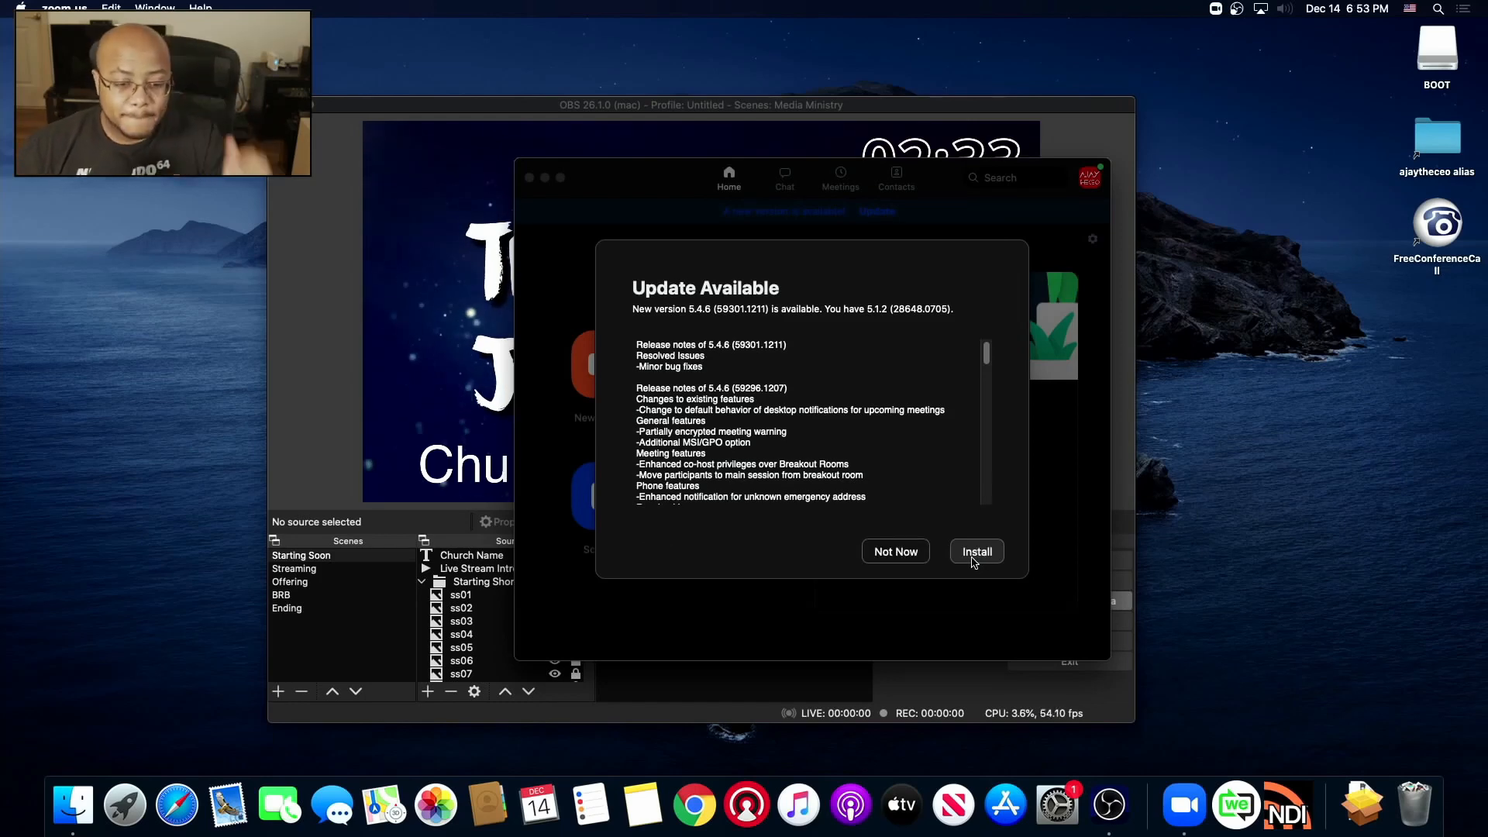
left_click(975, 551)
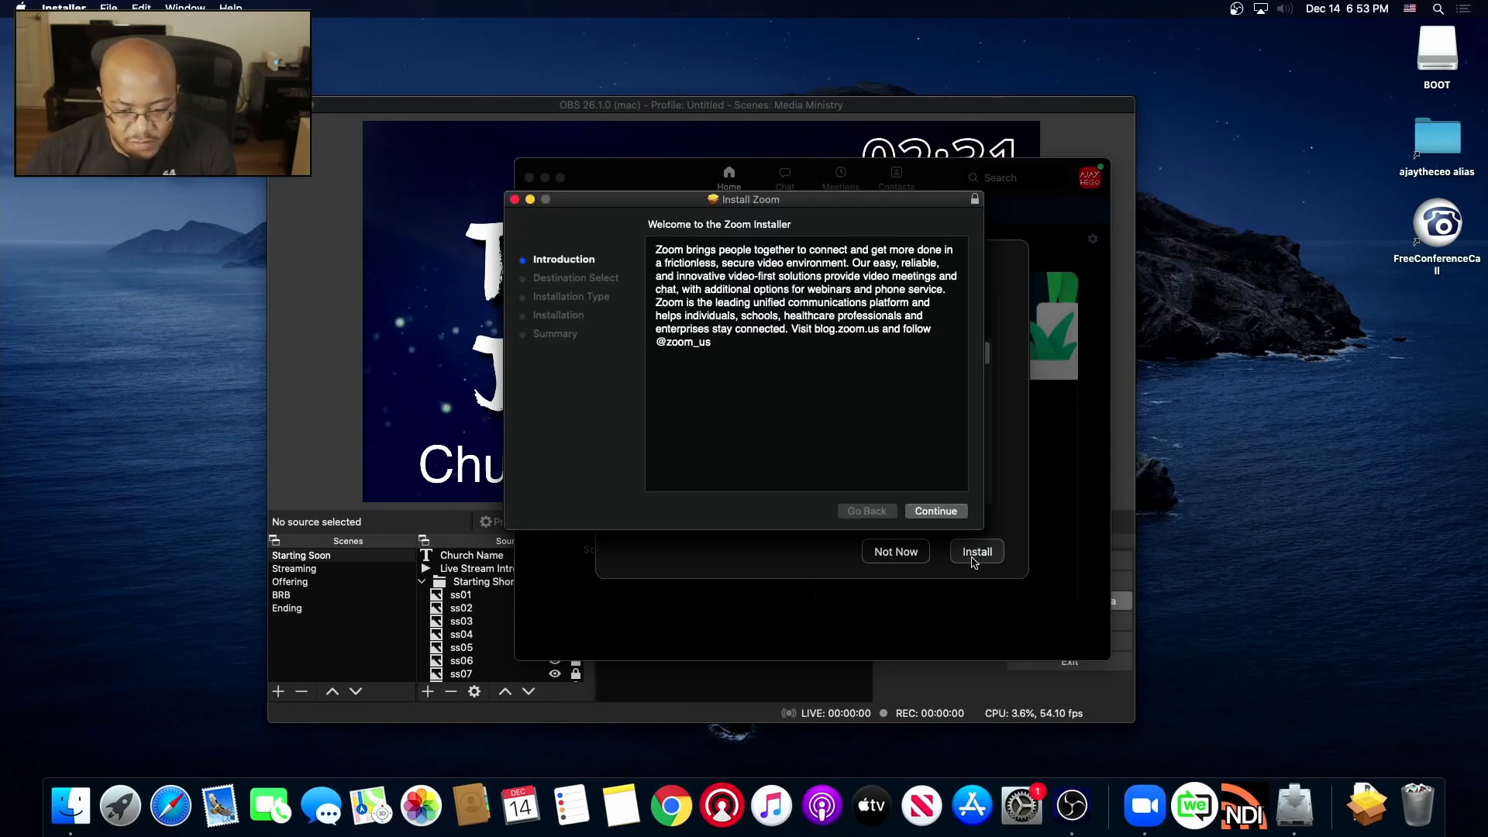
left_click(976, 551)
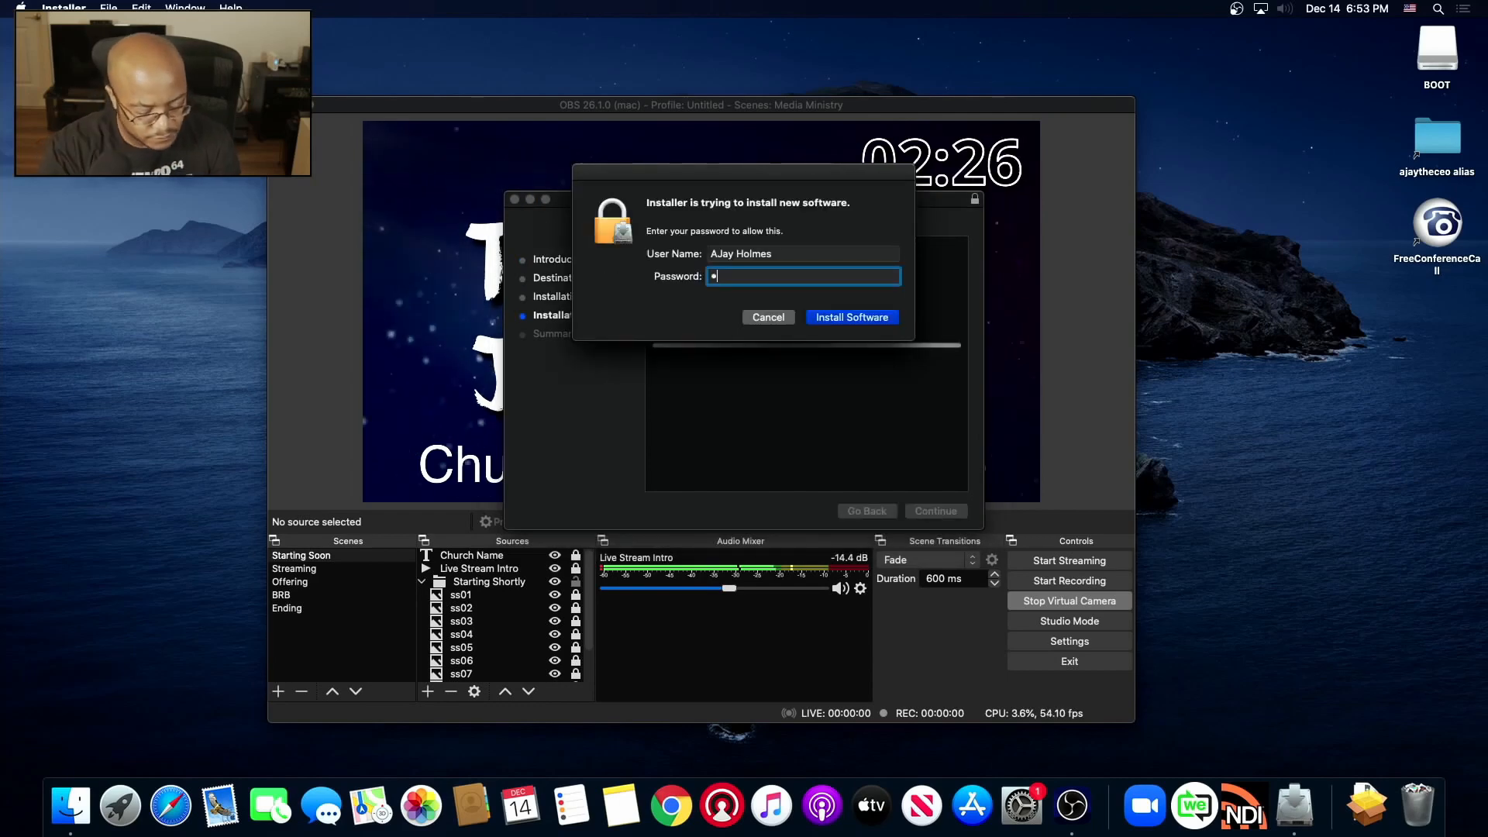
left_click(850, 317)
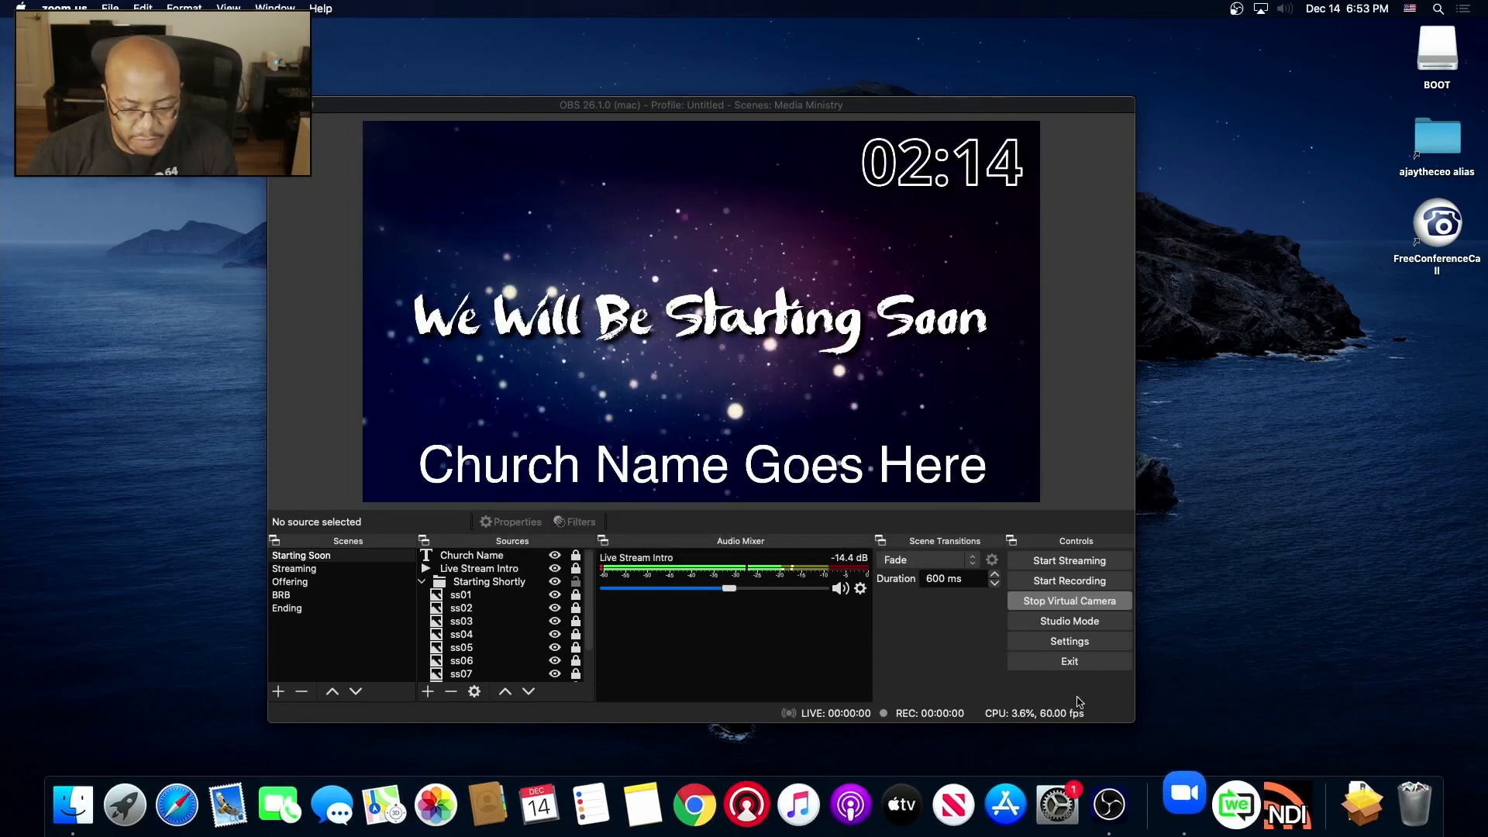
- Reopen Zoom, confirm its Video settings still list no camera, and close Settings
left_click(1183, 805)
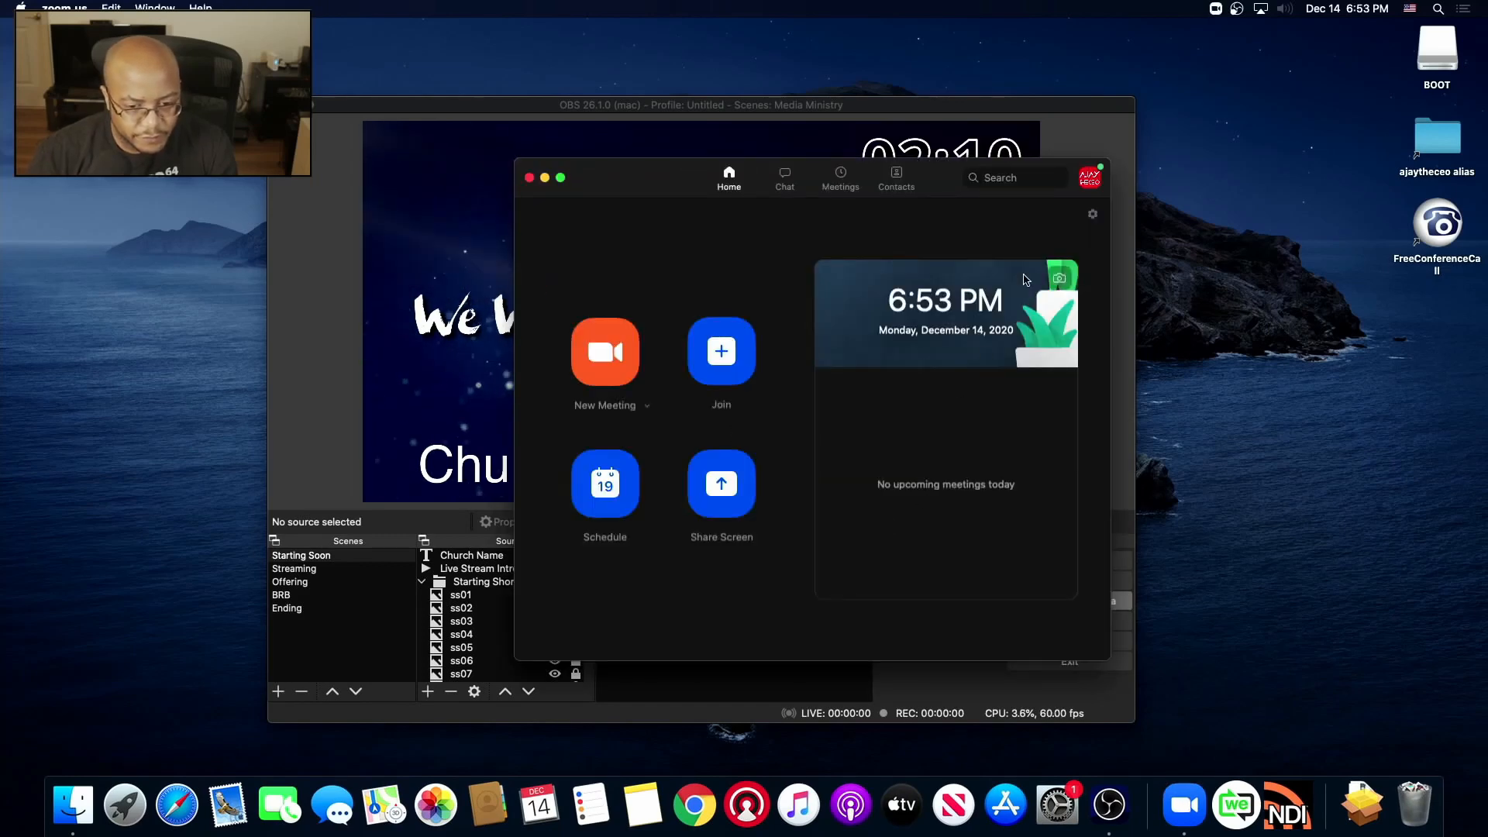
left_click(1092, 214)
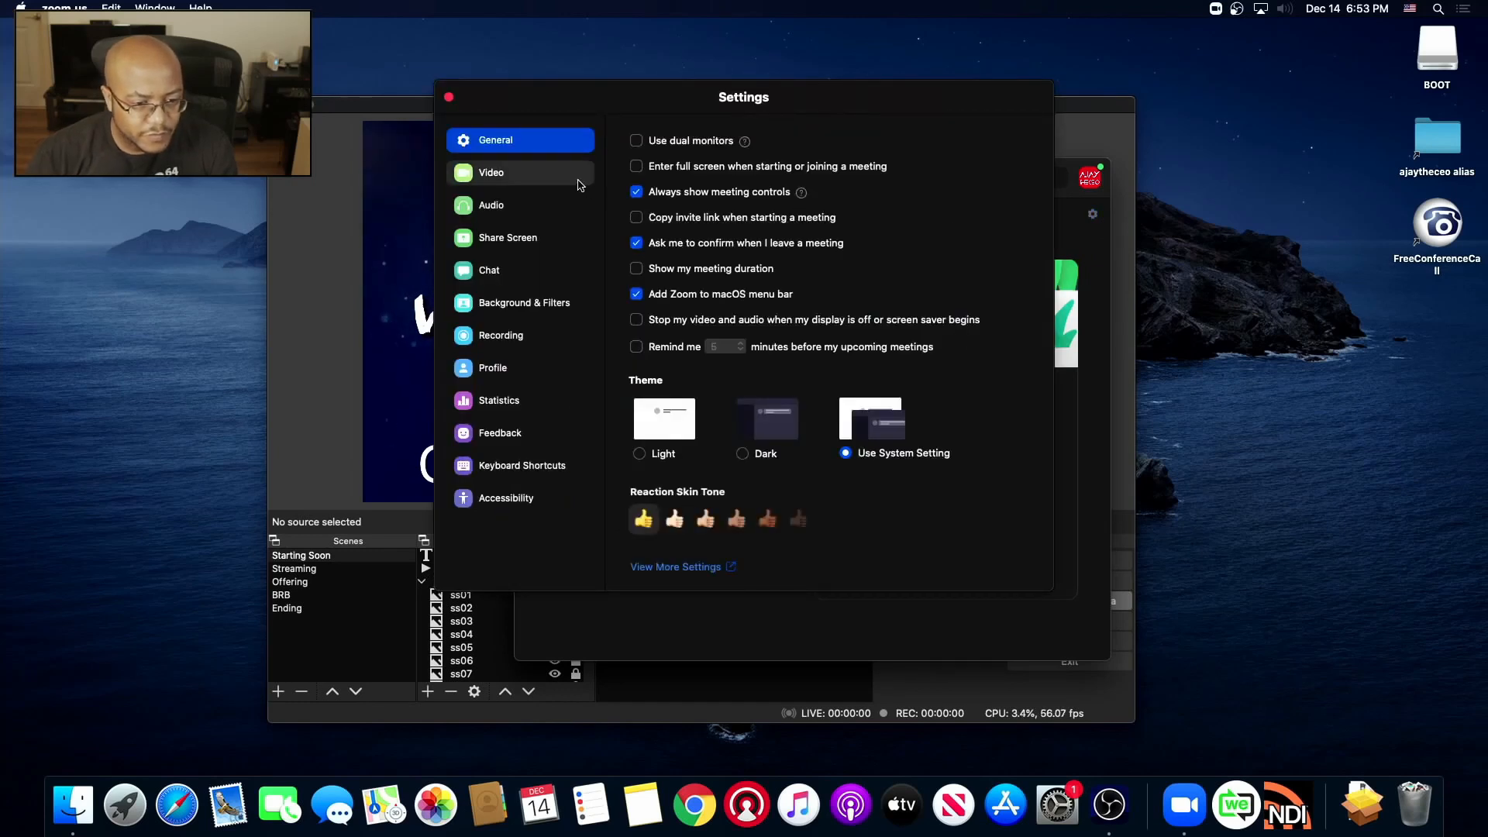
left_click(492, 172)
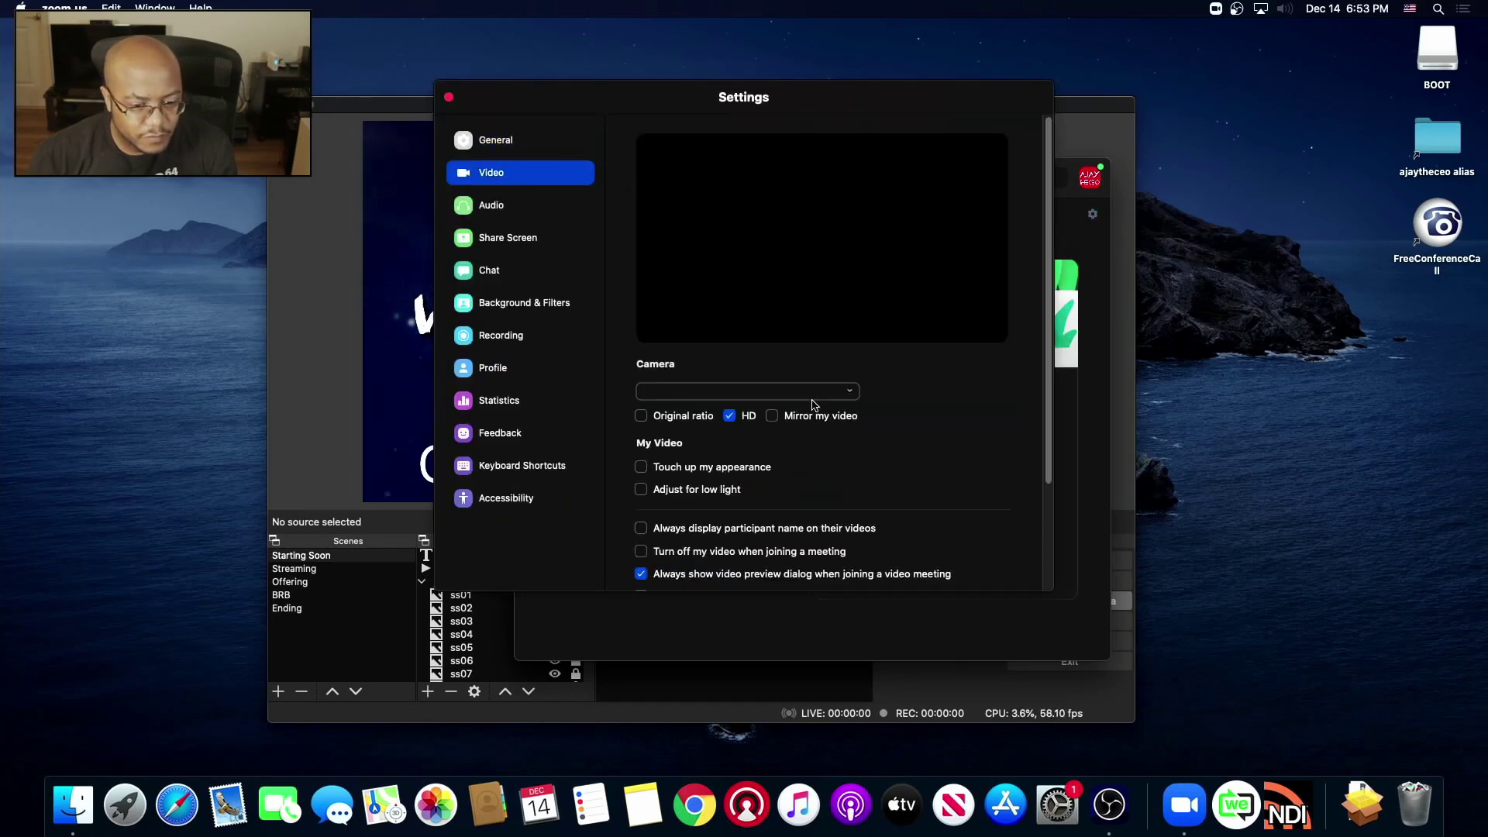
mouse_move(623, 200)
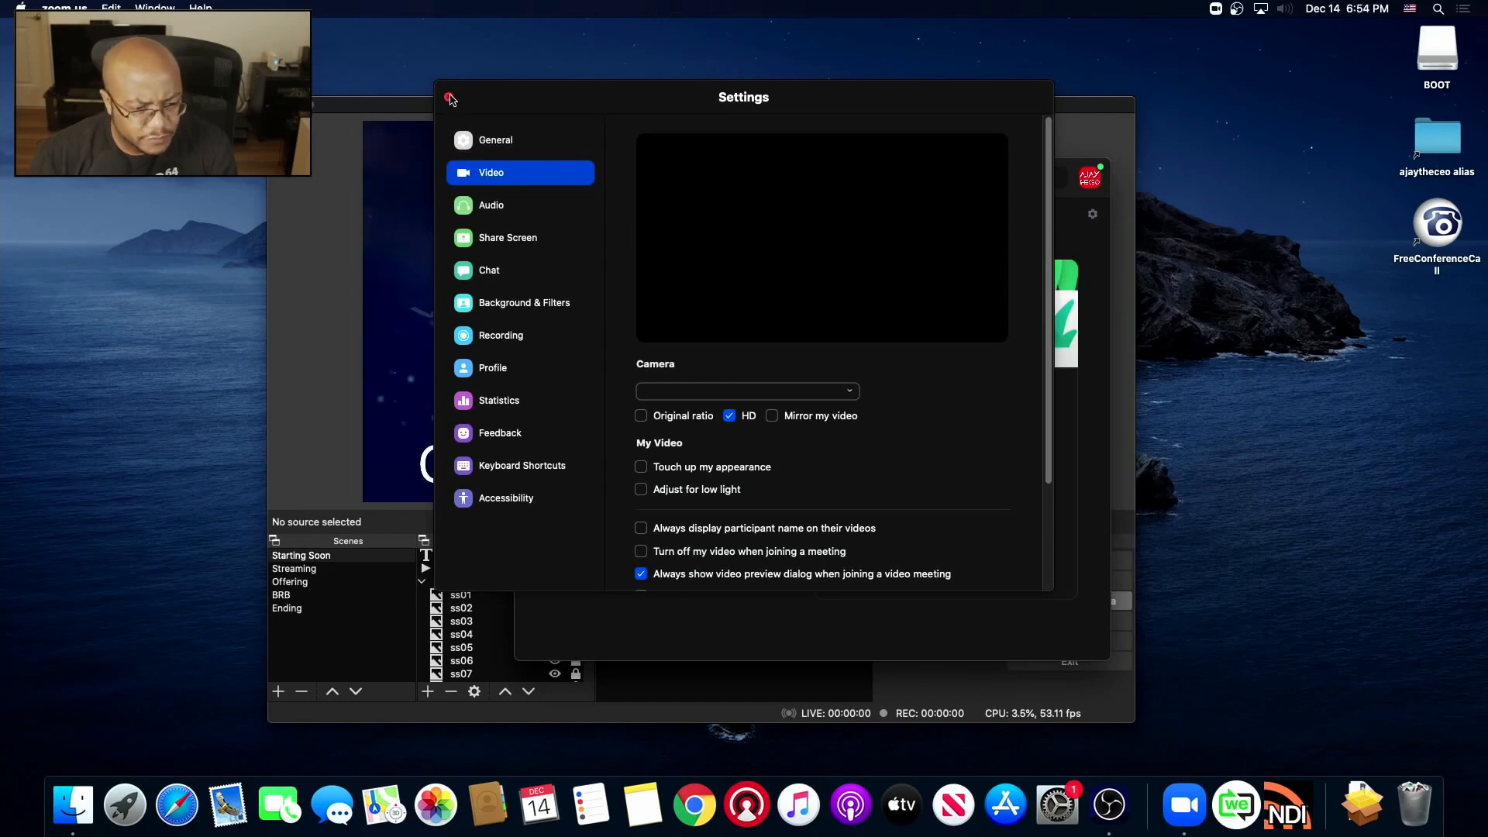
left_click(448, 97)
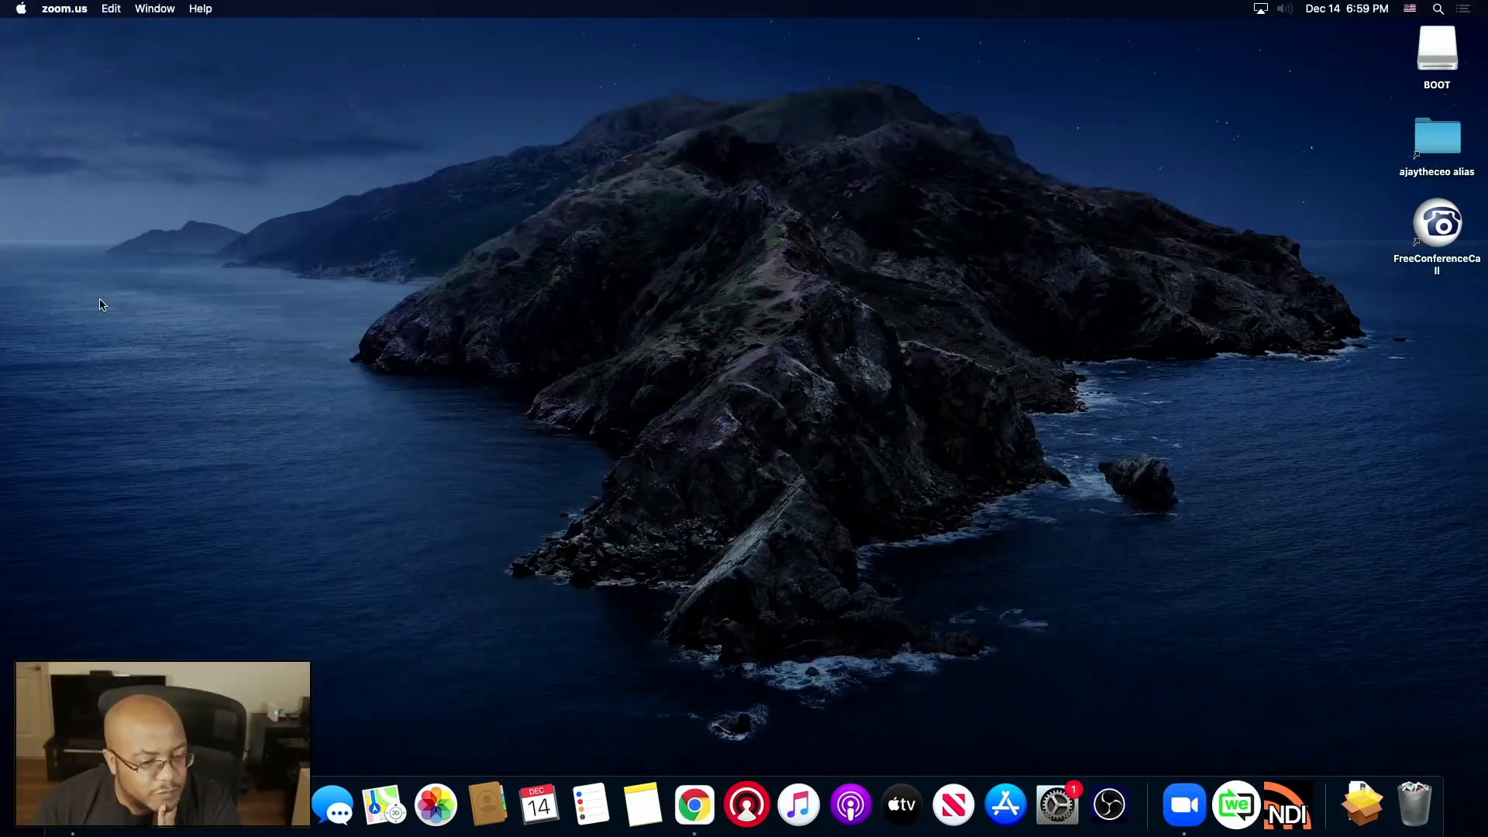
left_click(103, 304)
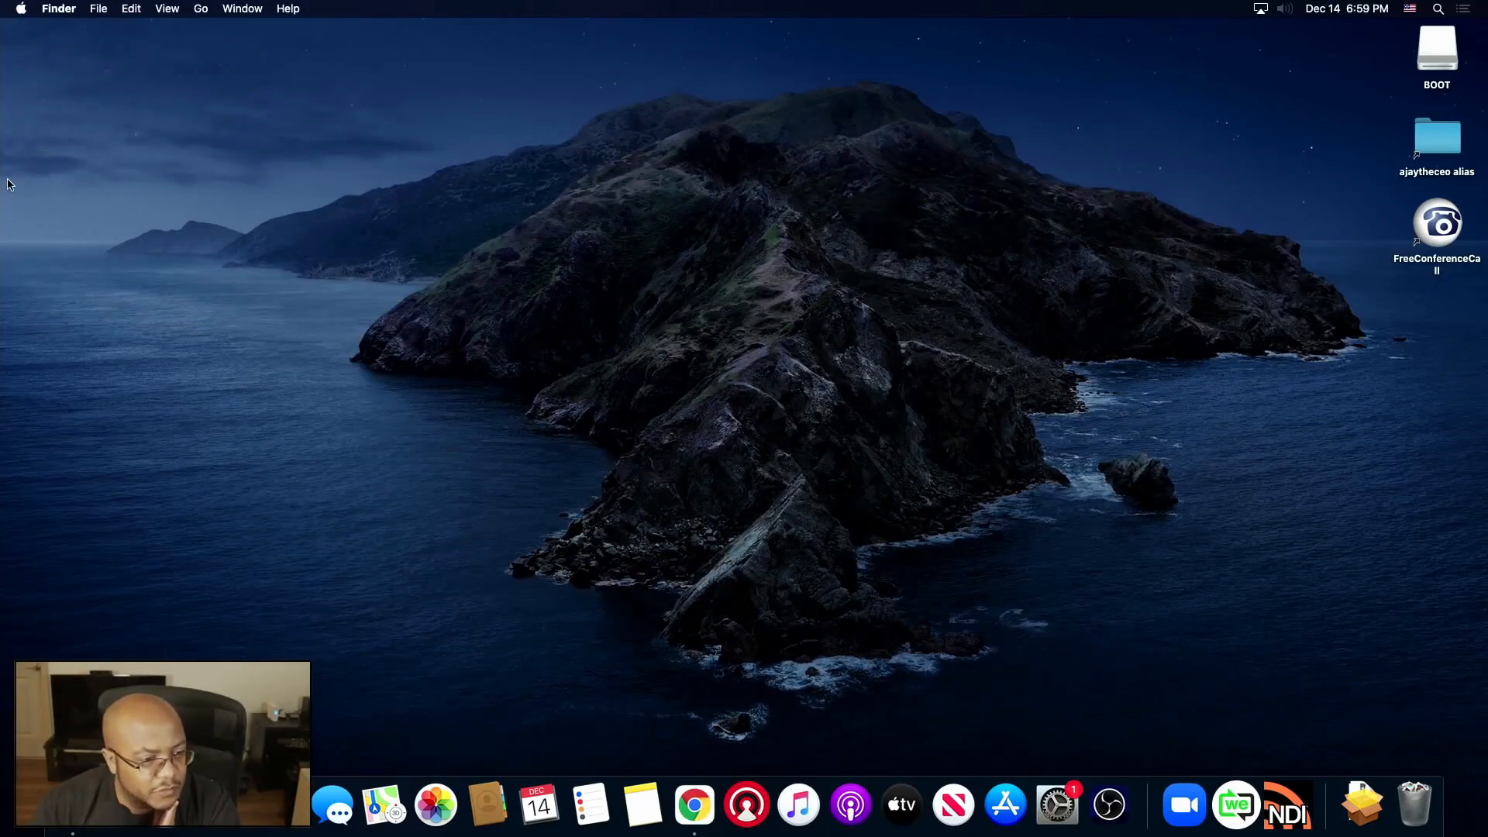
left_click(19, 9)
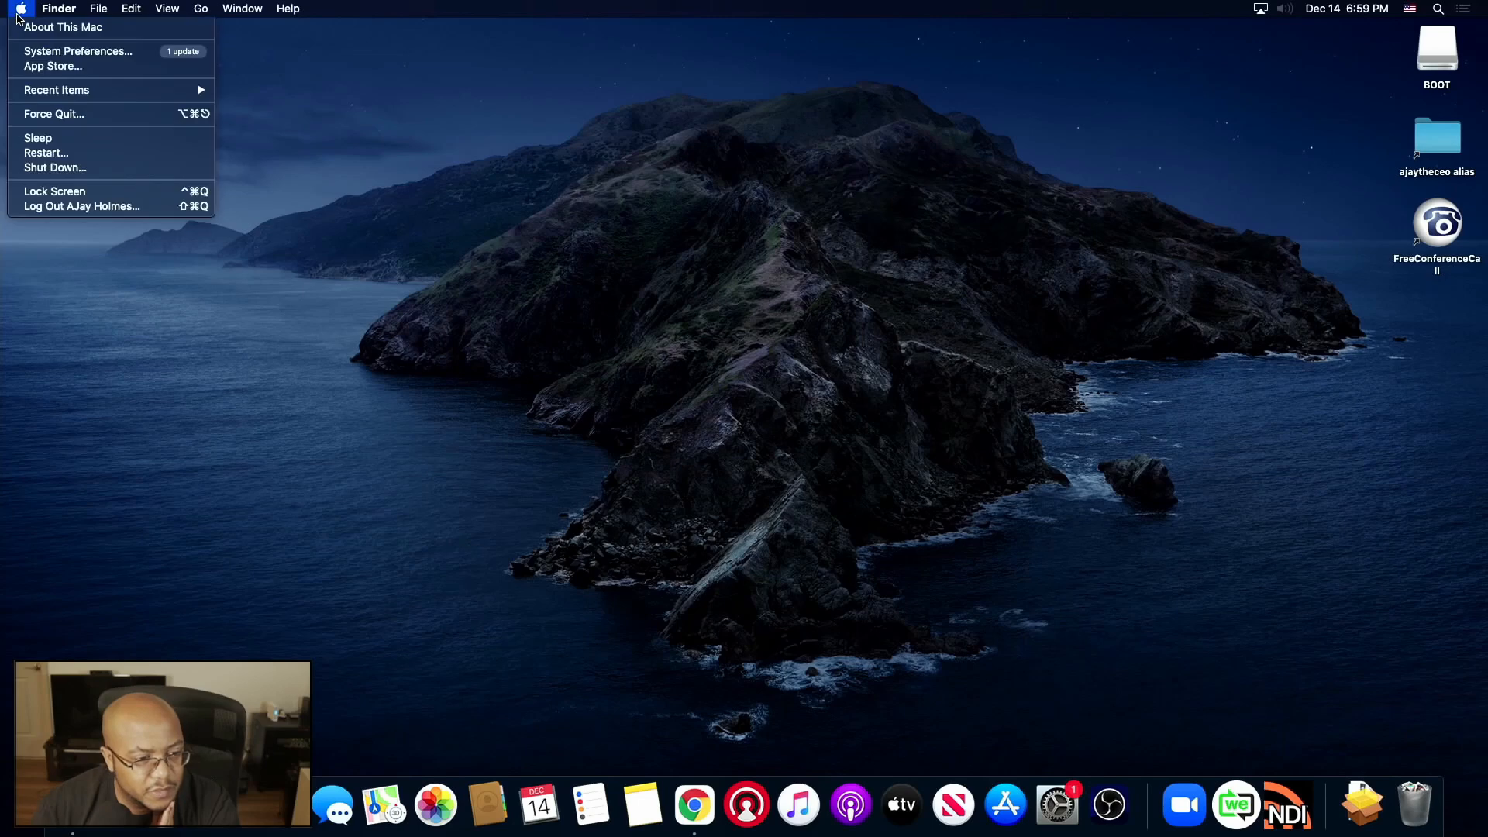
mouse_move(66, 153)
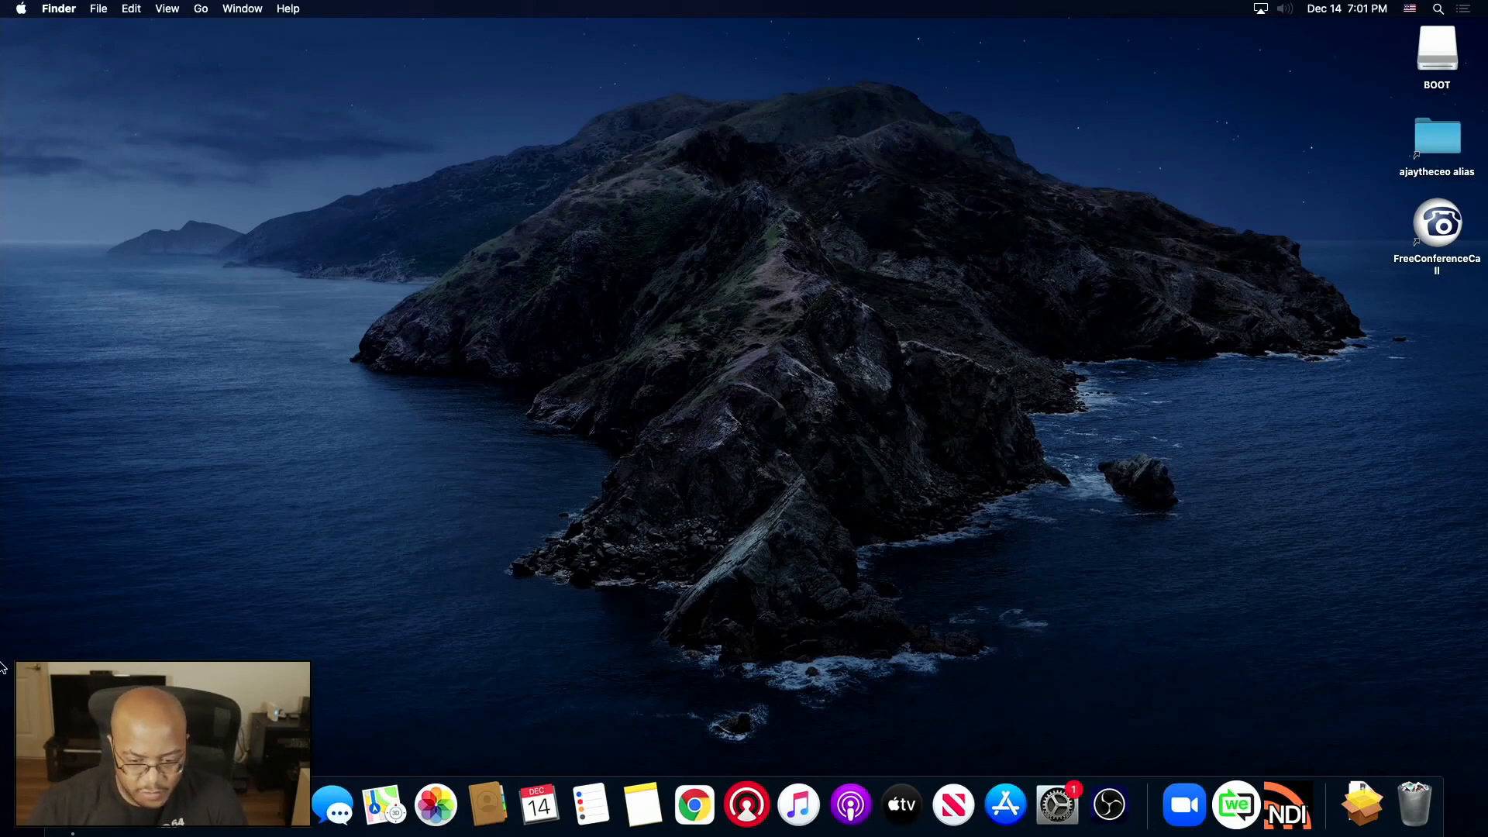
mouse_move(13, 620)
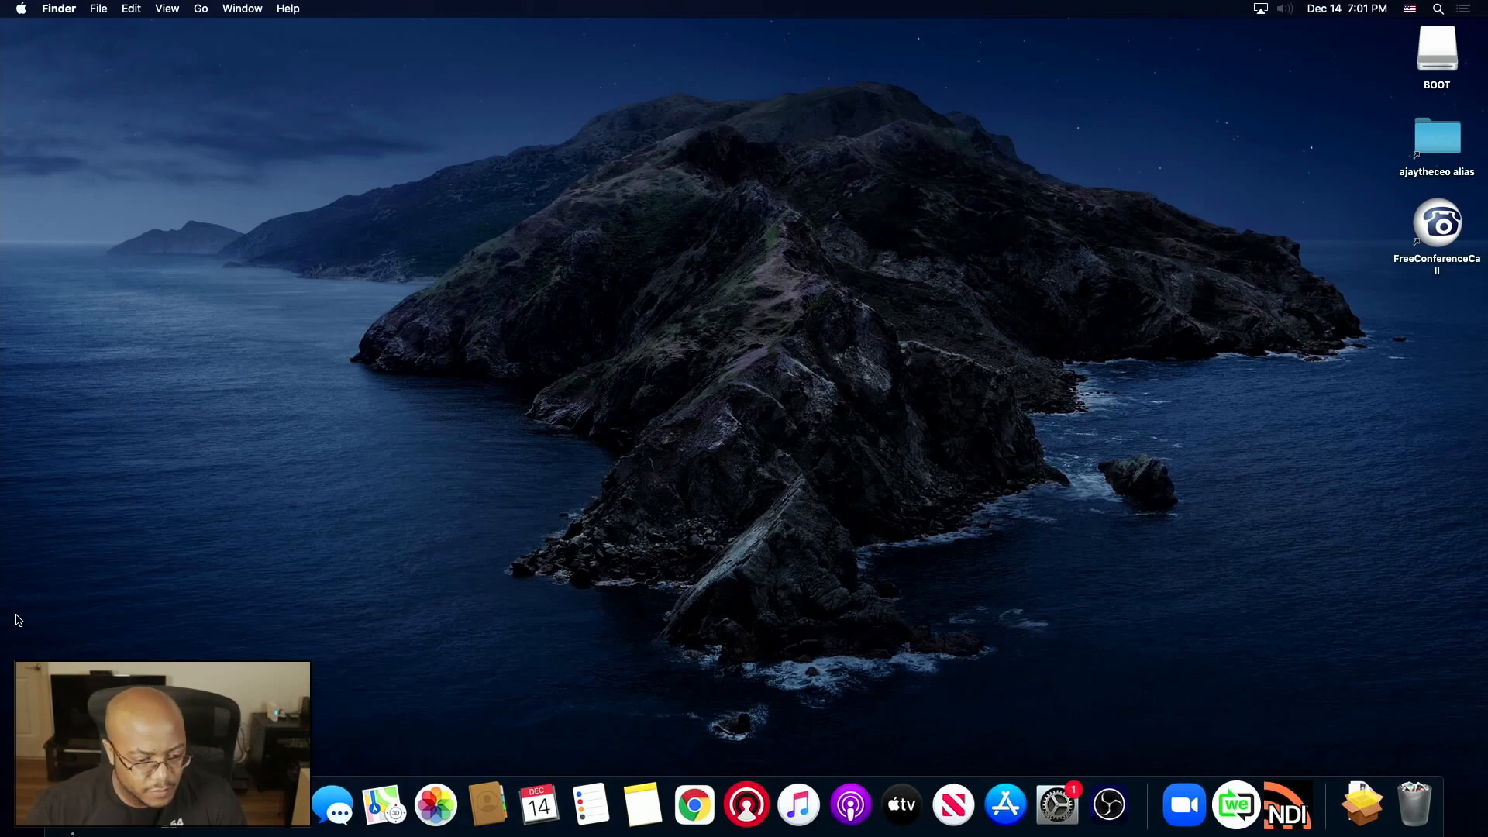
mouse_move(641, 693)
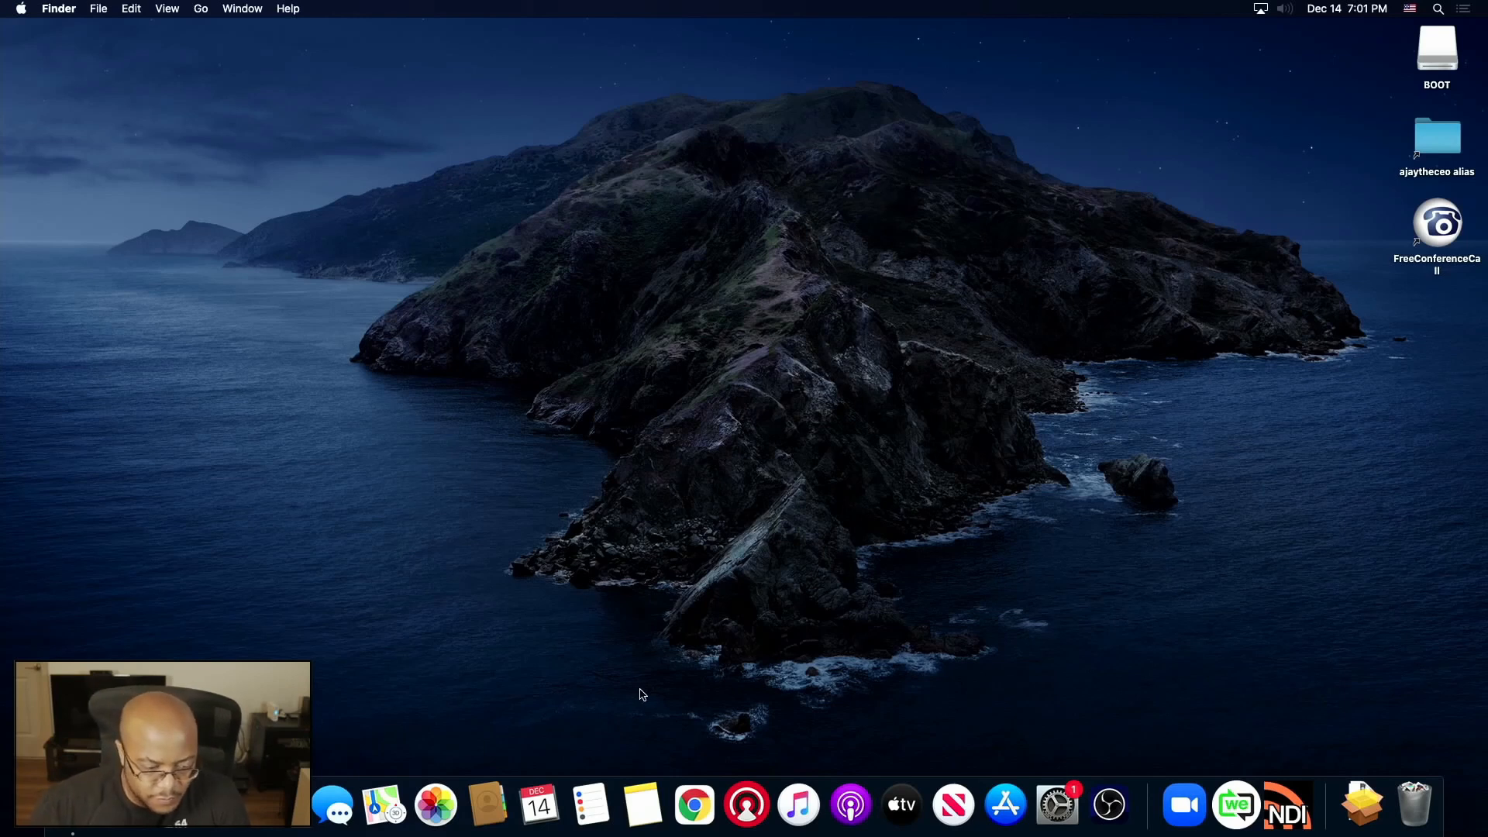
mouse_move(774, 300)
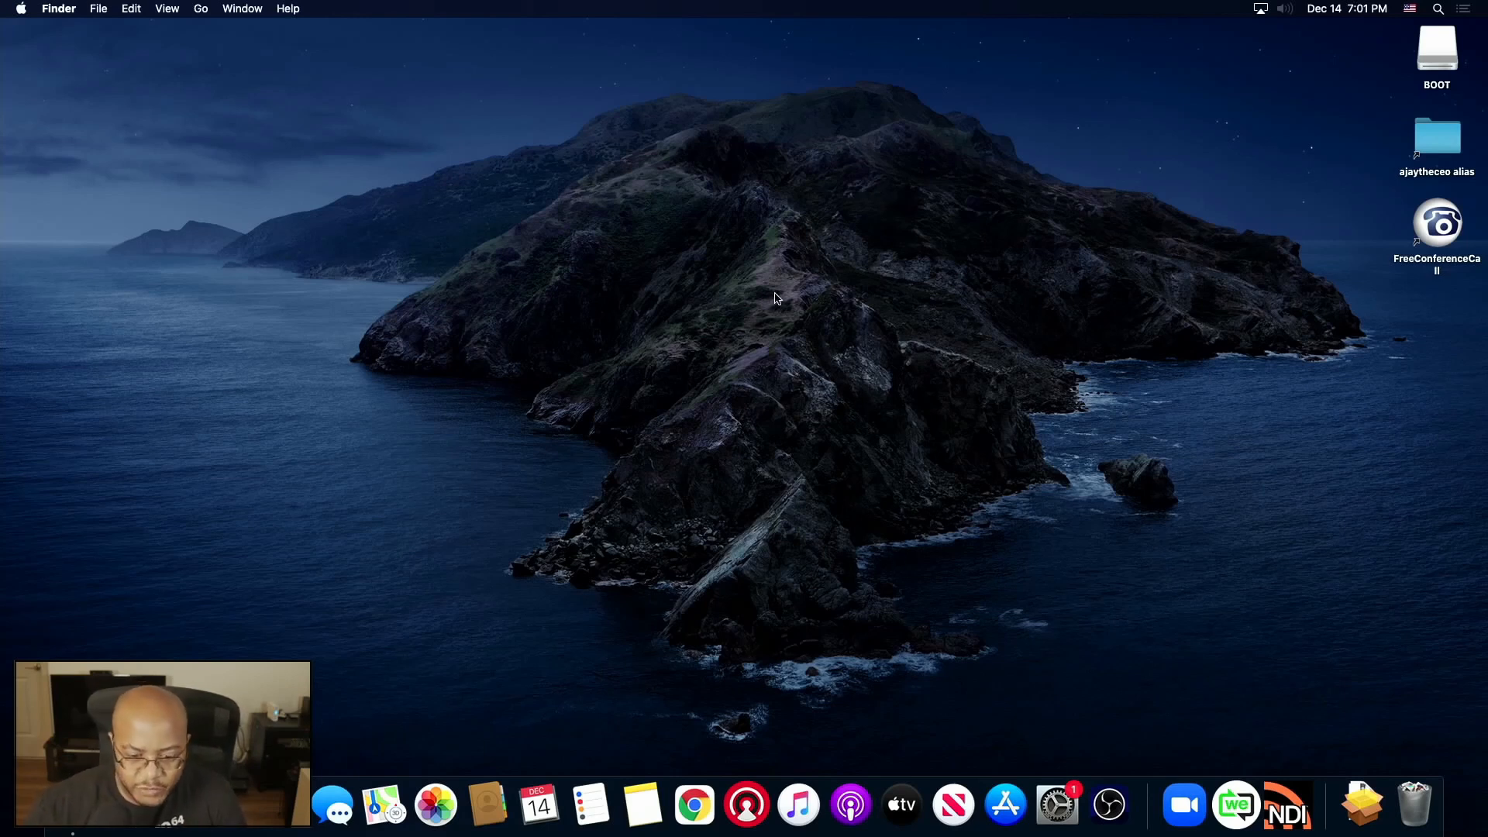
mouse_move(1109, 806)
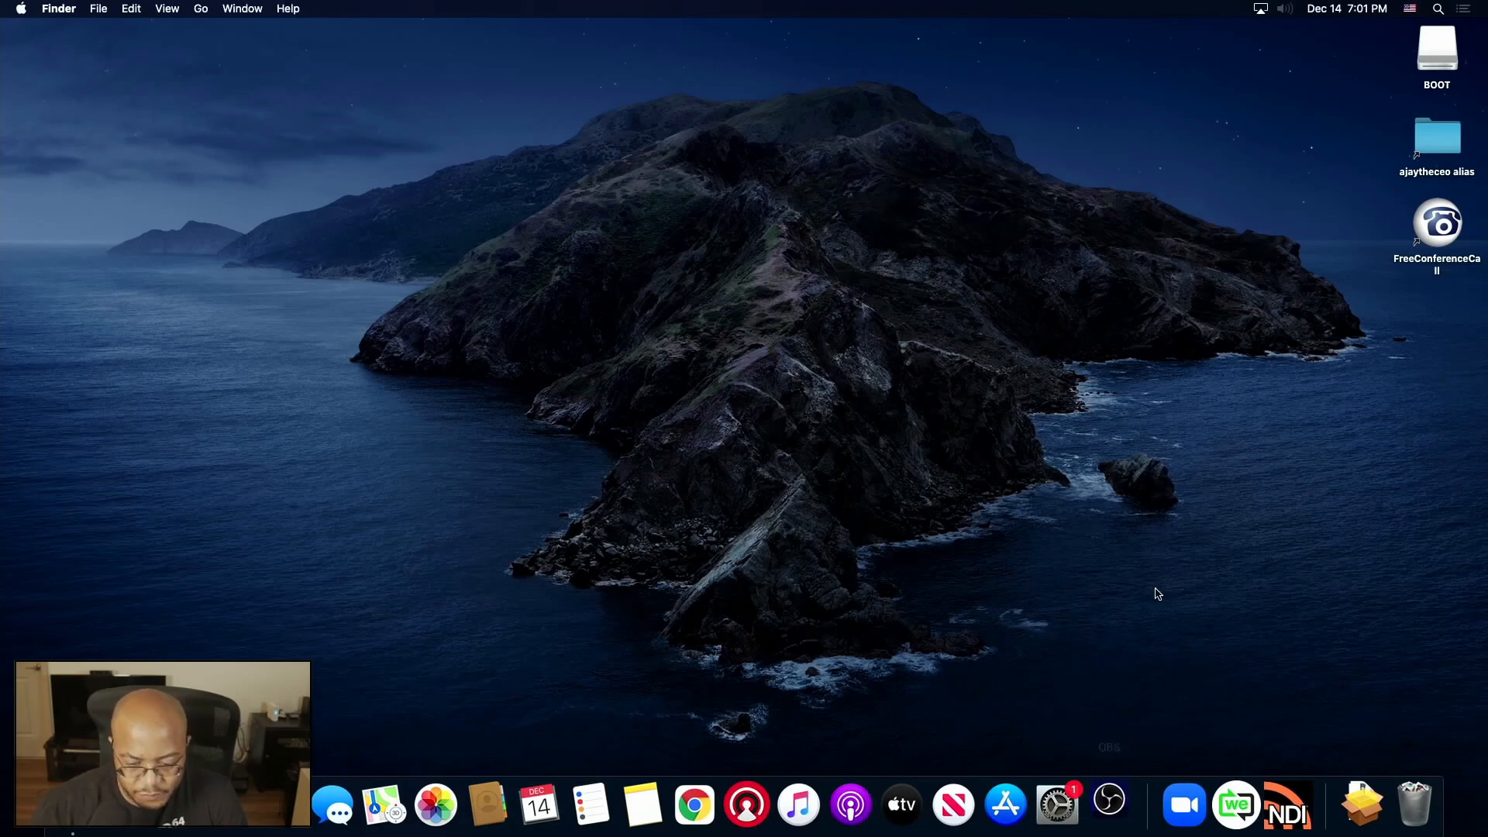
- Relaunch OBS Studio on the Welcome scene and start the virtual camera
left_click(1107, 804)
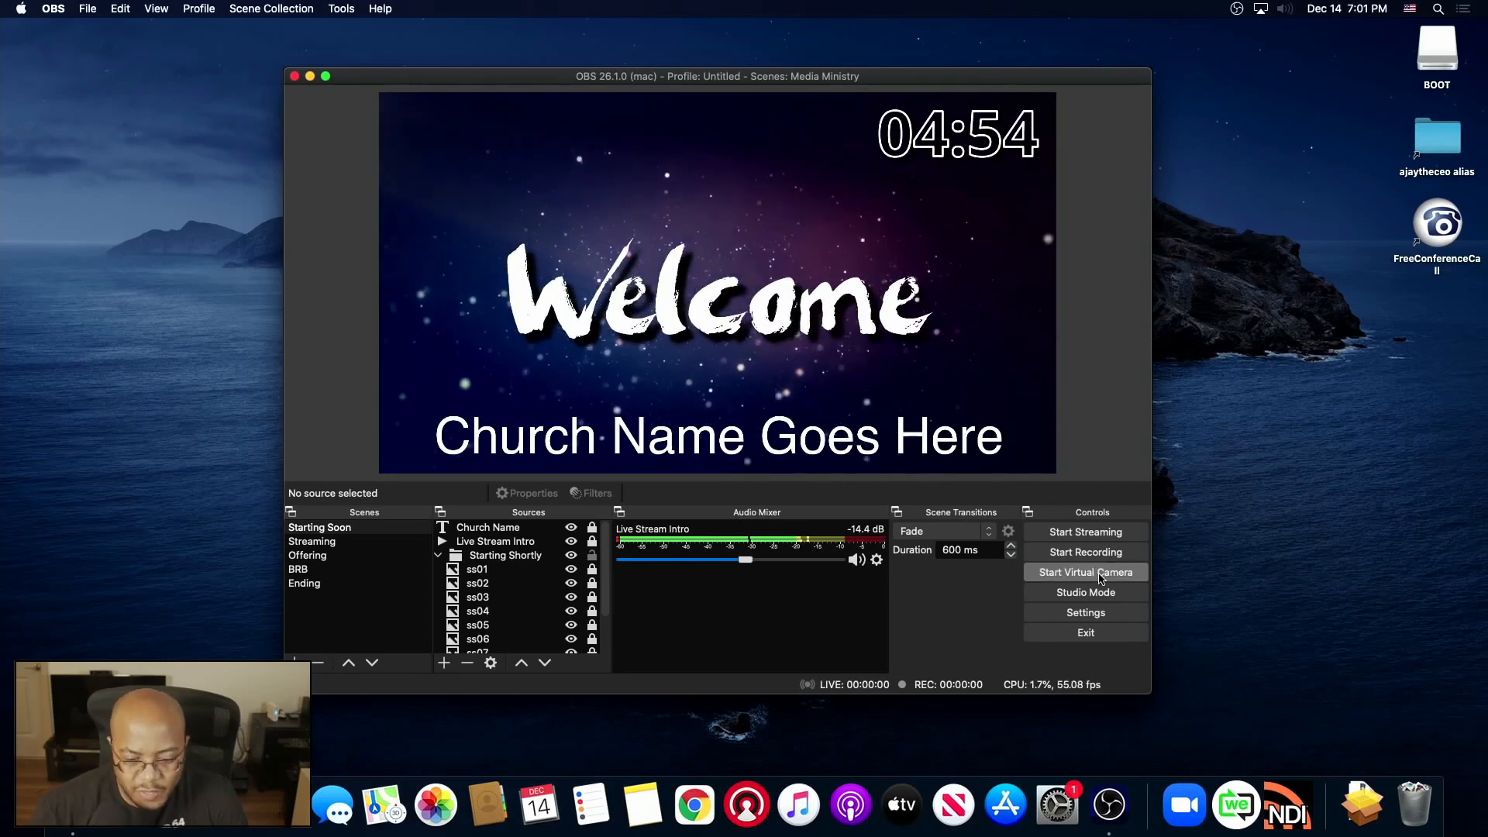
left_click(1086, 572)
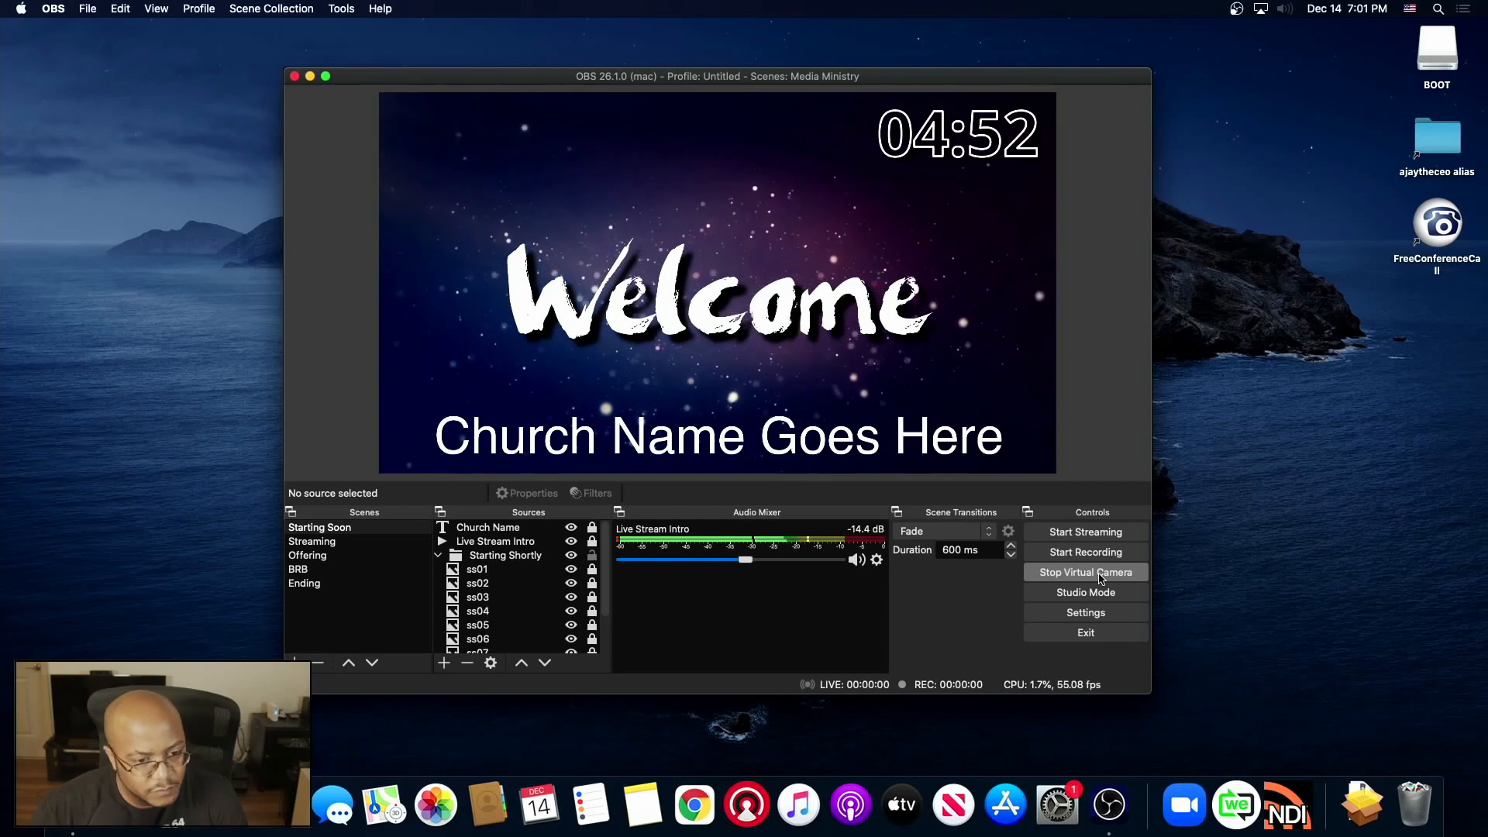
mouse_move(1280, 521)
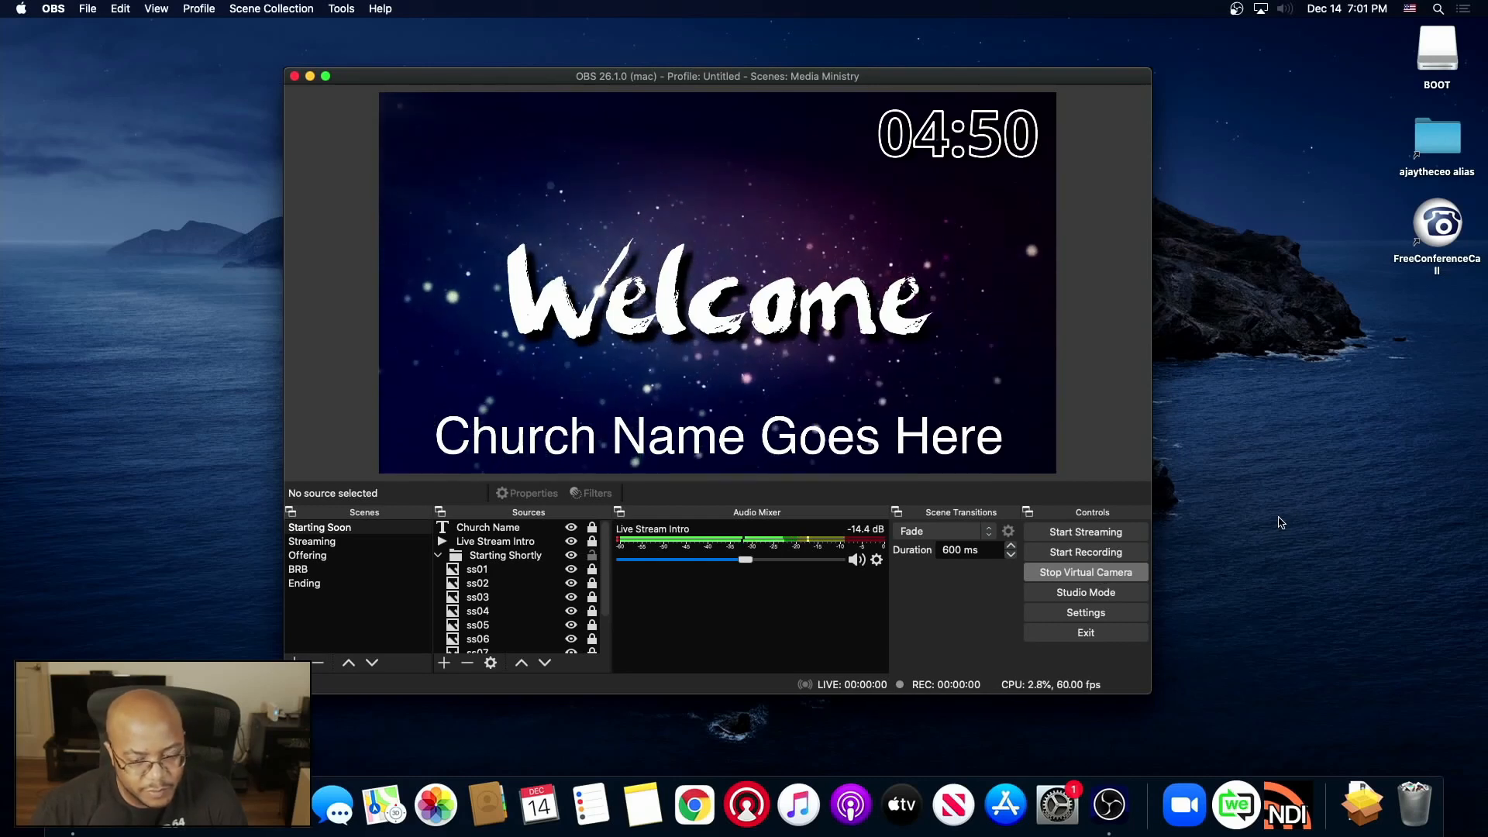
mouse_move(1206, 757)
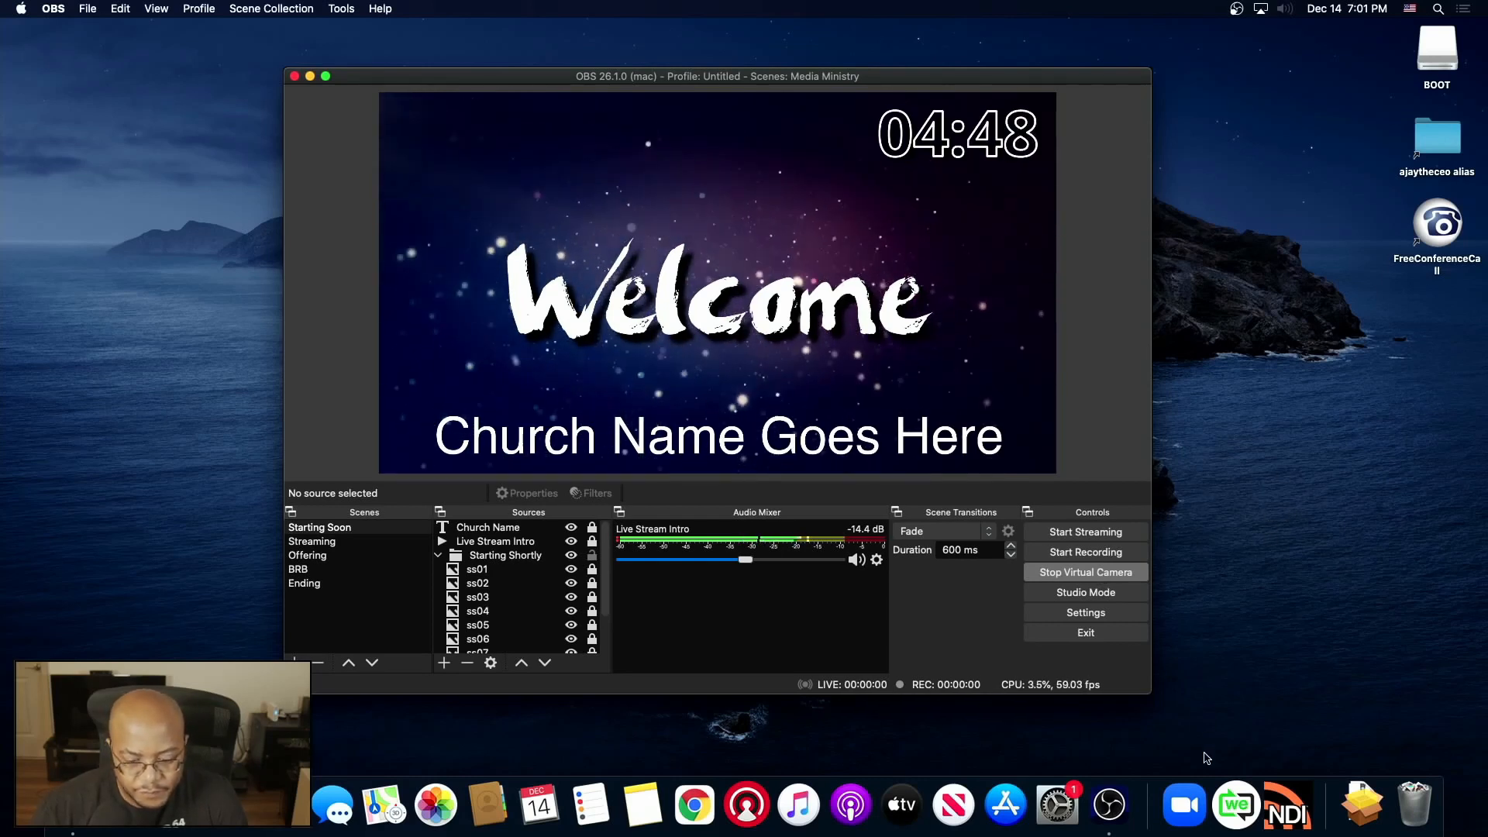
- Launch Zoom, dismiss the crash report, and show OBS Virtual Camera in Video settings
left_click(1184, 804)
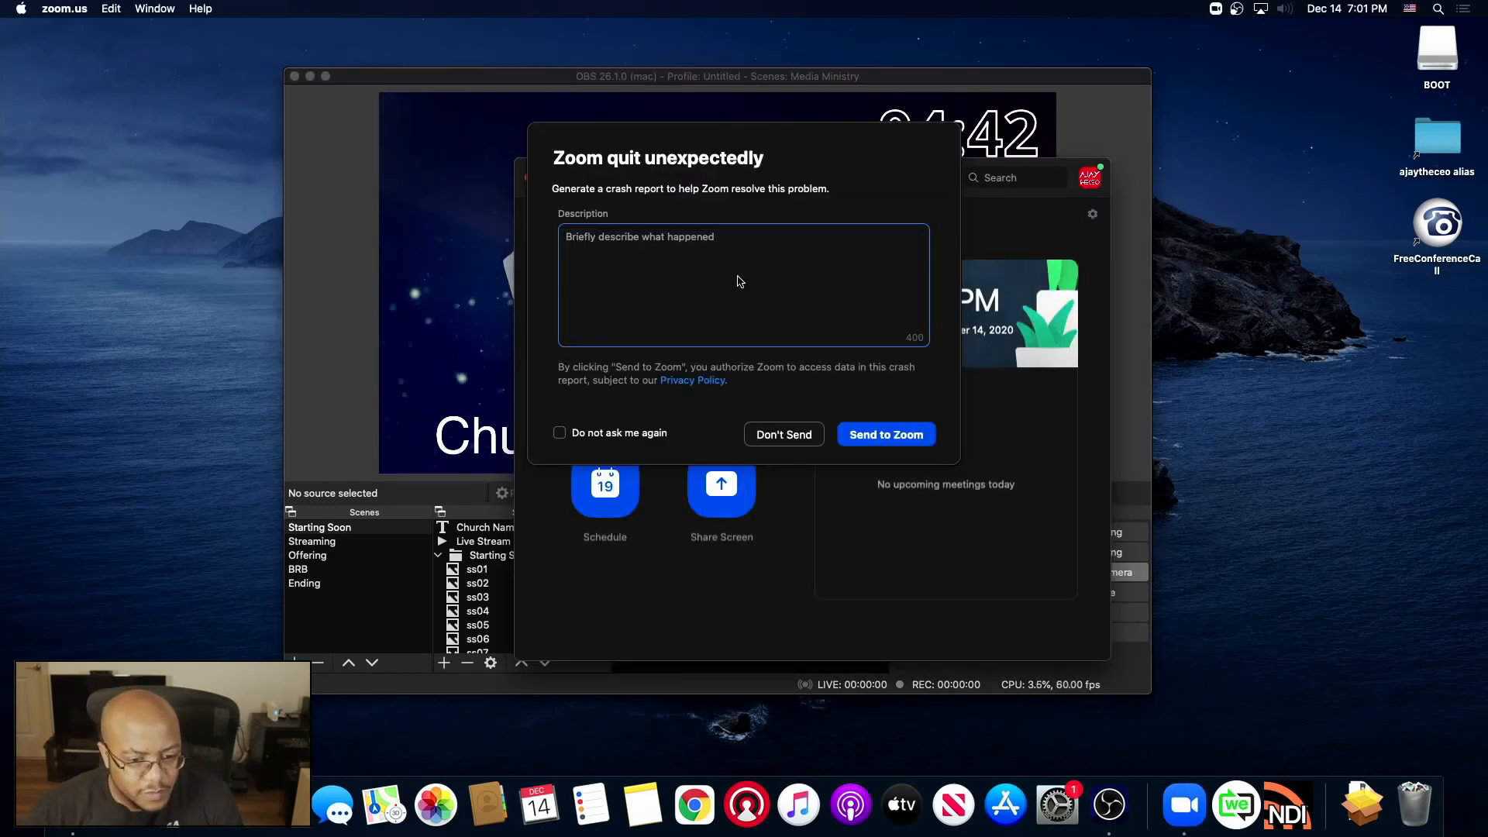
mouse_move(707, 439)
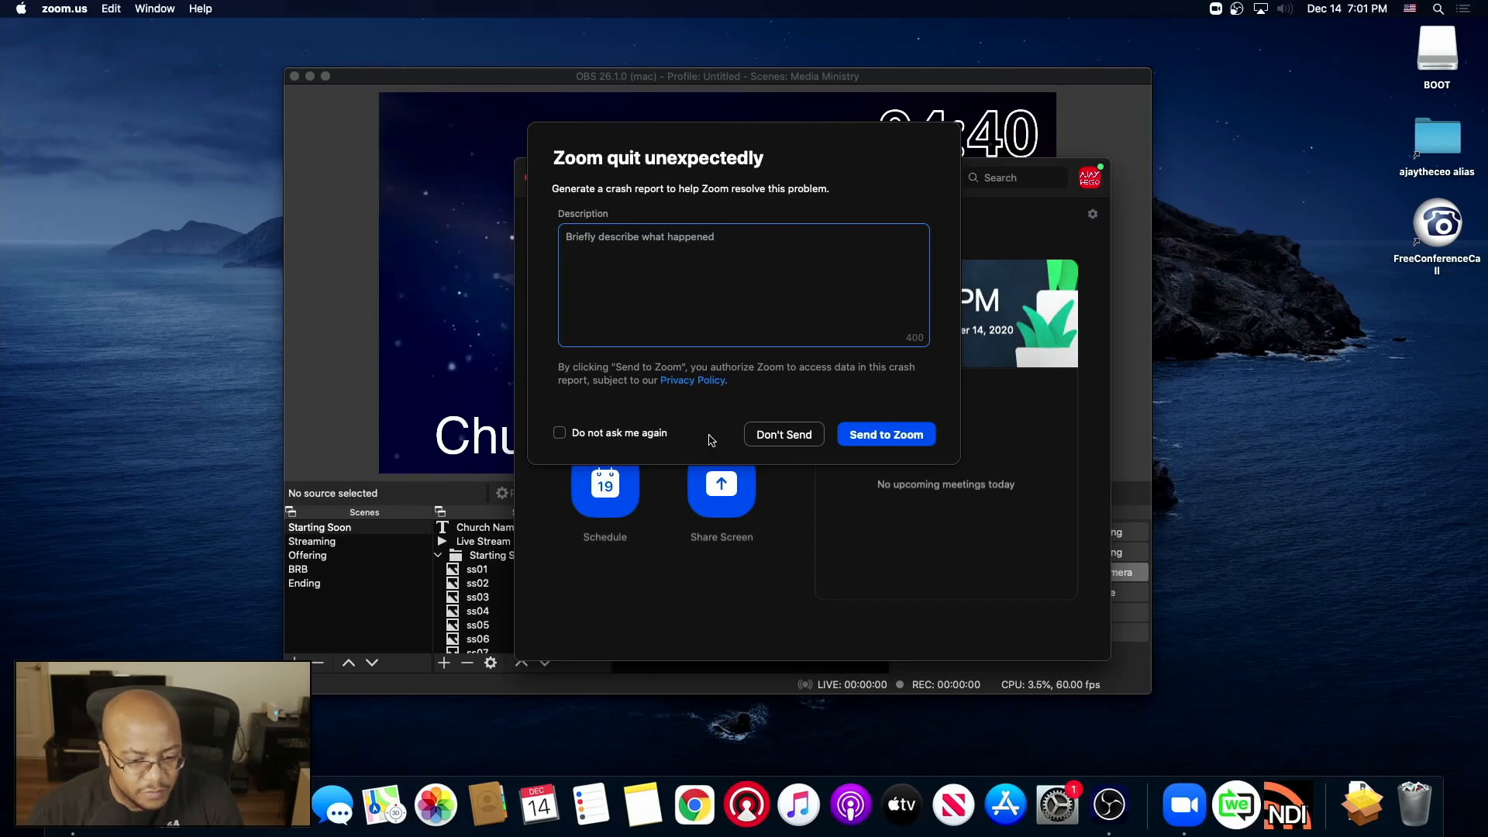
left_click(783, 434)
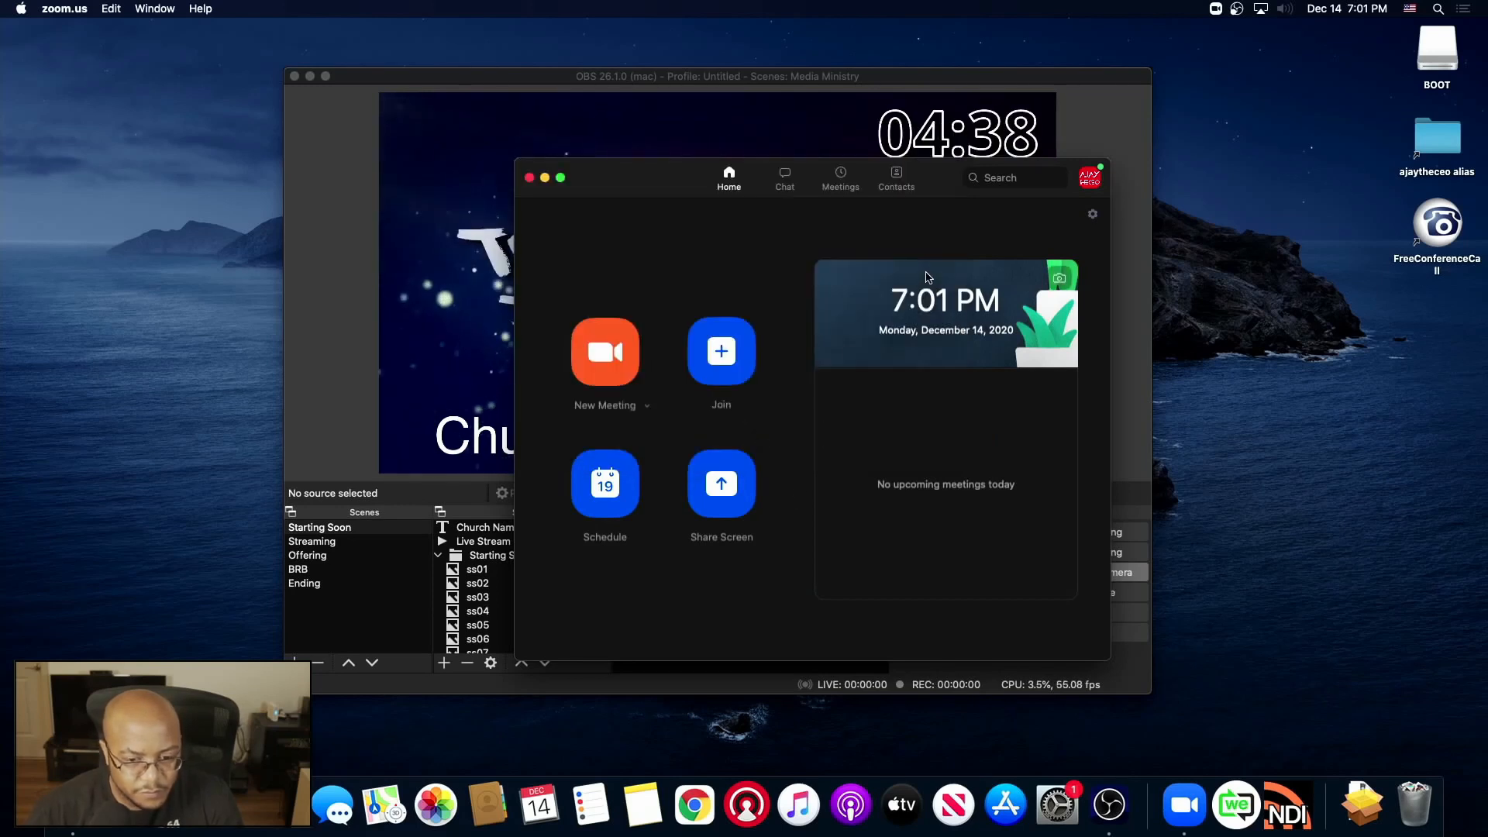
mouse_move(1092, 214)
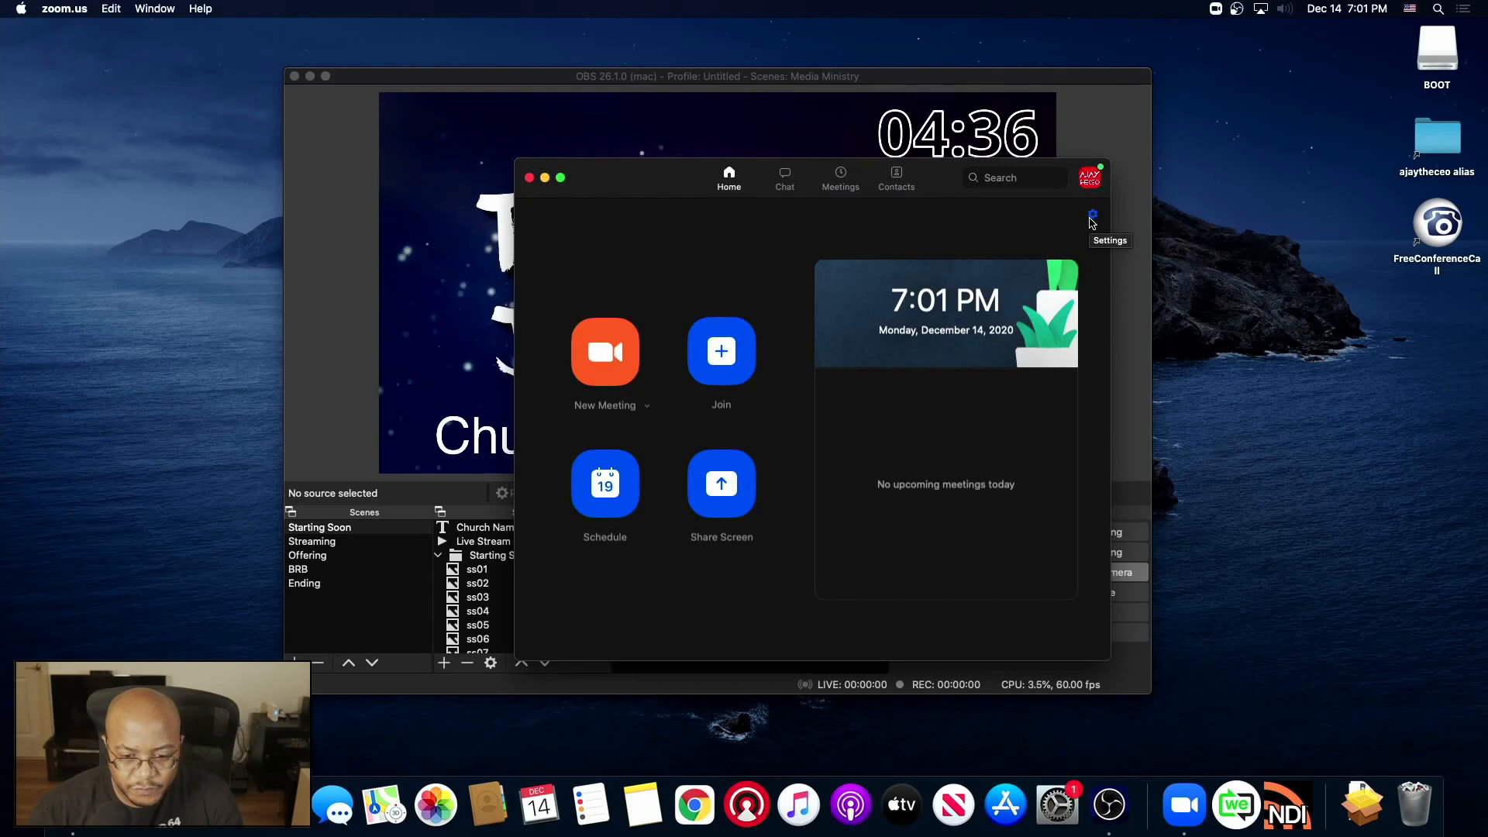
left_click(1092, 214)
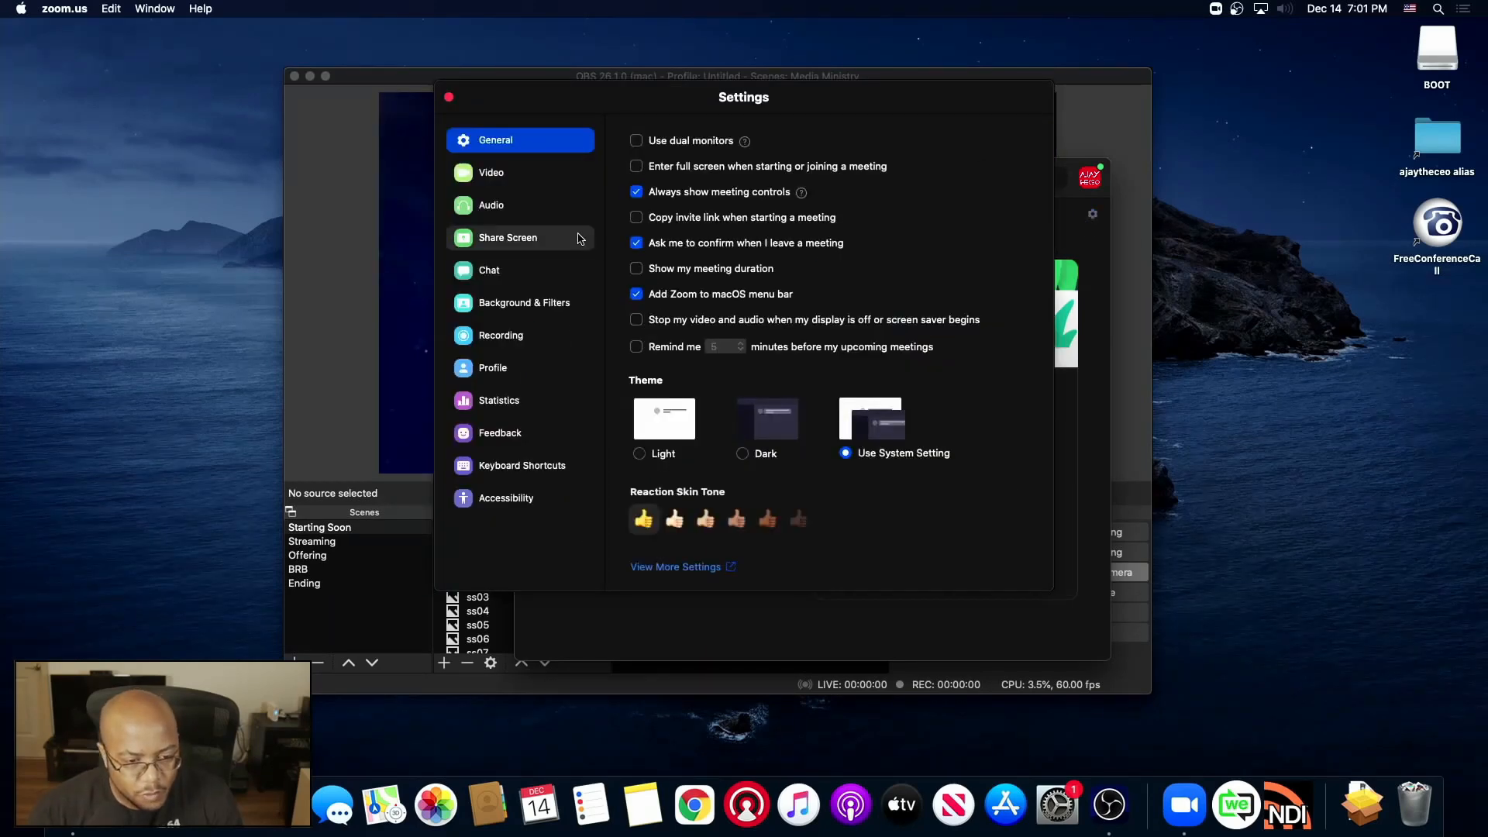
left_click(491, 172)
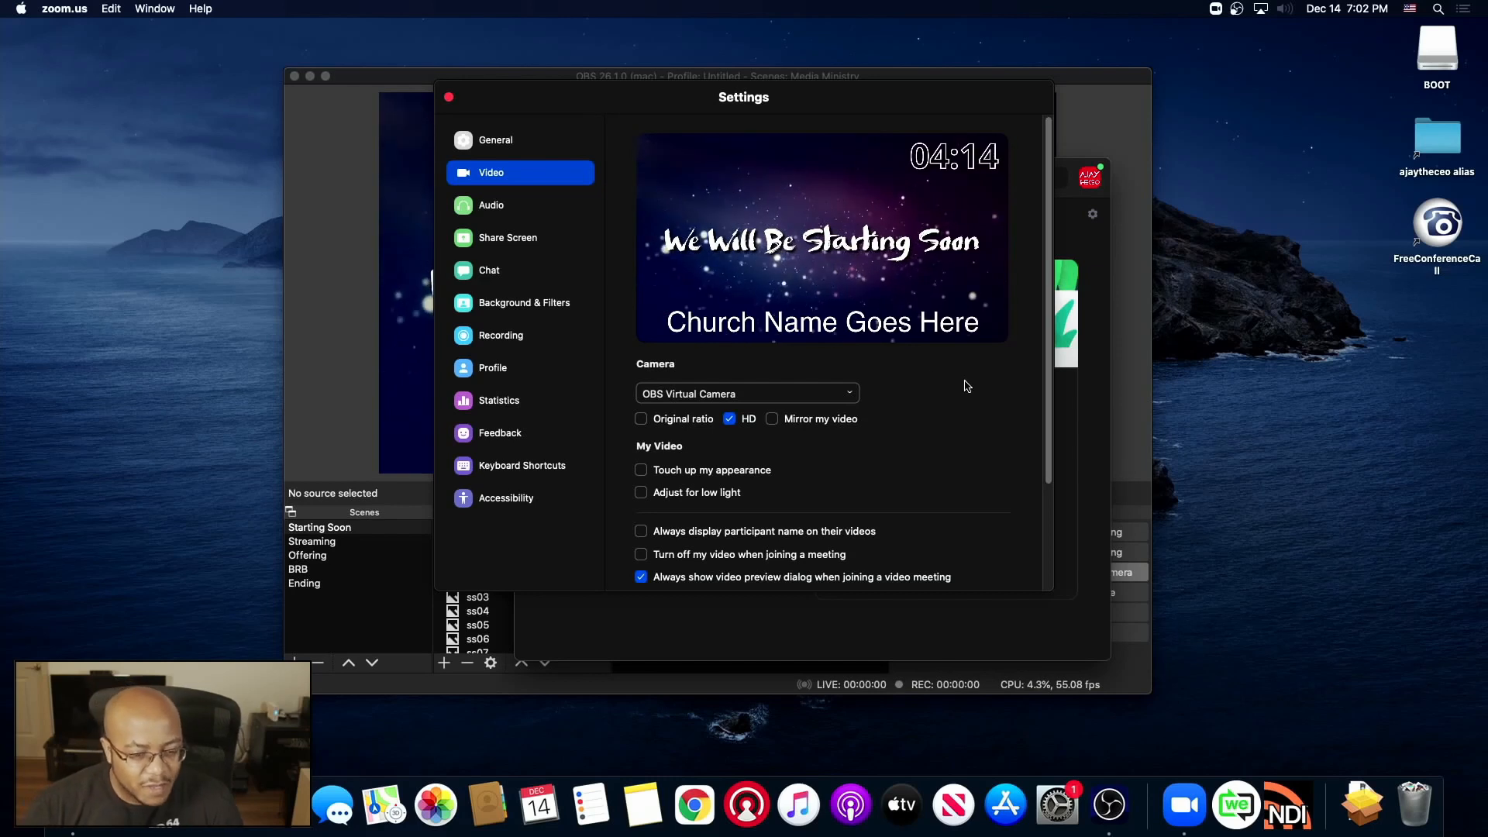
mouse_move(1035, 569)
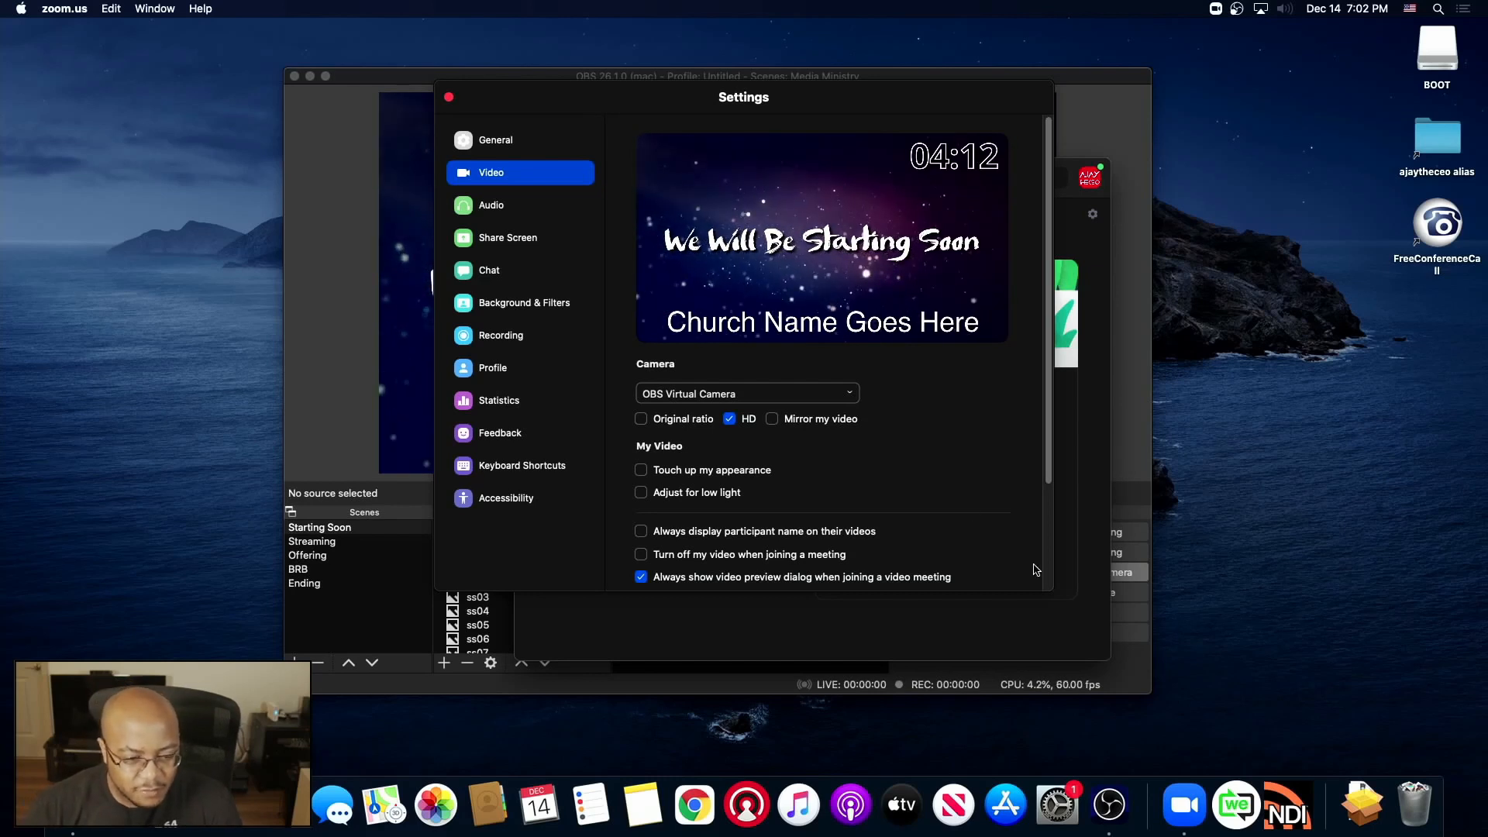
mouse_move(1094, 659)
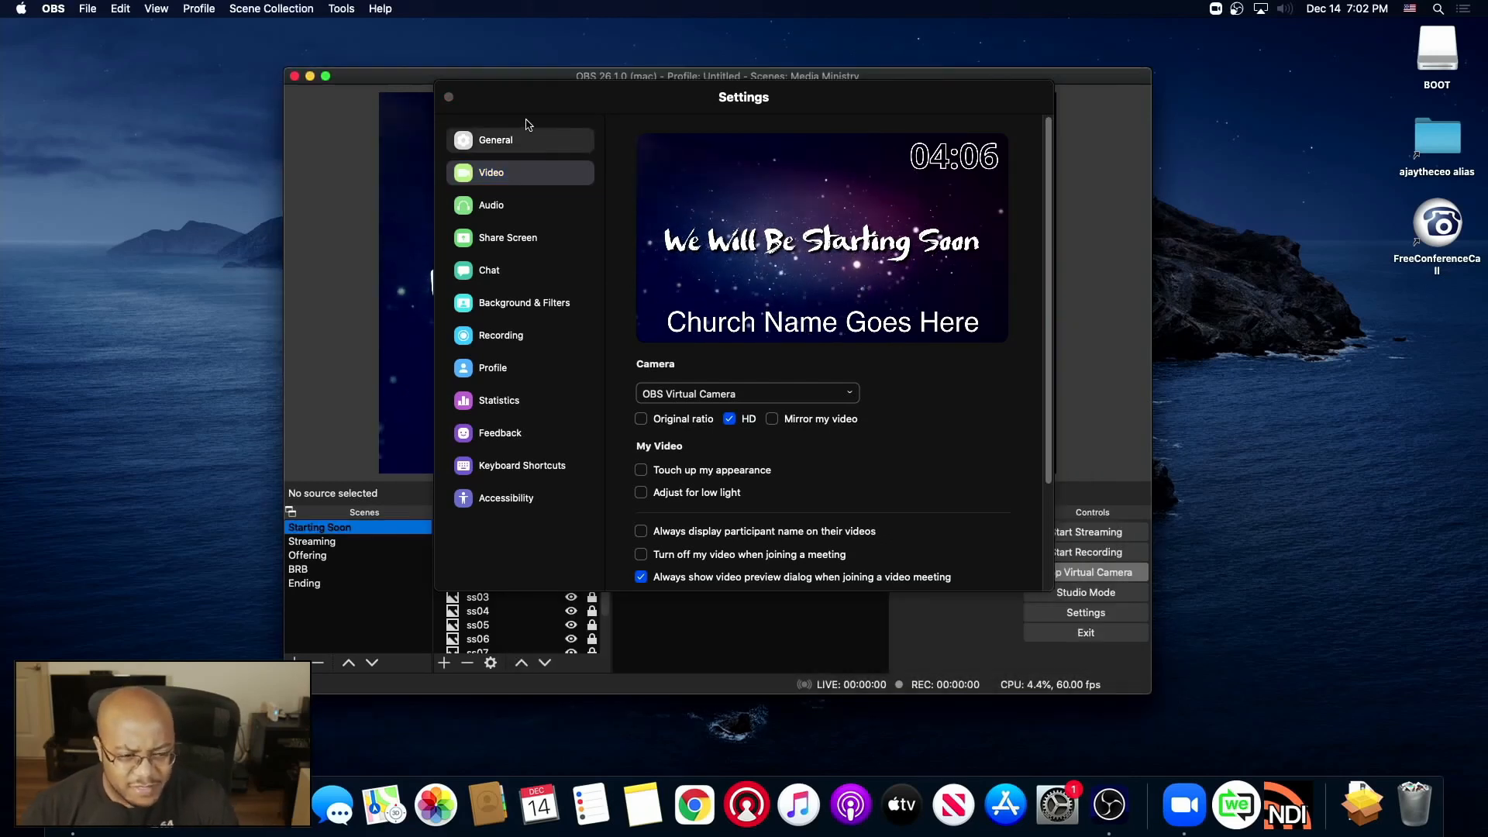
- Switch Zoom Settings to General and close it, revealing OBS's Welcome scene
left_click(491, 172)
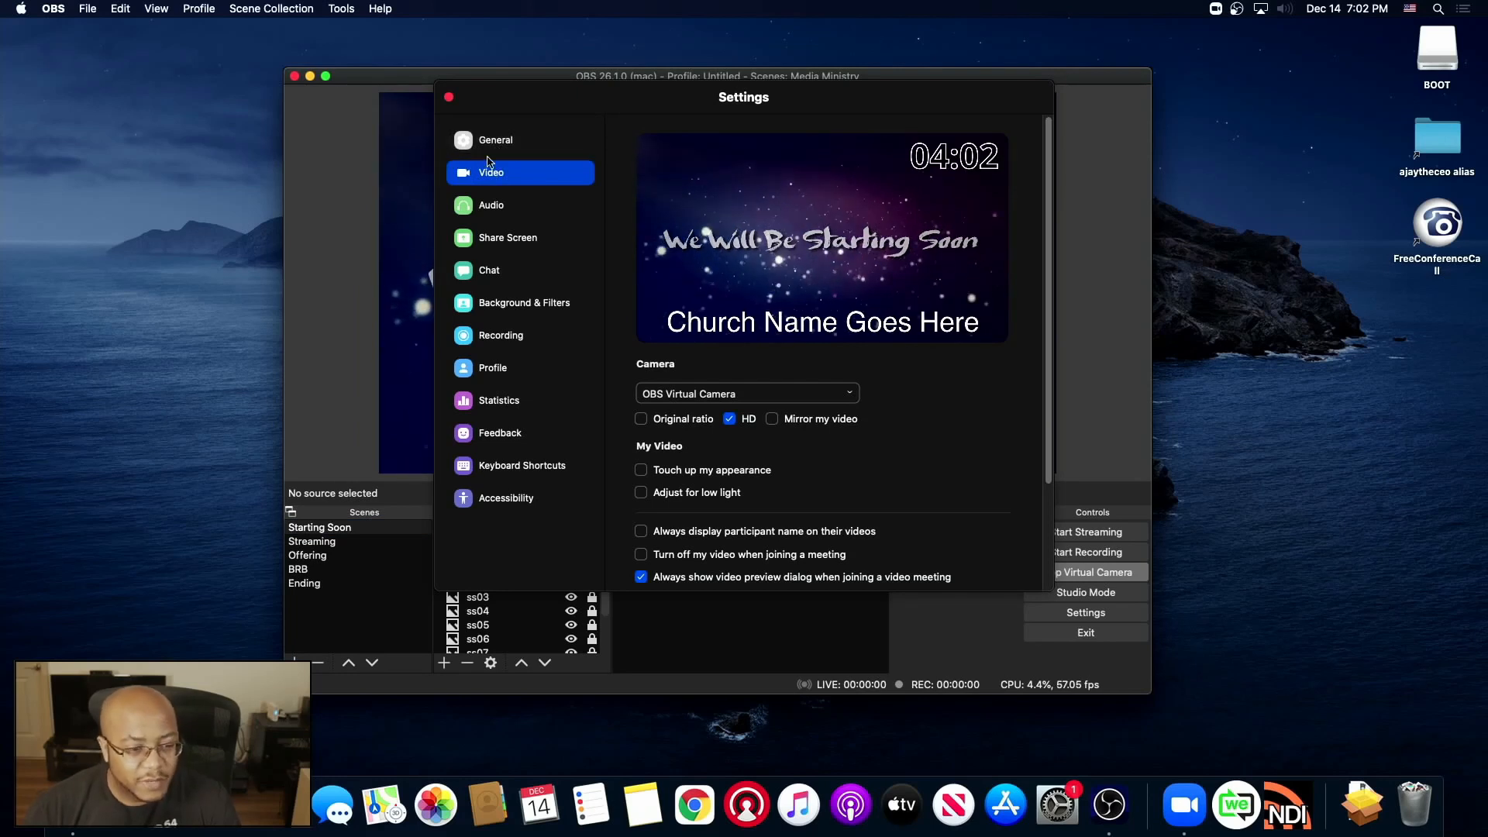
left_click(495, 140)
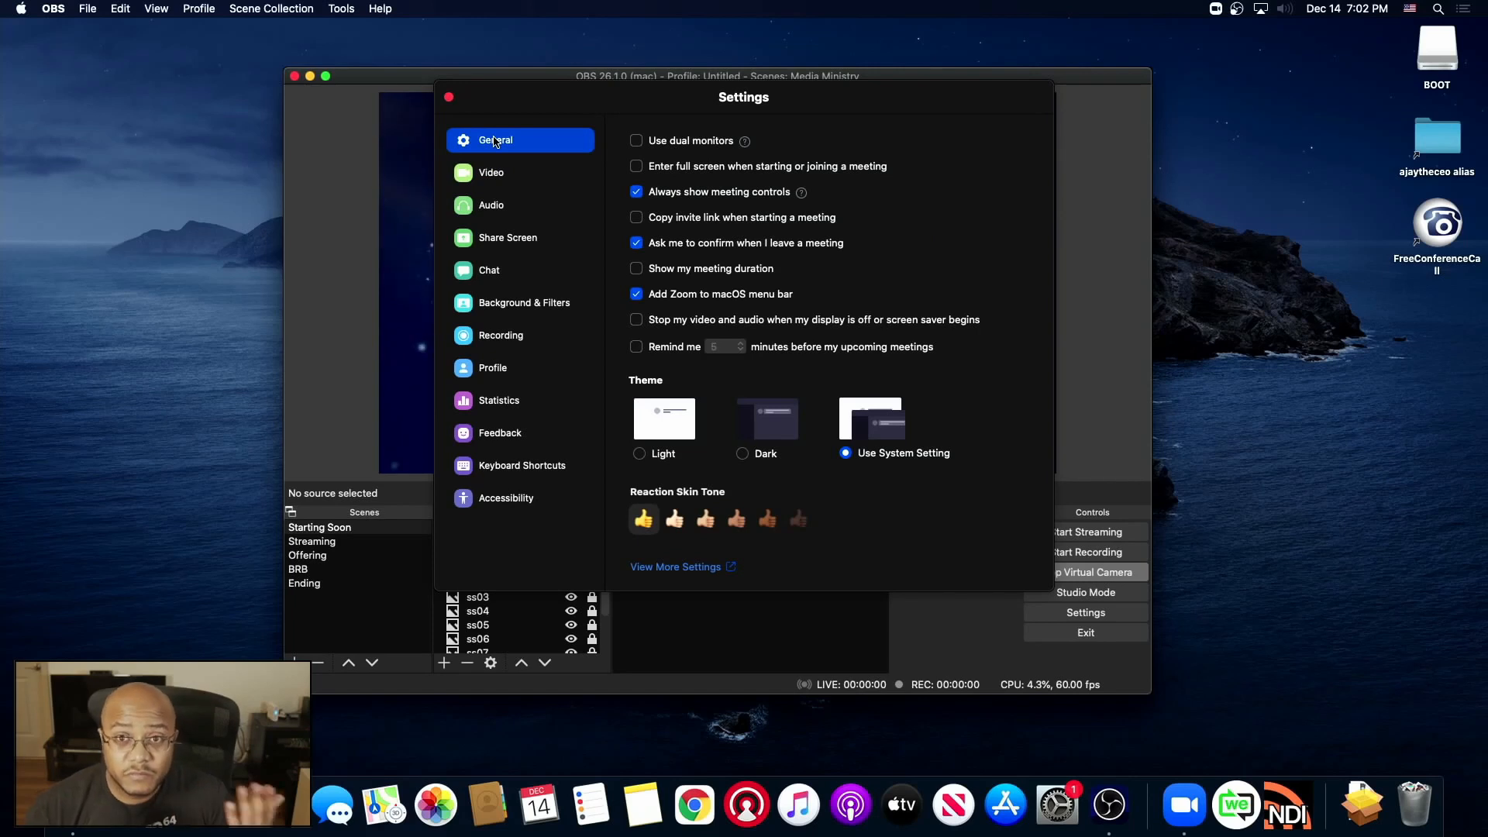
mouse_move(477, 111)
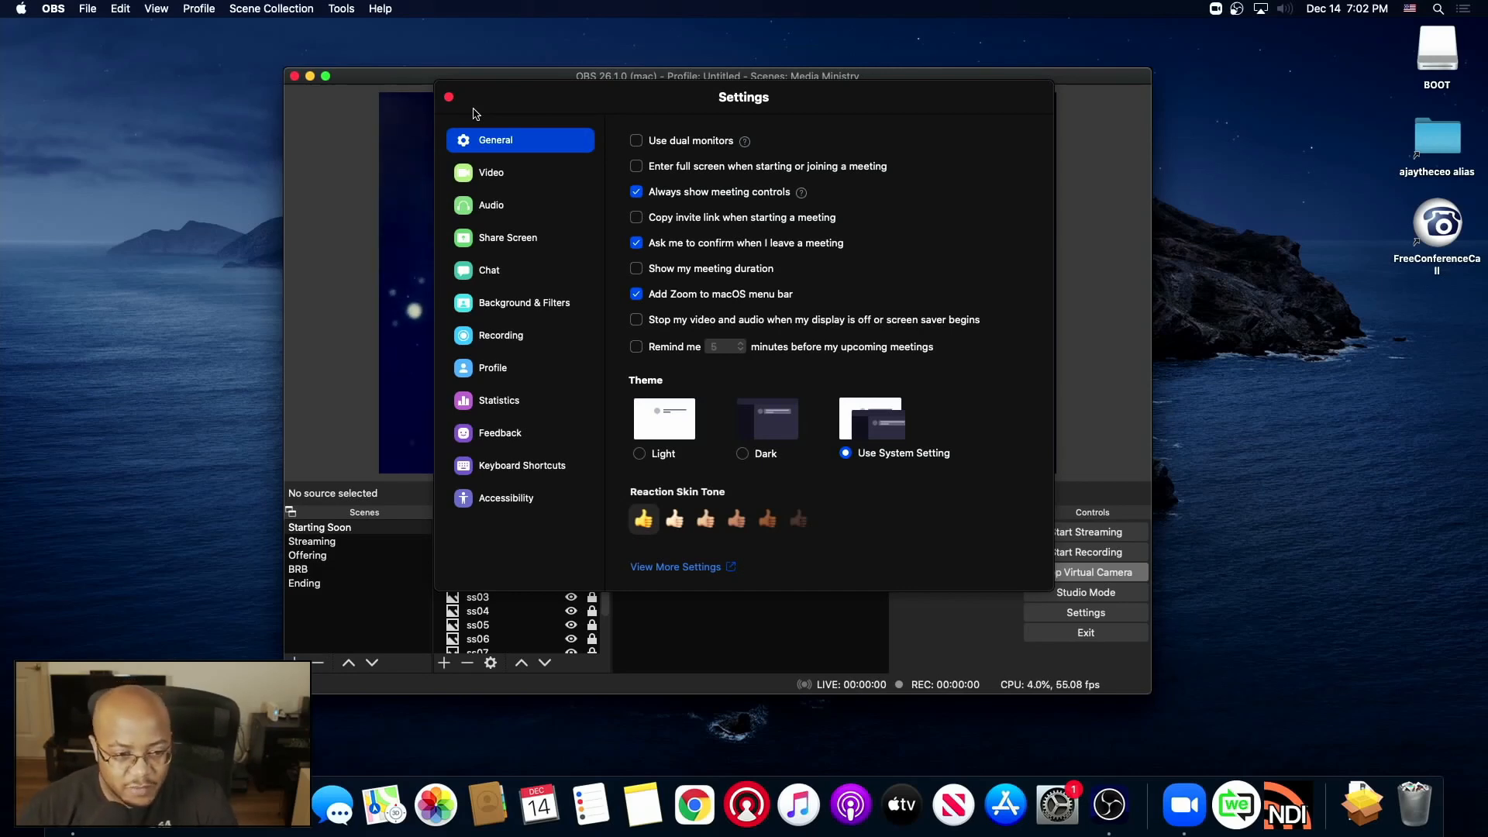
left_click(448, 97)
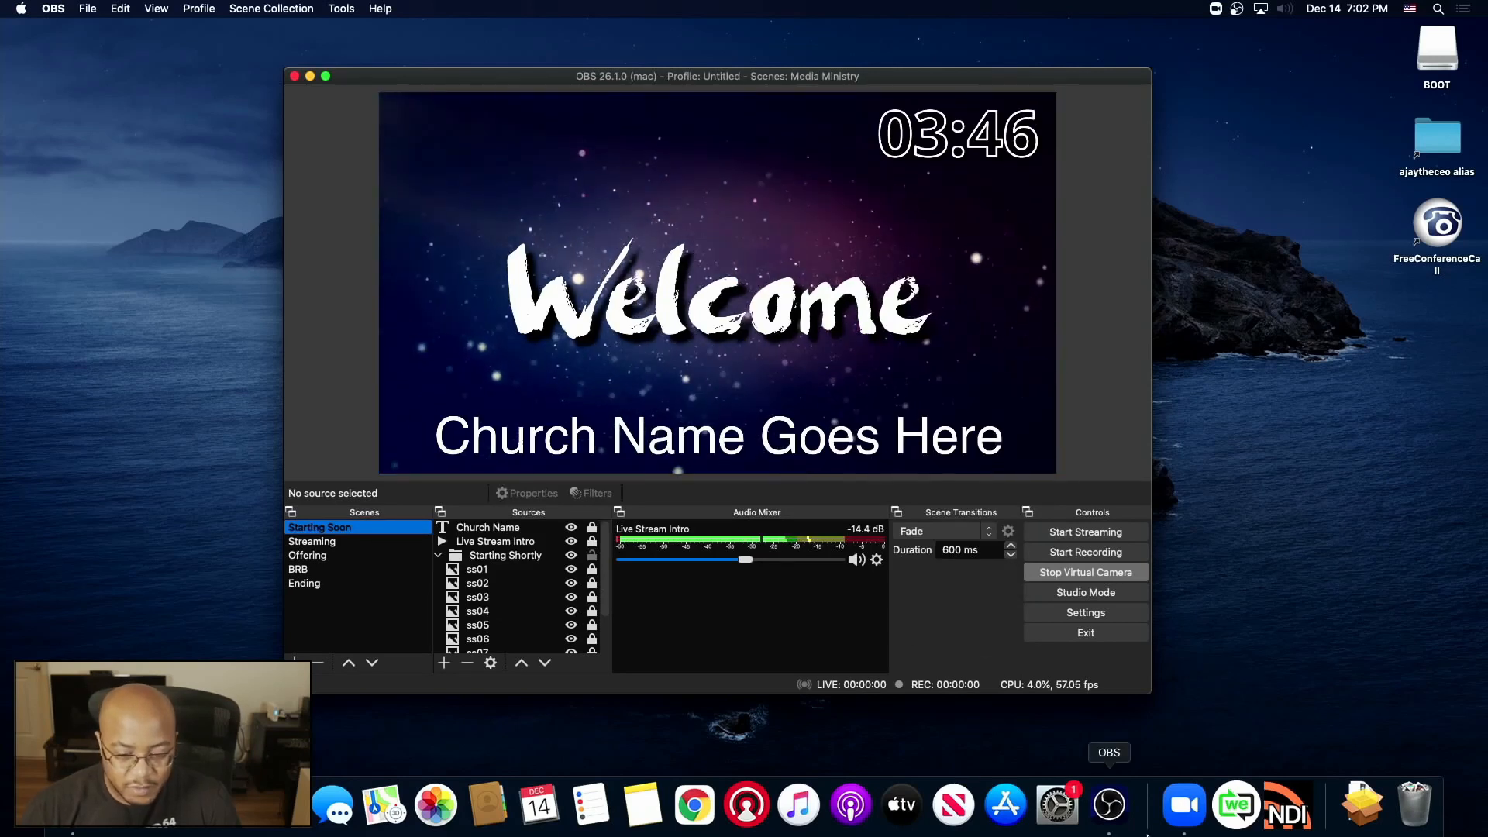
- Bring Zoom forward and start a New Meeting showing the OBS camera feed
left_click(1184, 806)
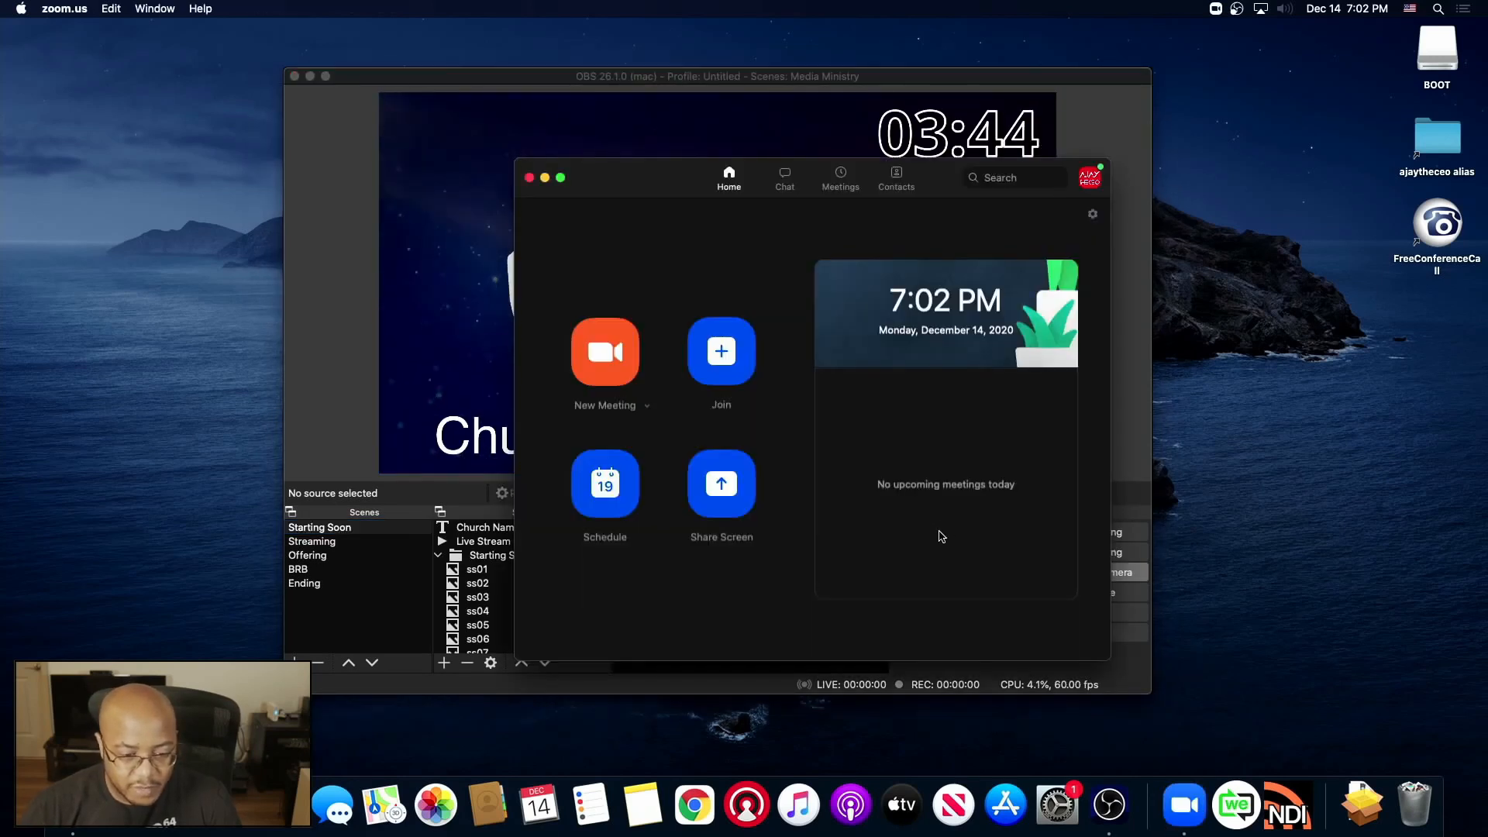
left_click(604, 352)
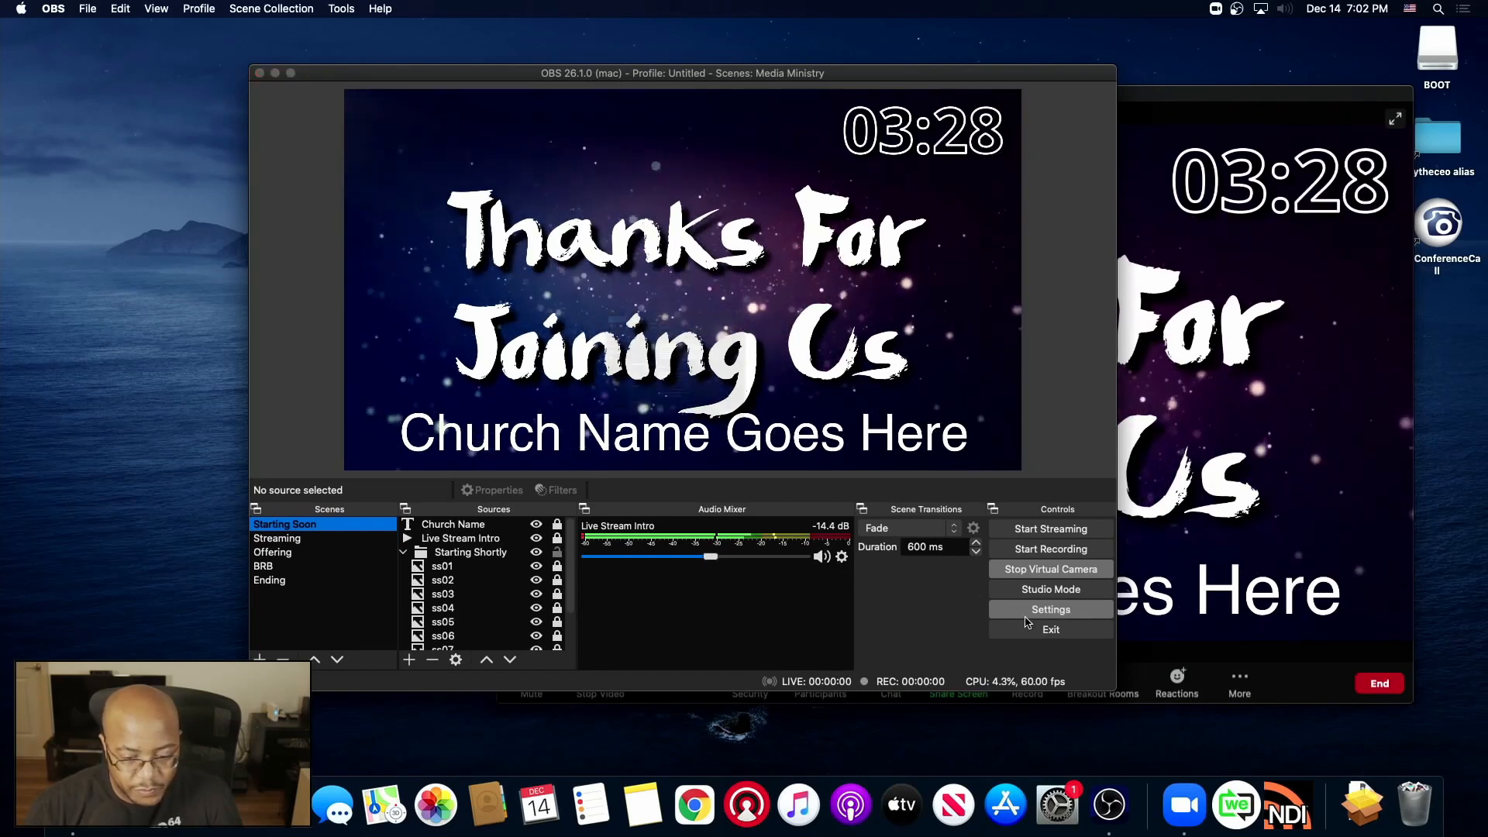
- Check OBS audio monitoring is VB-Cable, cancel Settings, and return to the Zoom meeting
left_click(1051, 609)
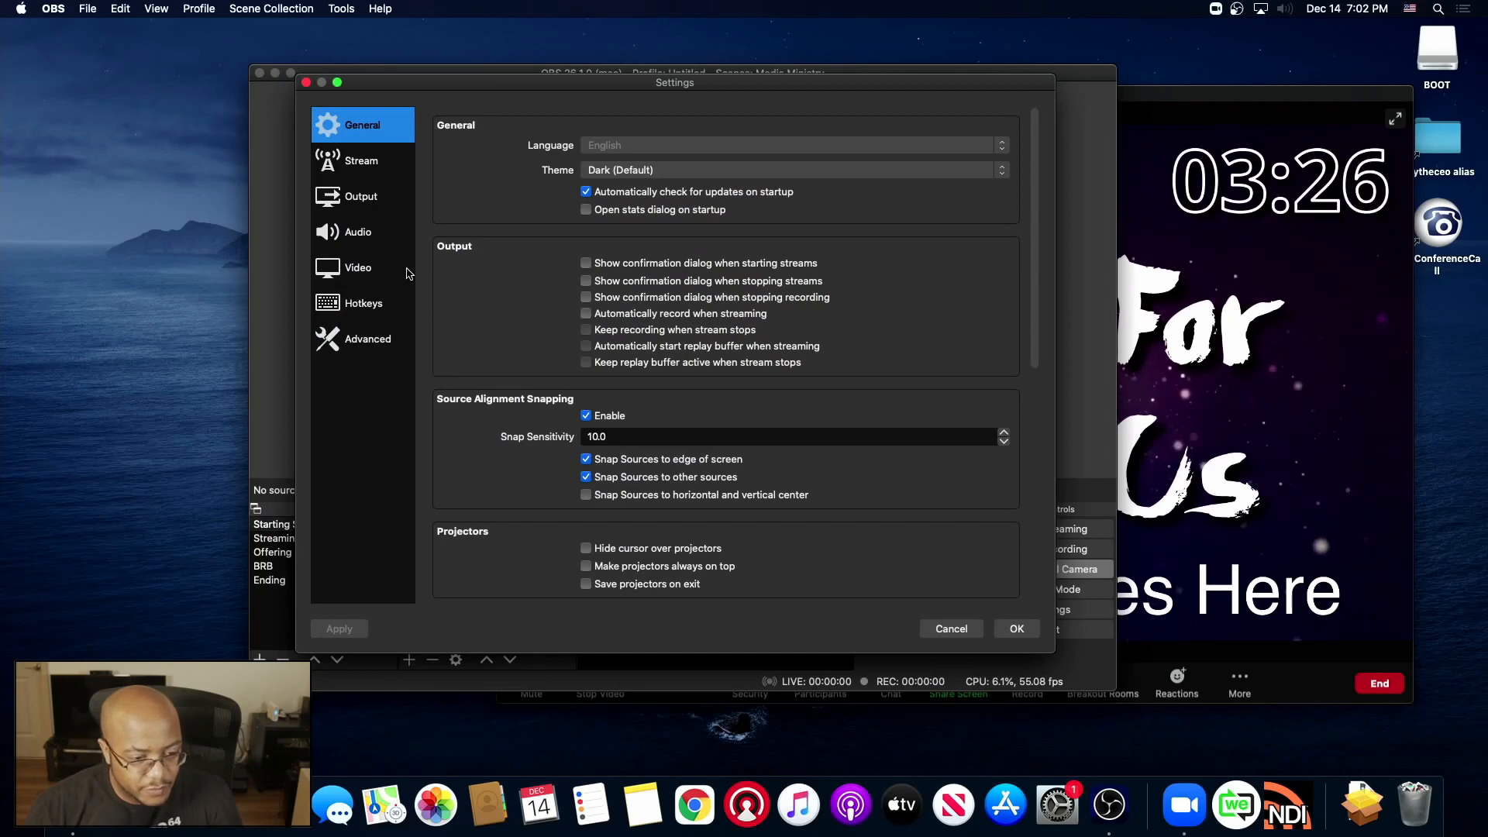
left_click(358, 231)
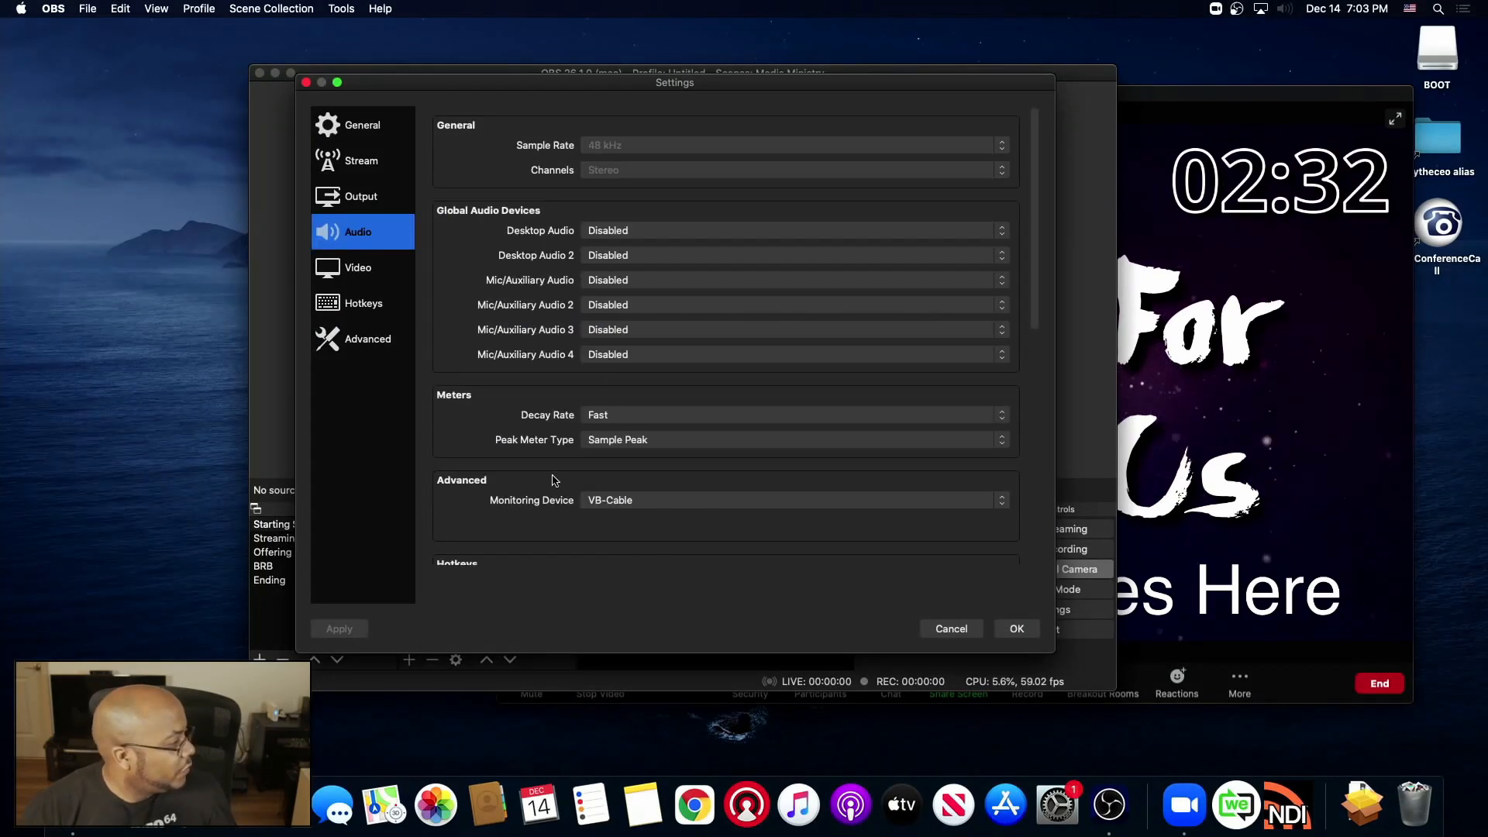
mouse_move(951, 629)
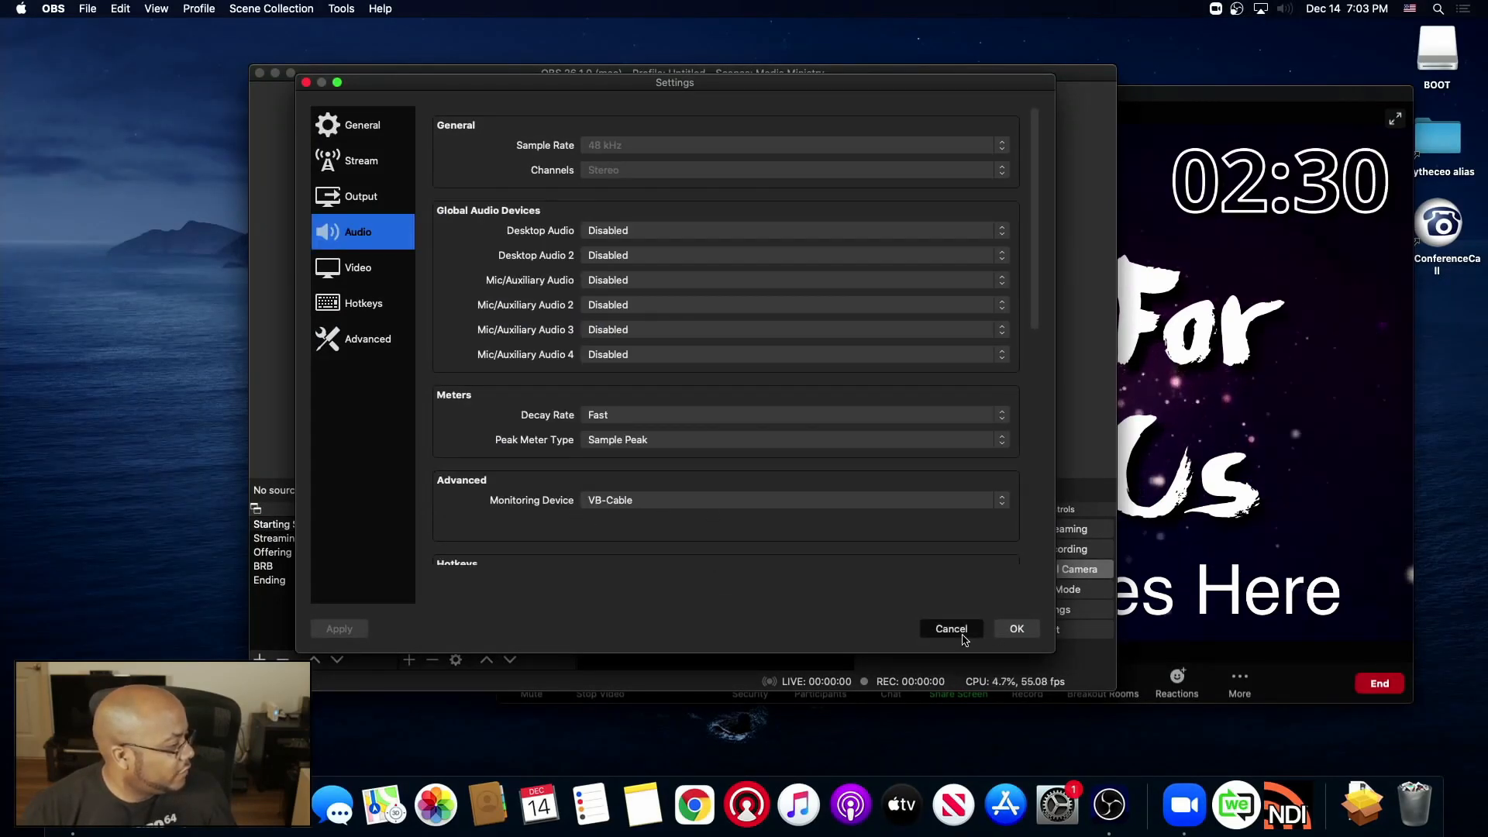
left_click(950, 629)
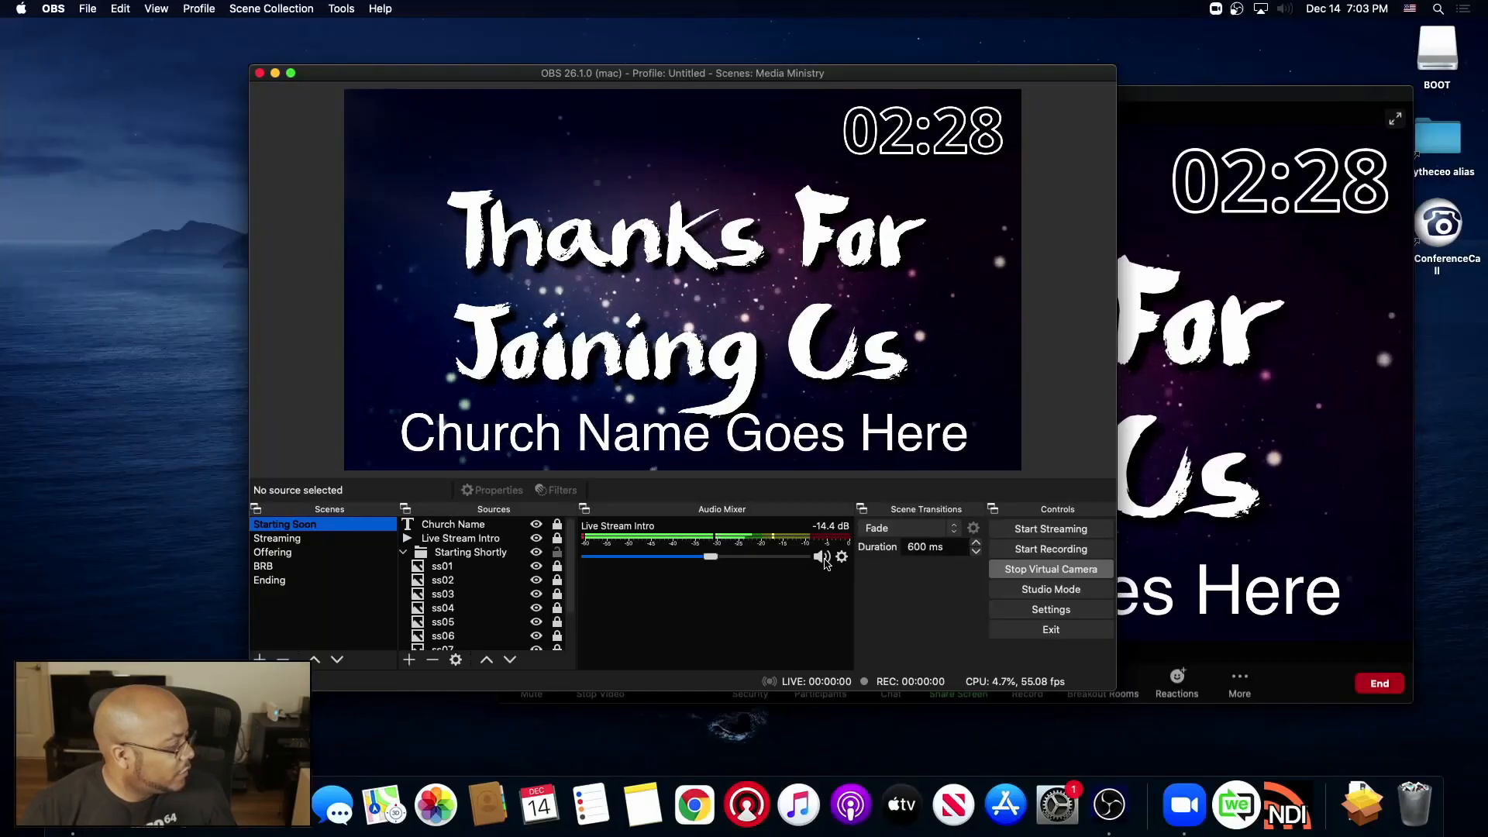
right_click(841, 557)
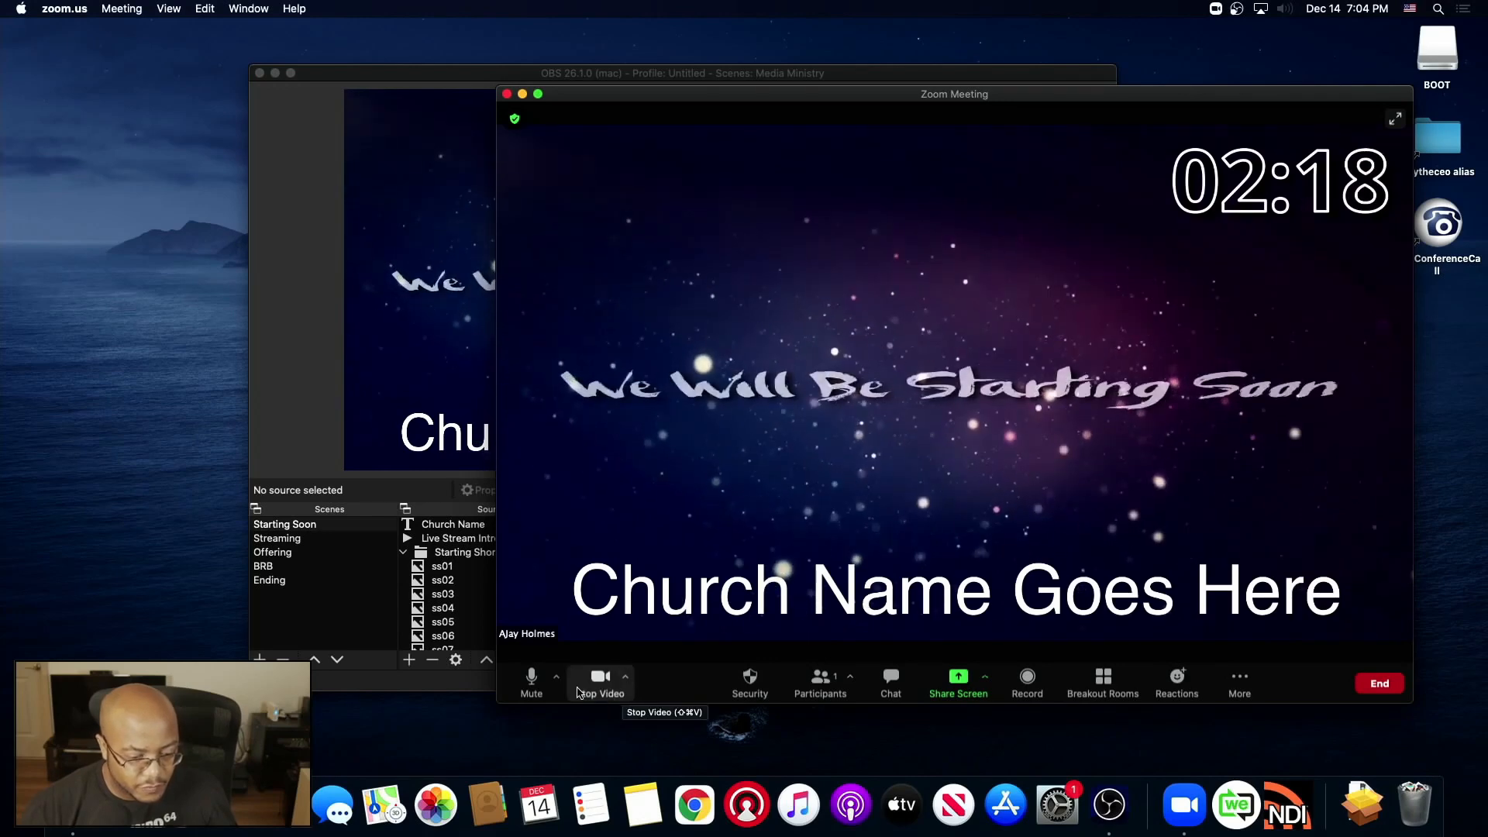
- Choose the virtual audio device as the Zoom meeting microphone
left_click(557, 677)
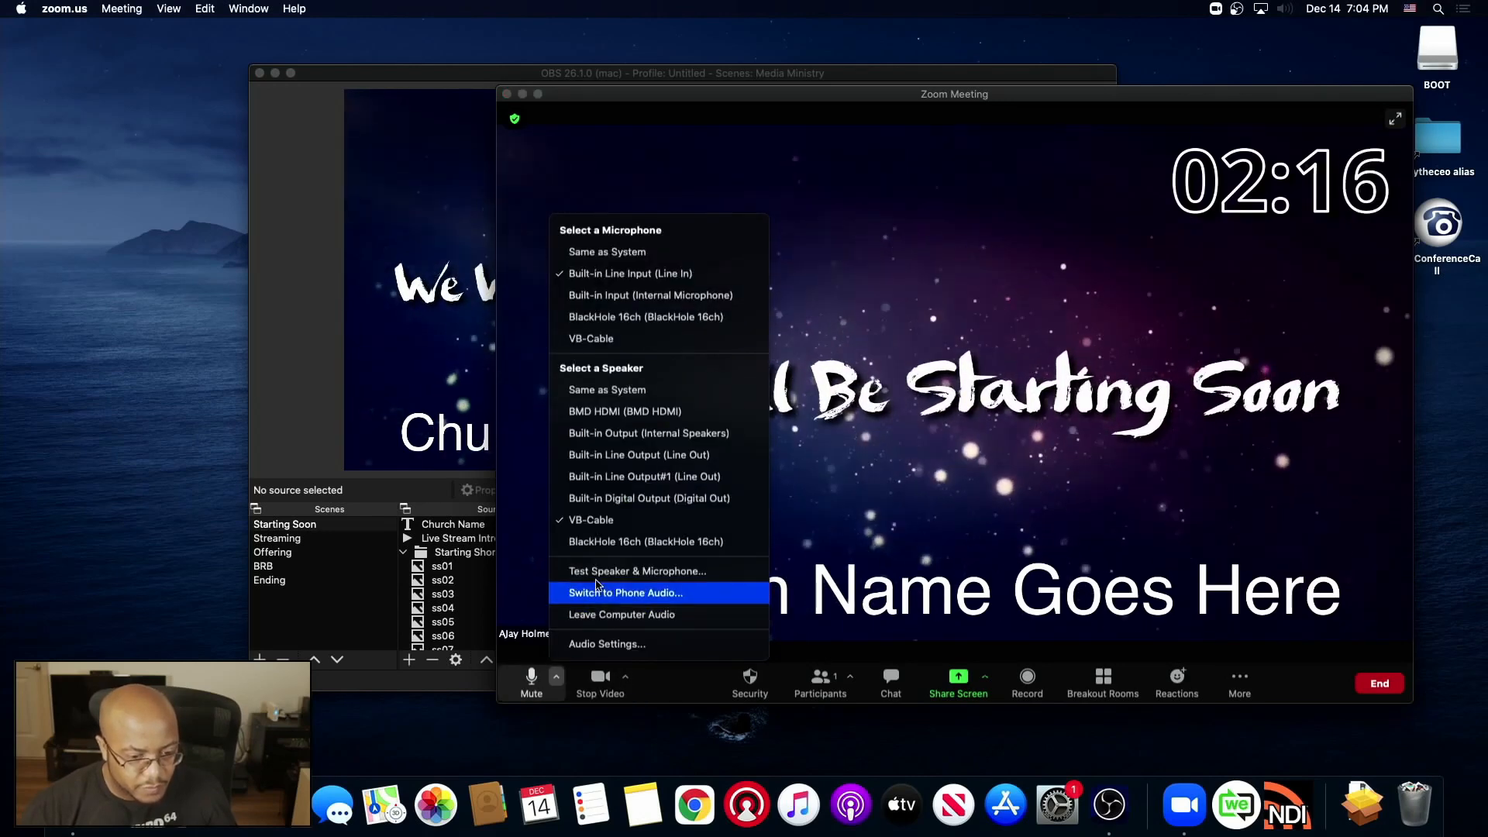
mouse_move(646, 317)
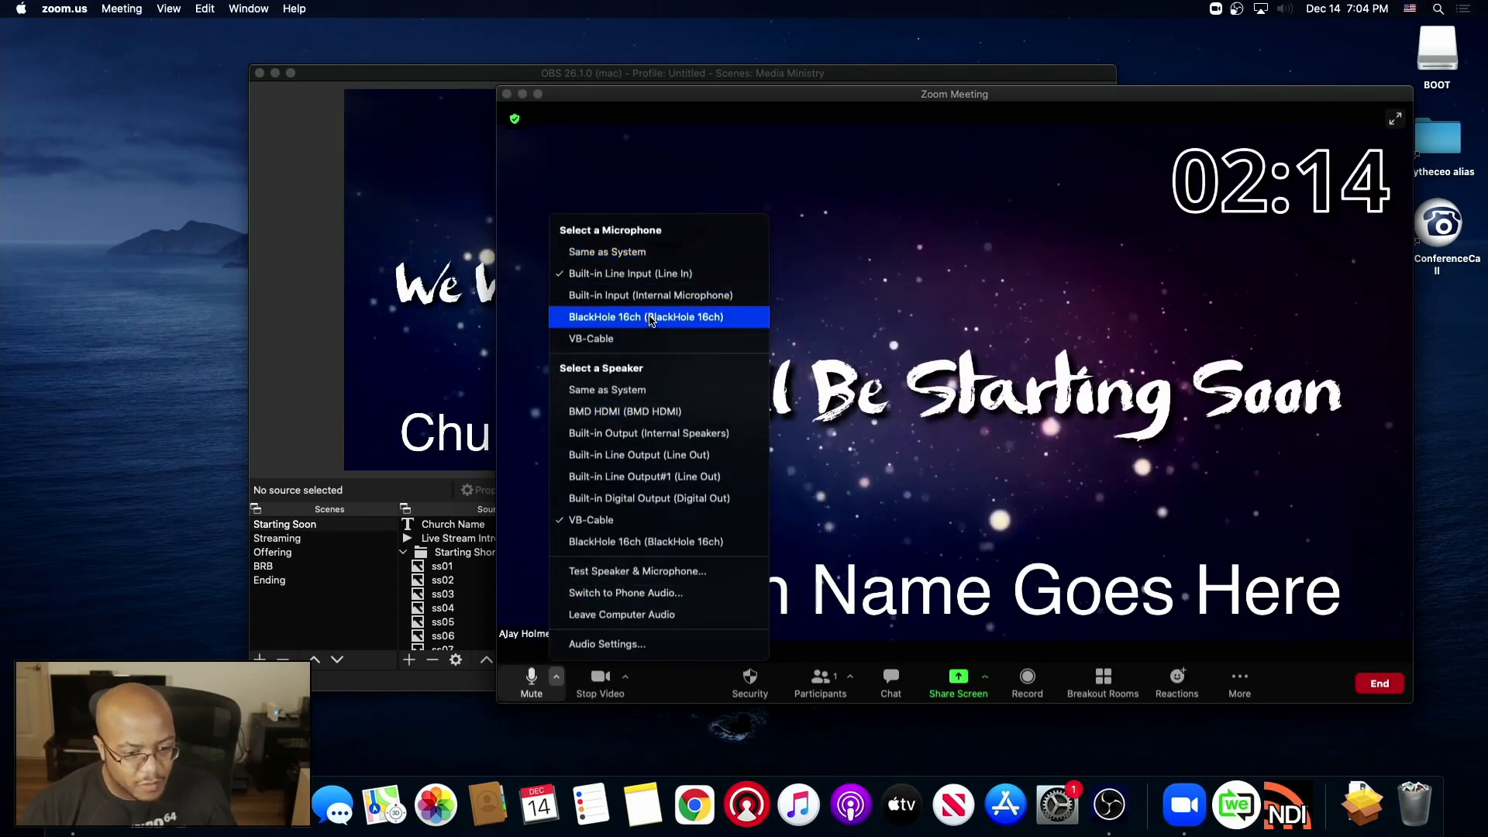
left_click(646, 317)
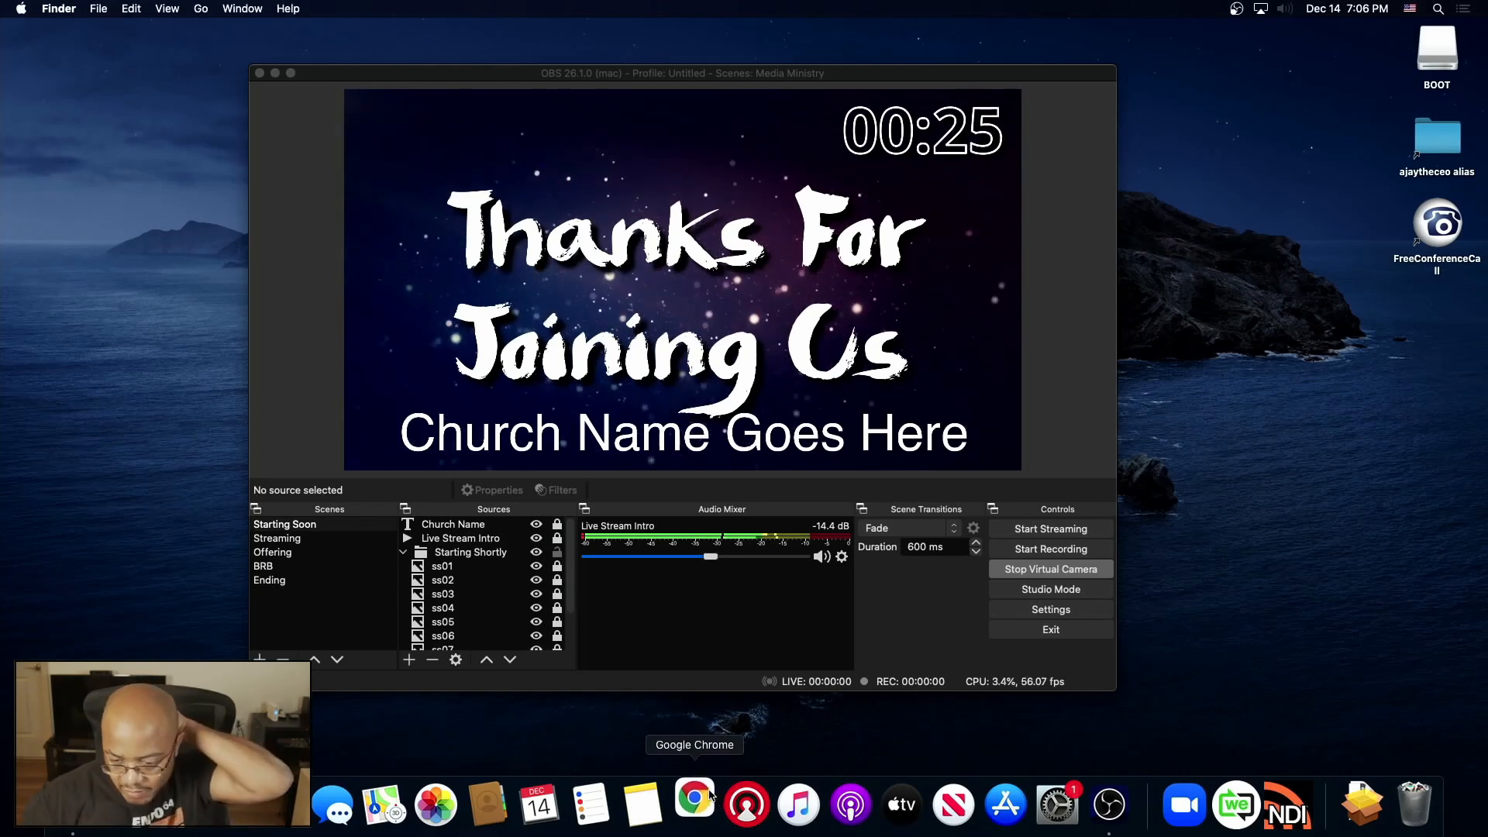
- Open Chrome, go to Facebook, and start a Live Video in Live Producer
left_click(693, 804)
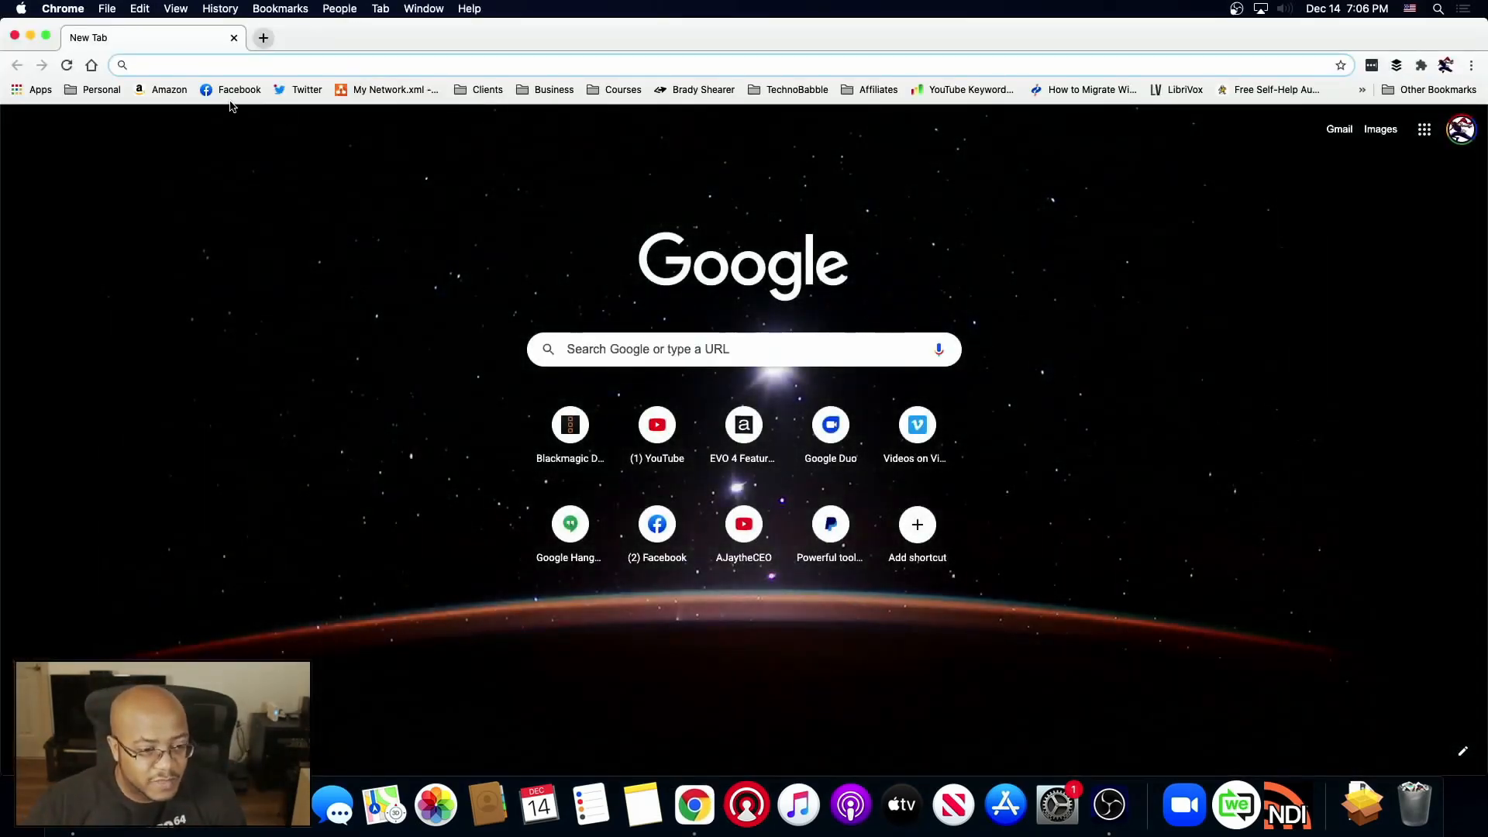
left_click(238, 89)
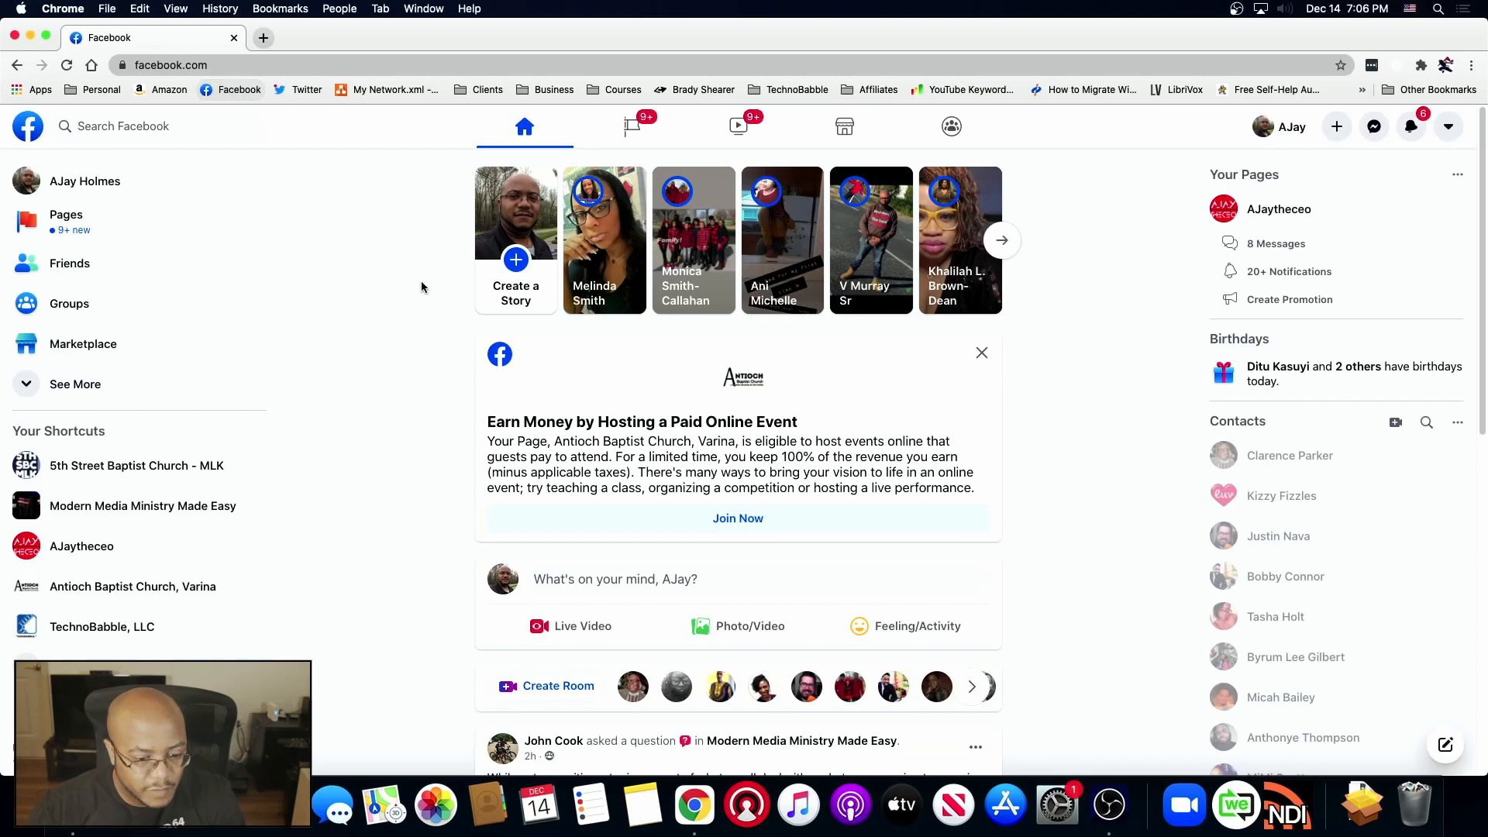
mouse_move(688, 518)
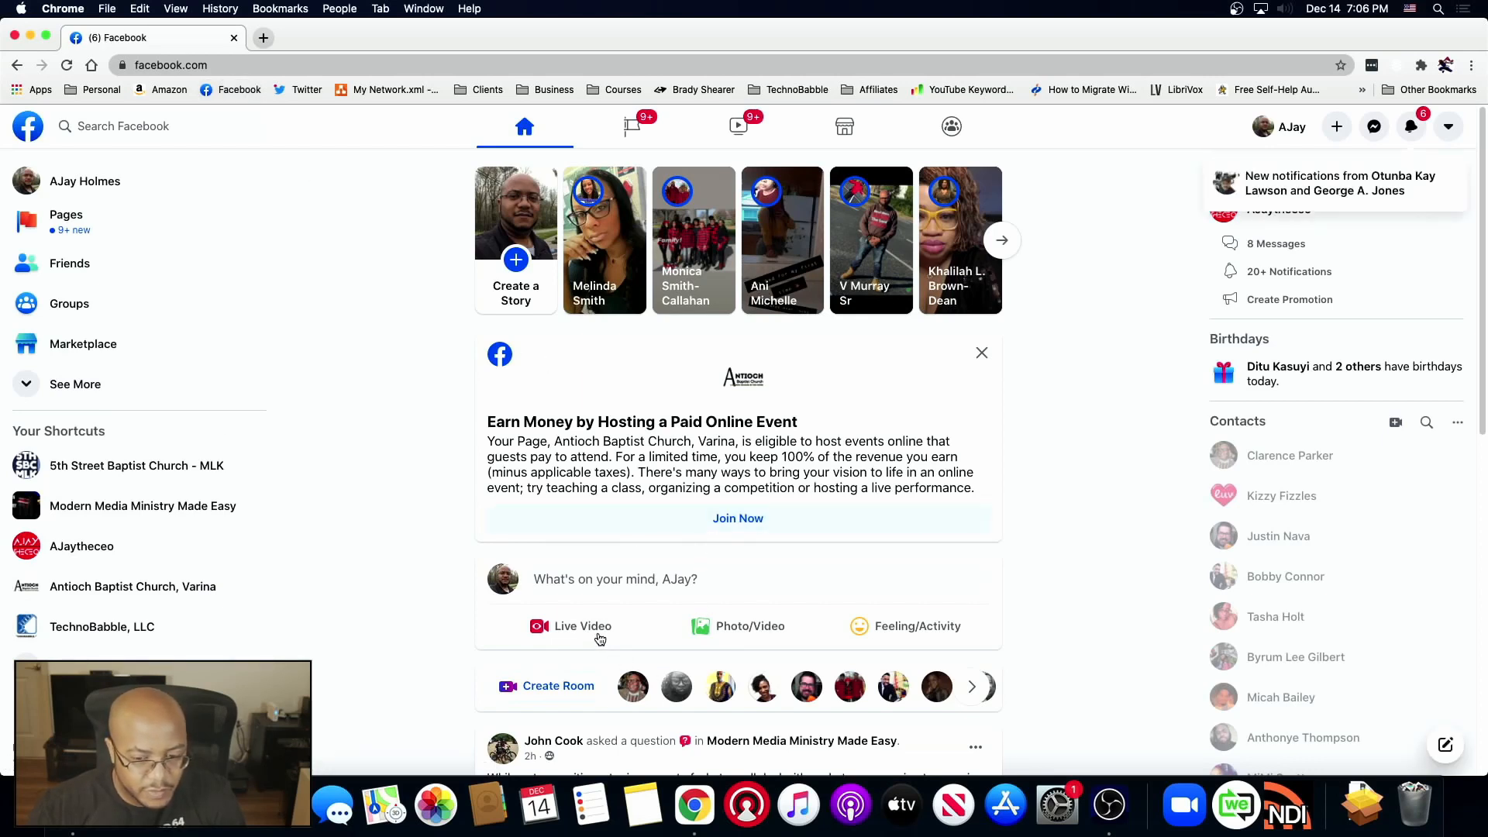
left_click(571, 626)
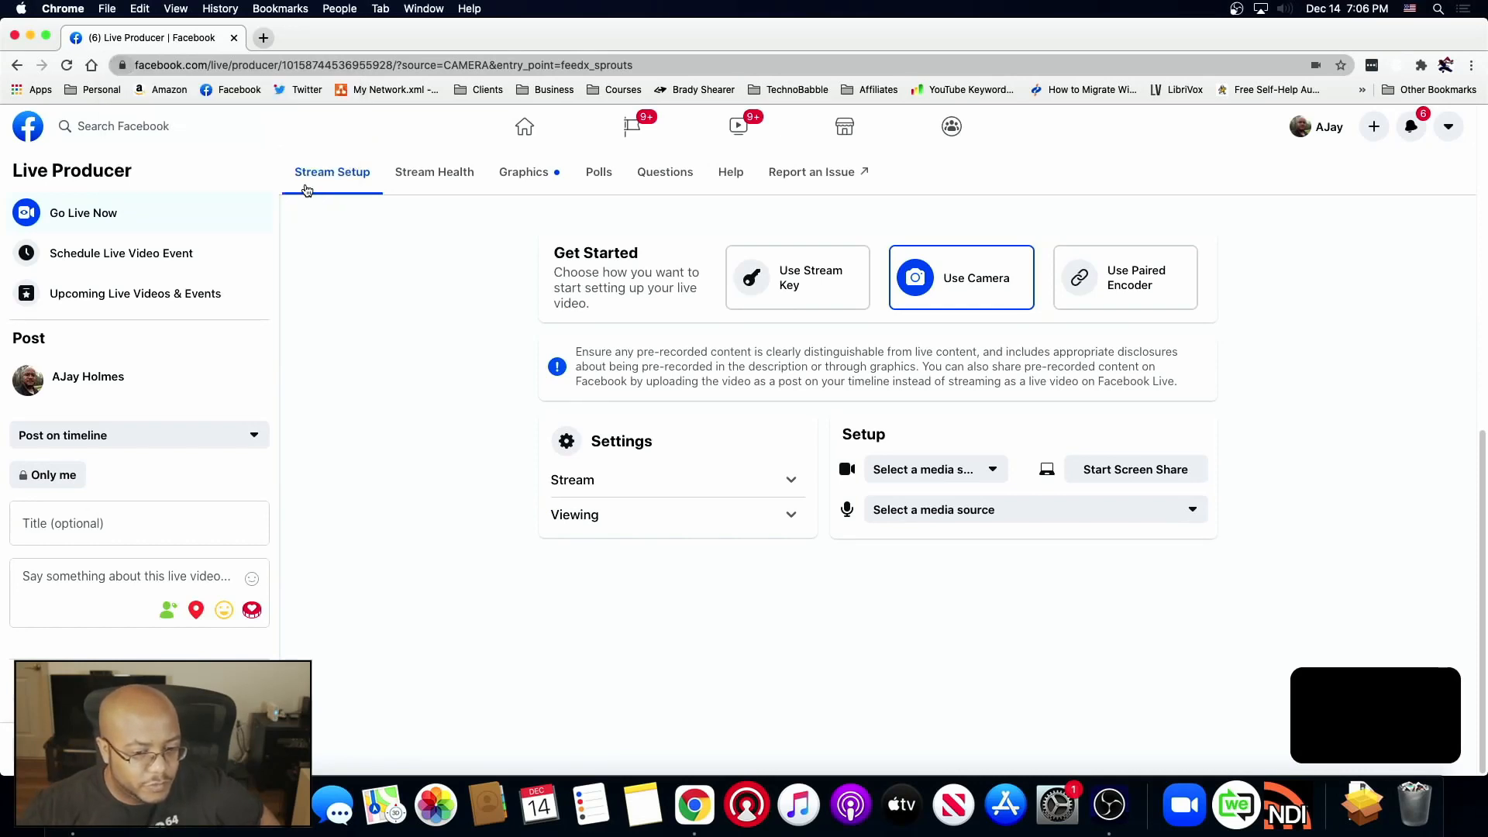
- Select OBS Virtual Camera as the camera and VB-Cable (Virtual) as the microphone
left_click(935, 469)
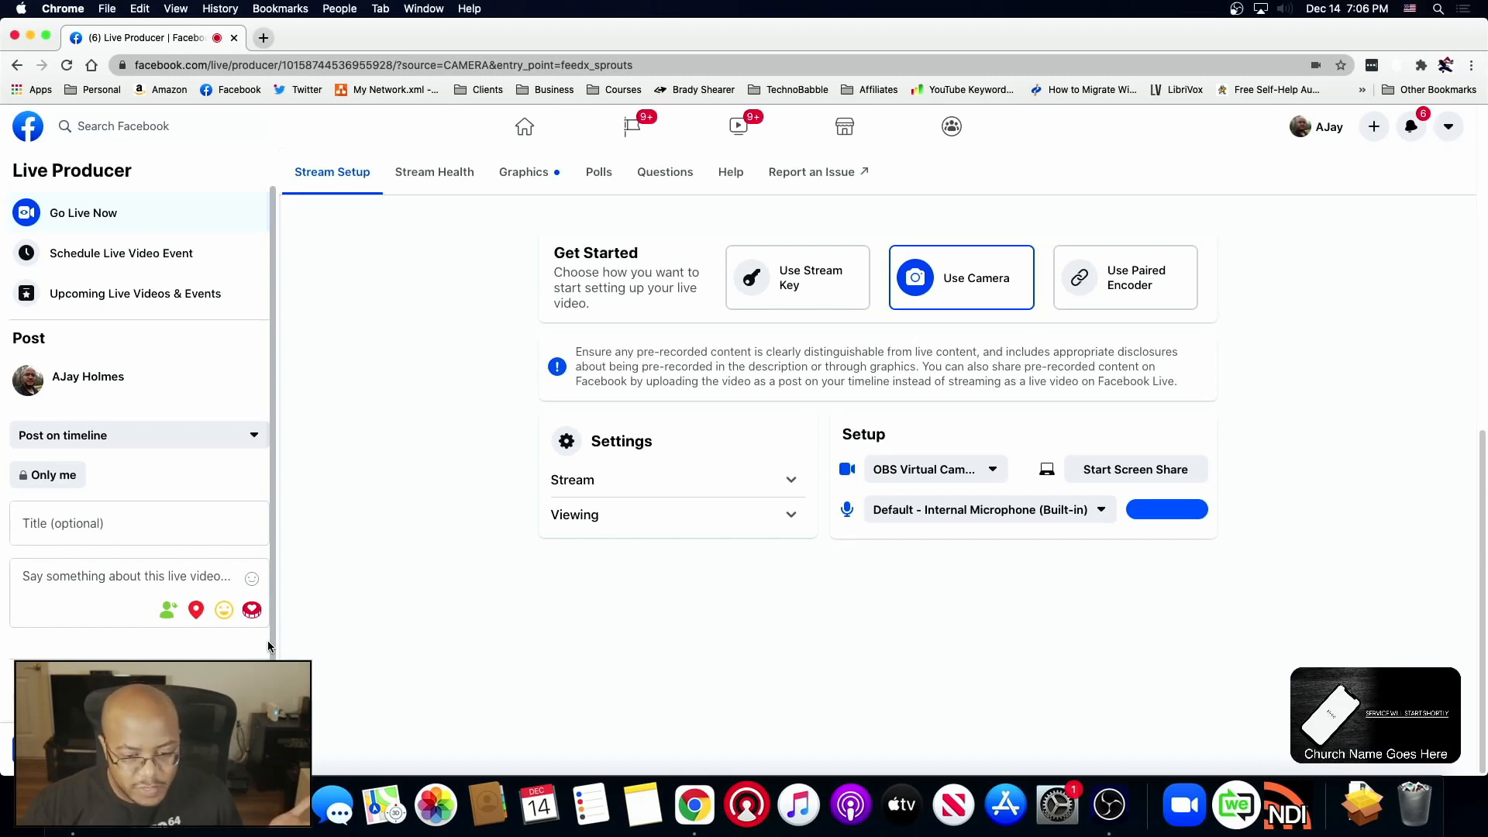
mouse_move(744, 681)
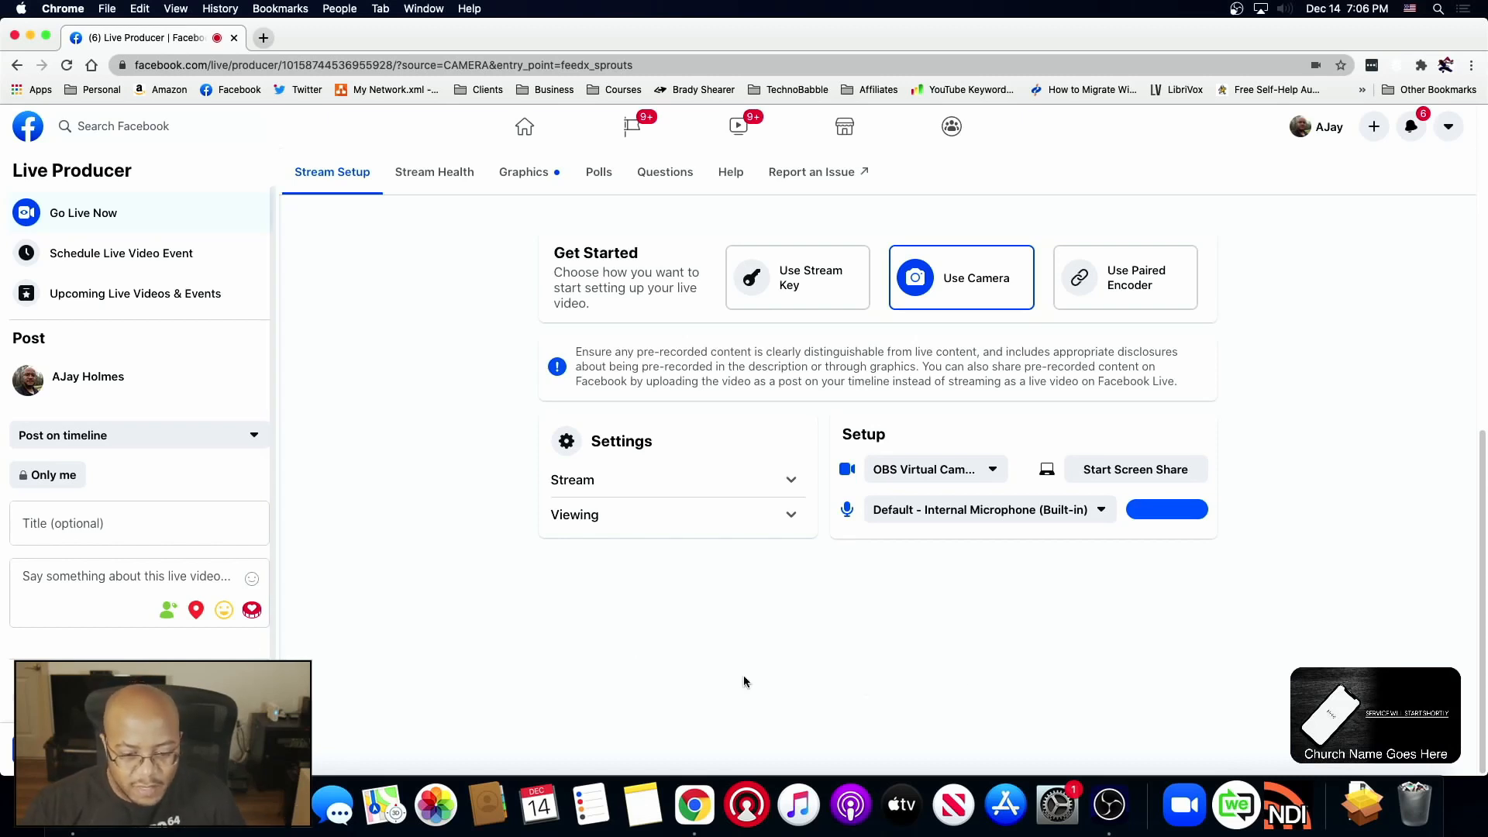
mouse_move(987, 491)
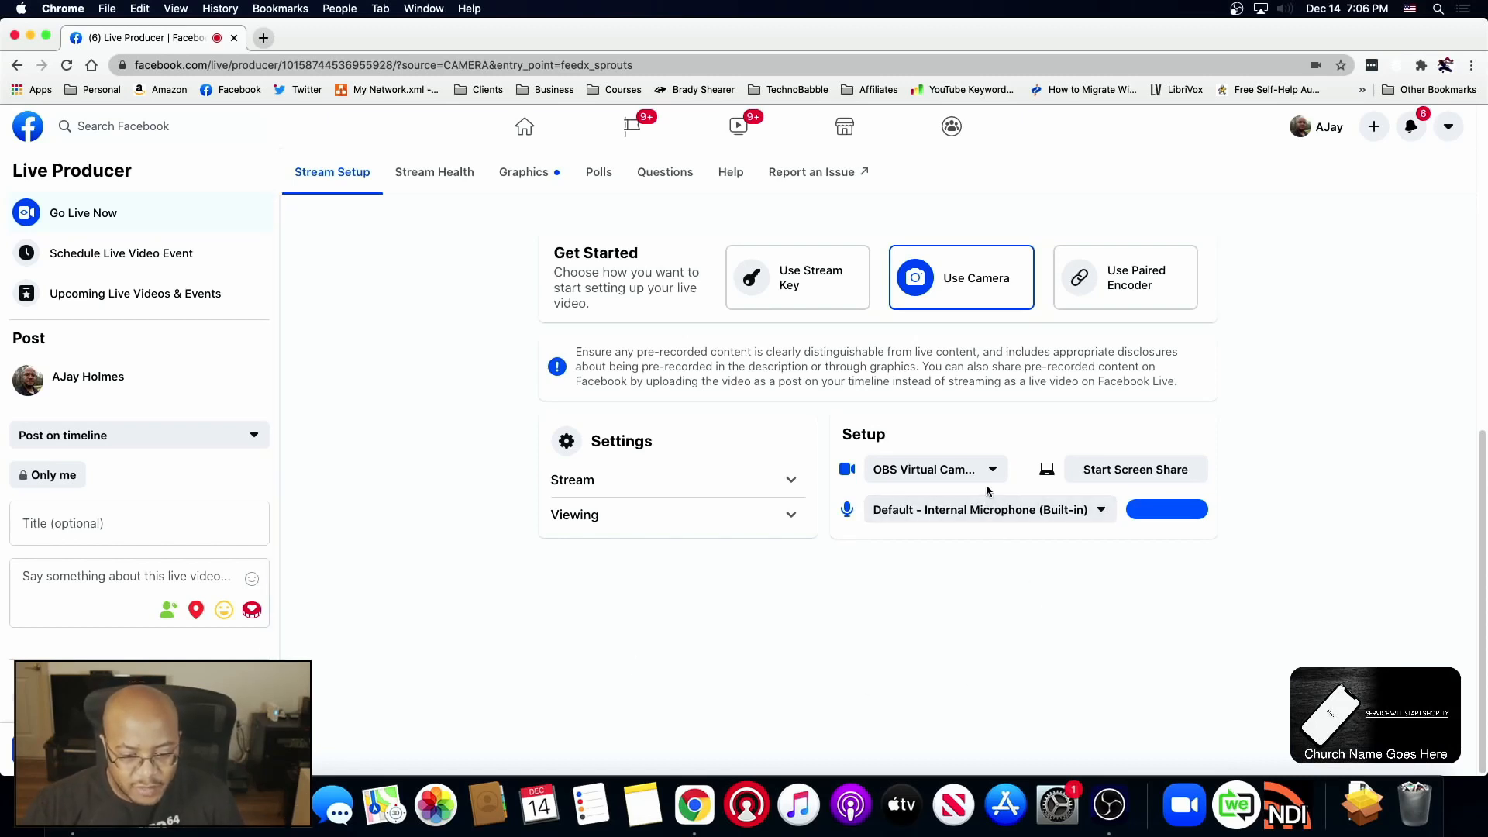
left_click(986, 508)
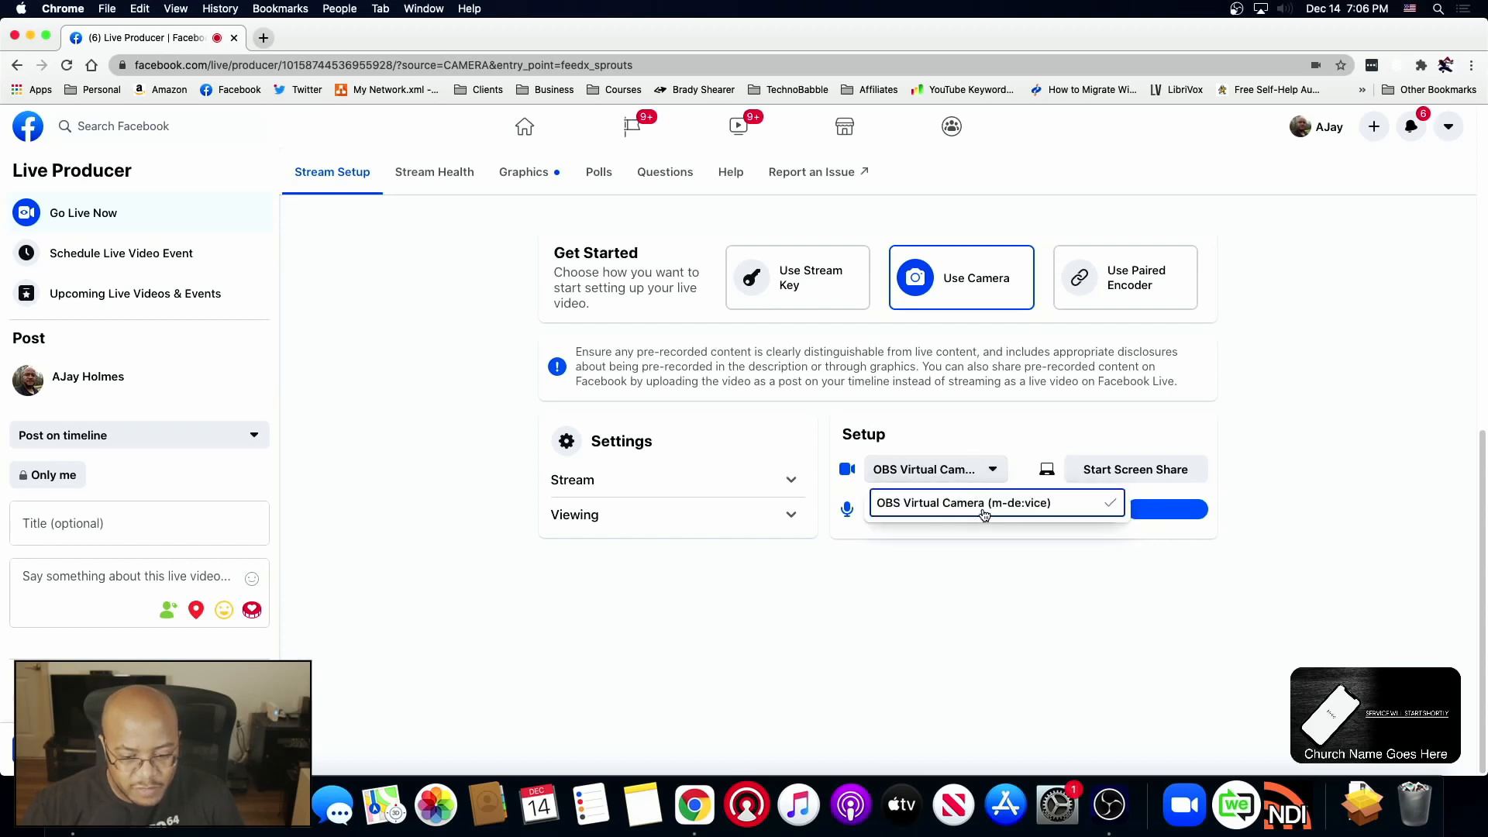
left_click(987, 510)
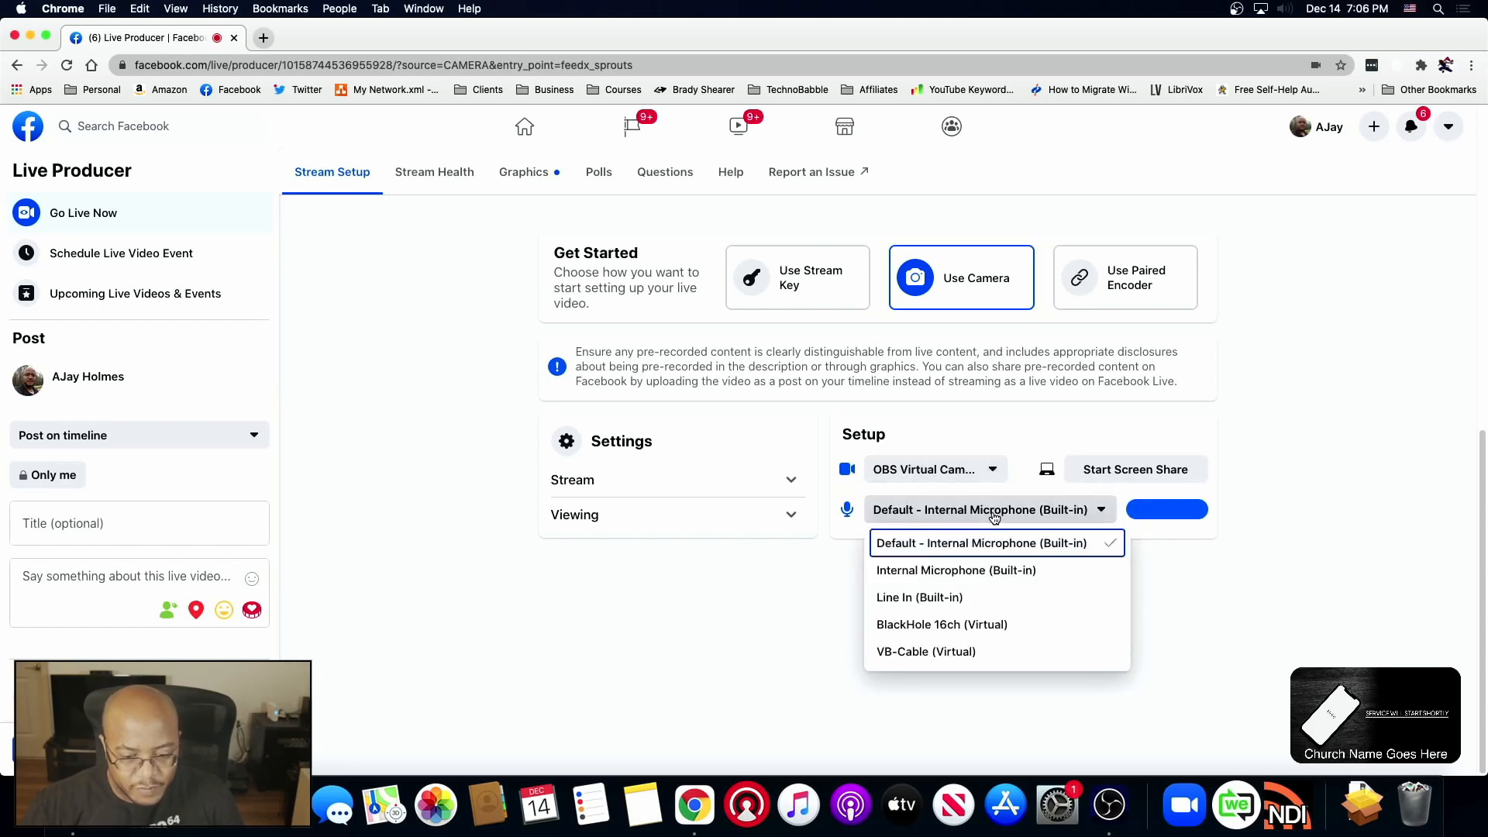
mouse_move(926, 651)
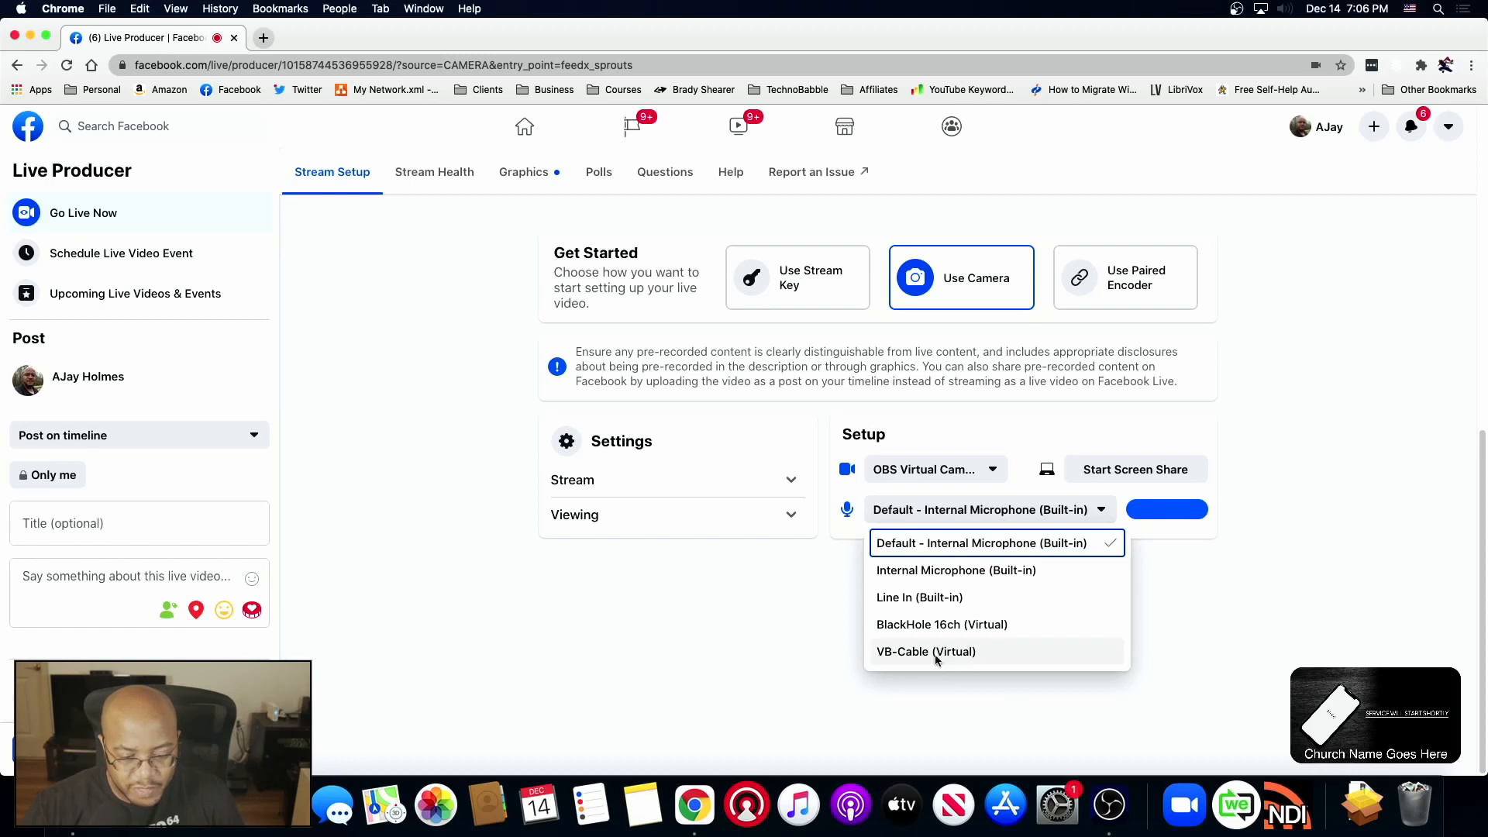
left_click(926, 651)
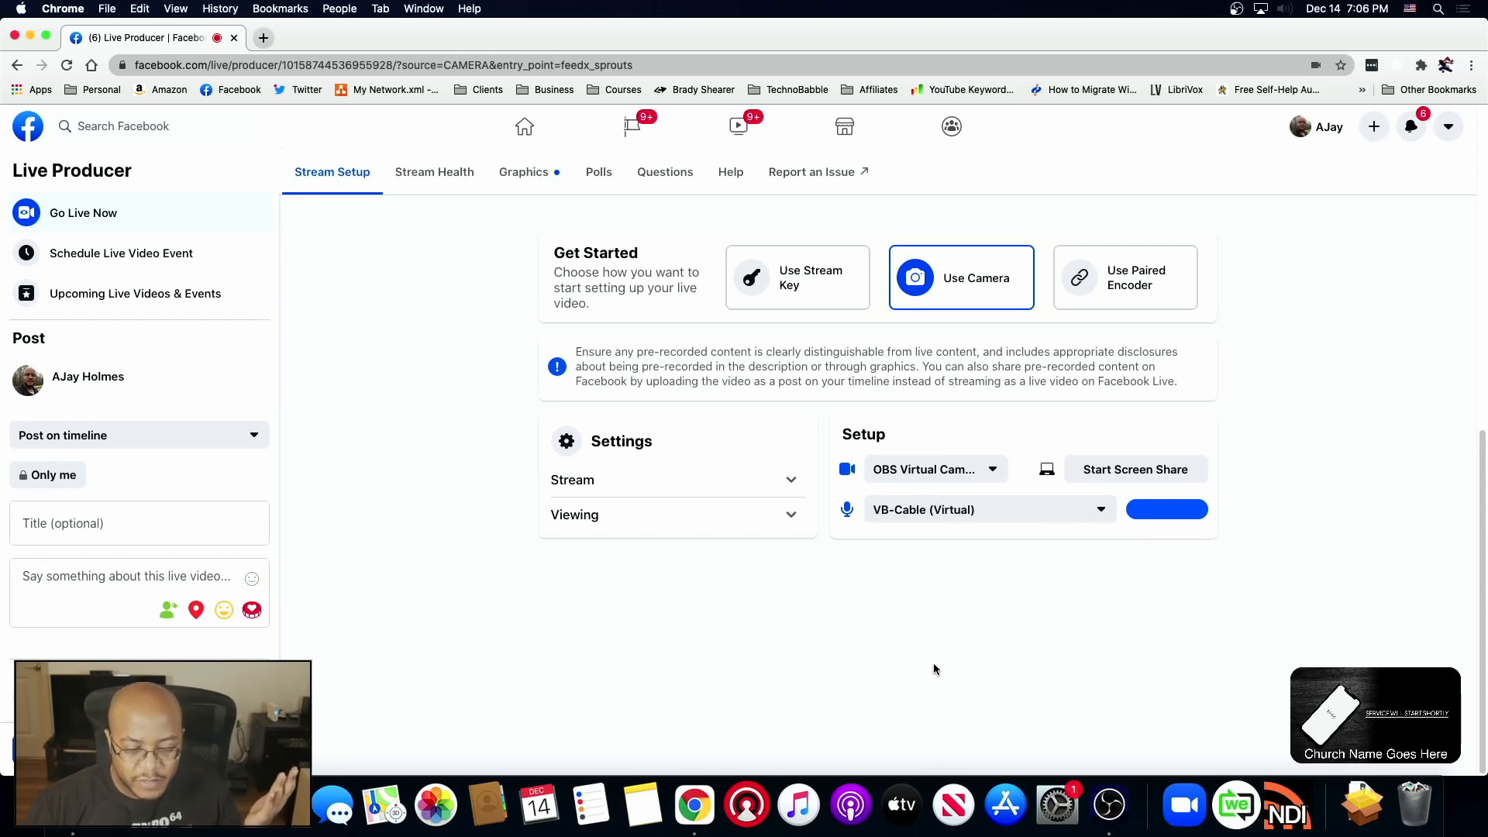